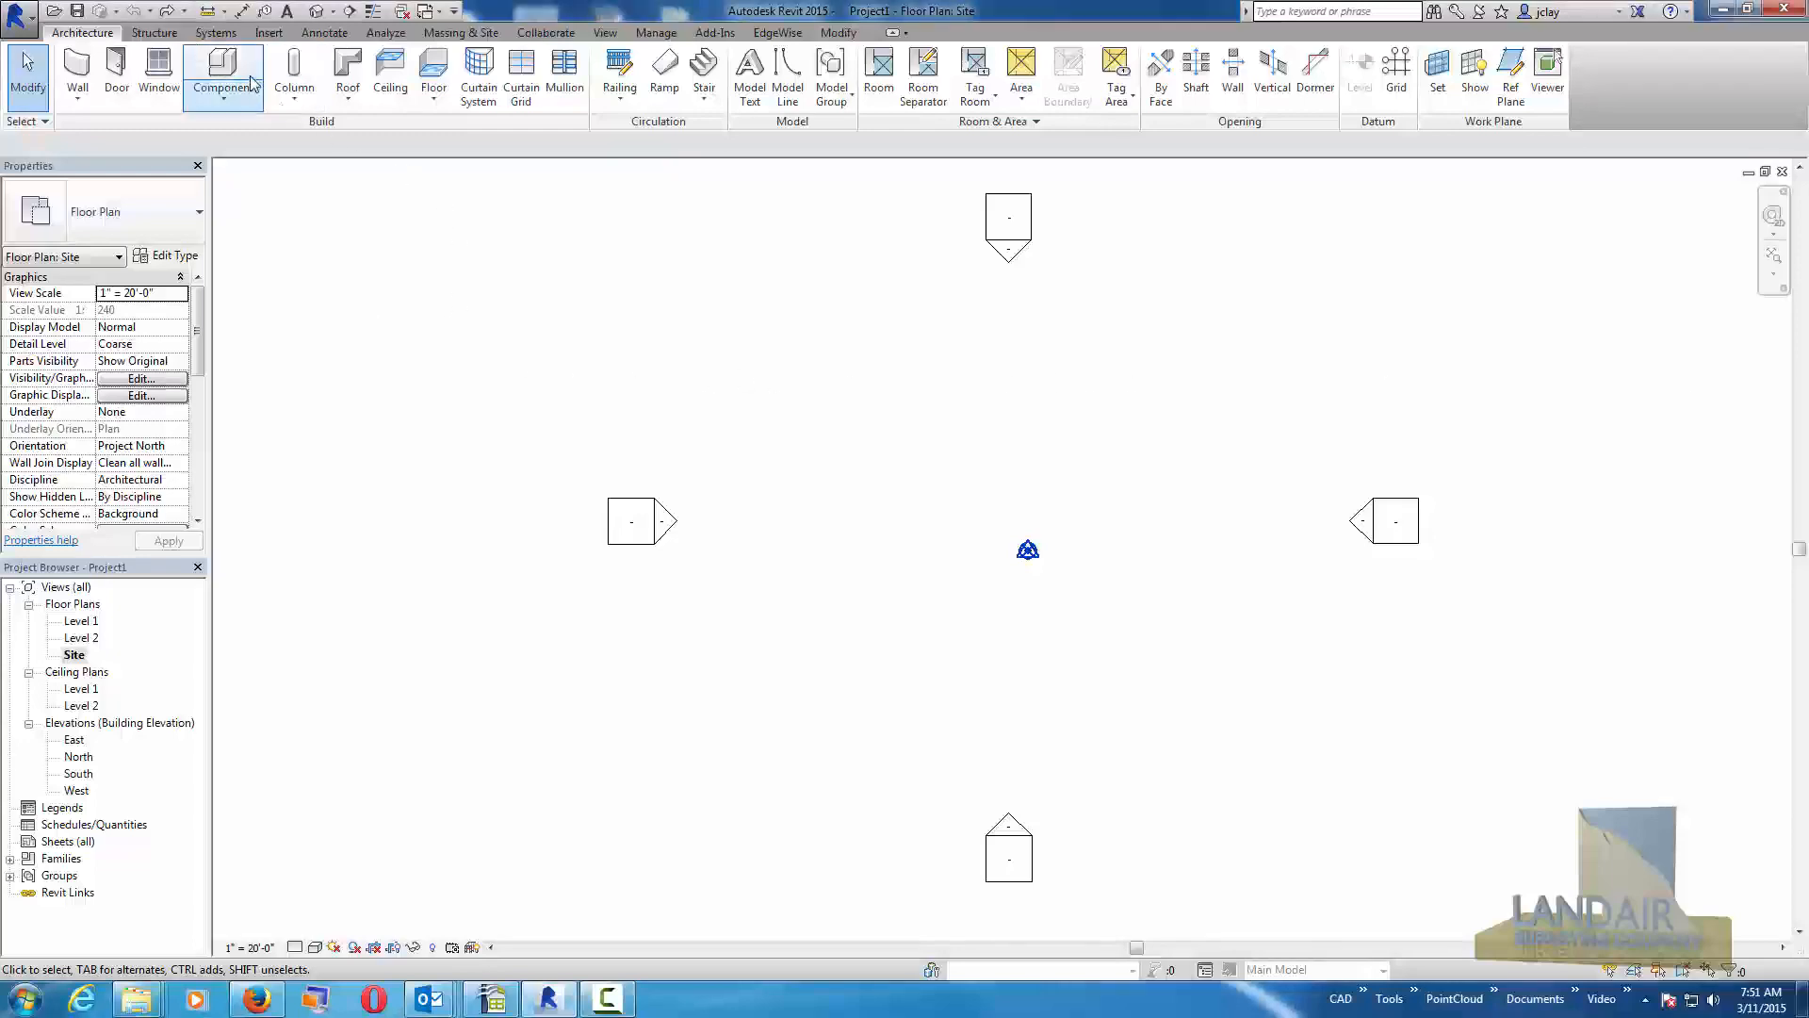
# Link the GE Demo.rcs point cloud from the Desktop with Auto - Origin to Origin positioning.
pyautogui.click(269, 32)
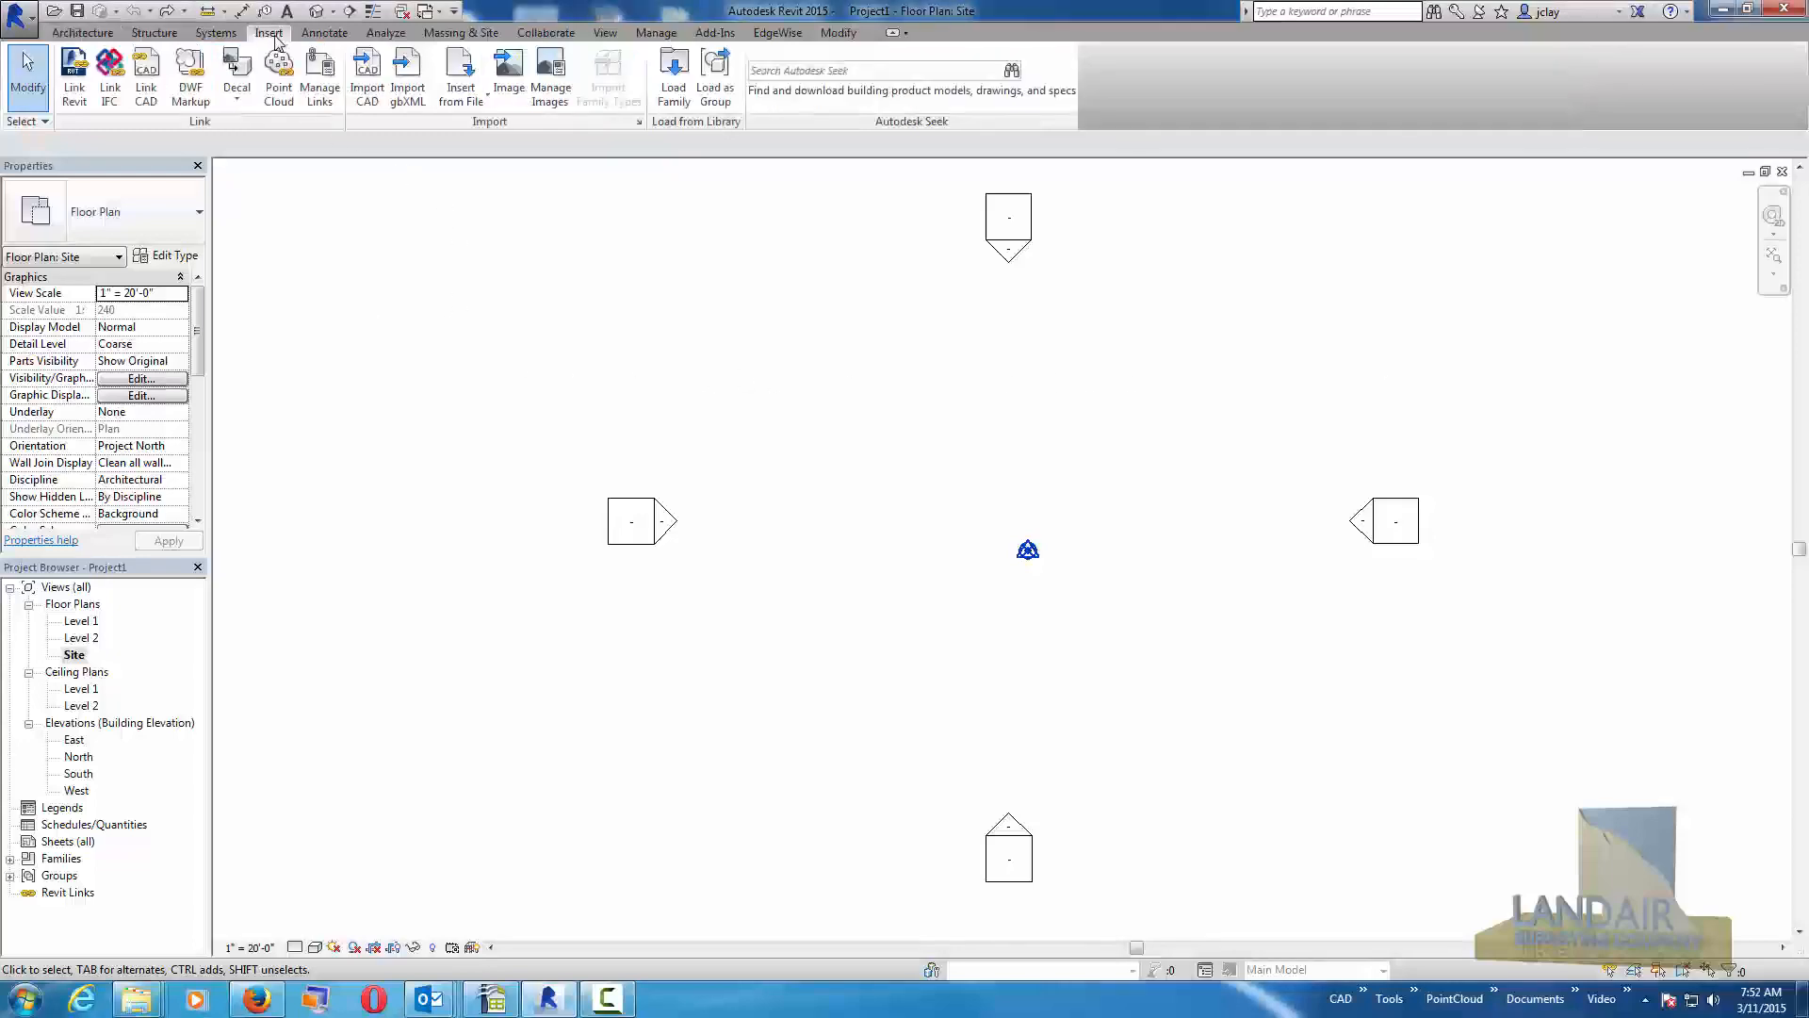
pyautogui.click(279, 78)
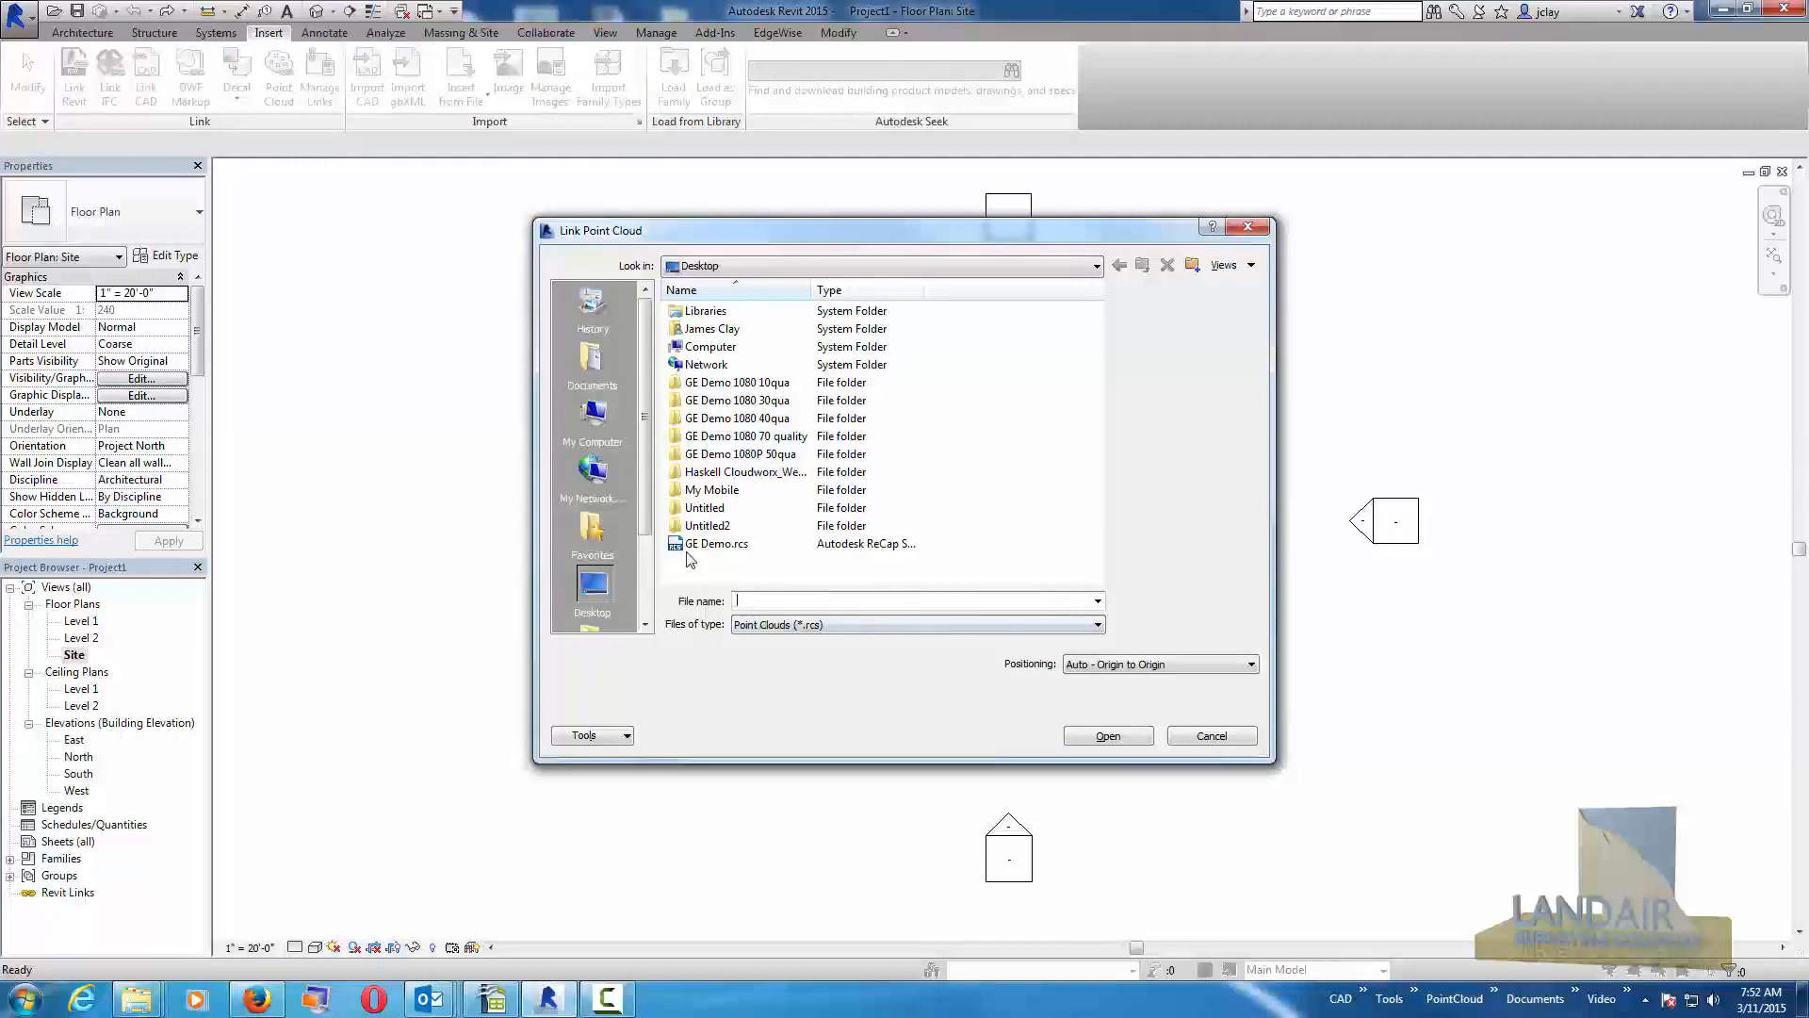
pyautogui.click(716, 543)
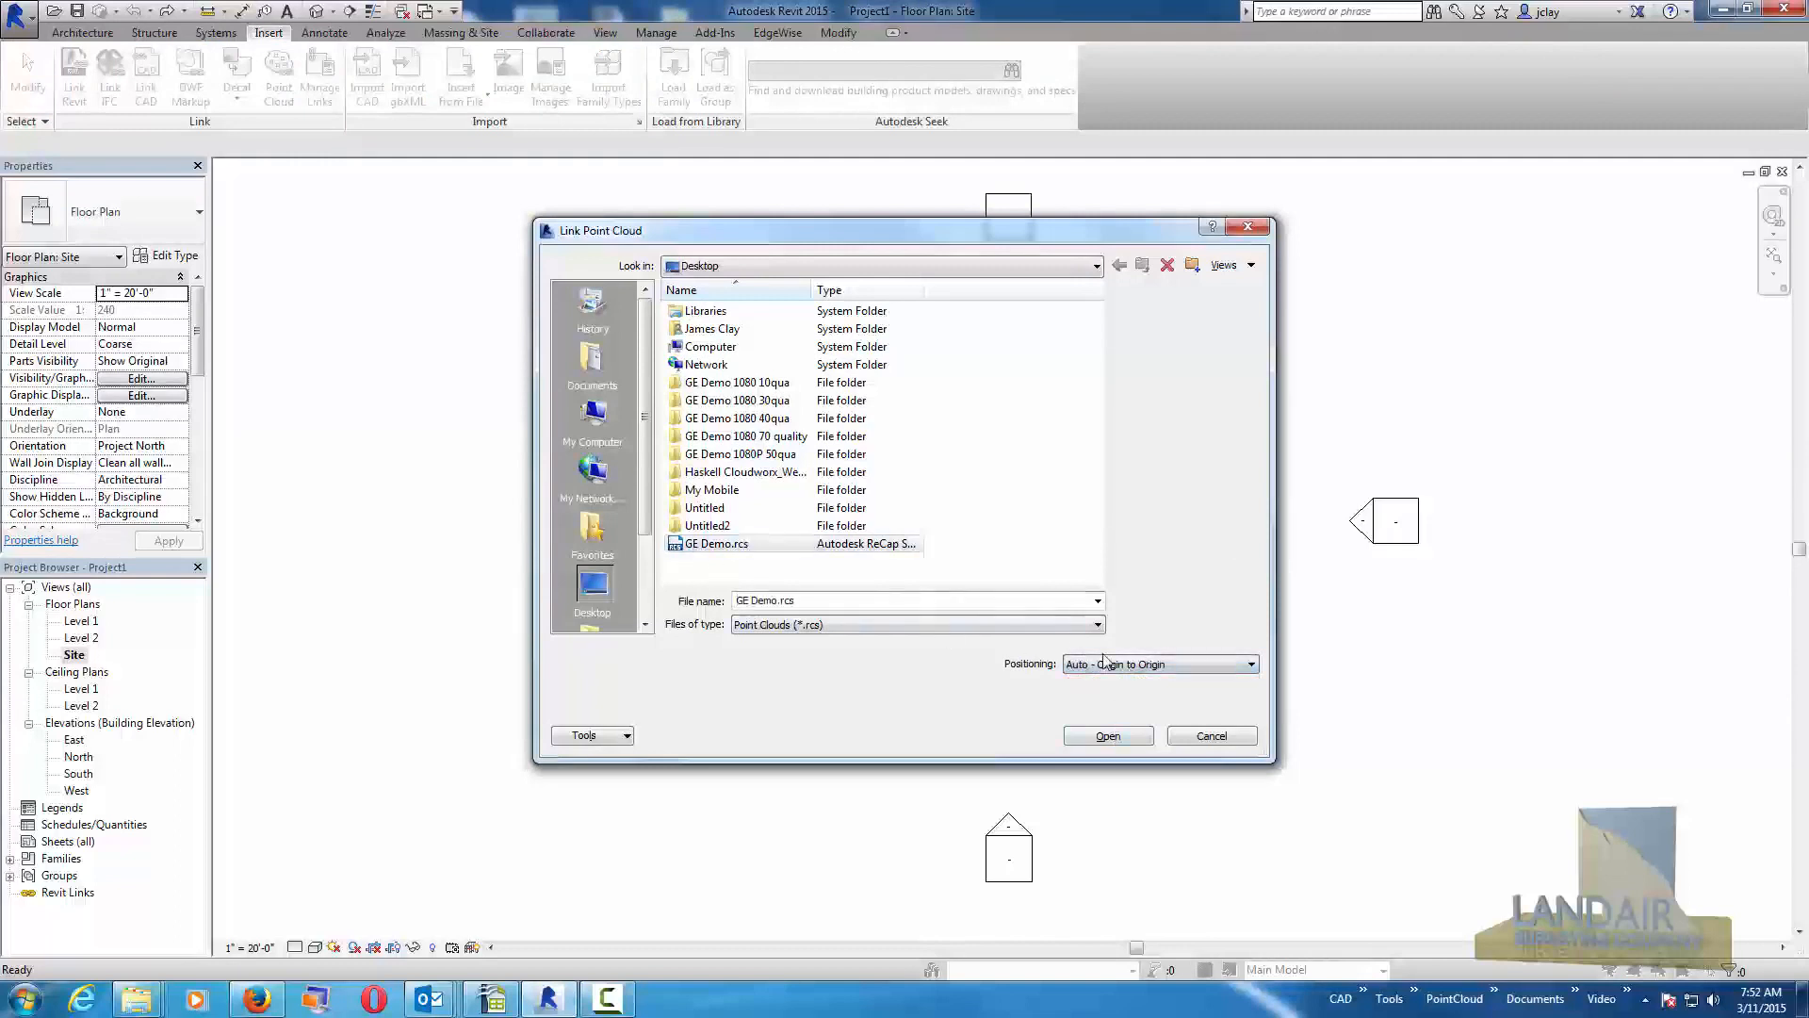
pyautogui.click(1106, 735)
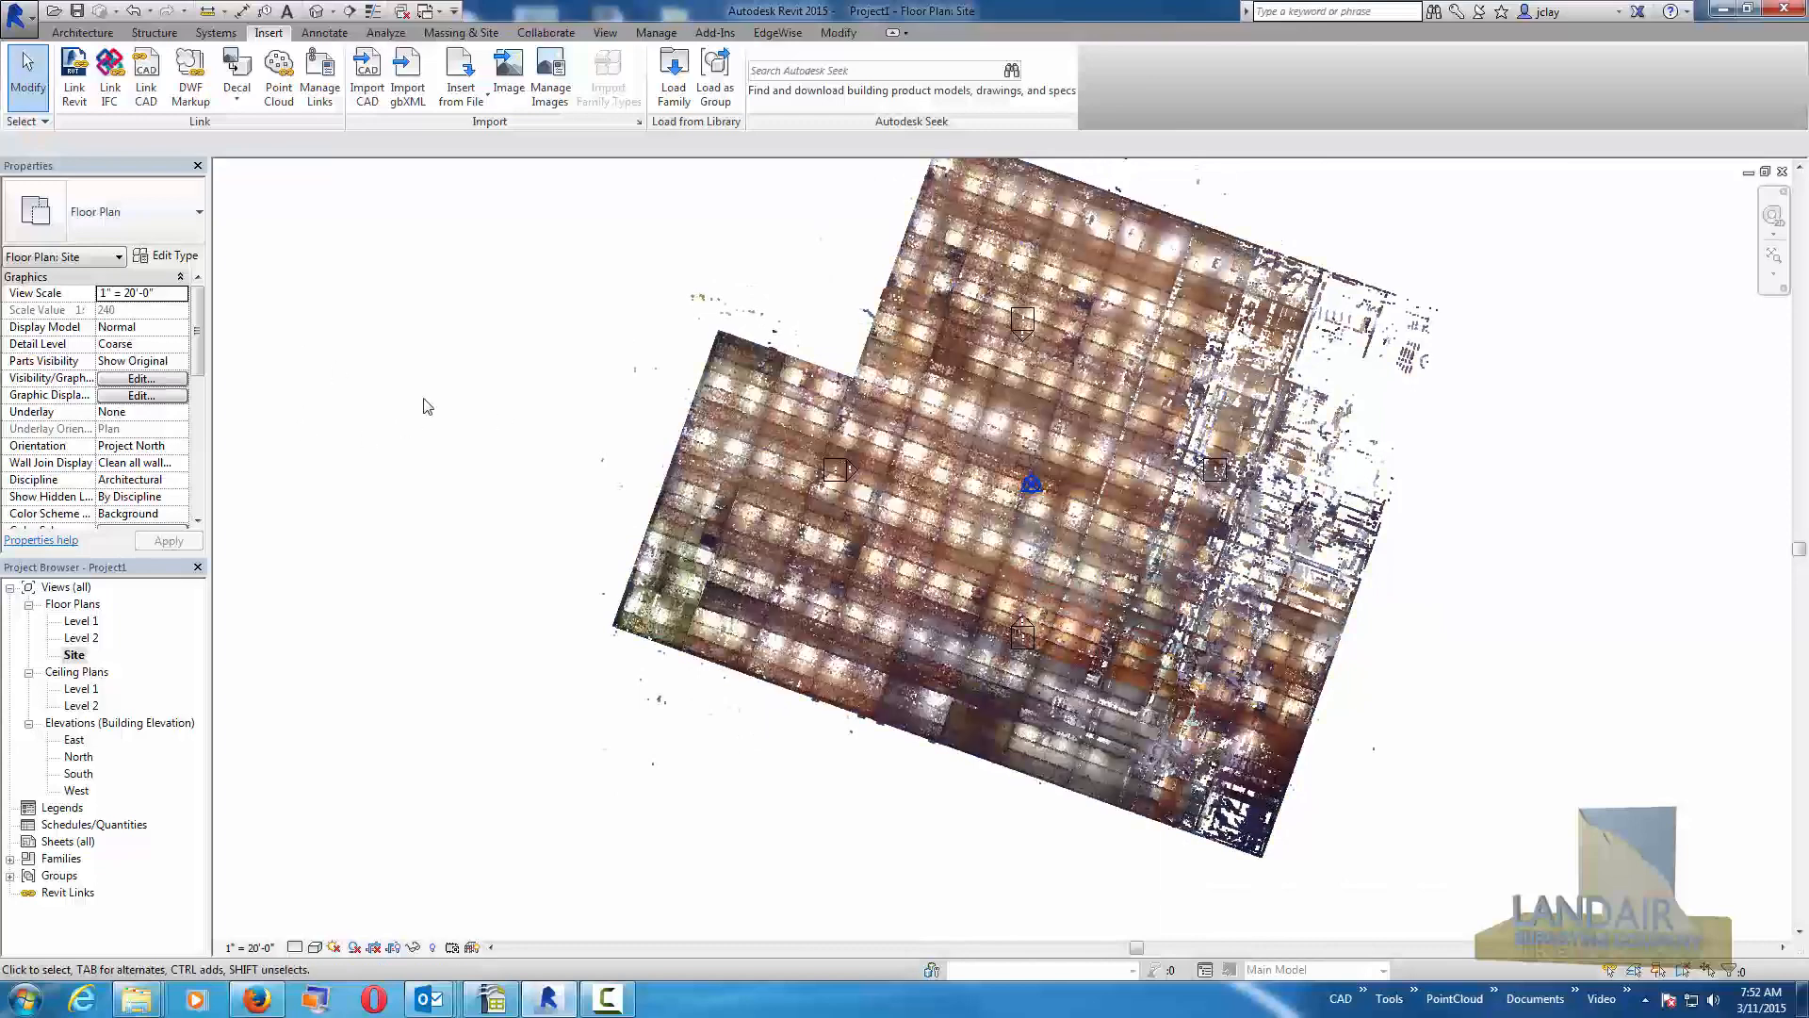
pyautogui.moveTo(690, 470)
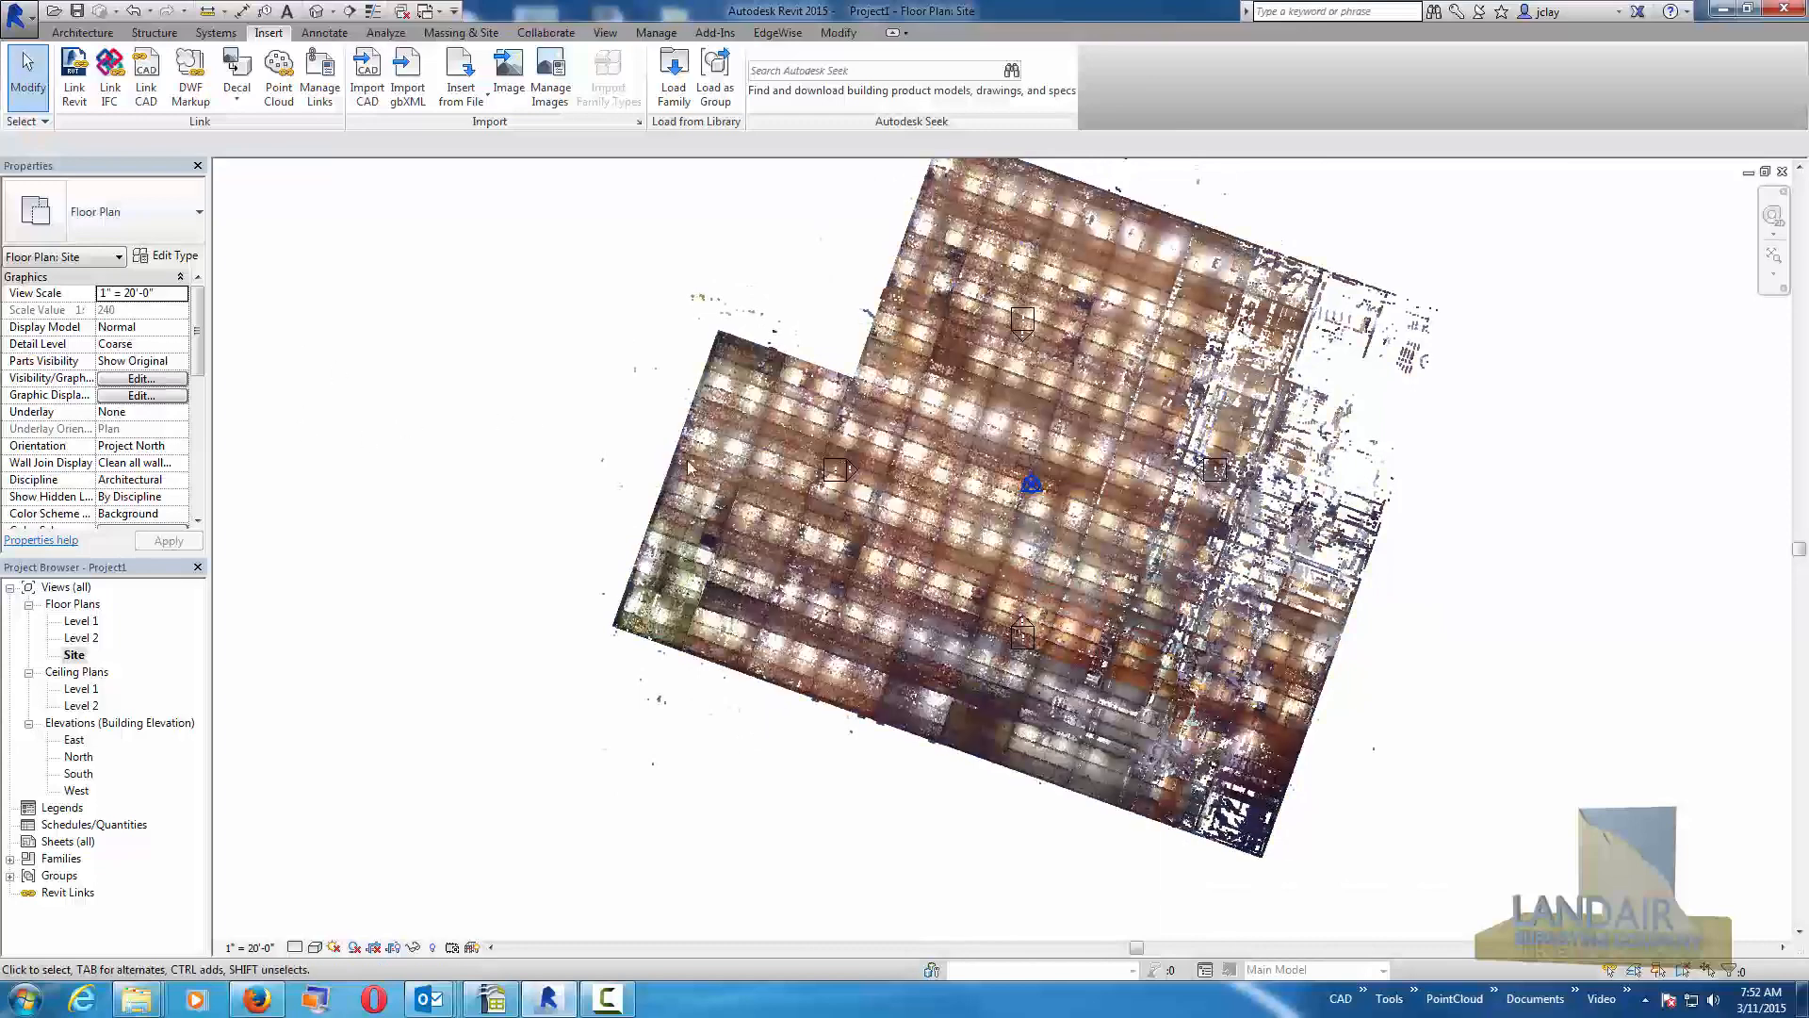
# Rotate the selected point cloud so the scanned building sits square to the plan.
pyautogui.click(711, 456)
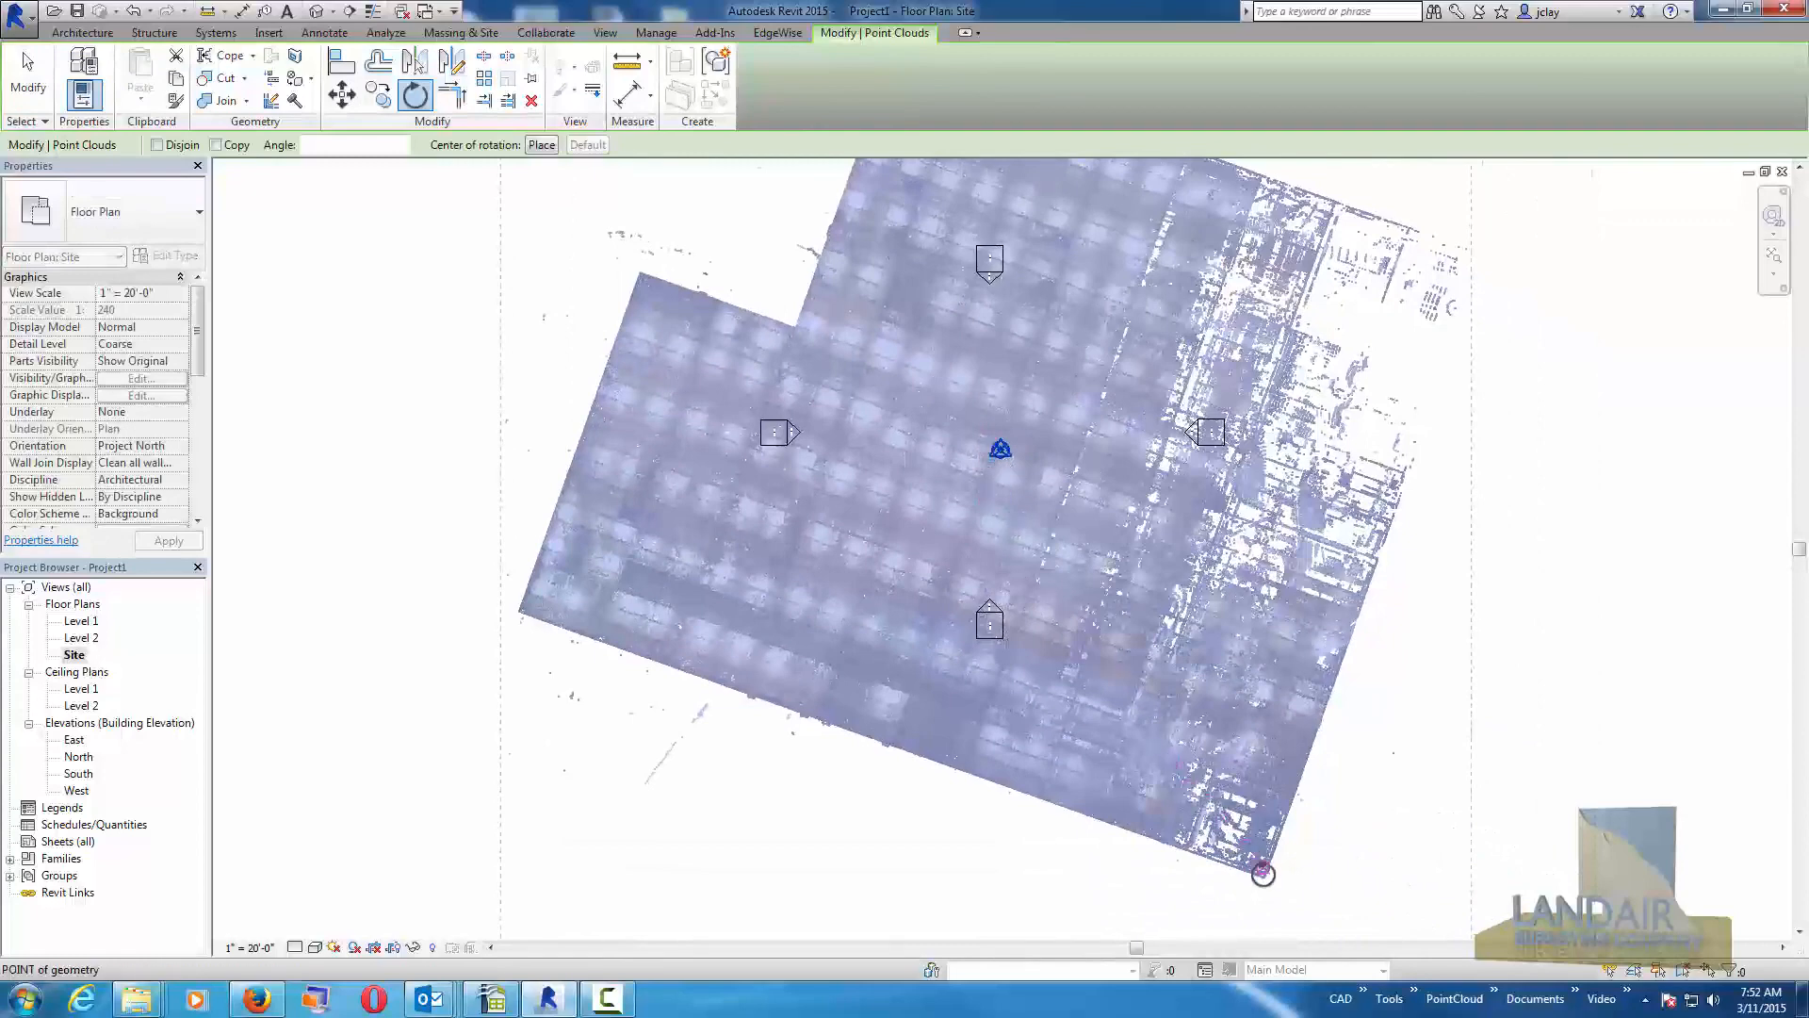
pyautogui.moveTo(765, 703)
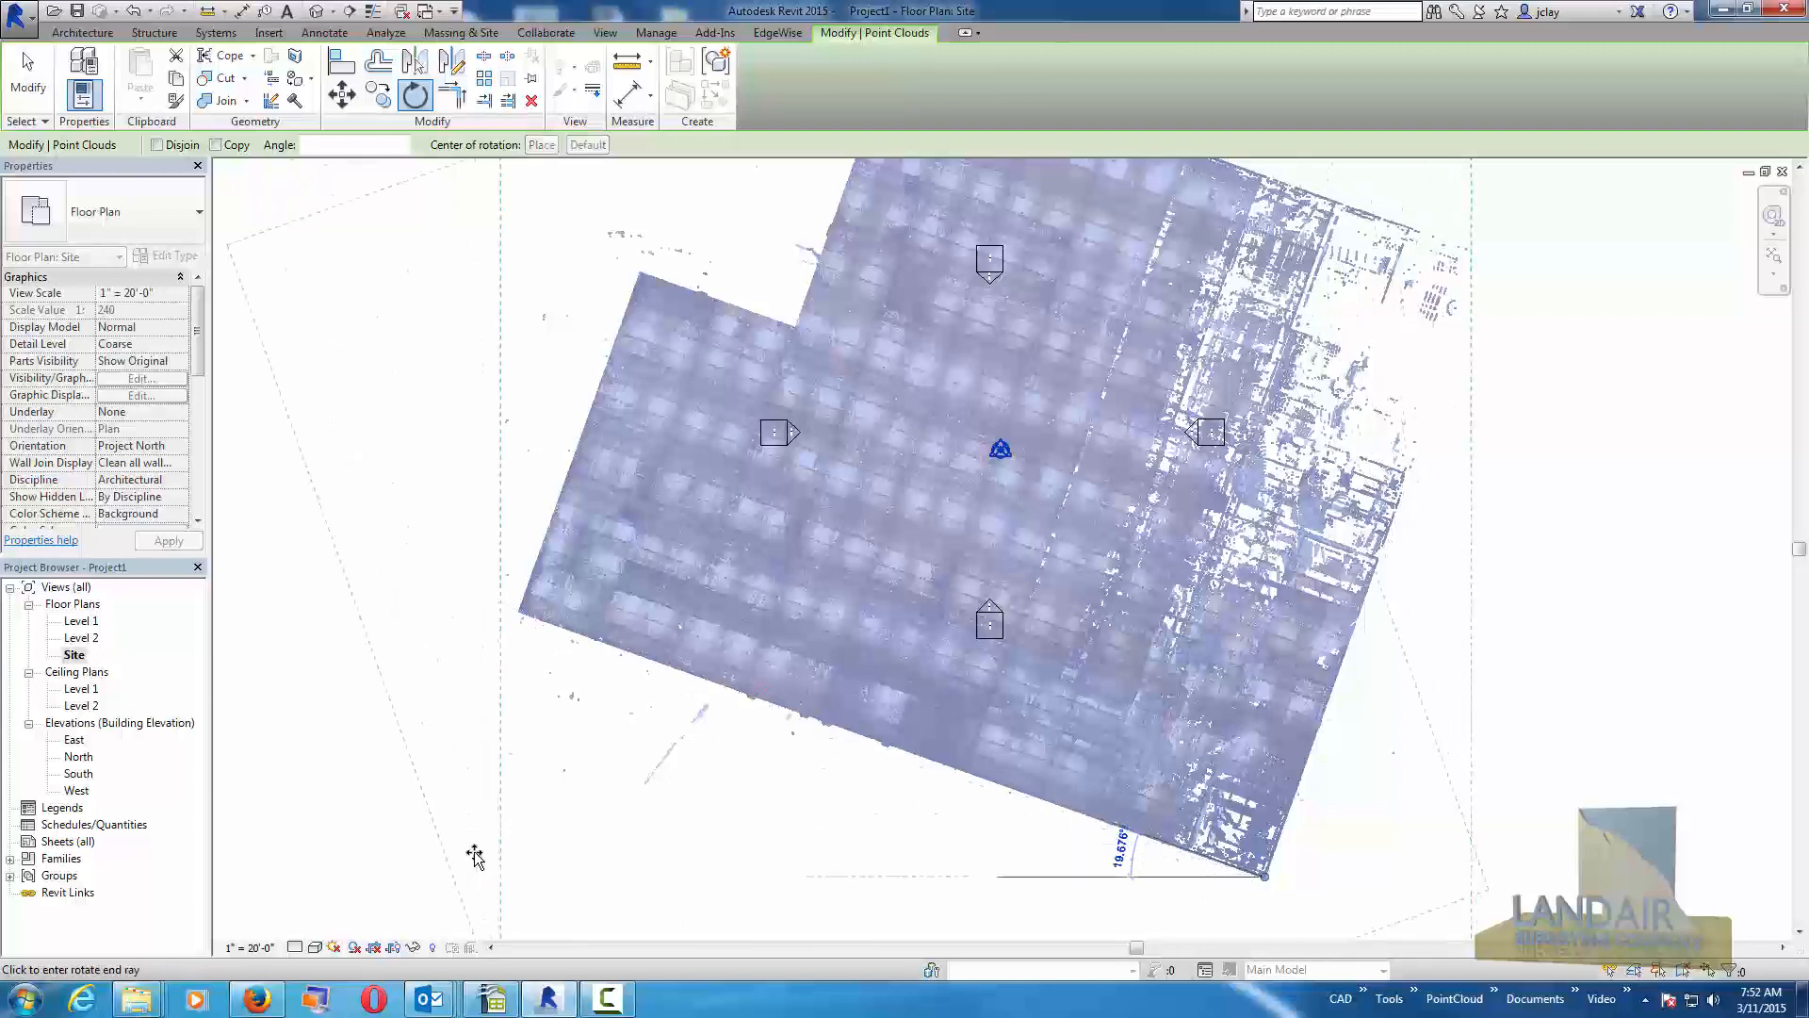
pyautogui.click(267, 32)
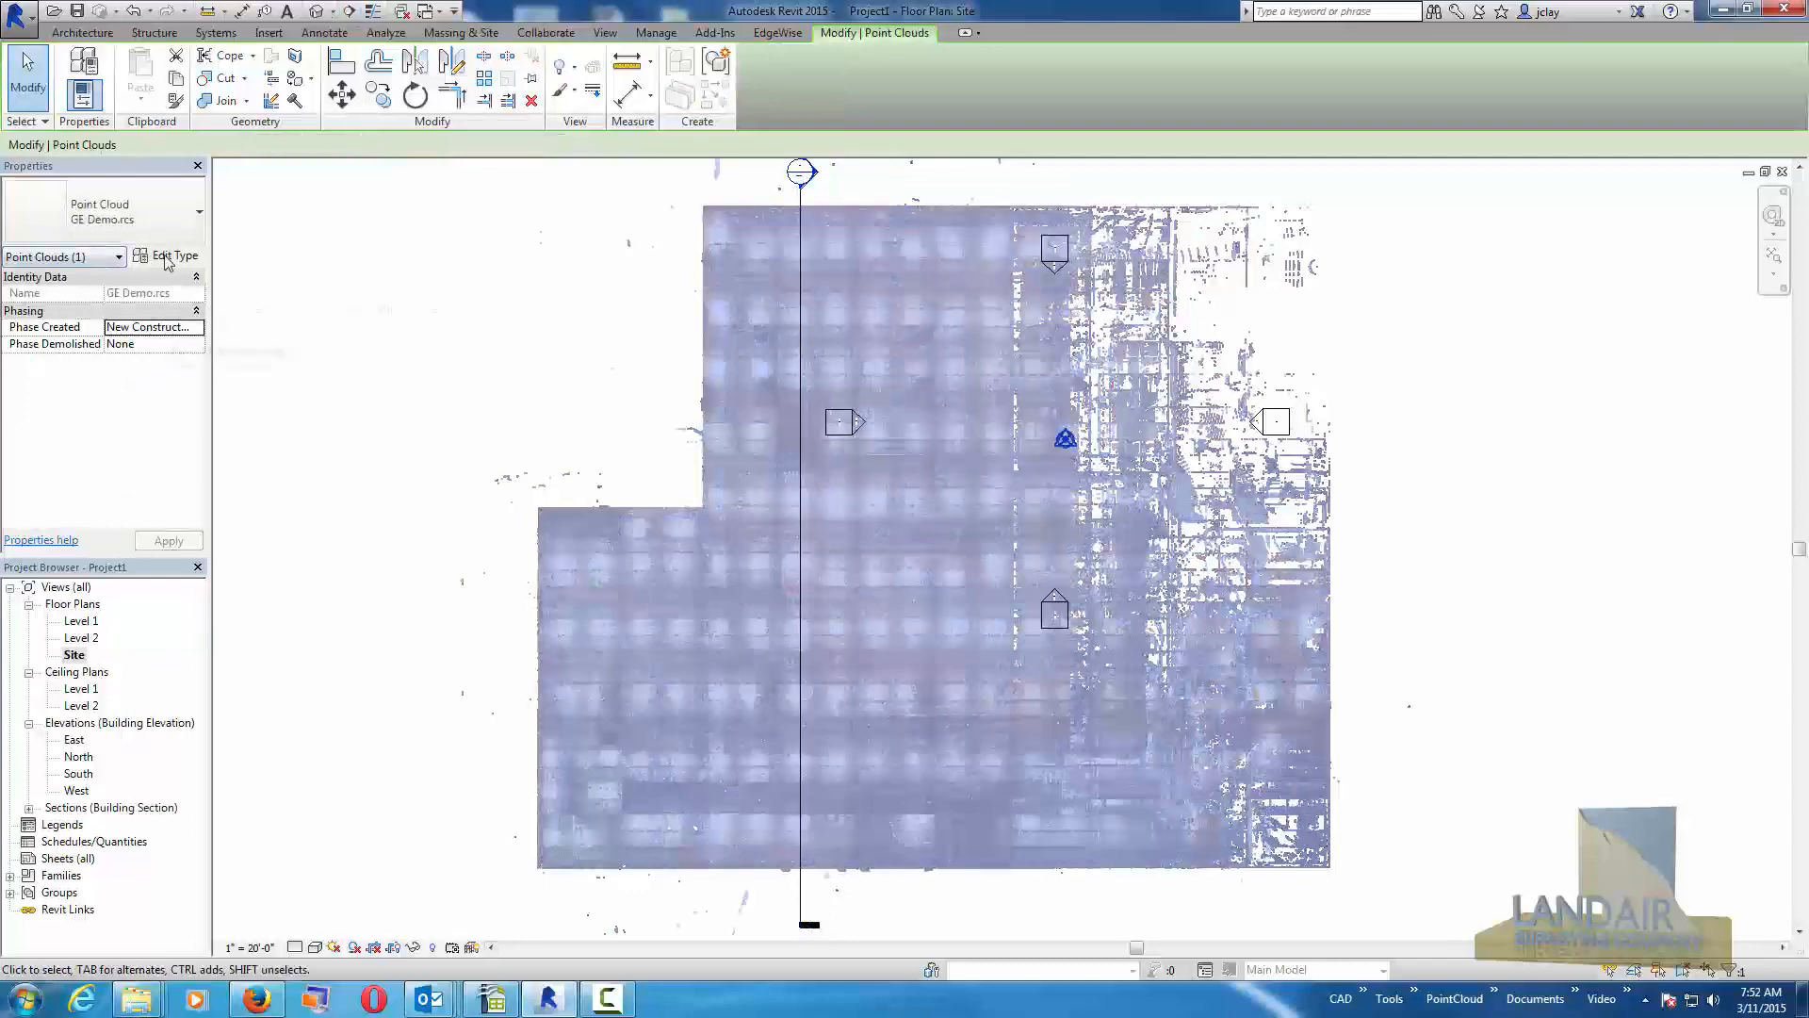
# Review the point cloud's type properties and scale, leaving them unchanged.
pyautogui.click(173, 255)
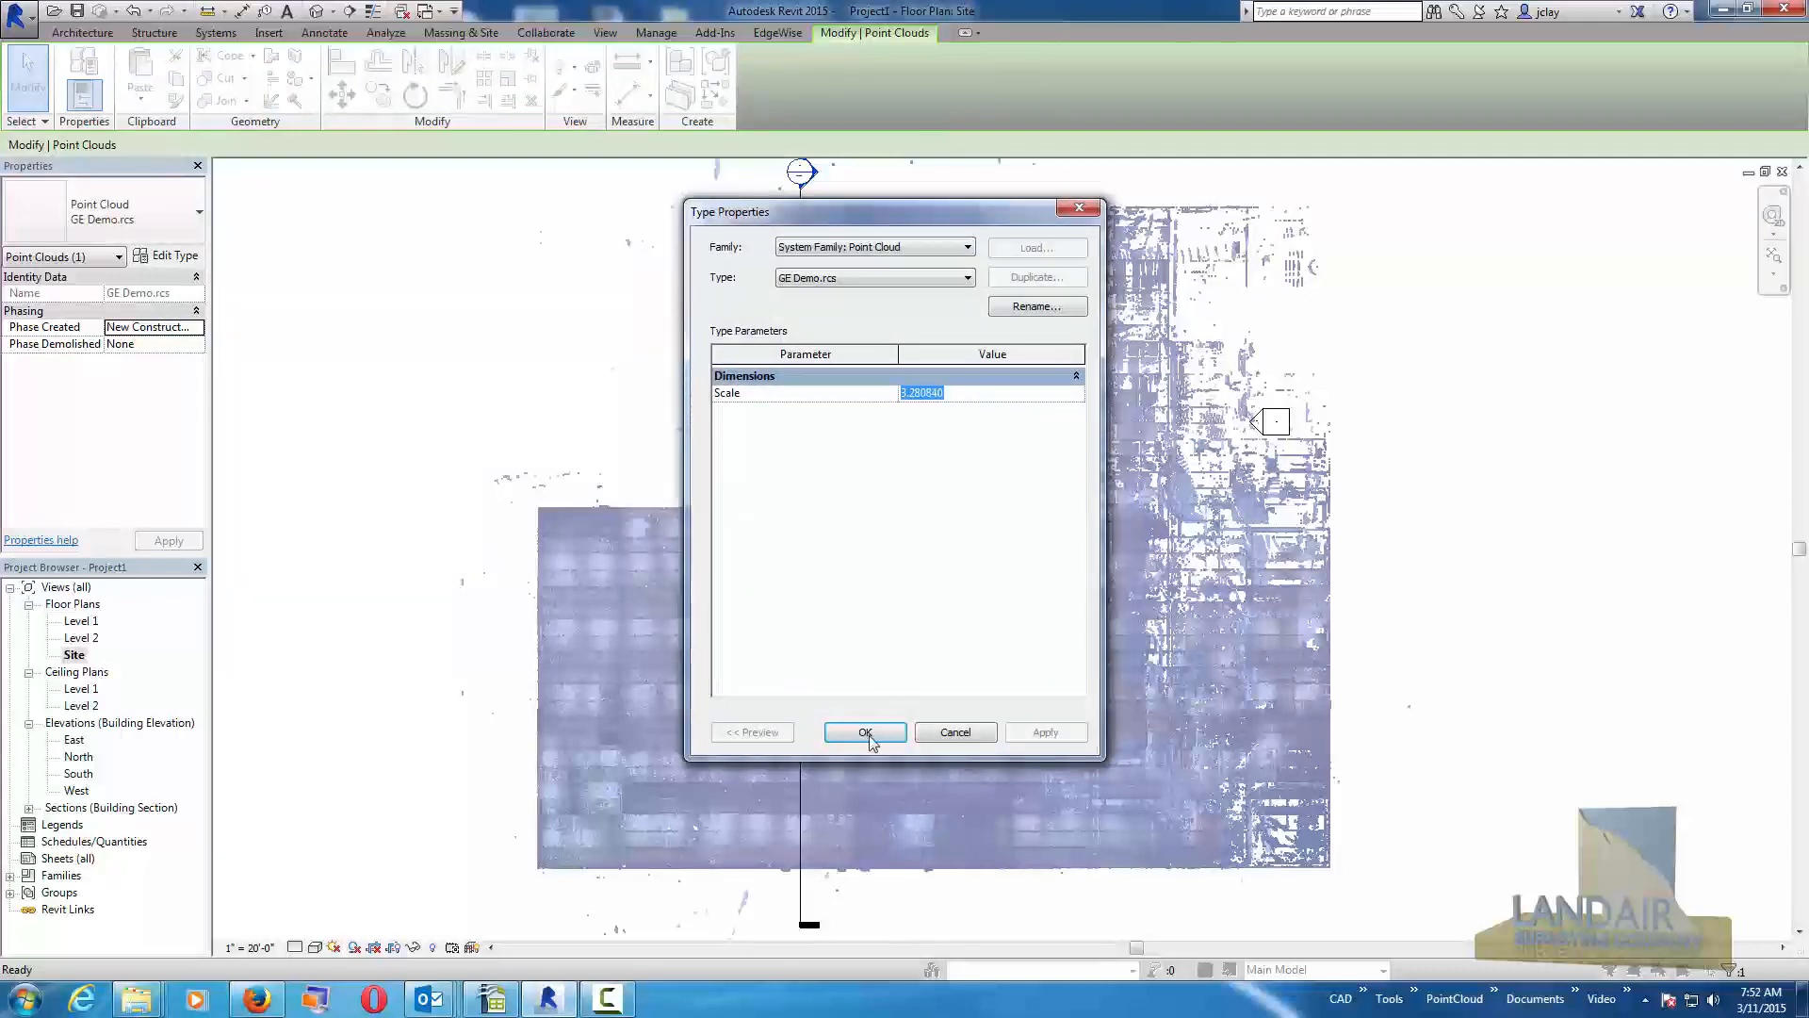
pyautogui.click(865, 731)
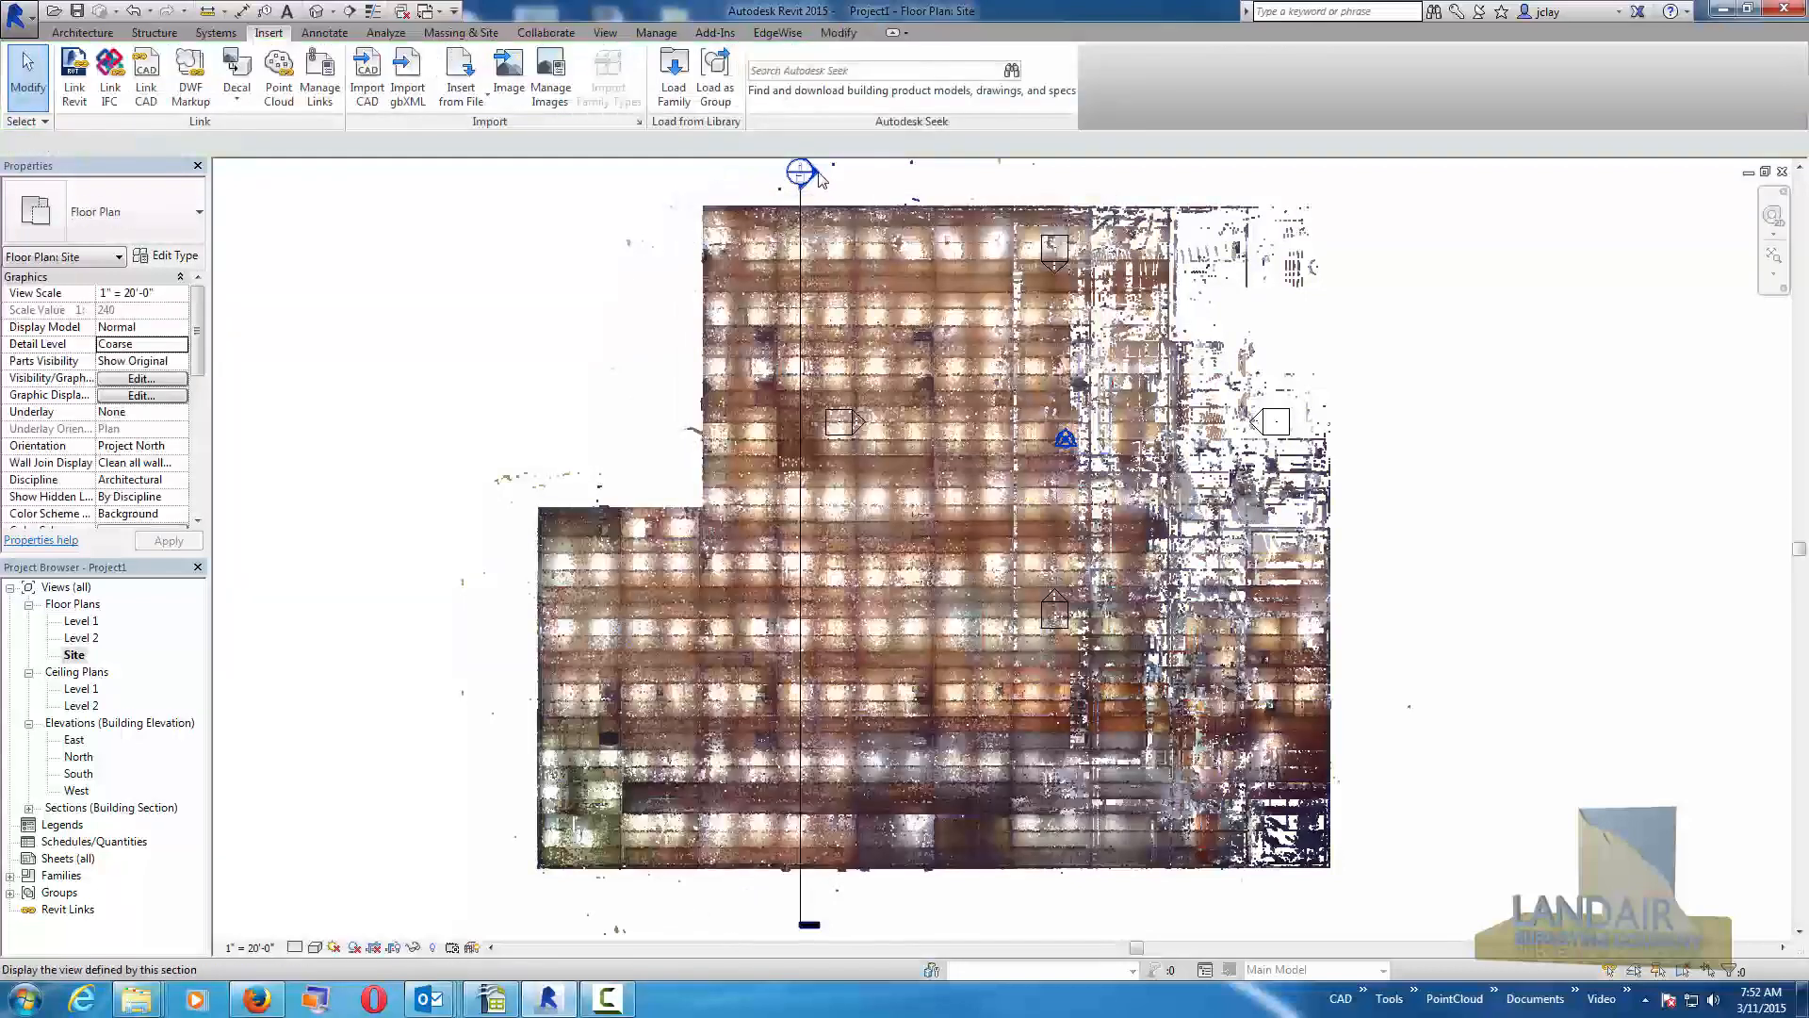
# Set Section 1's view scale to 1" = 20'-0" after trying 3/8" = 1'-0".
pyautogui.doubleClick(799, 171)
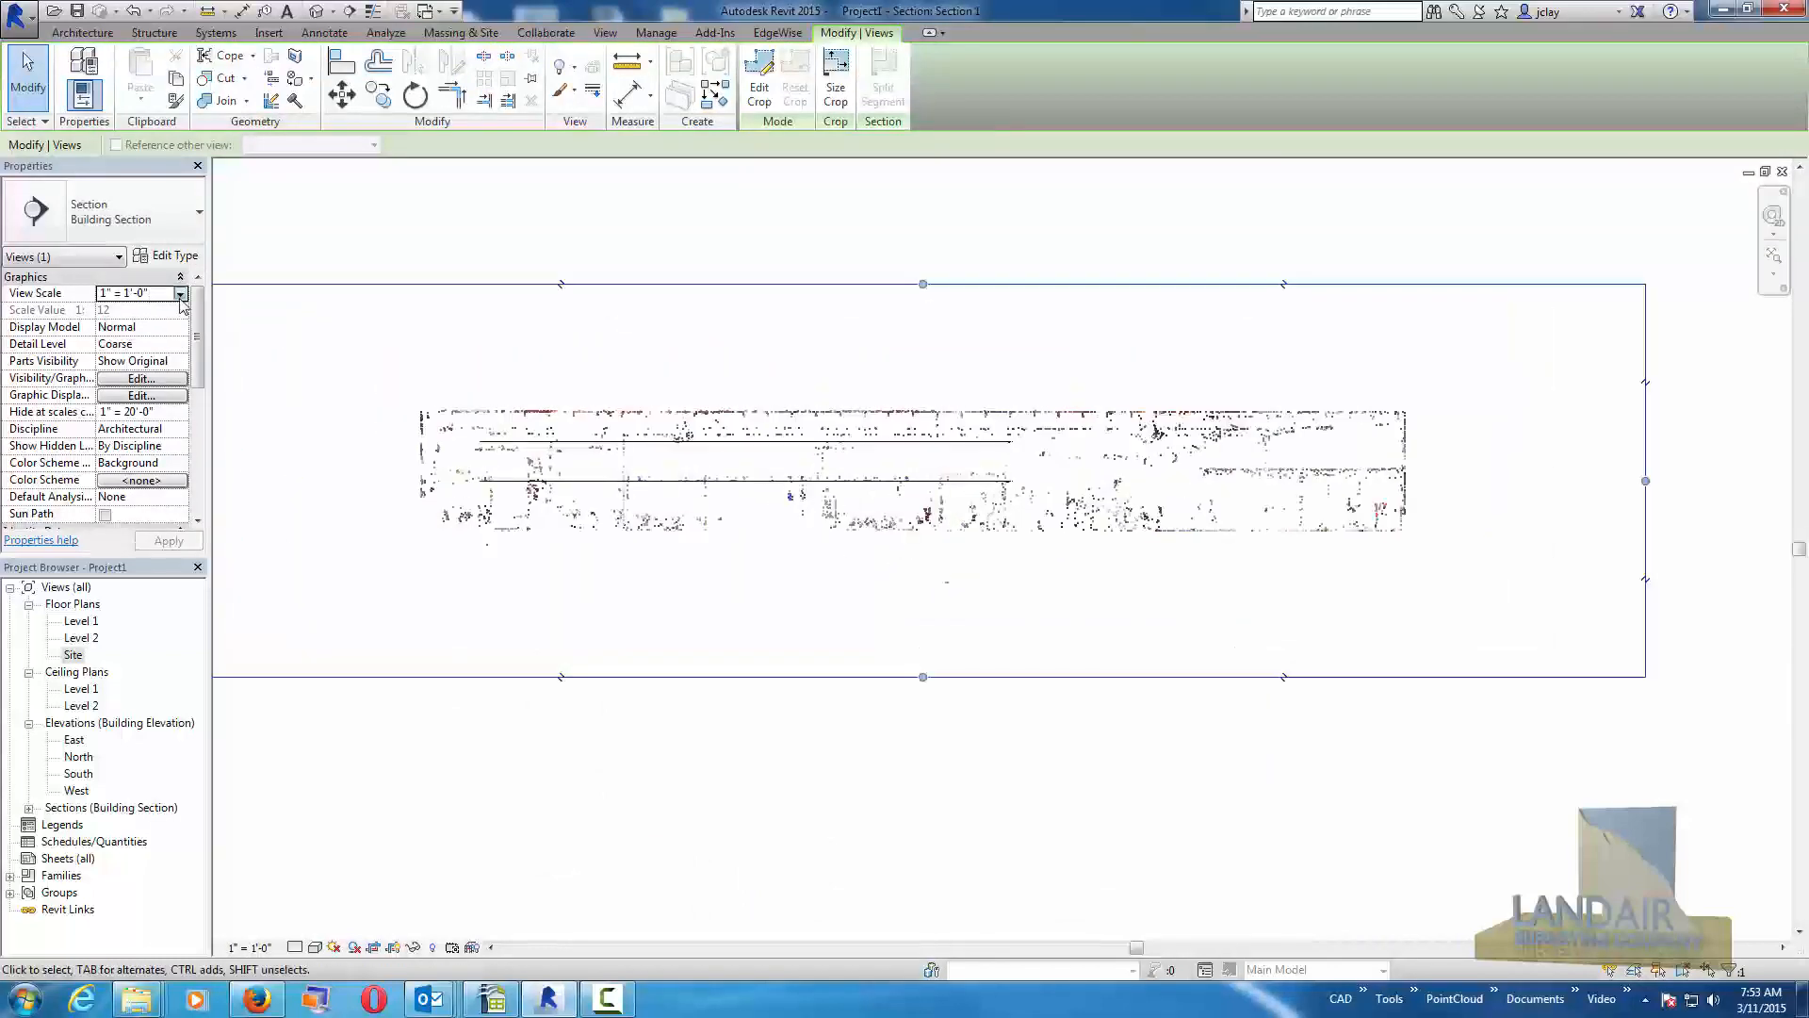
pyautogui.click(179, 292)
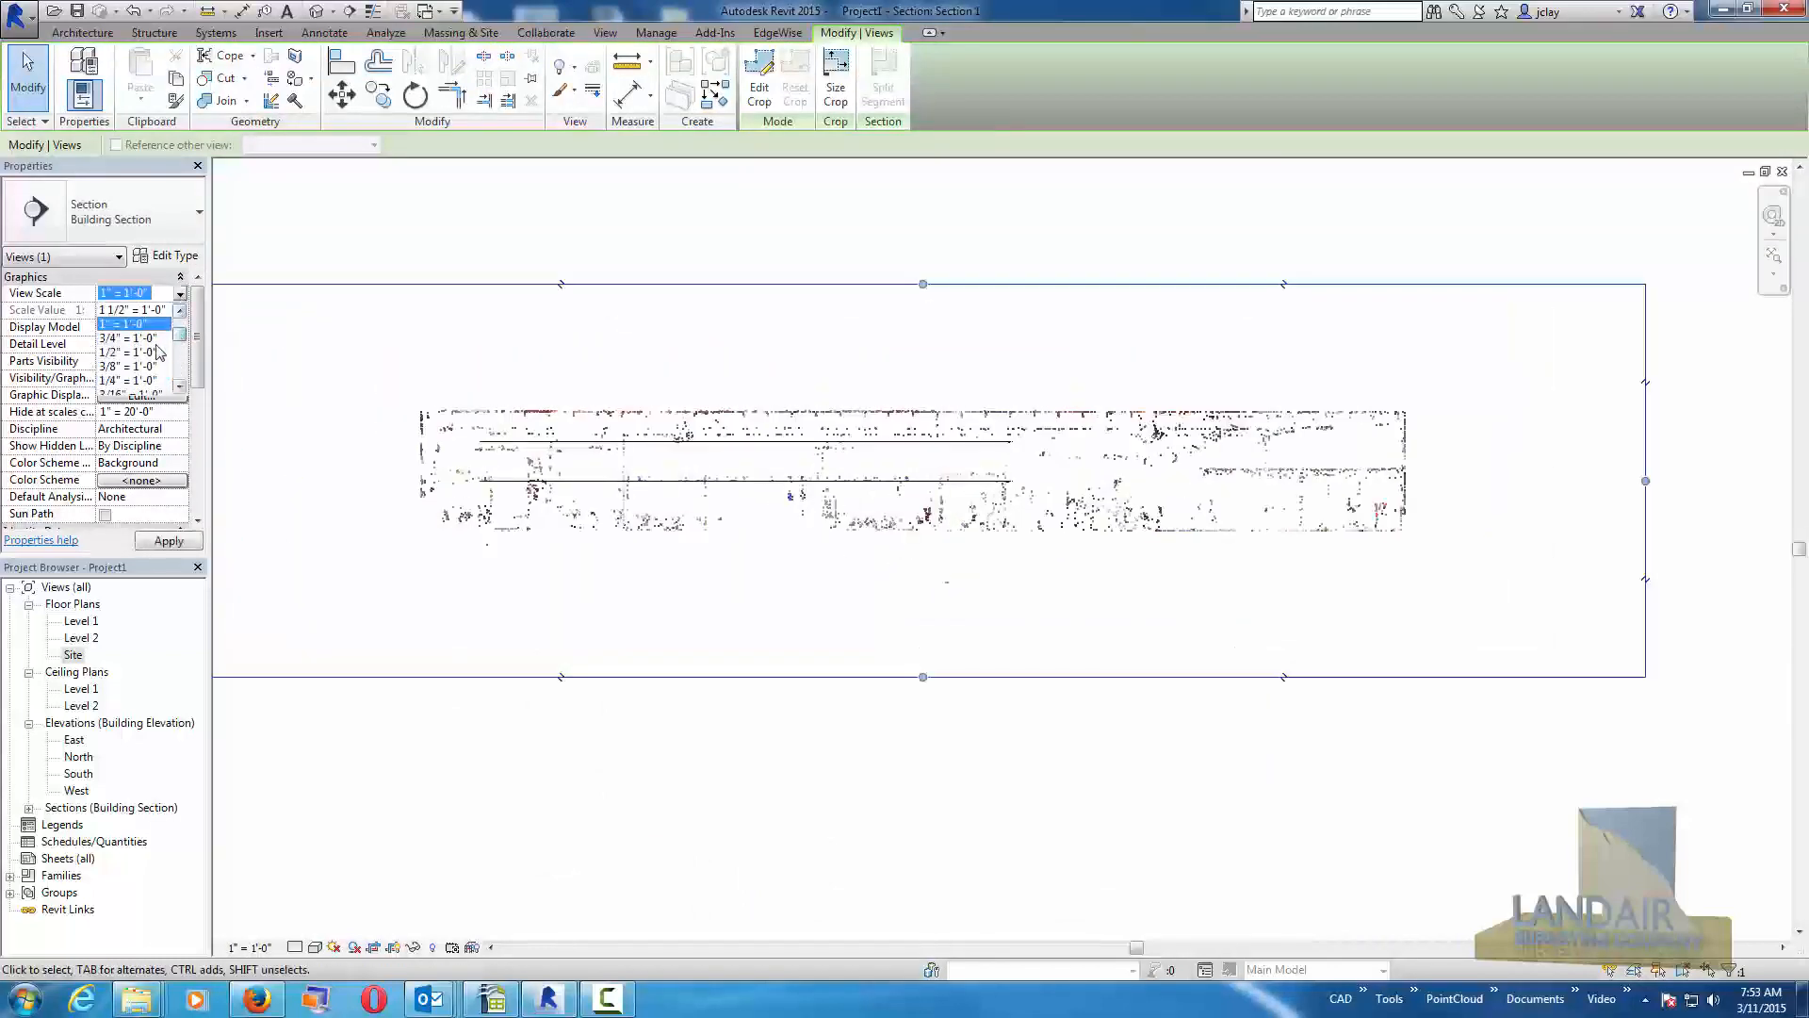
pyautogui.click(130, 366)
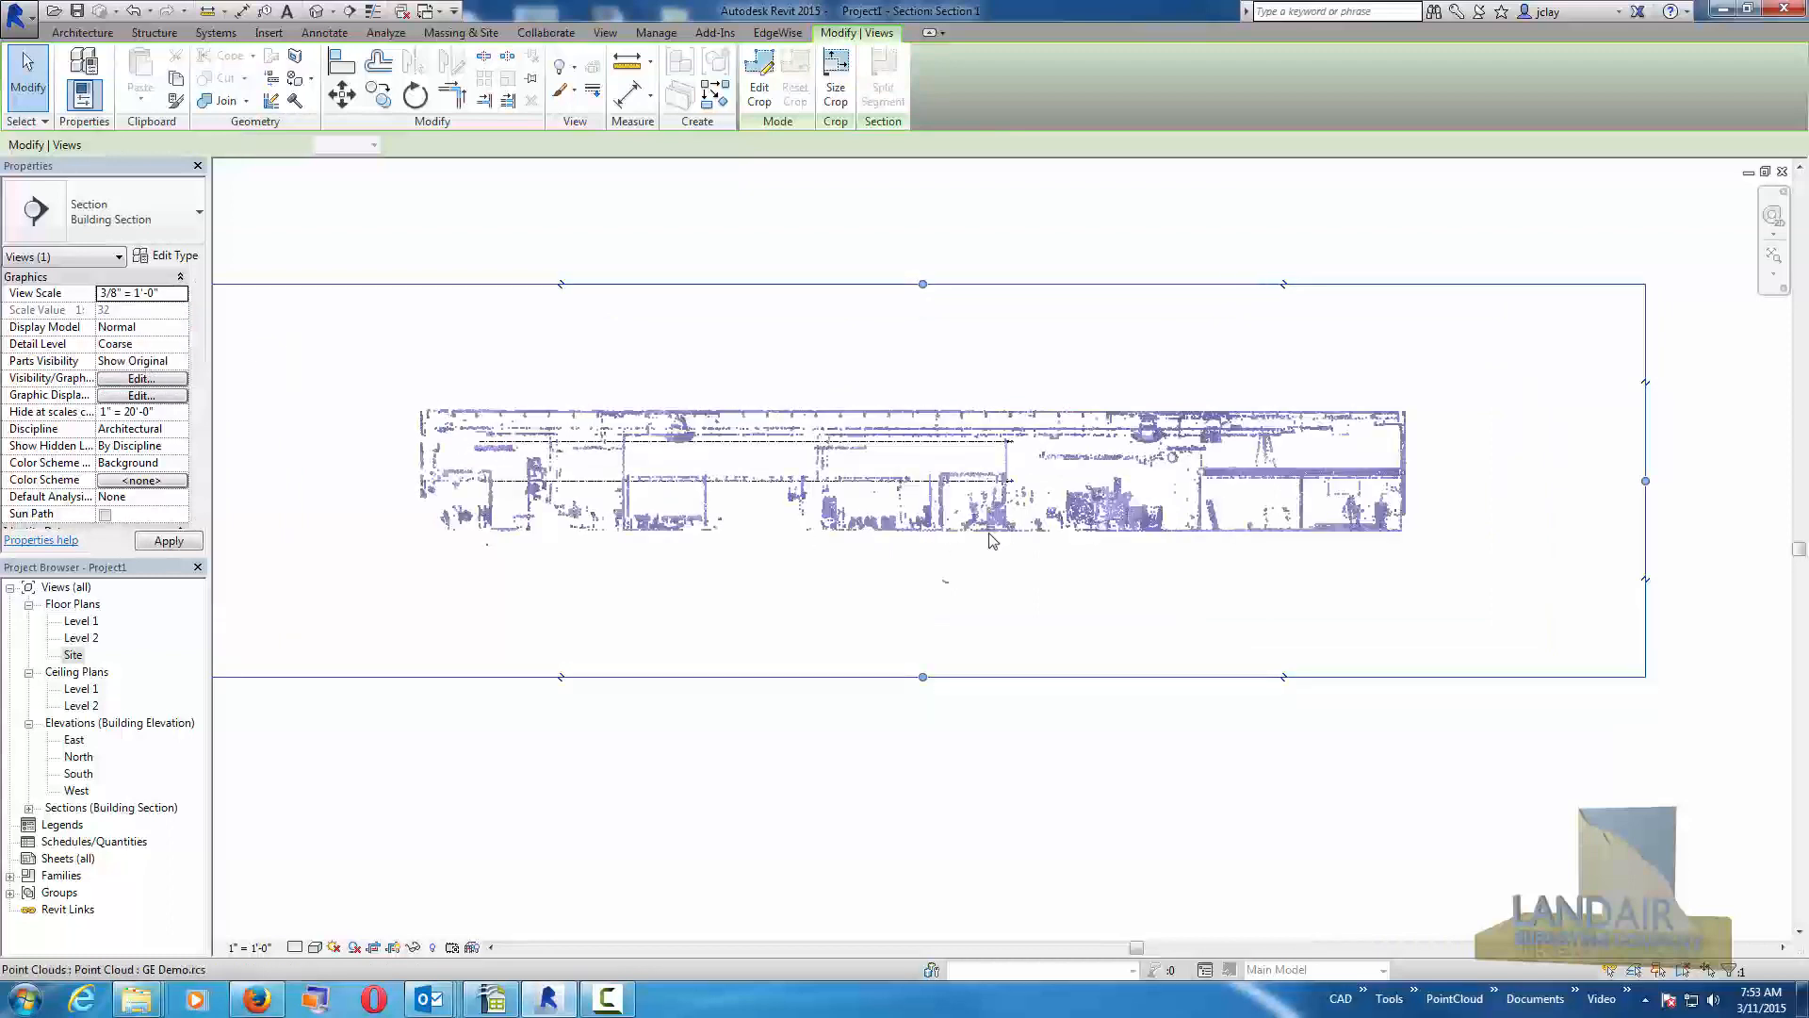
pyautogui.click(142, 293)
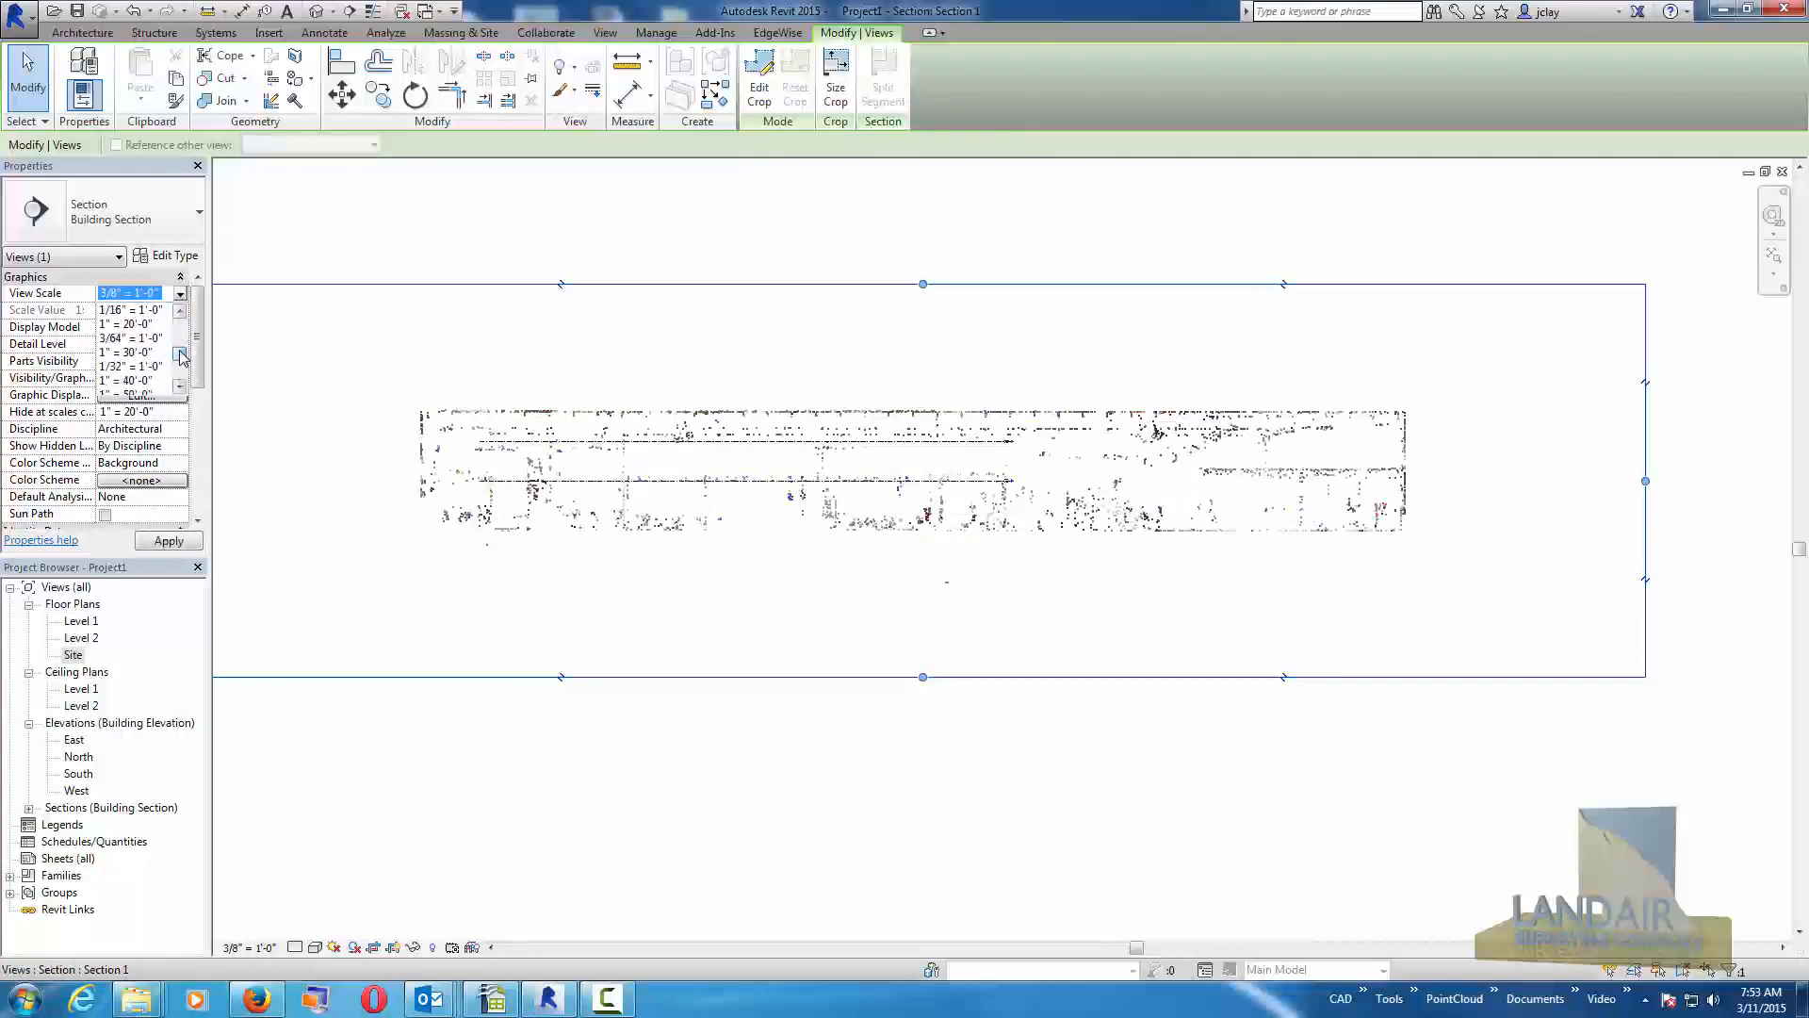
pyautogui.moveTo(126, 324)
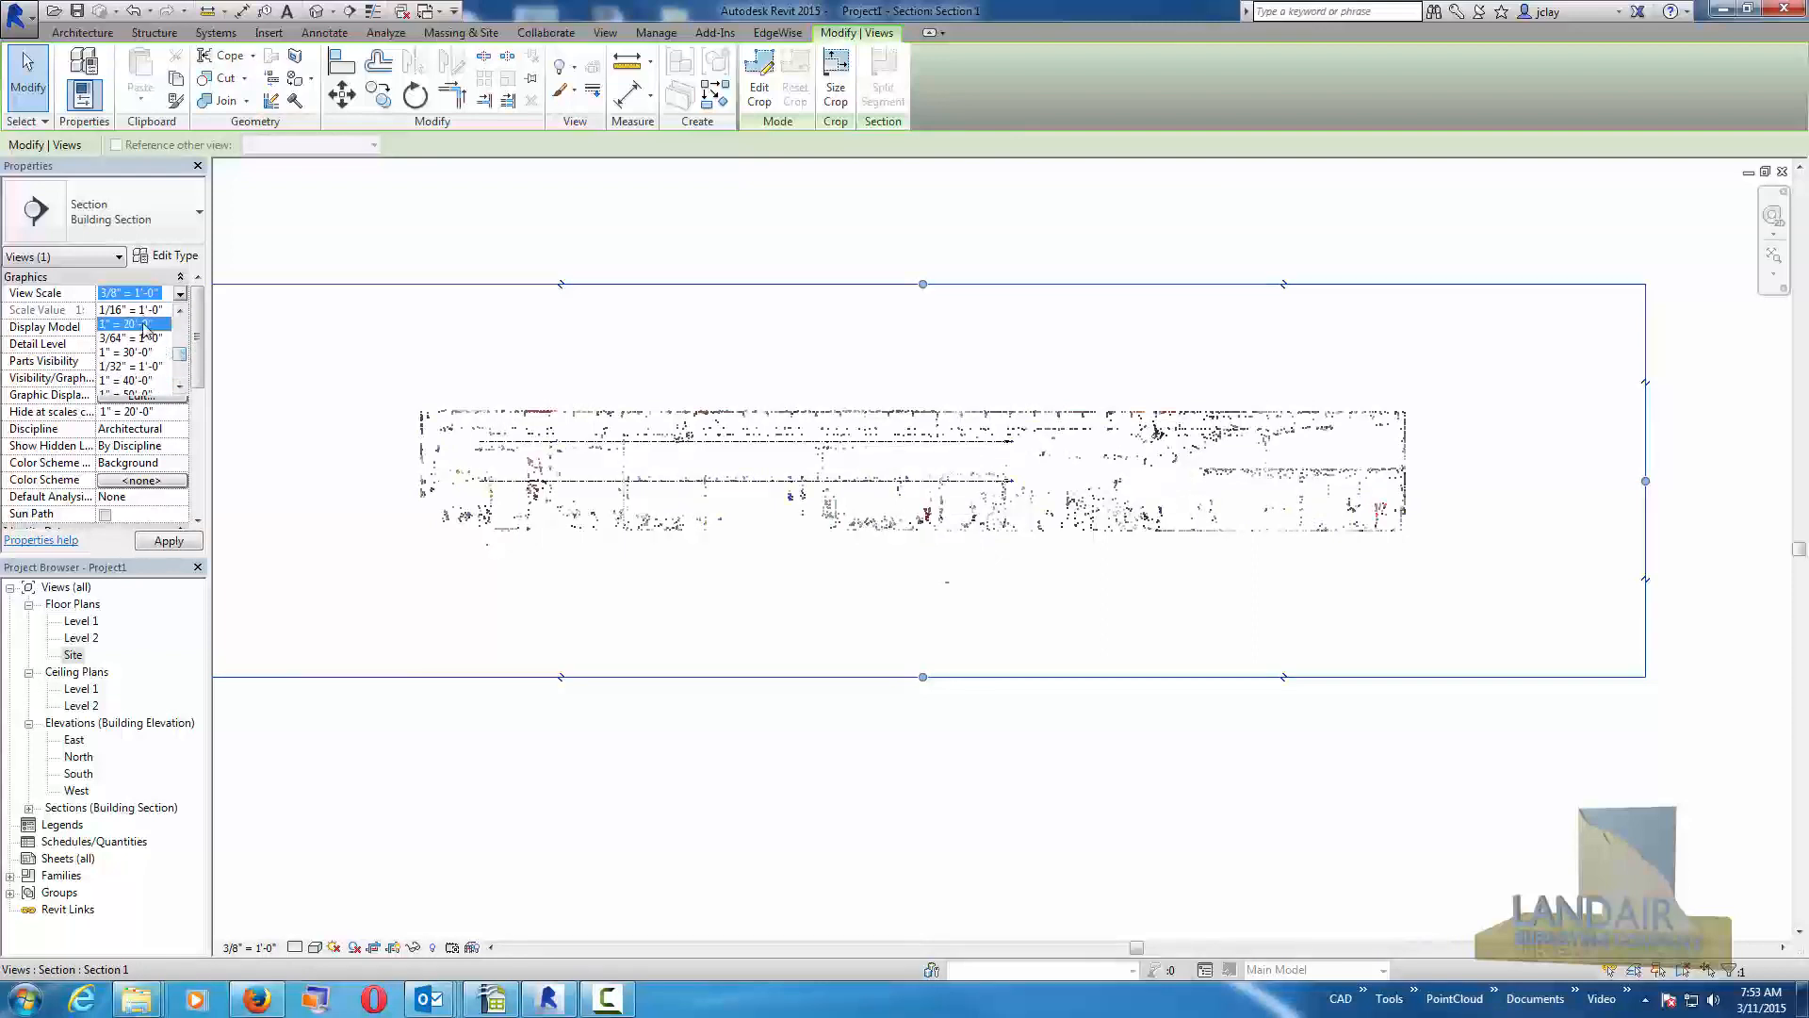
pyautogui.click(127, 322)
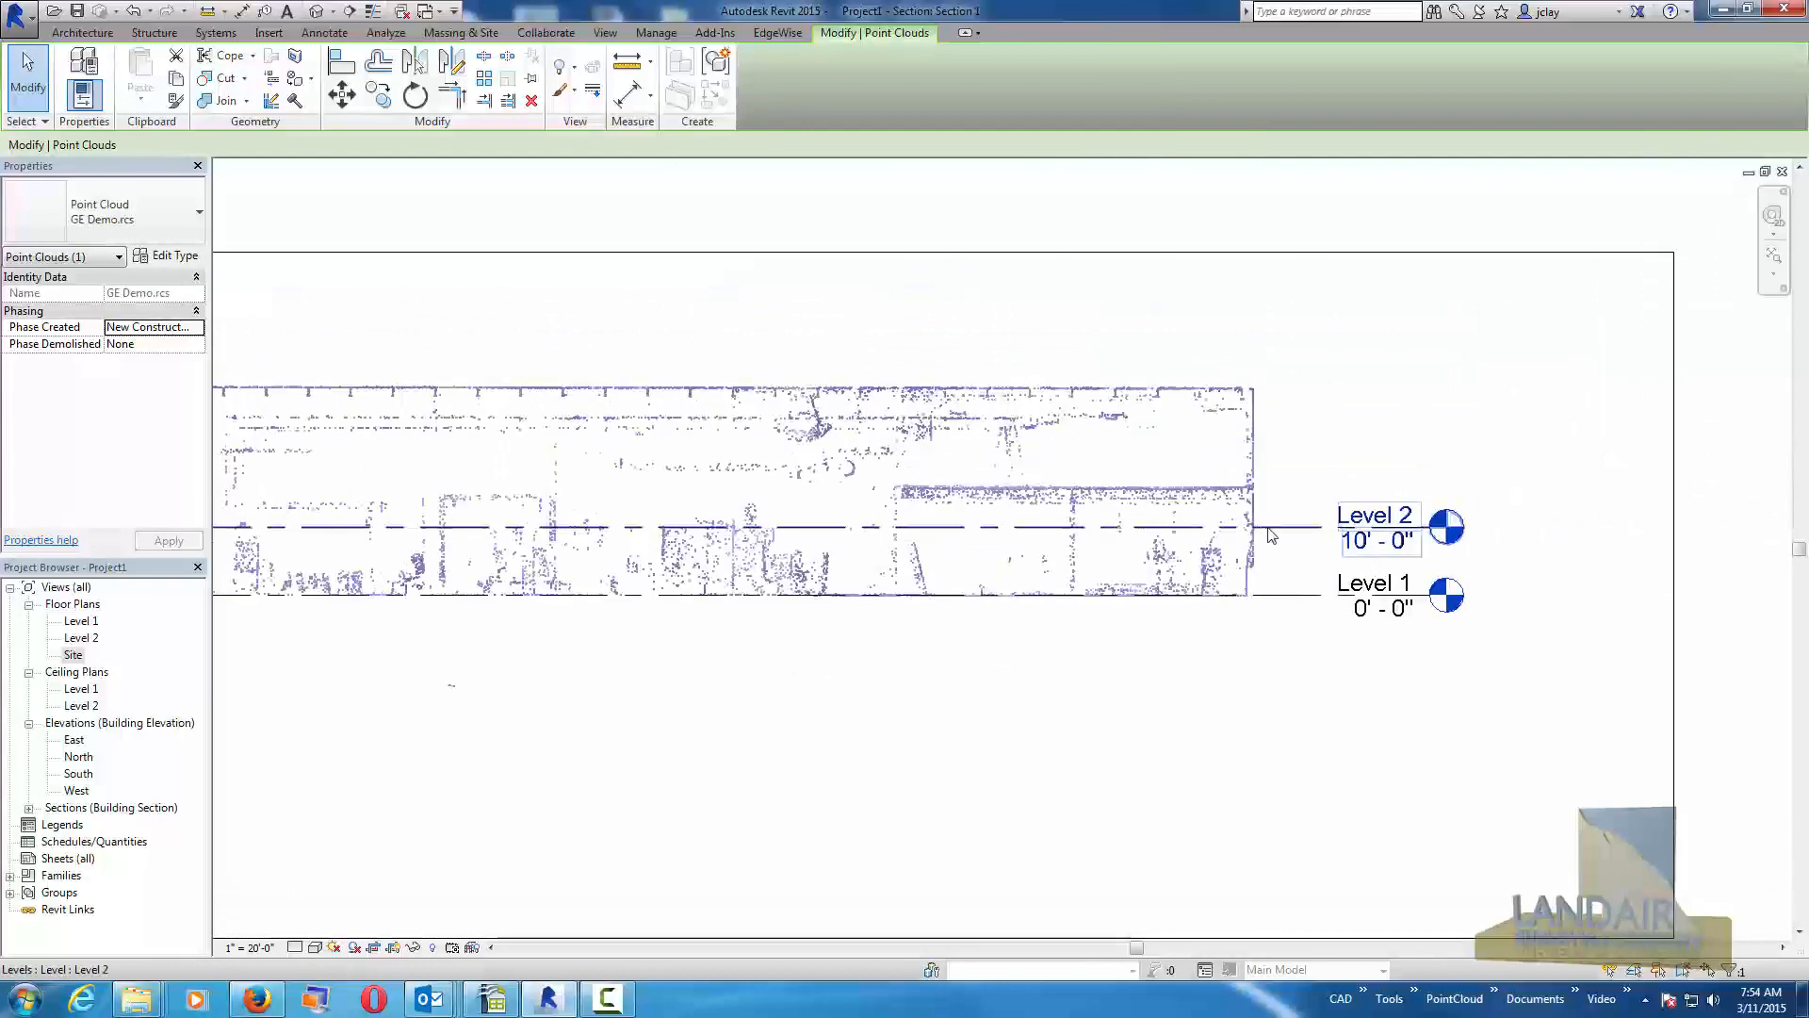
# Set Level 2 to 16'-0" and place Level 3 at the top of the scan.
pyautogui.click(1262, 528)
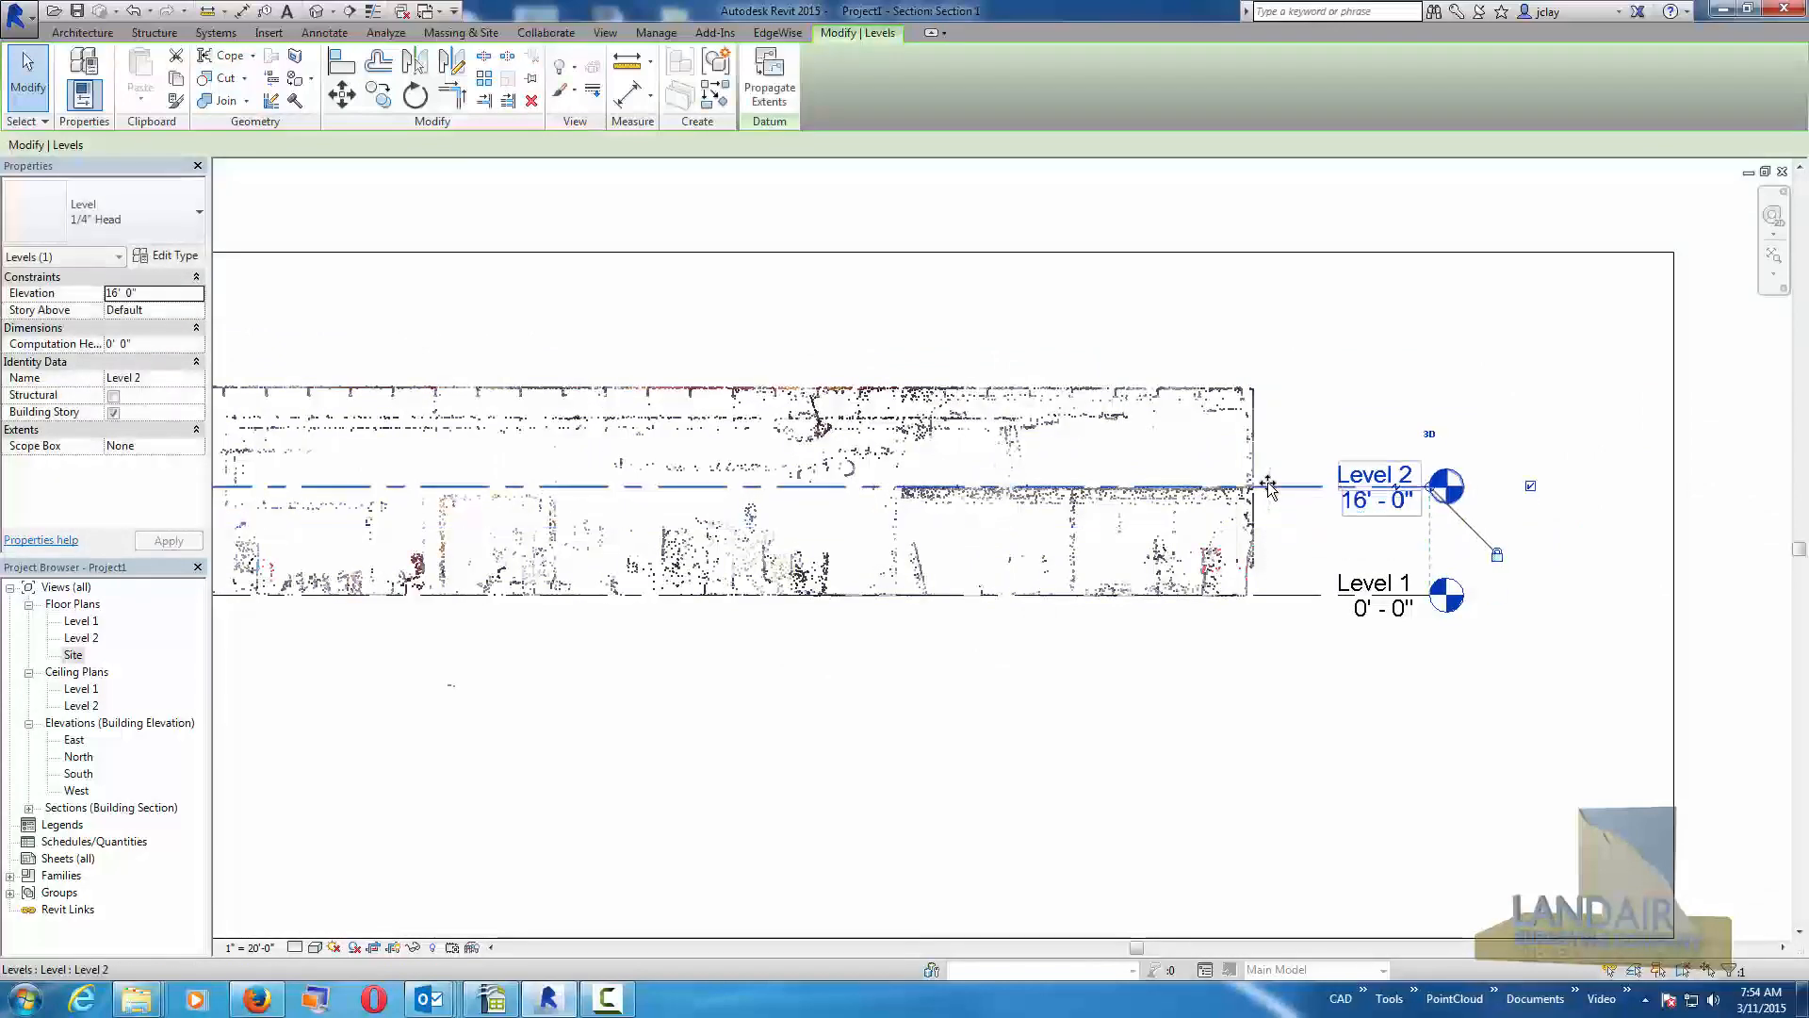
pyautogui.moveTo(1267, 484)
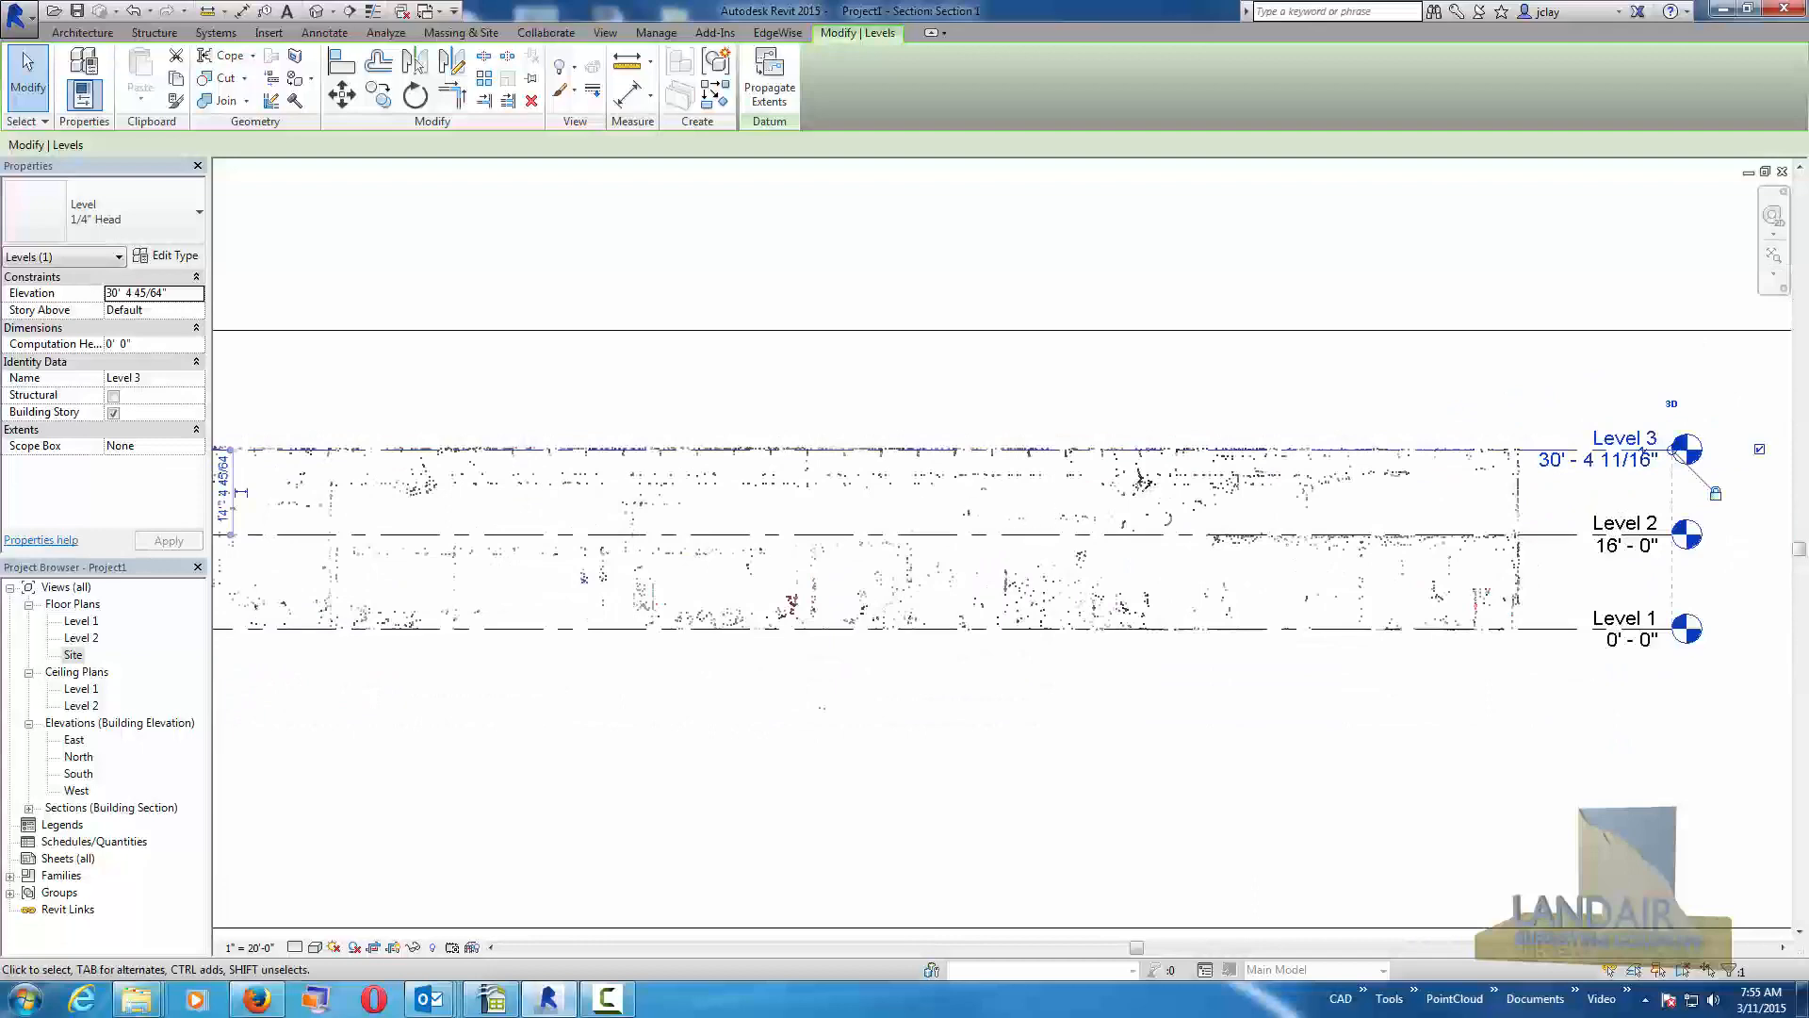
pyautogui.click(1625, 438)
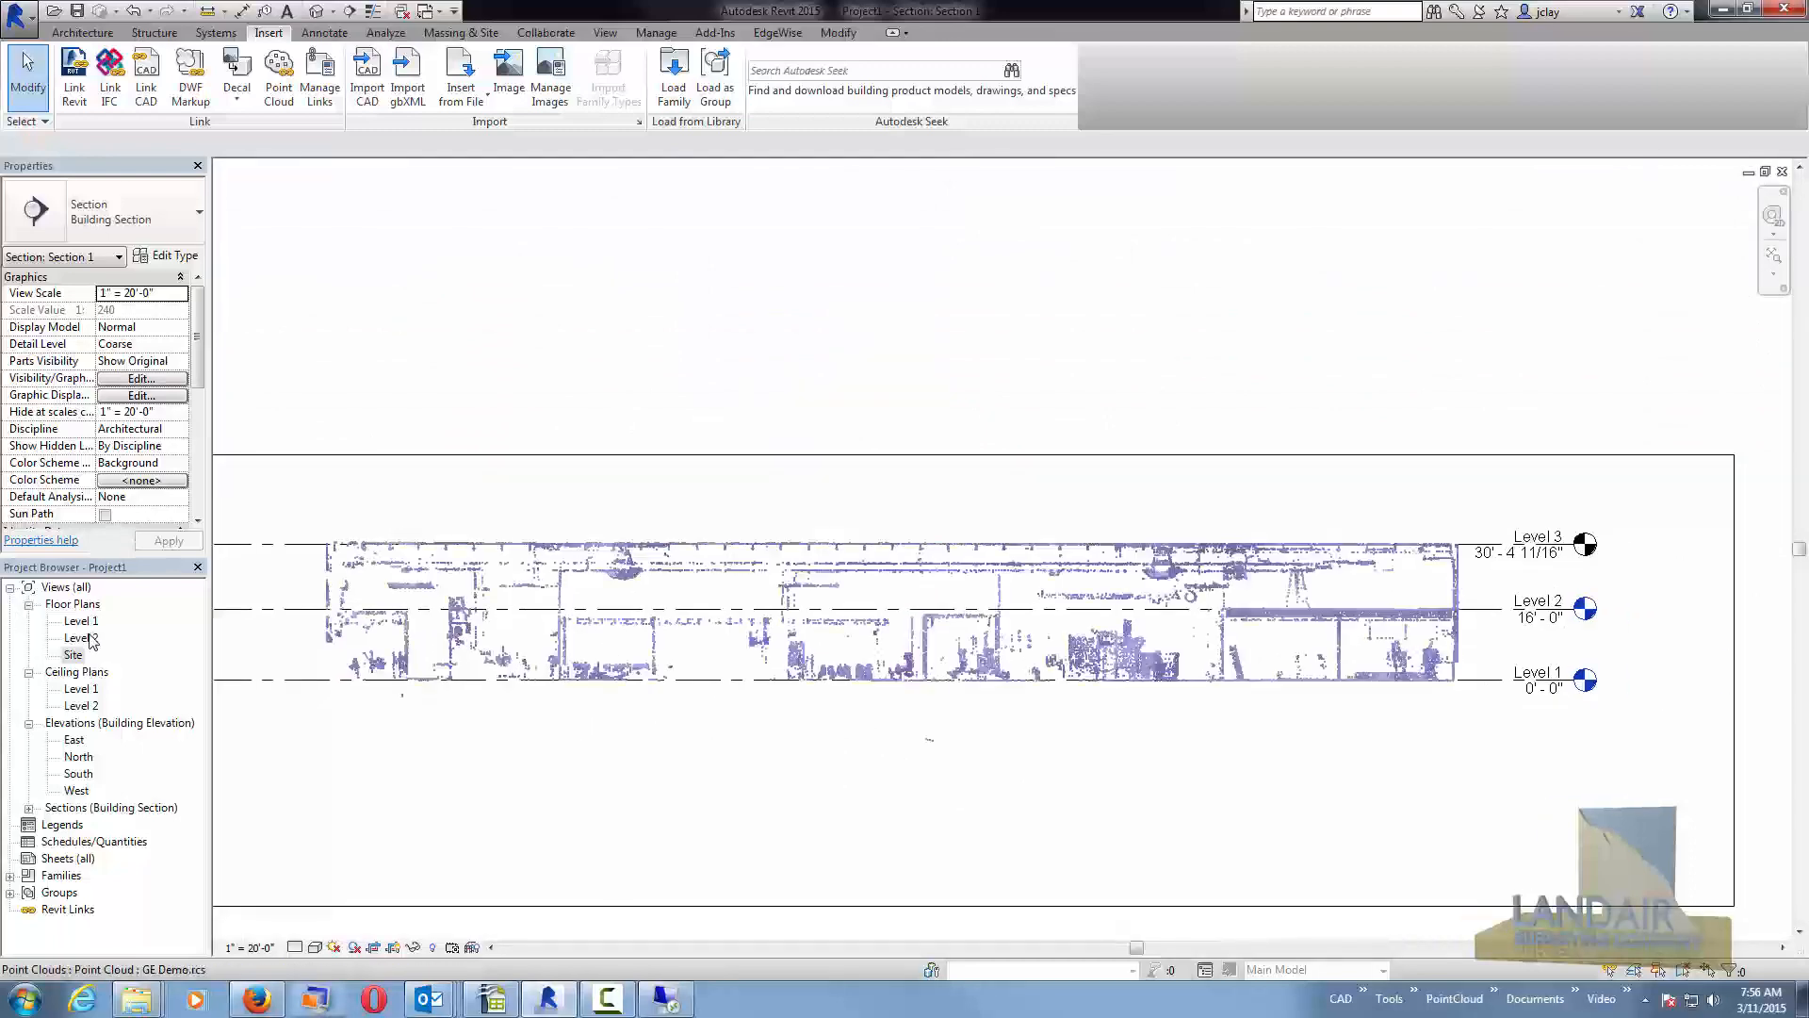
# Adjust the Level 1 plan's view range offsets so the point cloud is sliced at that floor.
pyautogui.doubleClick(79, 620)
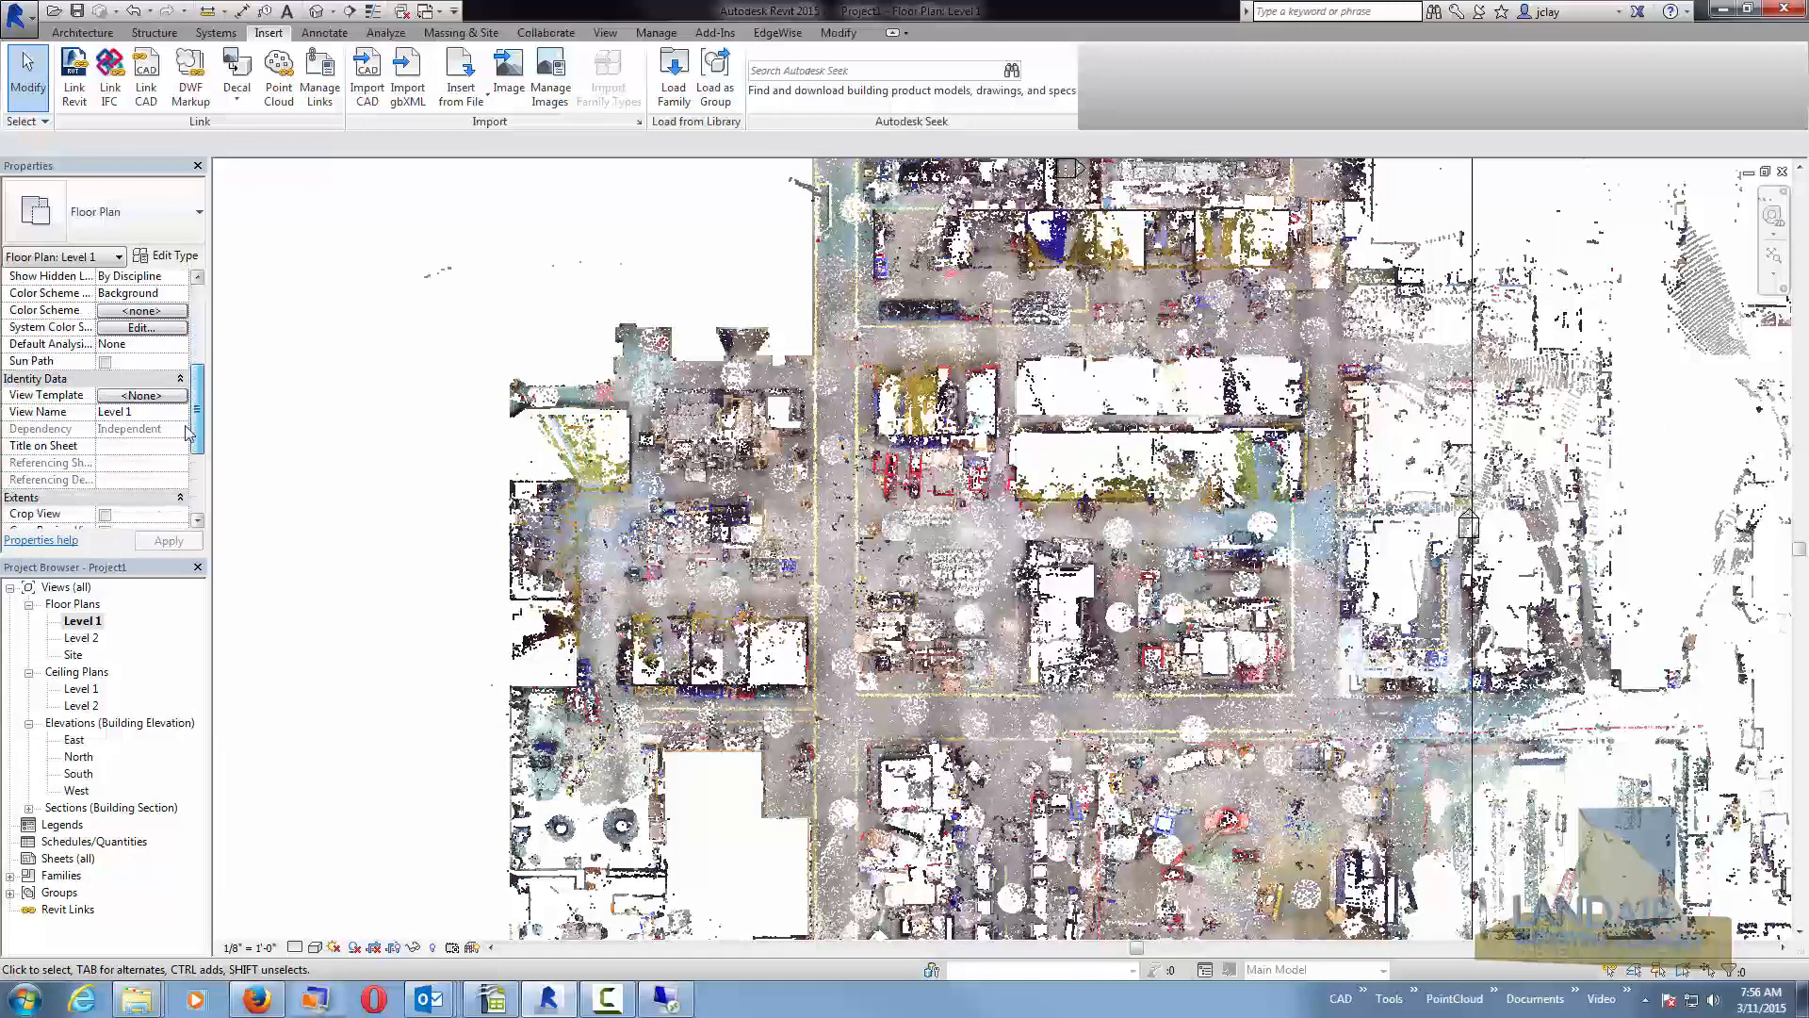
pyautogui.click(141, 413)
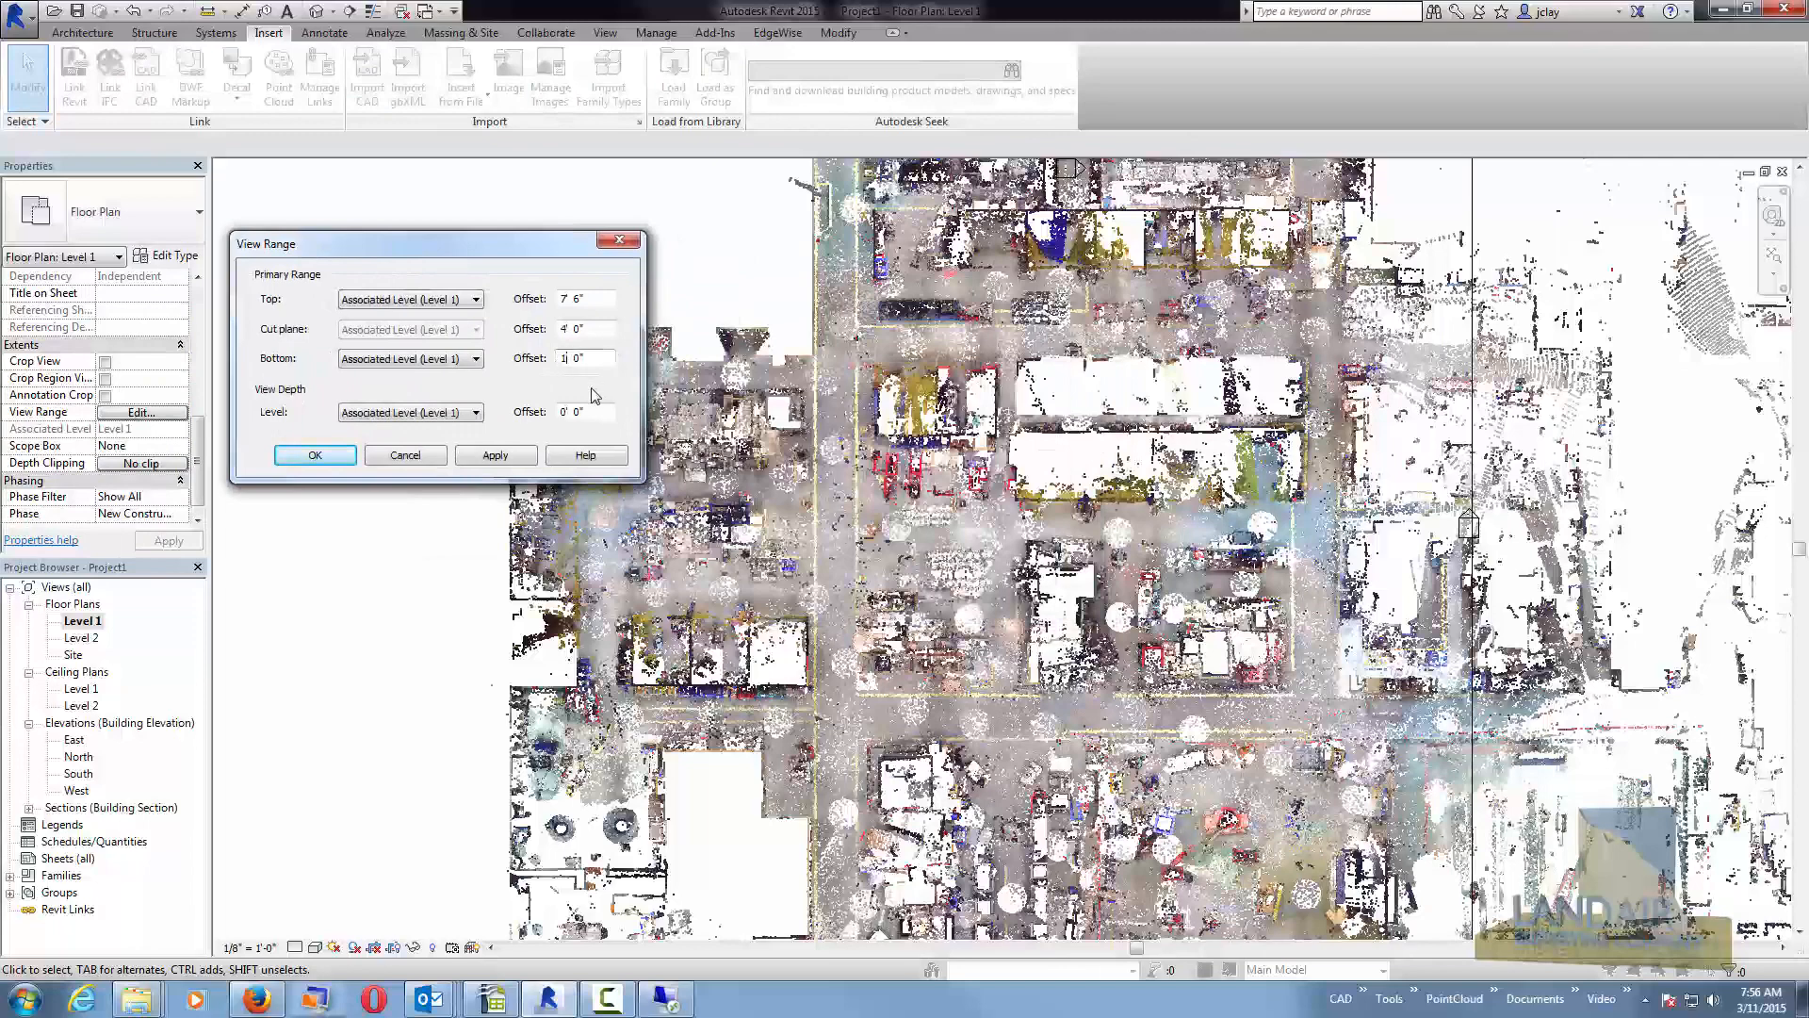
pyautogui.click(495, 454)
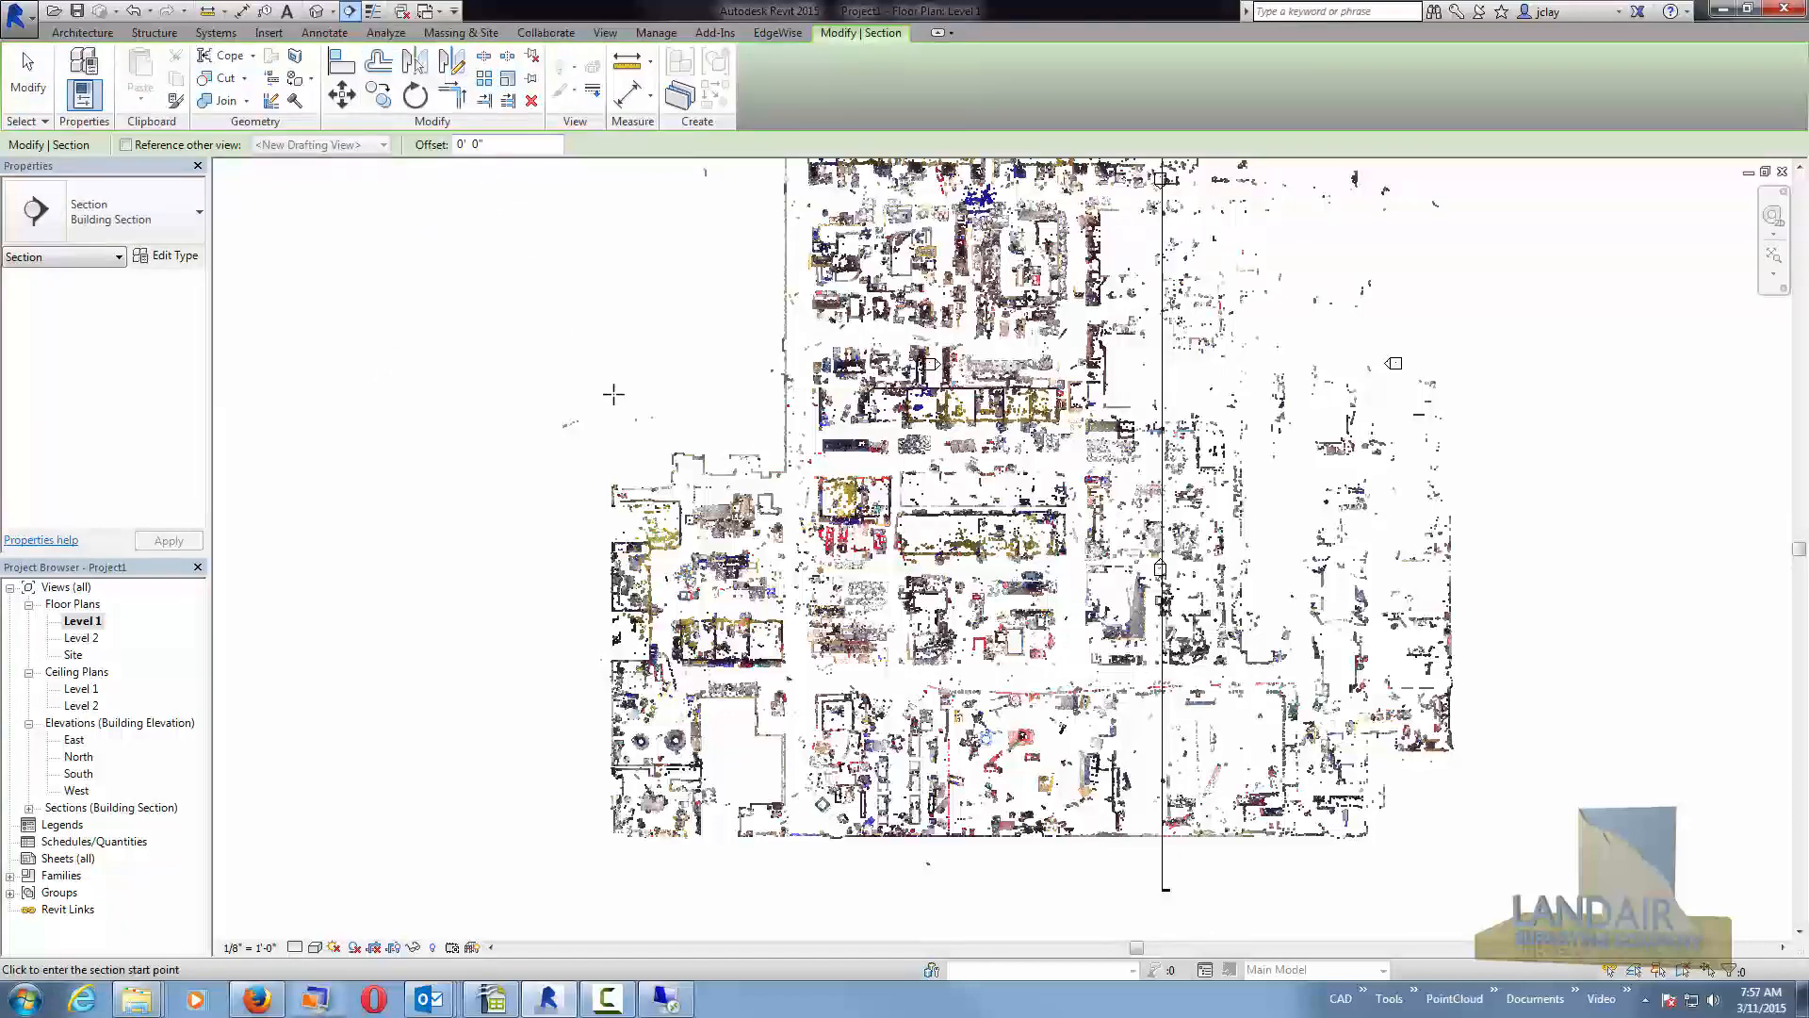
pyautogui.moveTo(580, 439)
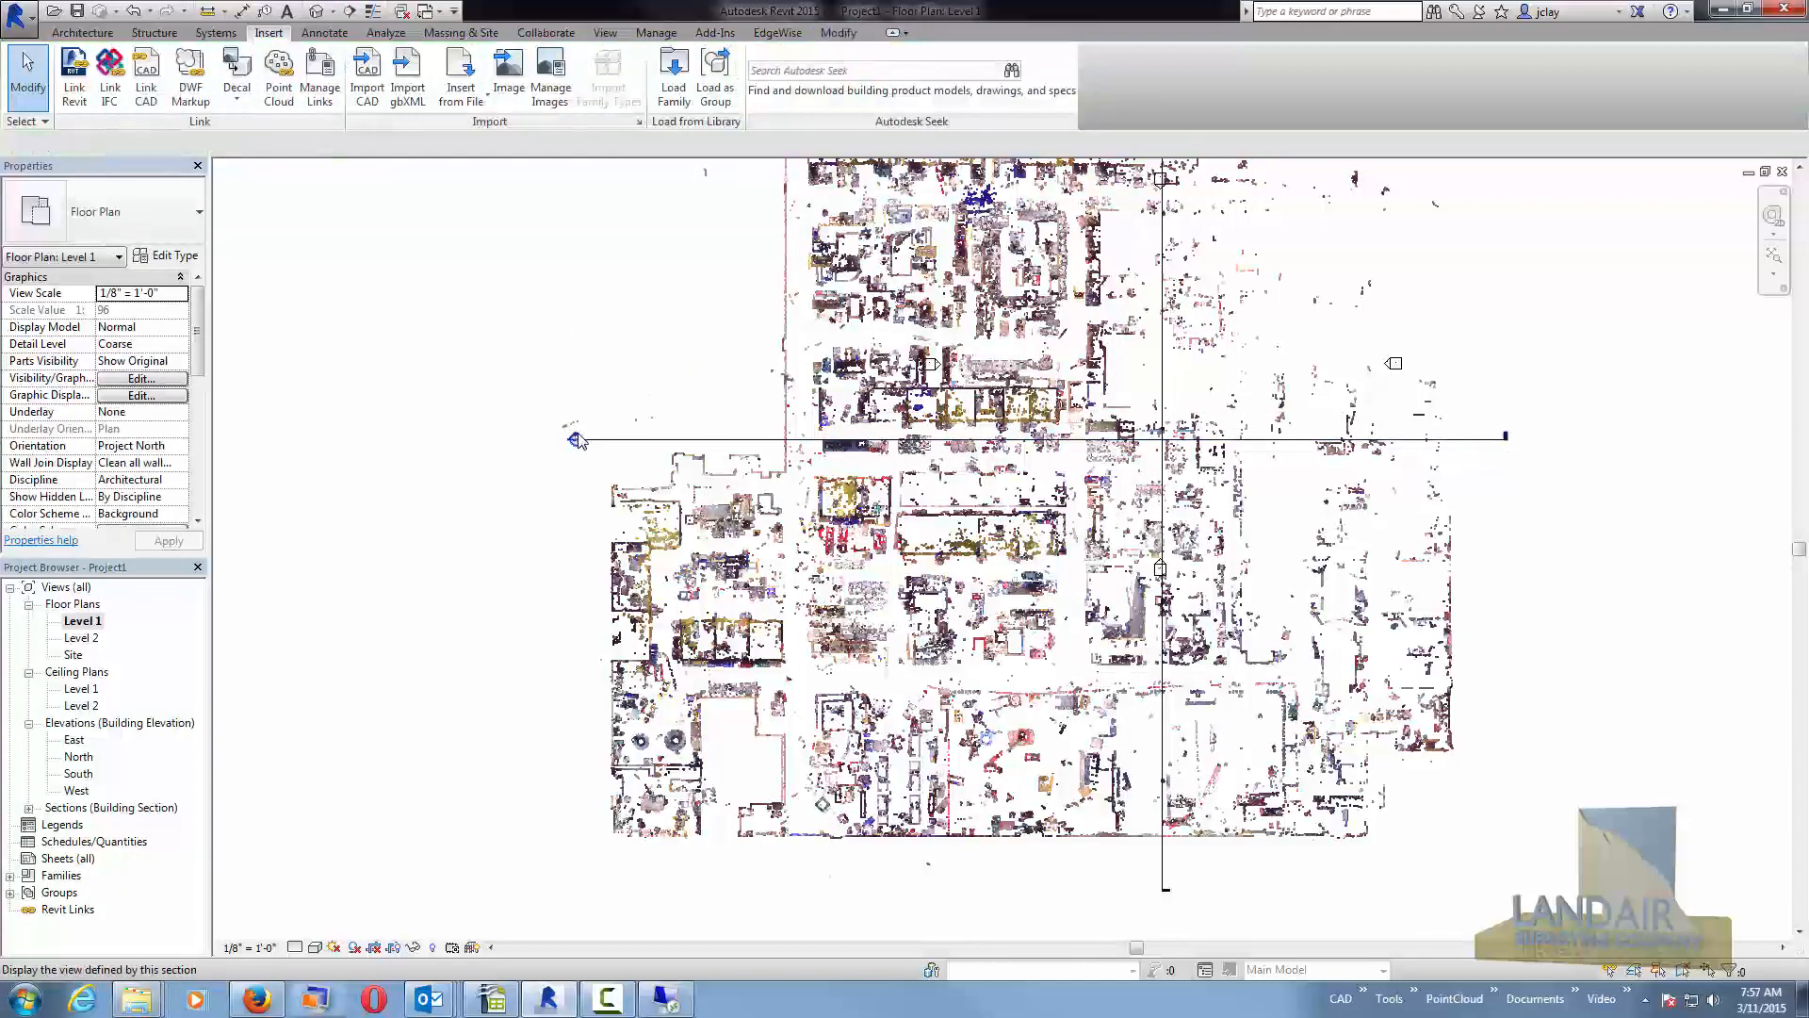
# Inspect the point cloud in the new east–west Section 2 view, then return to Level 1.
pyautogui.doubleClick(577, 441)
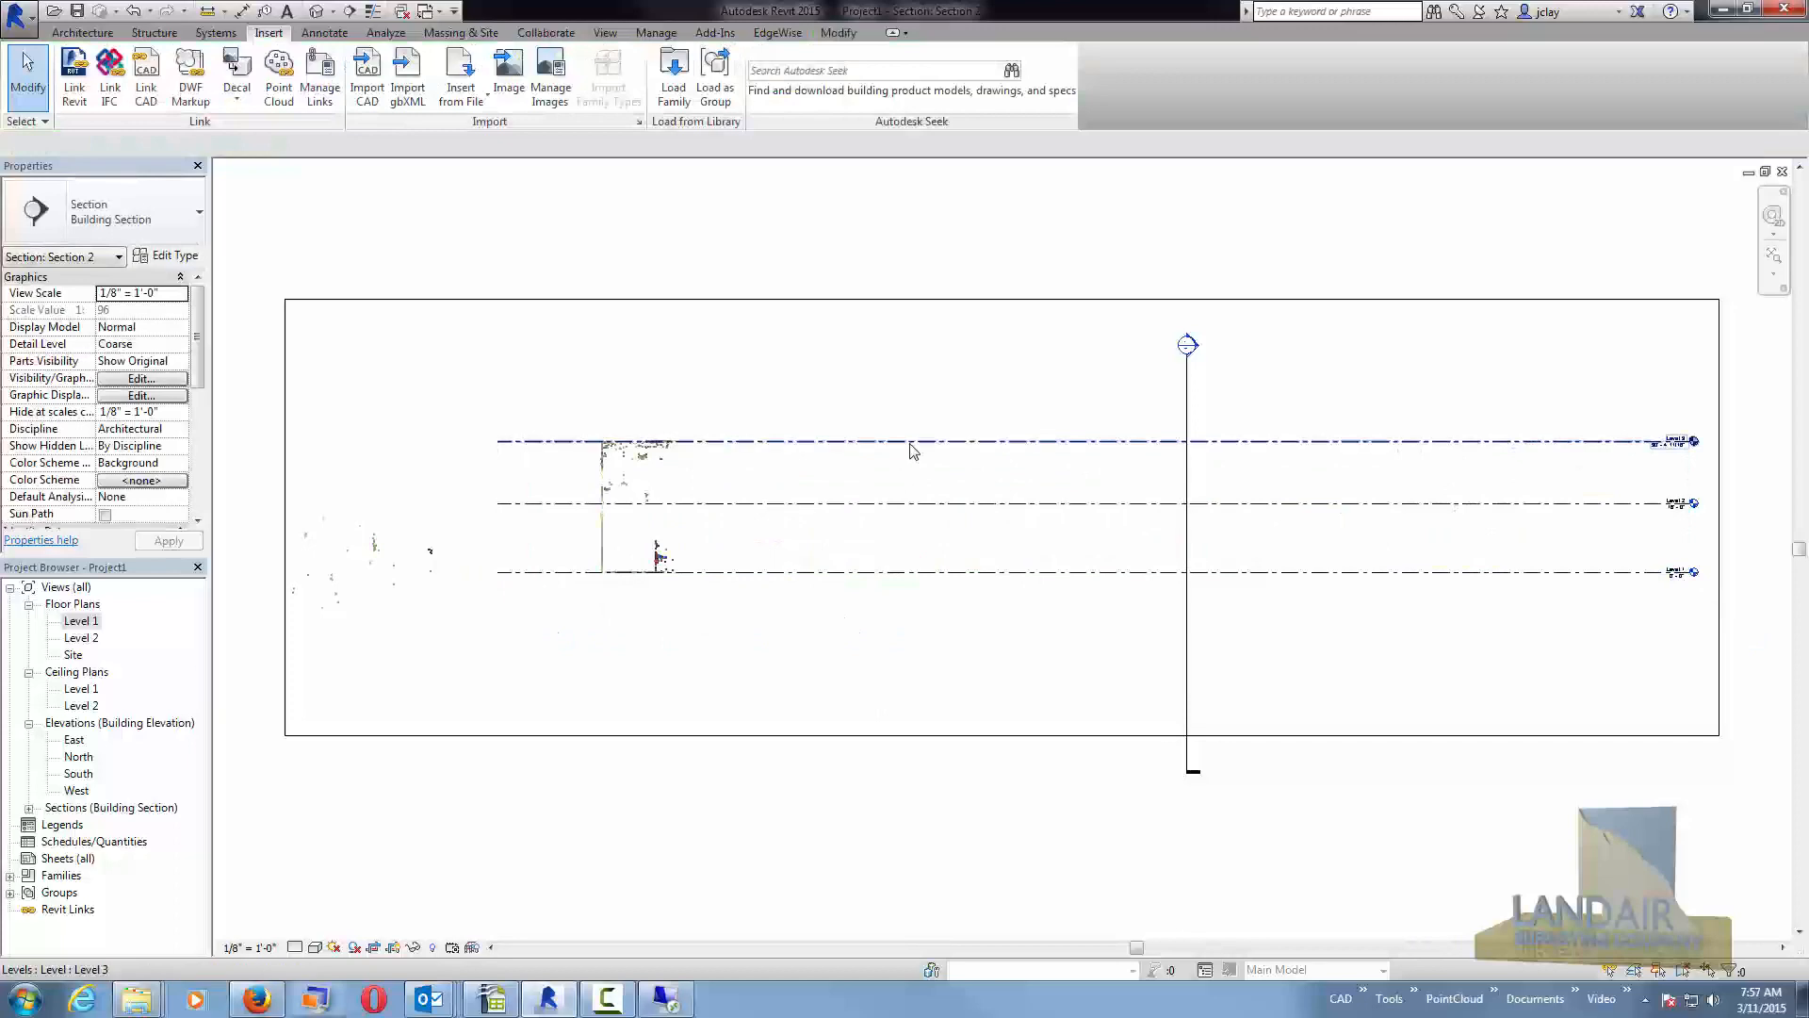
pyautogui.click(901, 507)
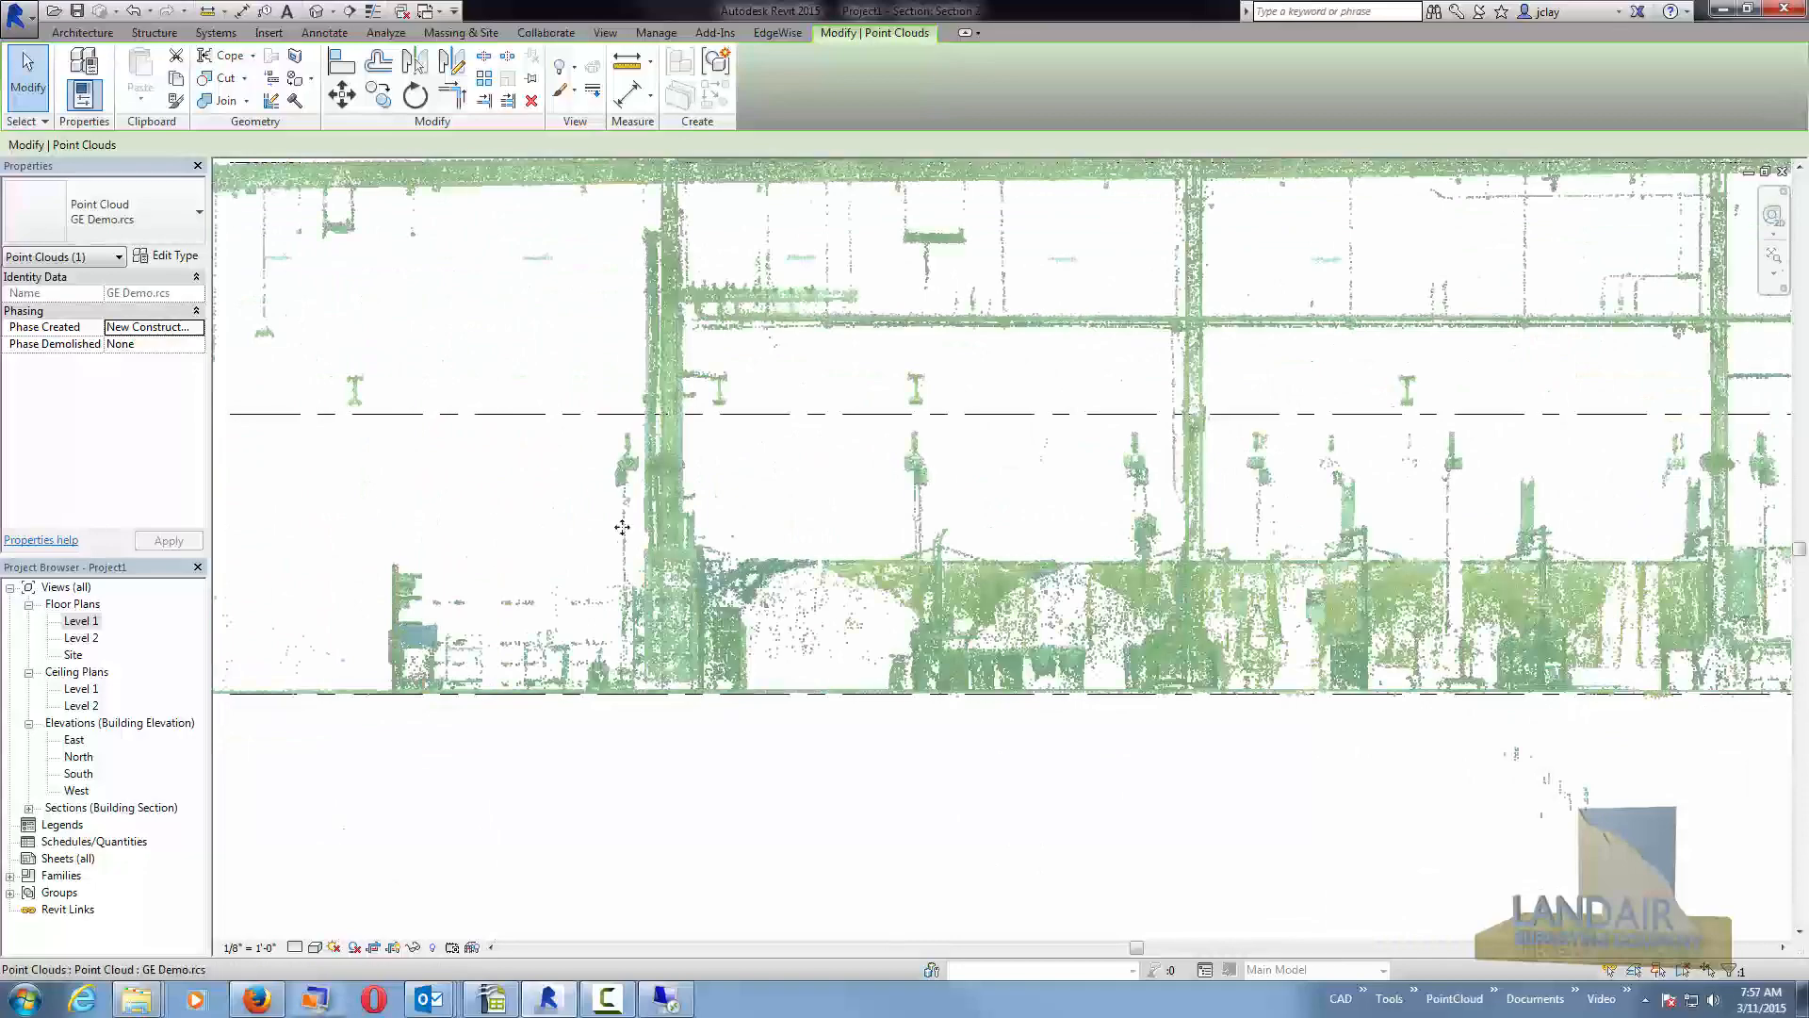
pyautogui.doubleClick(79, 620)
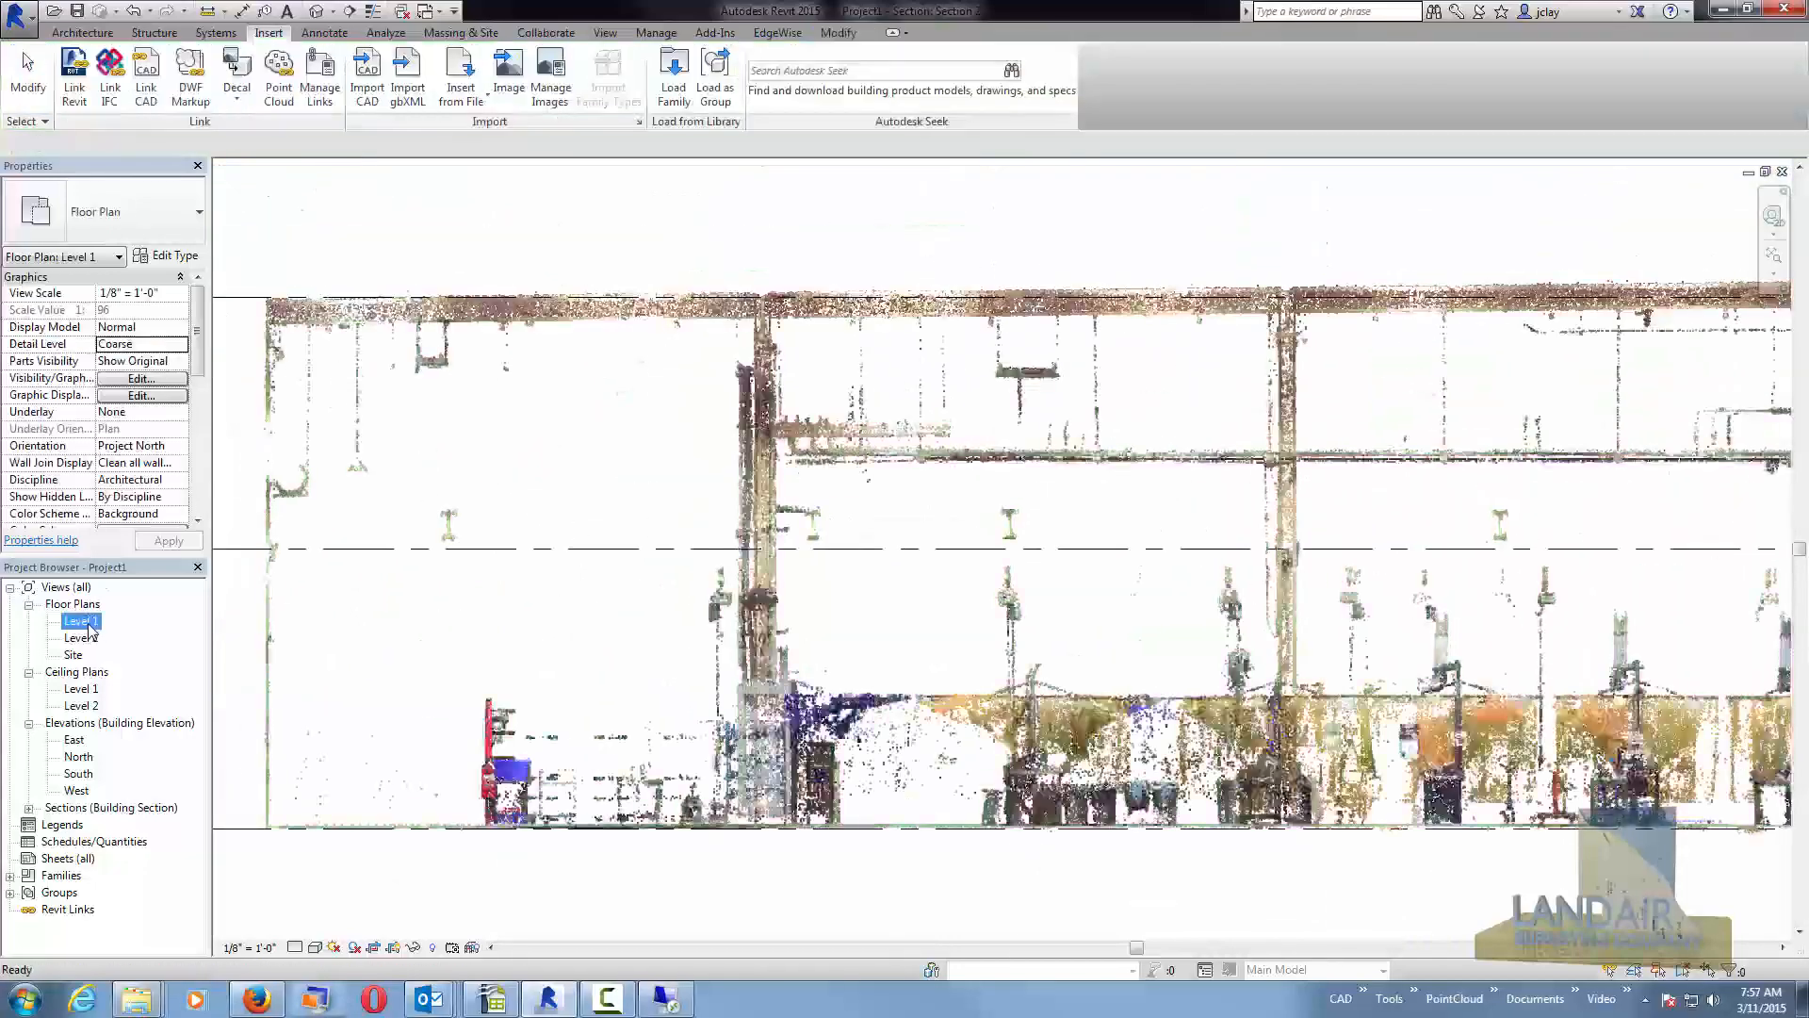
pyautogui.click(931, 364)
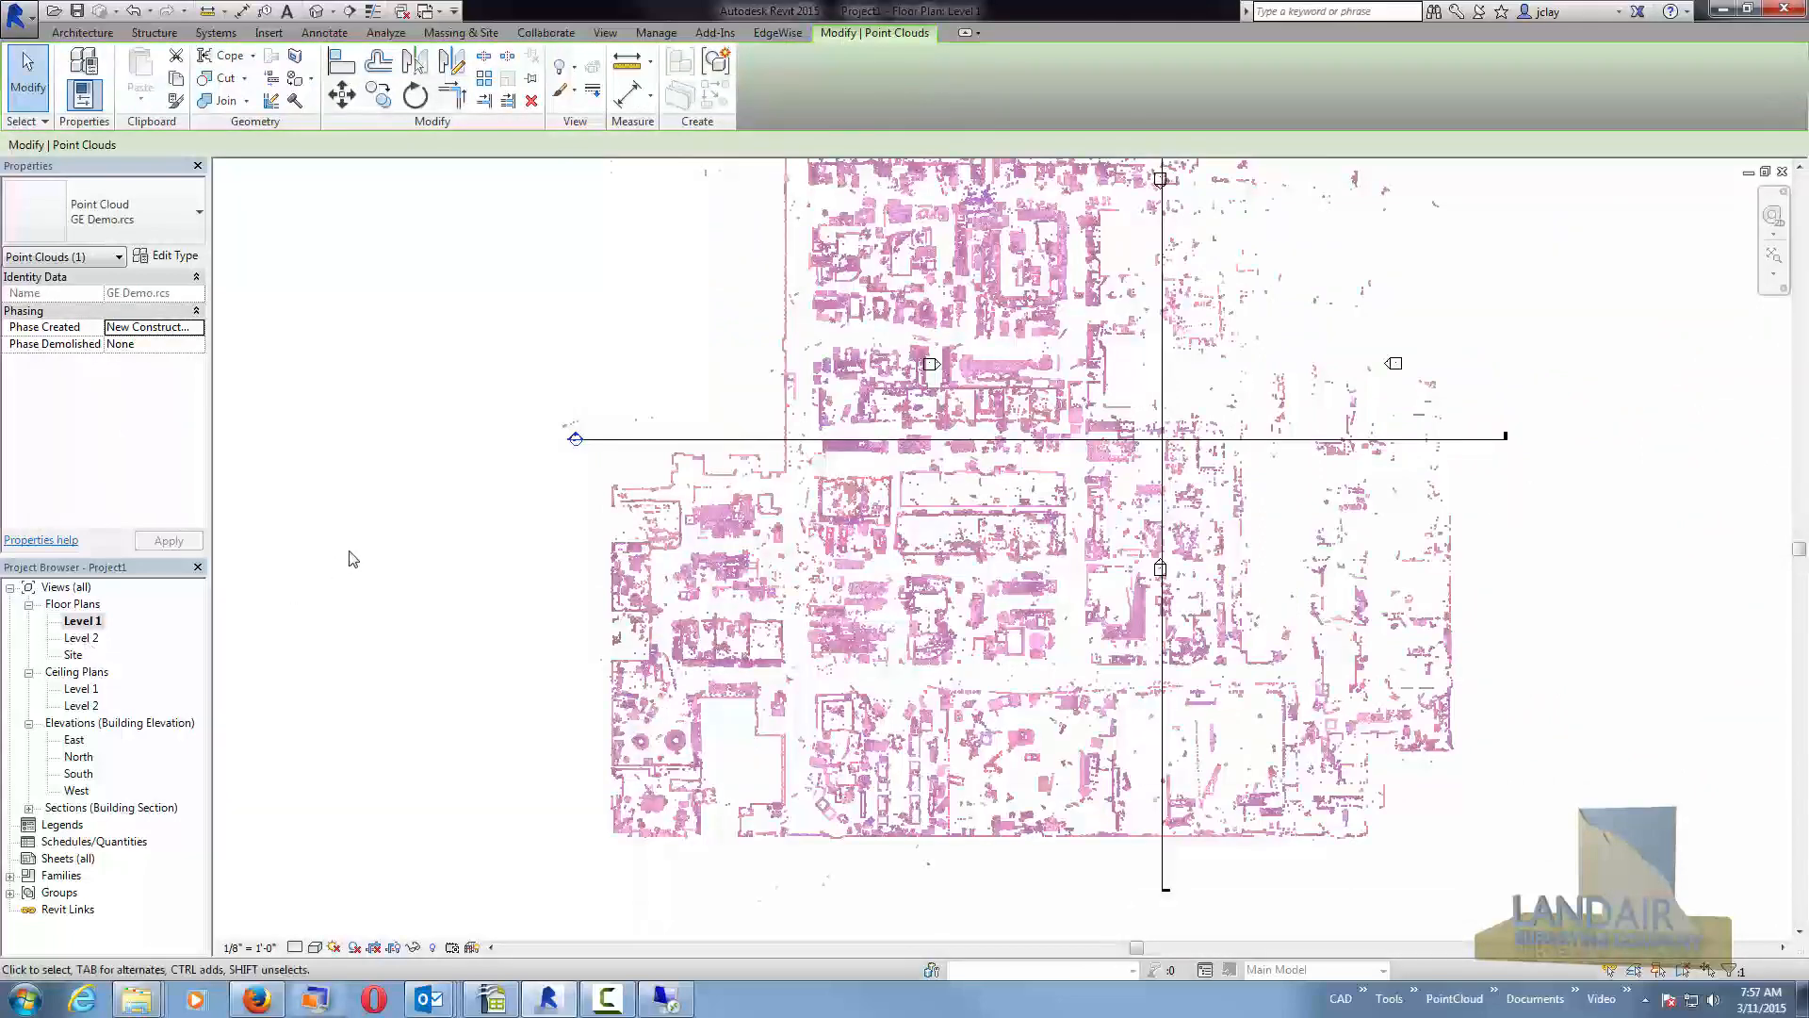
# Show a new short section beside the Level 2 plan, then return to the Level 1 plan.
pyautogui.doubleClick(81, 639)
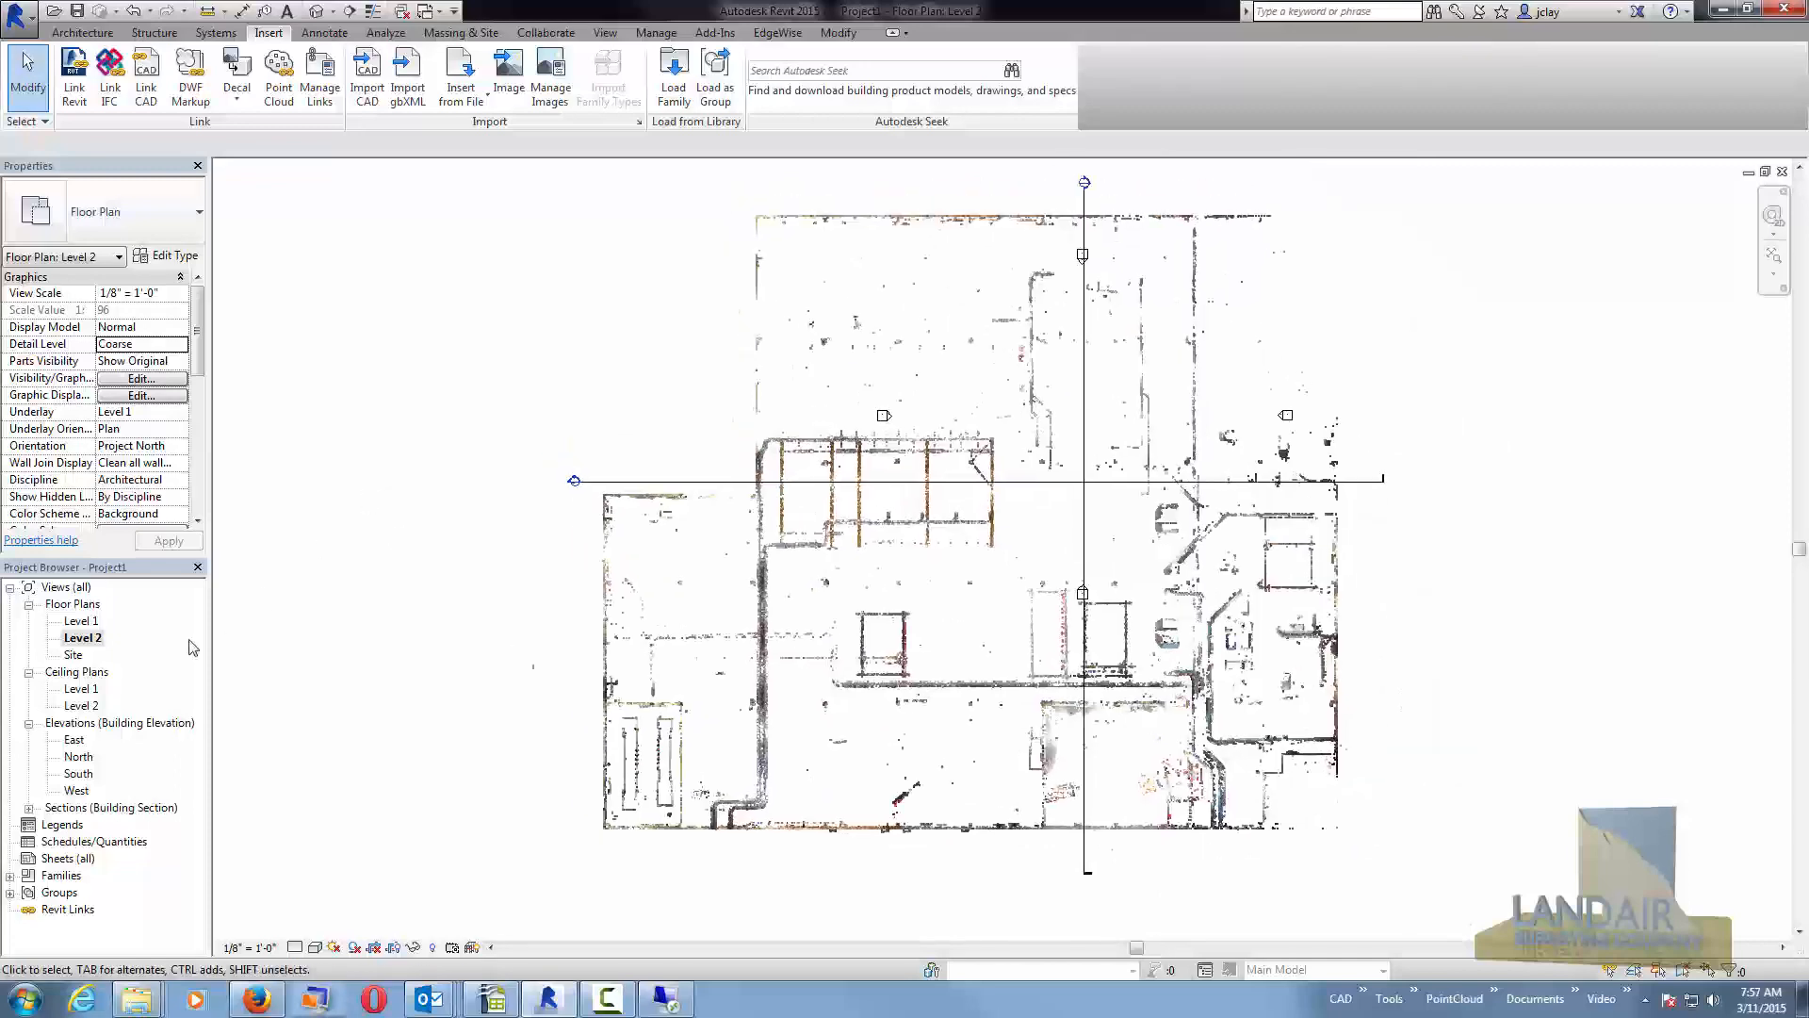
pyautogui.doubleClick(81, 620)
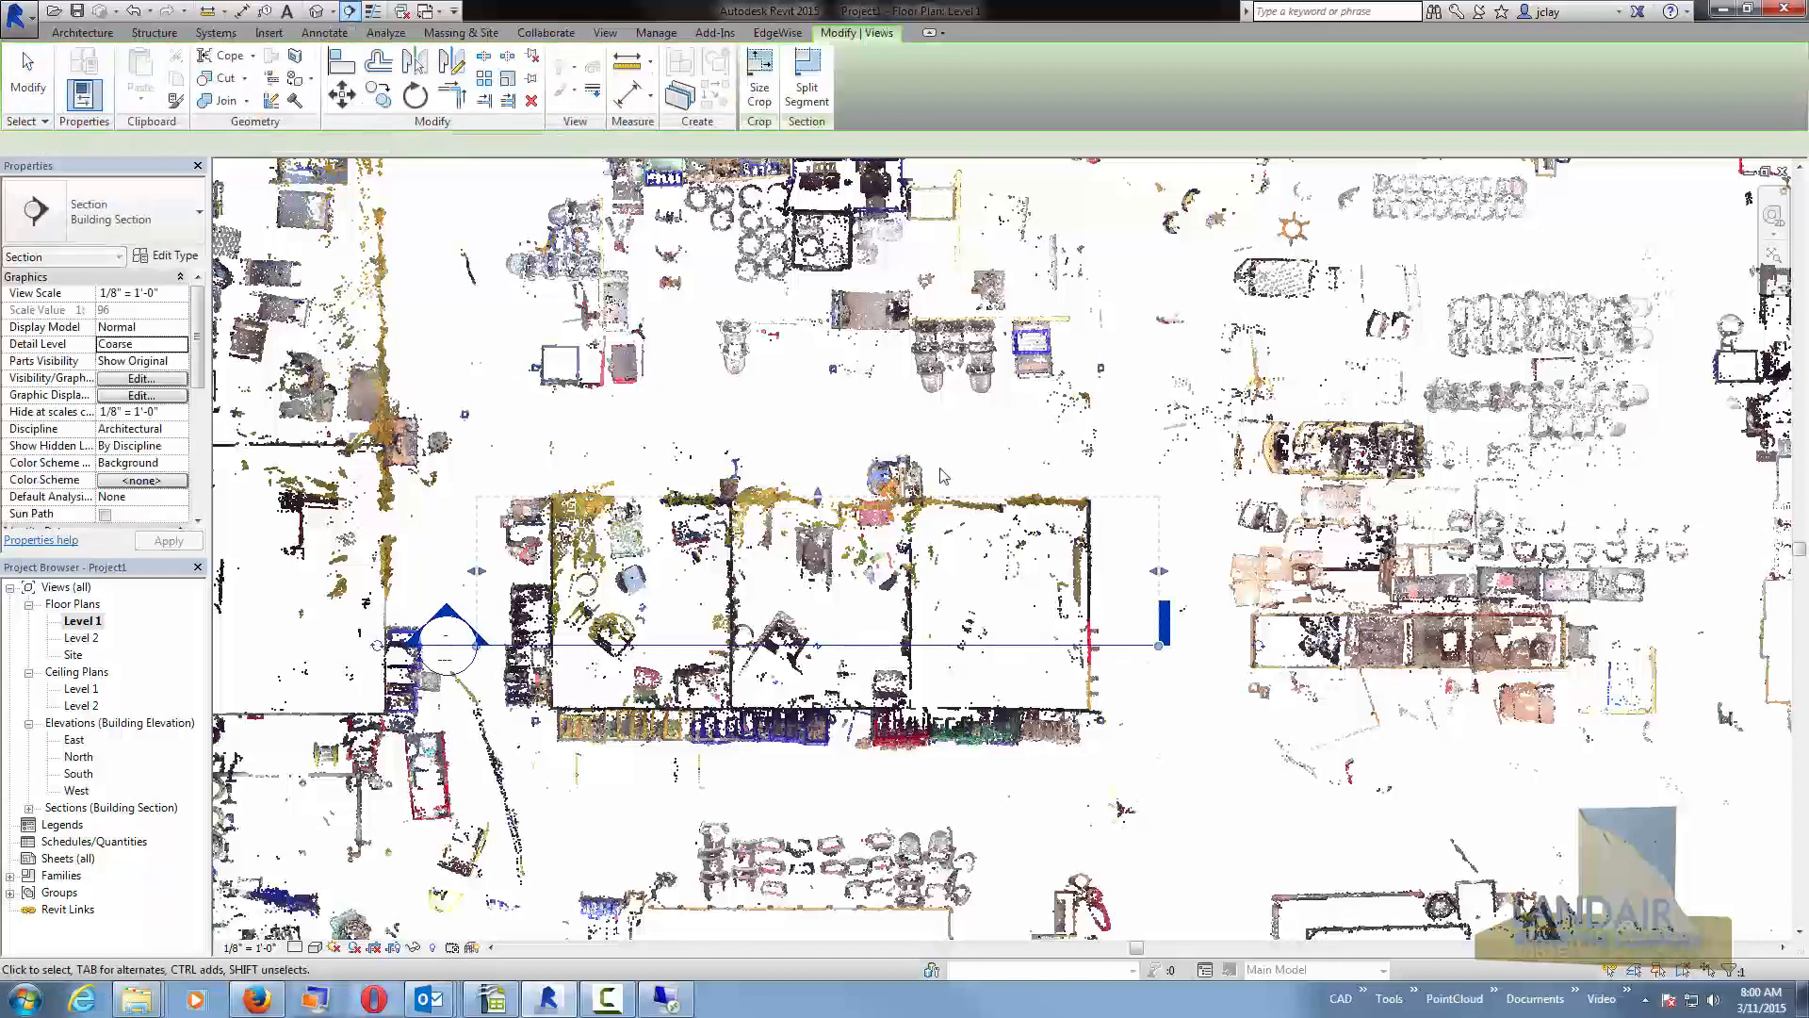
pyautogui.click(809, 645)
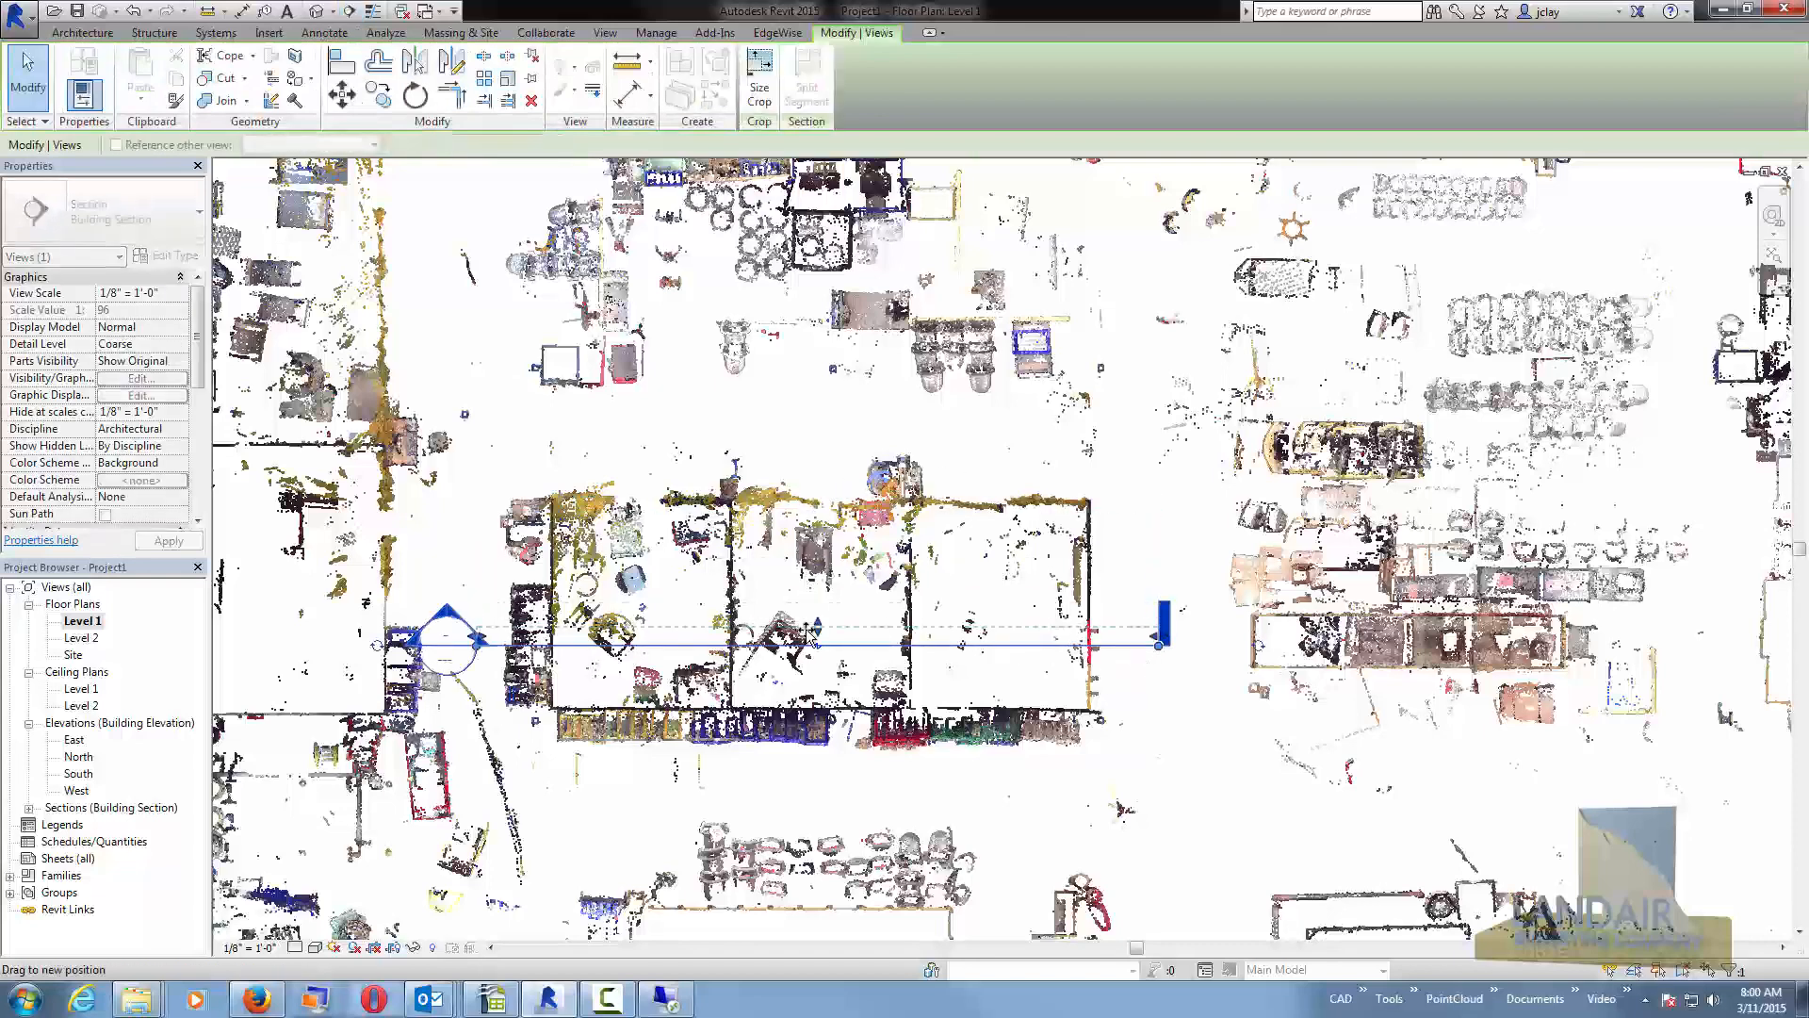
pyautogui.click(268, 32)
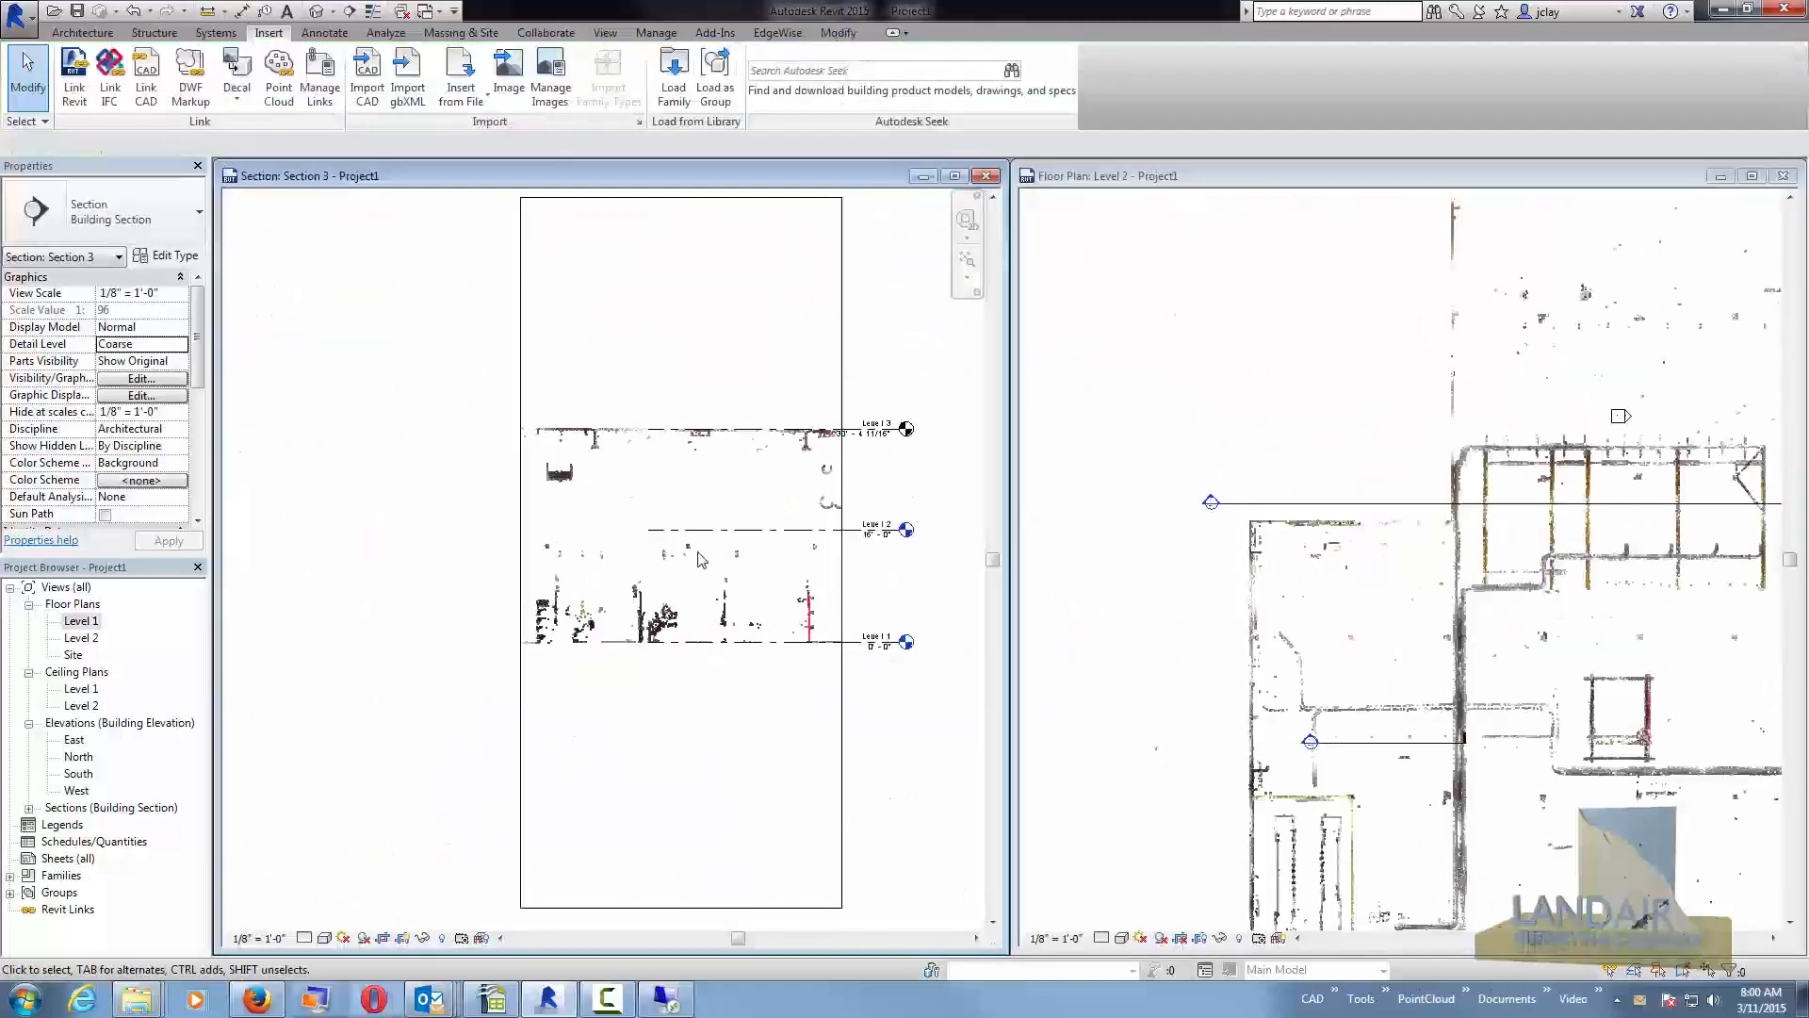
pyautogui.click(701, 531)
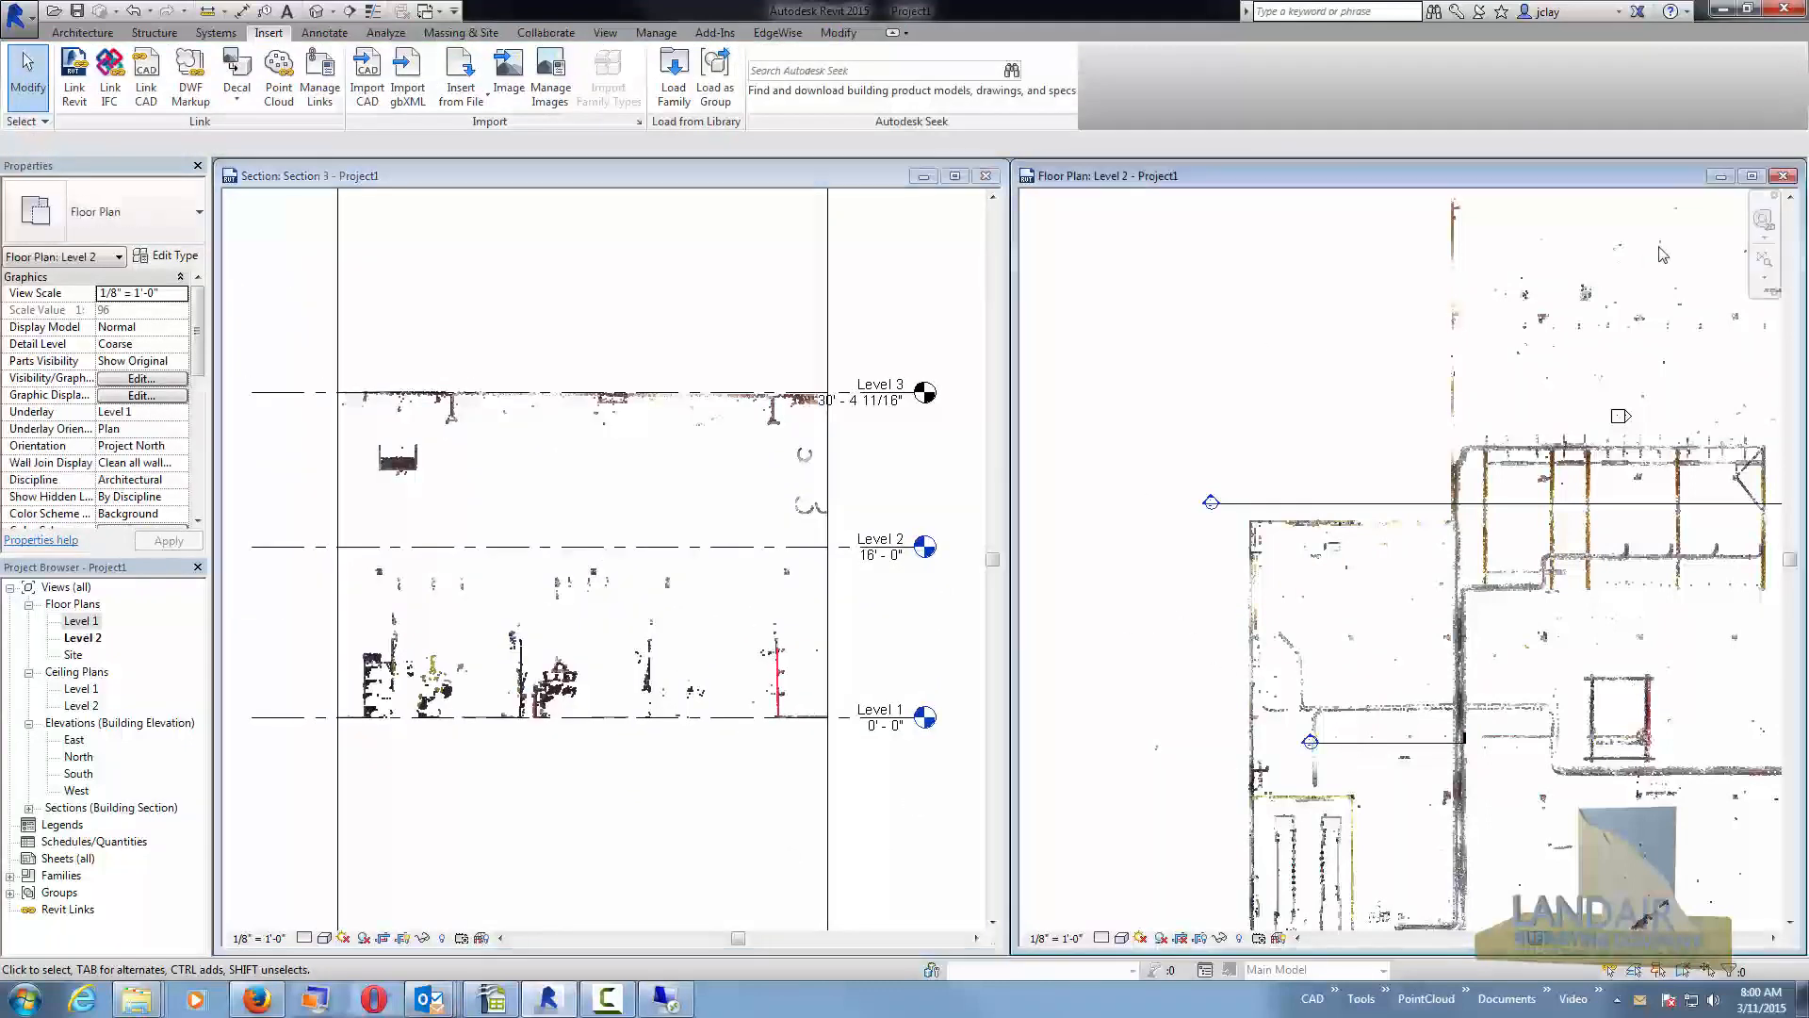
pyautogui.doubleClick(79, 621)
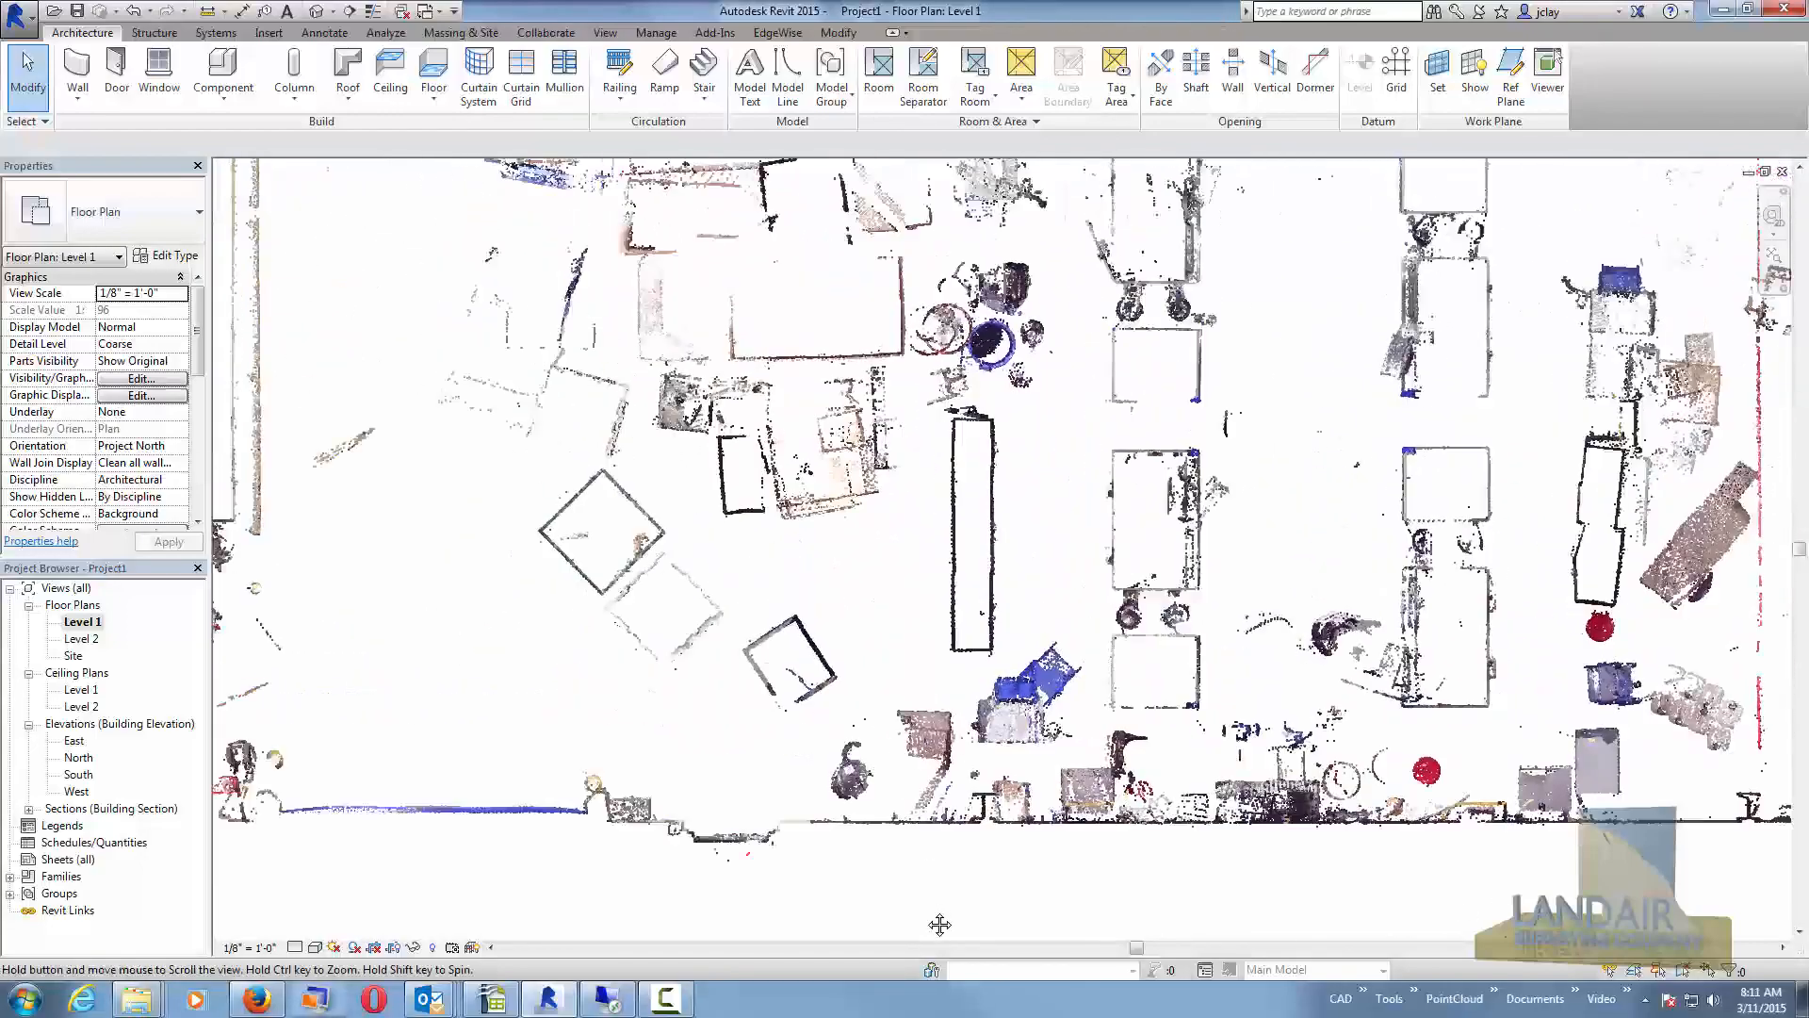
# Start the Grid tool on the Level 2 floor plan of the scan.
pyautogui.doubleClick(81, 639)
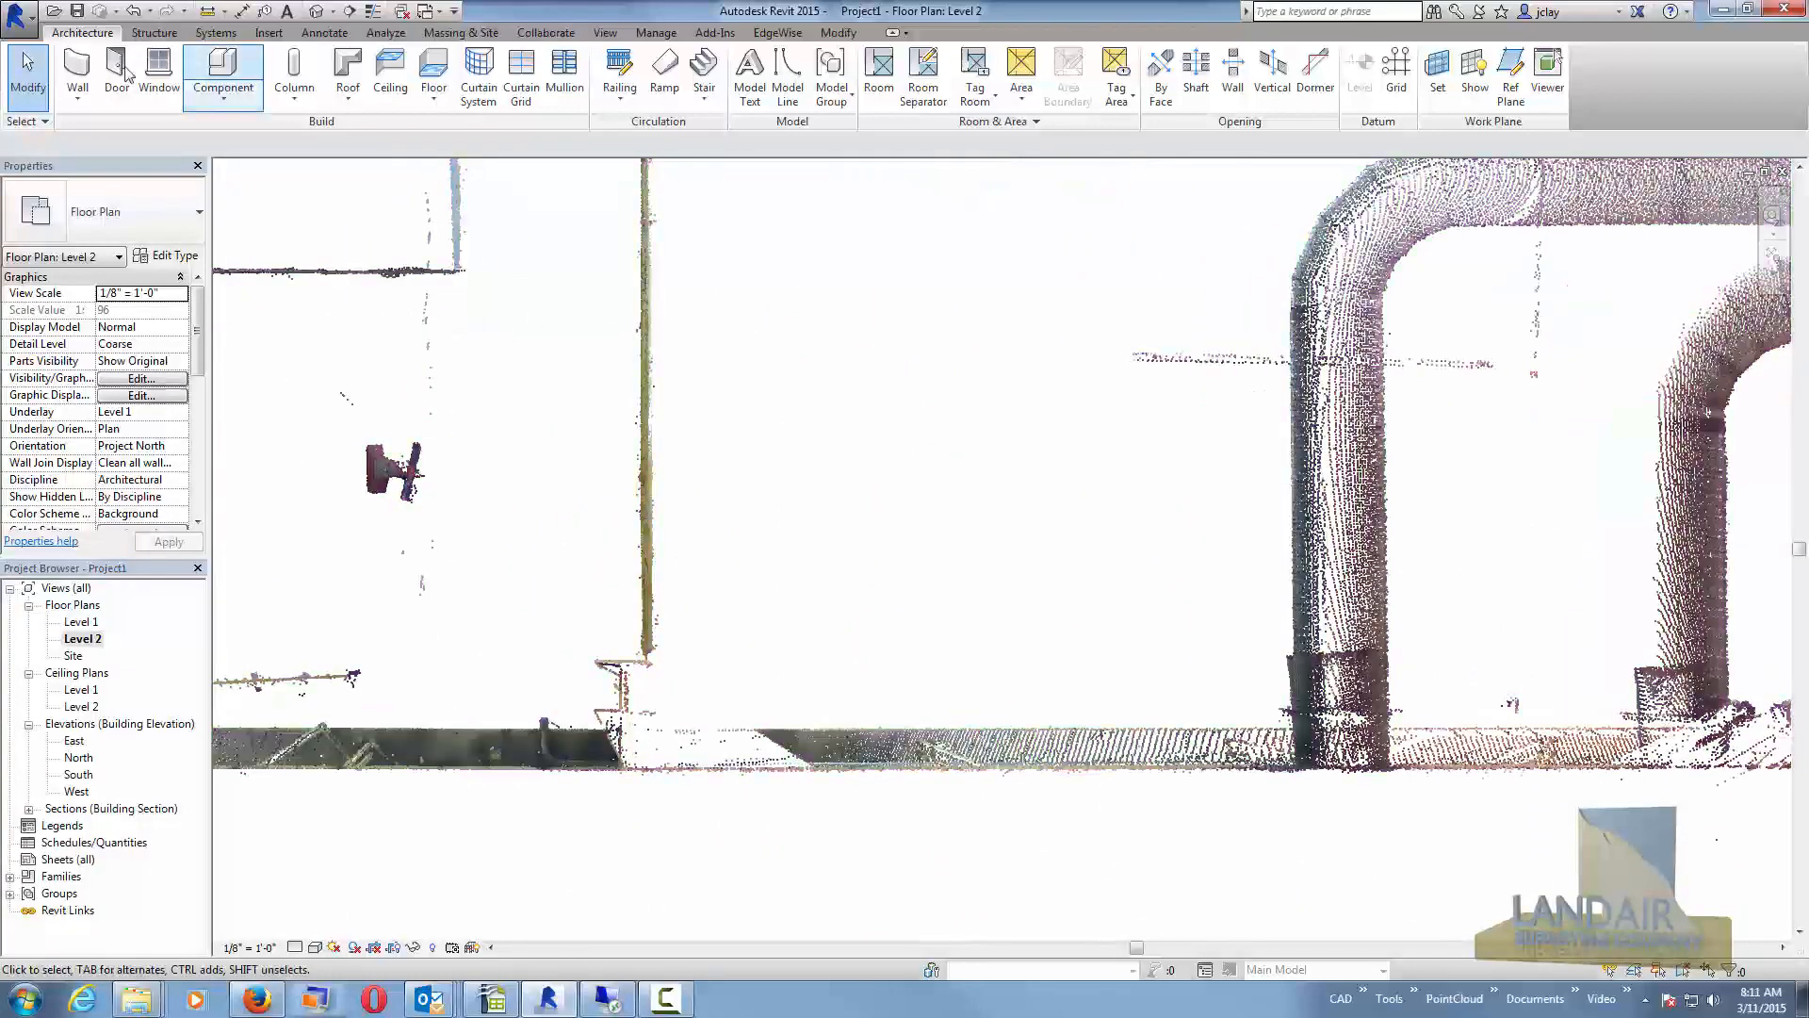
pyautogui.click(1396, 69)
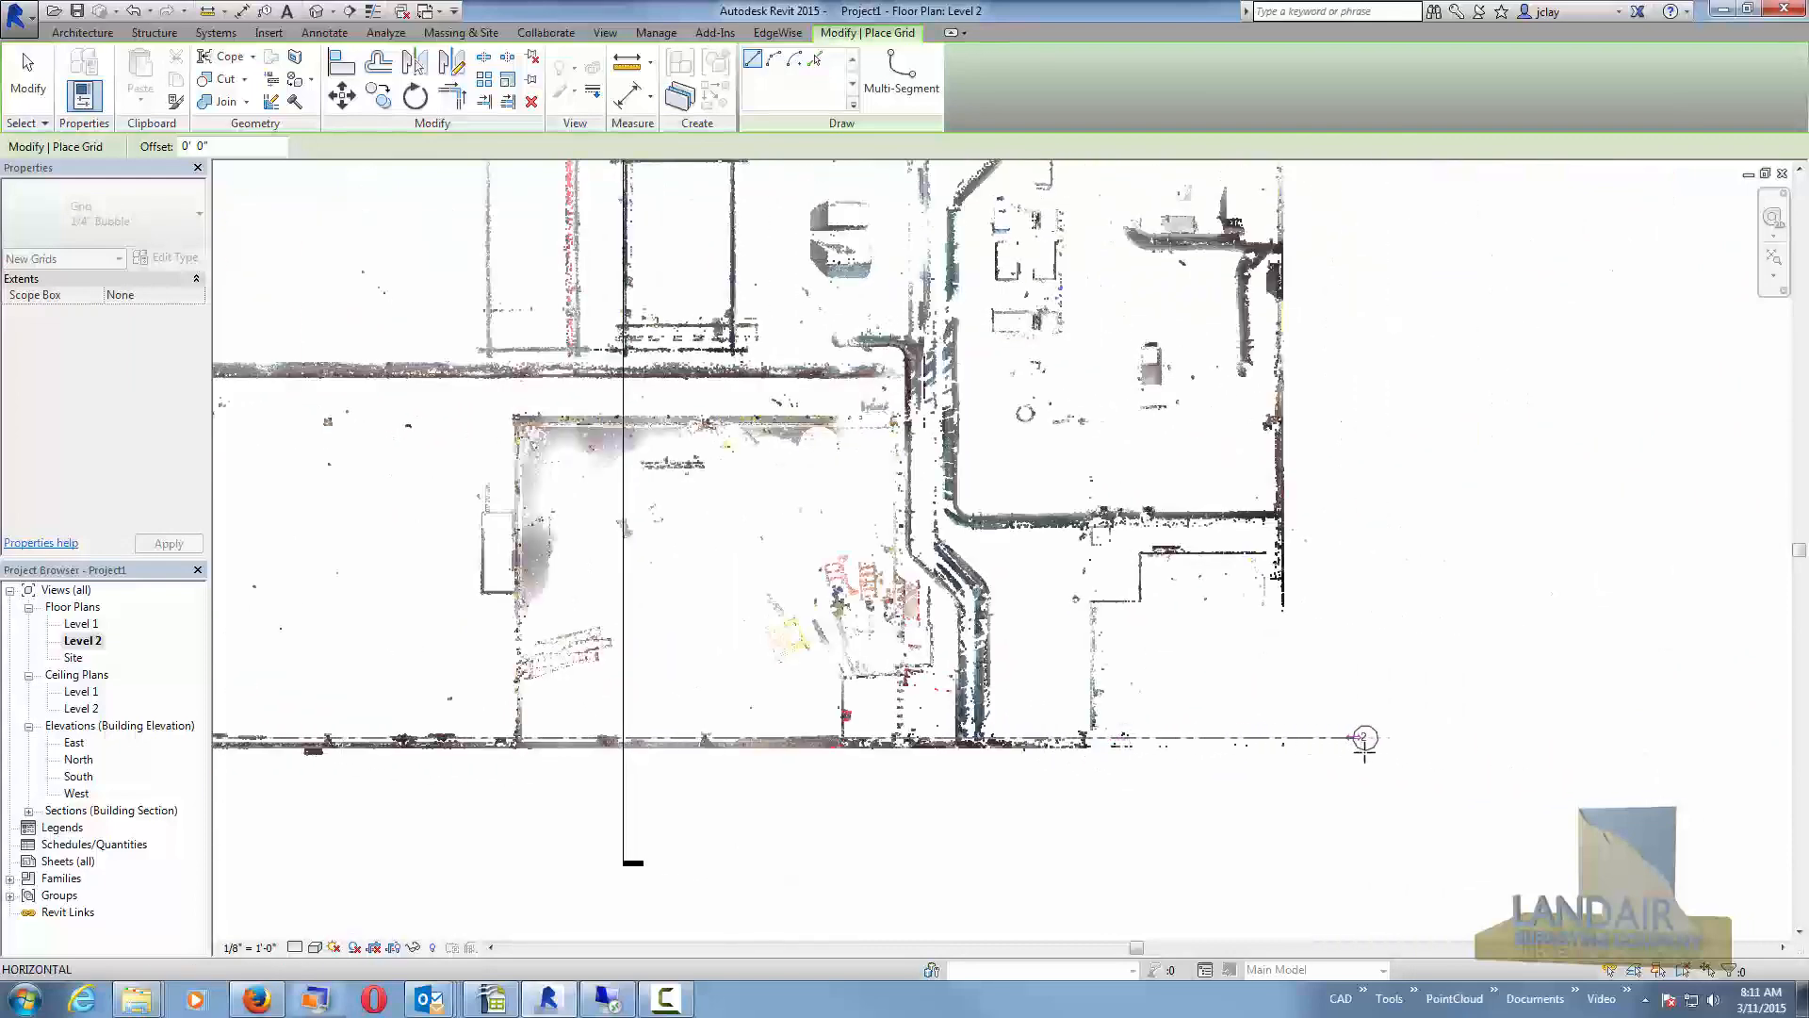
# Place a grid line along the scanned bottom wall and continue laying grids across the plan.
pyautogui.click(1364, 739)
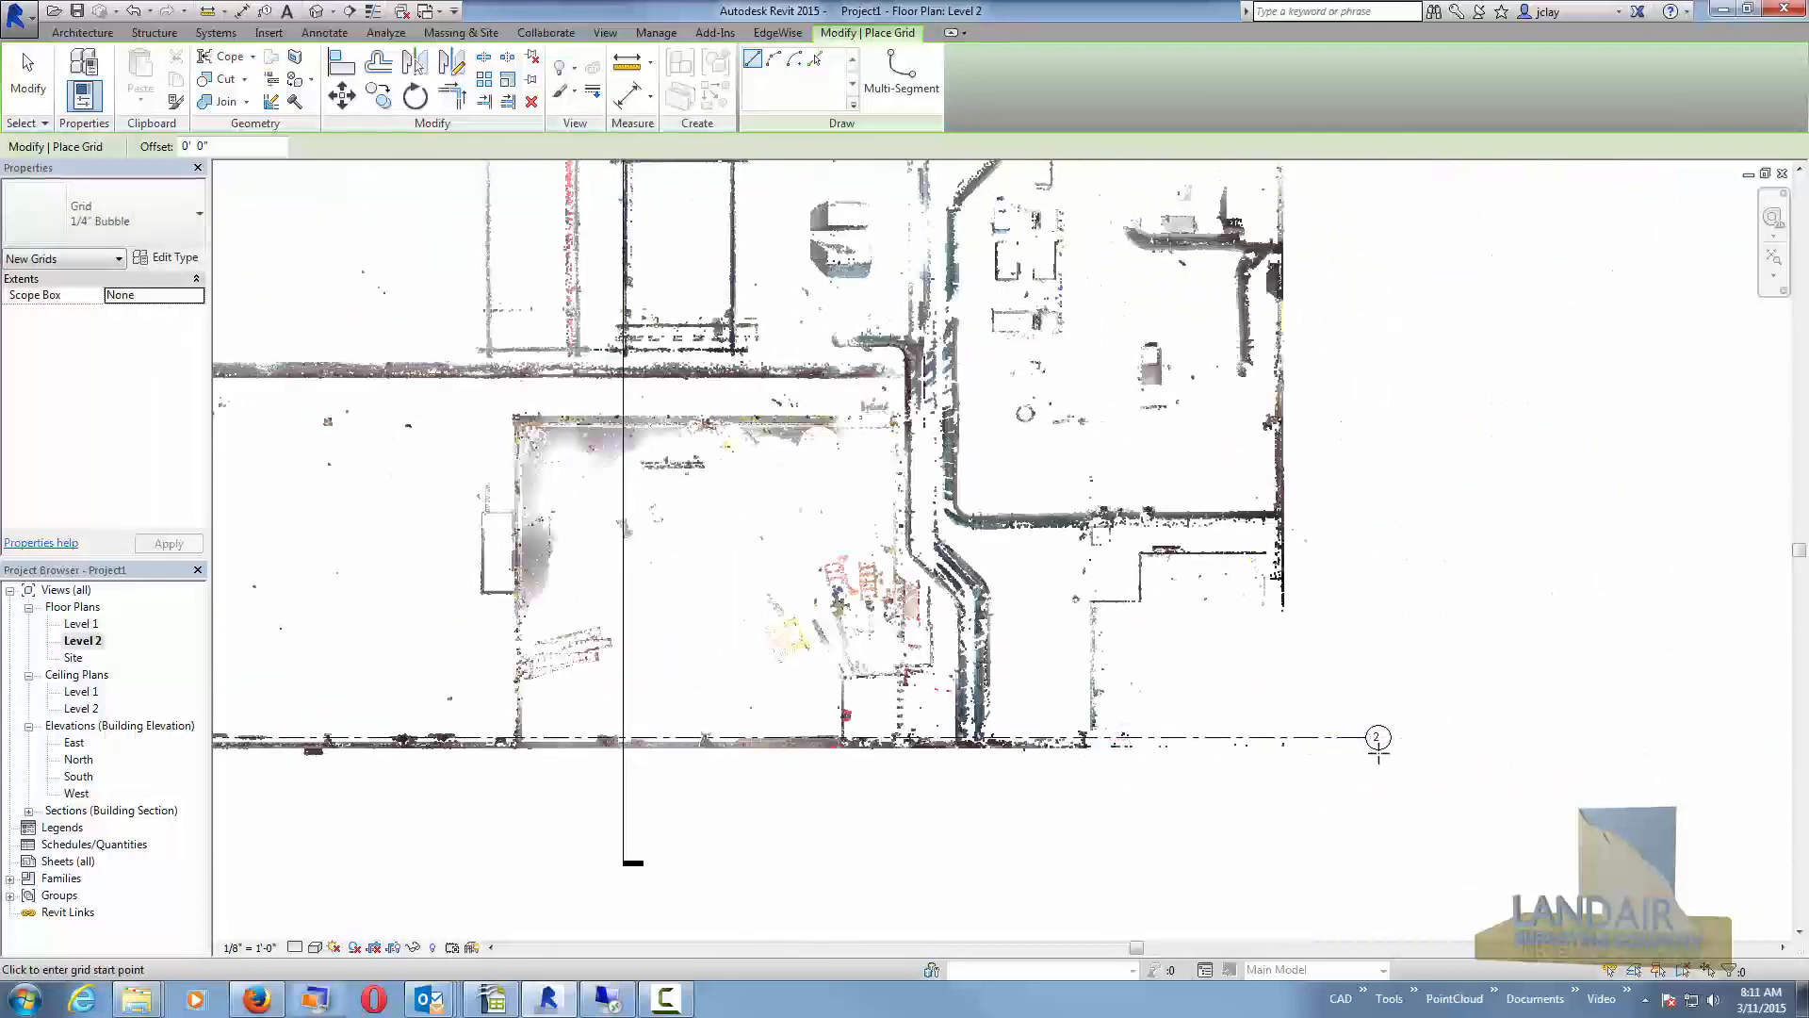
pyautogui.click(1378, 737)
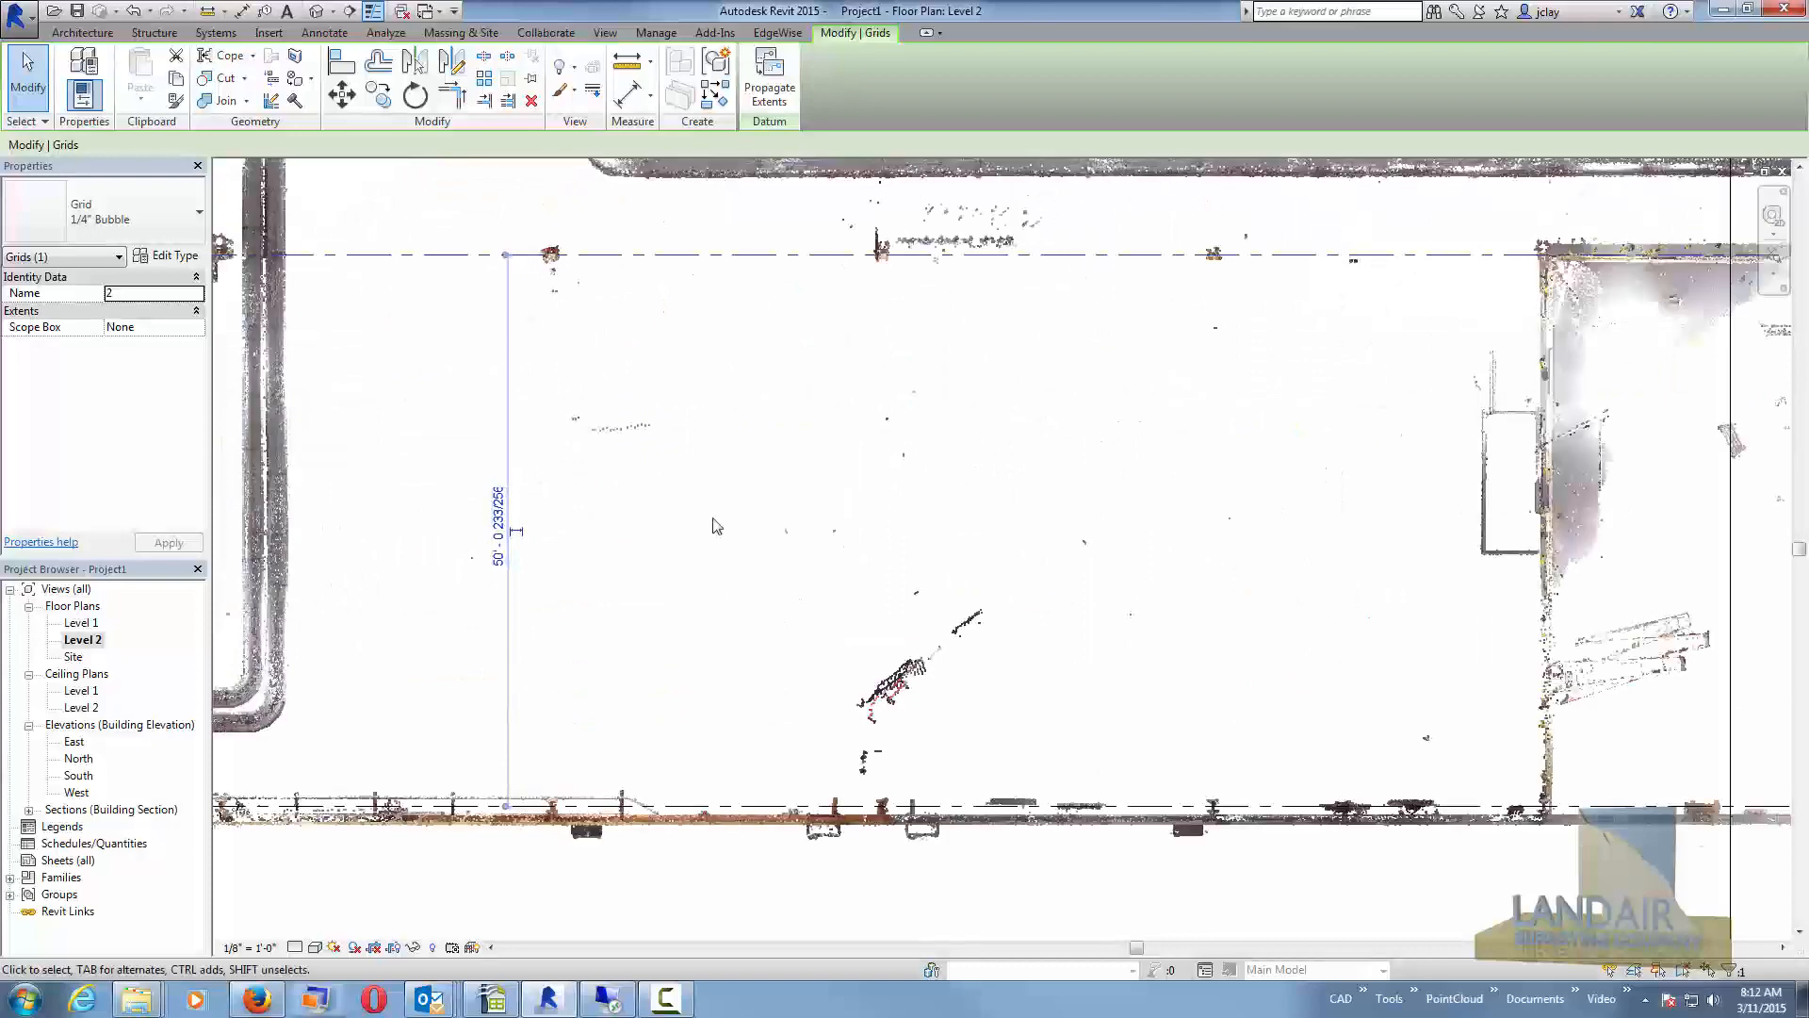
pyautogui.click(81, 32)
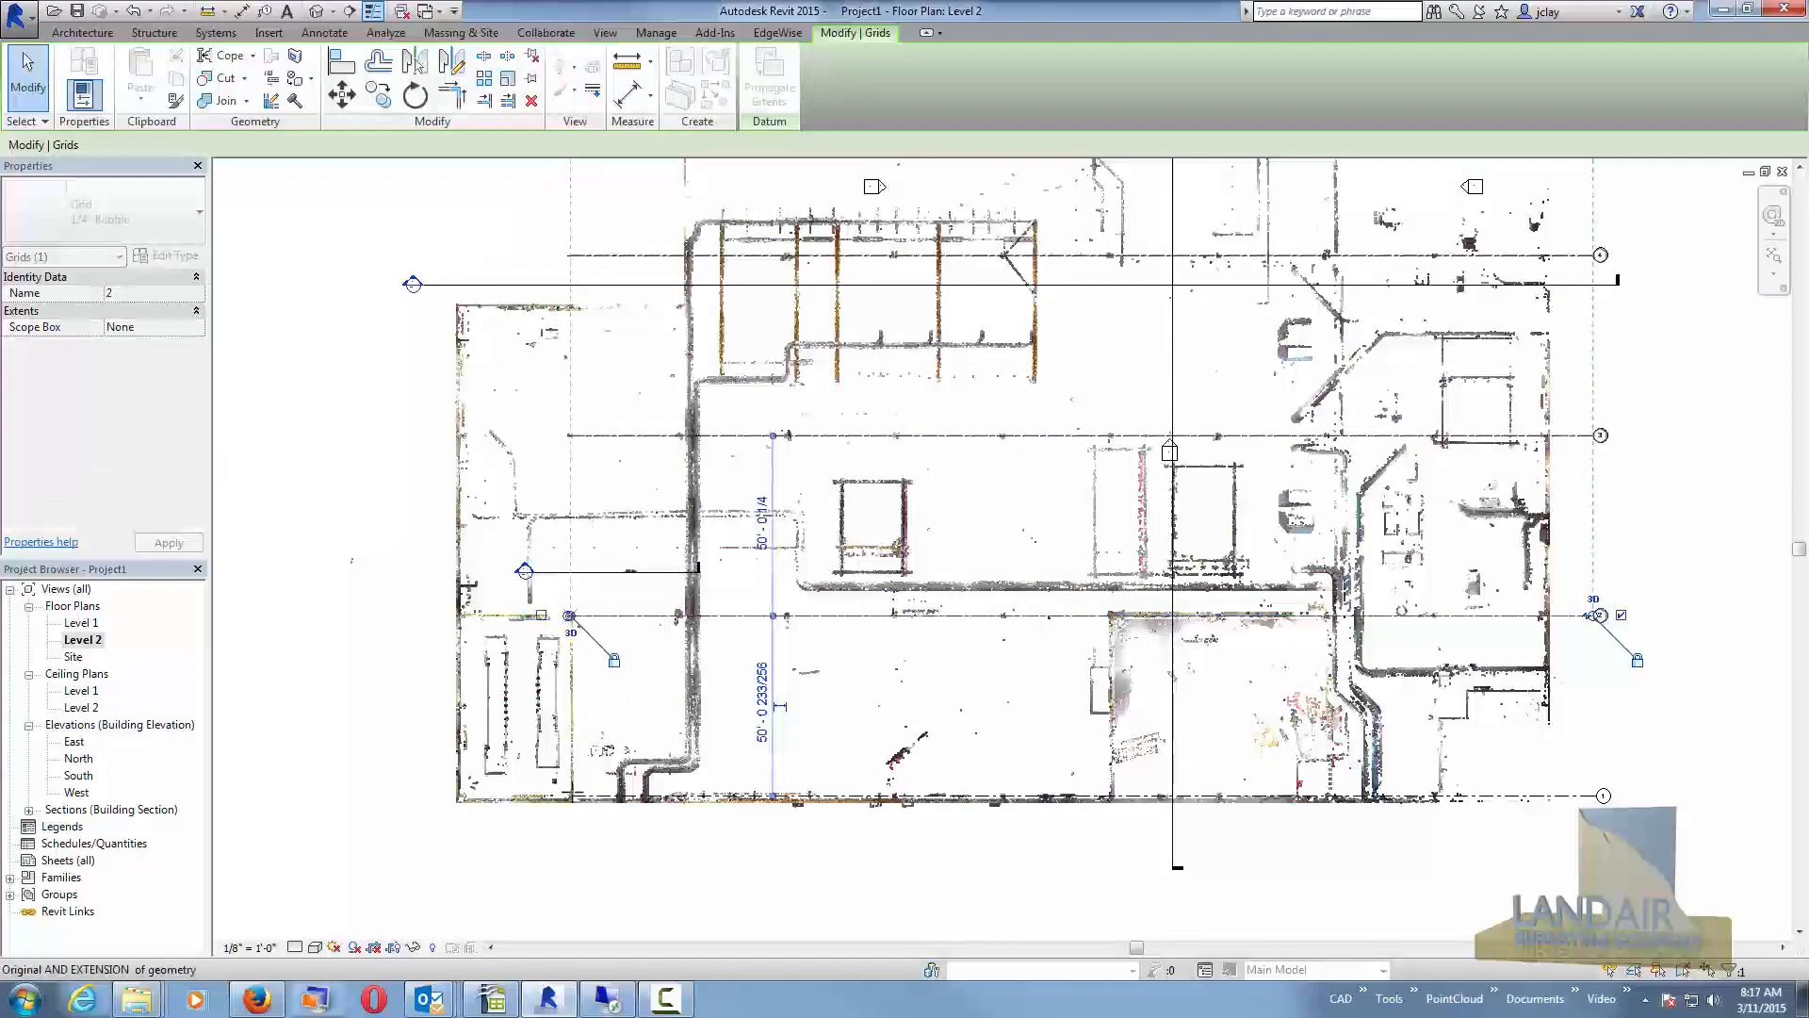
# Deselect the finished grids and place further grid lines across the Level 2 plan.
pyautogui.click(569, 614)
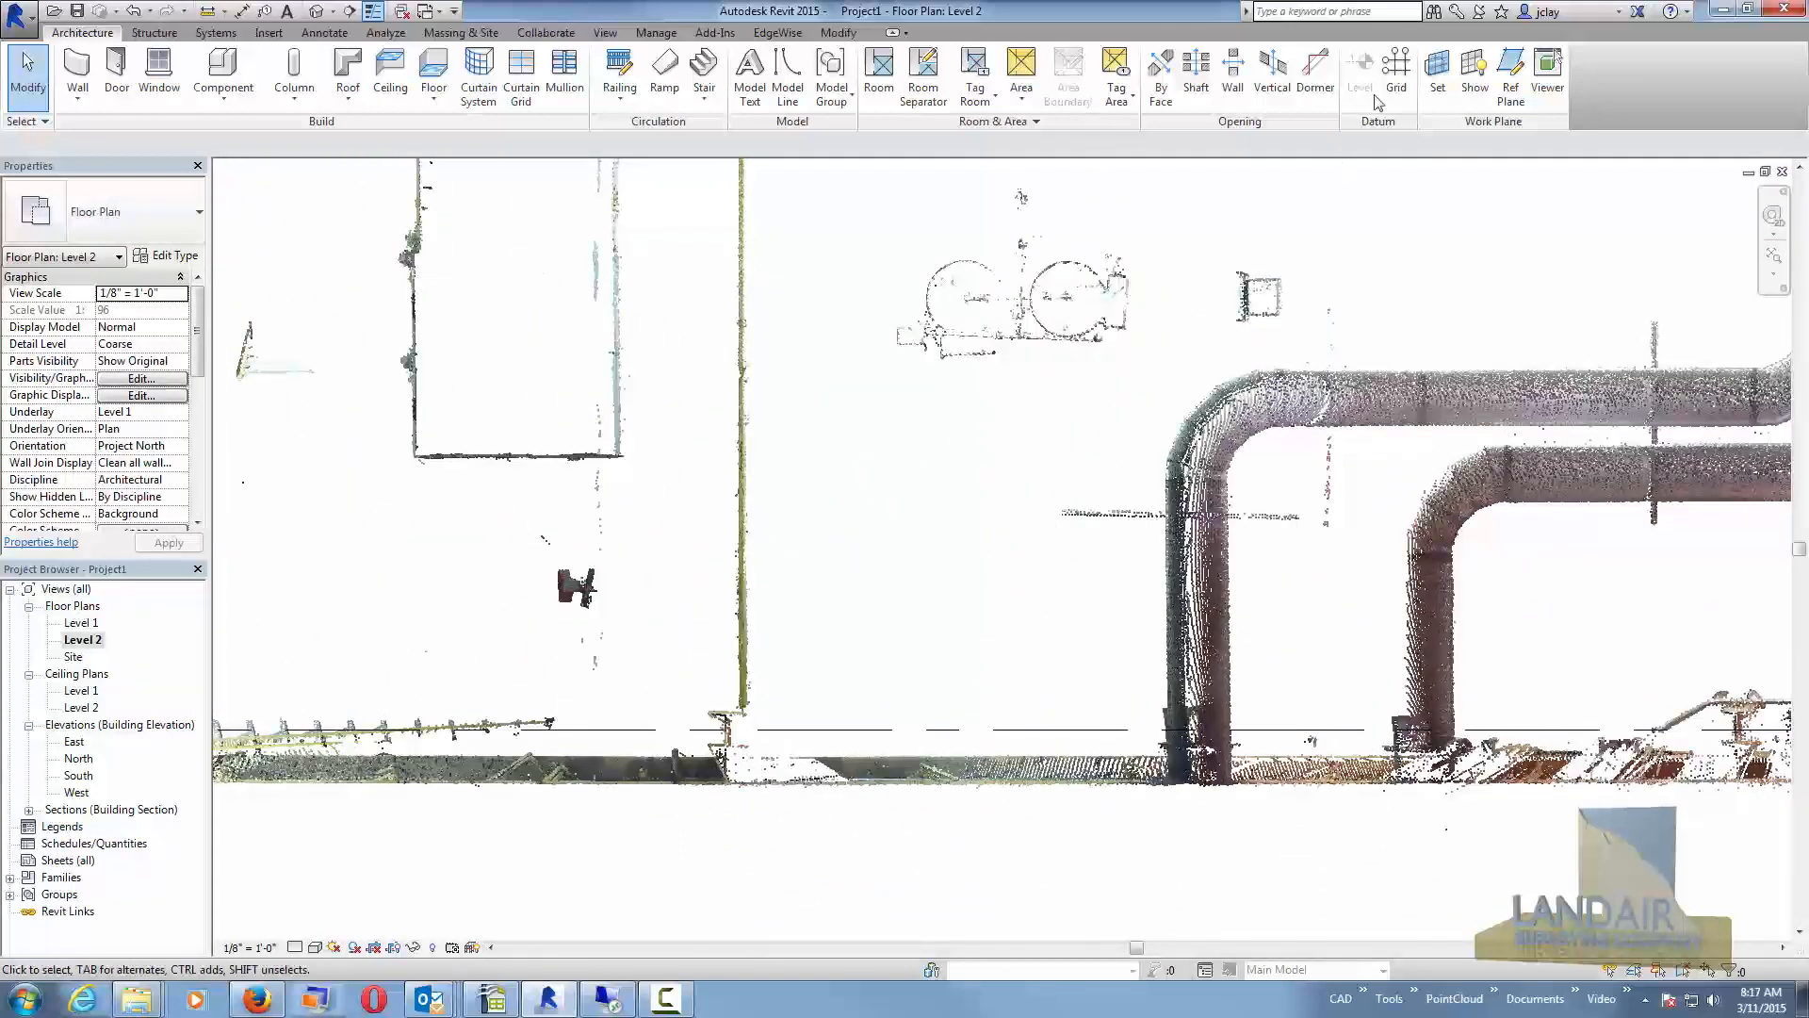
pyautogui.click(1396, 70)
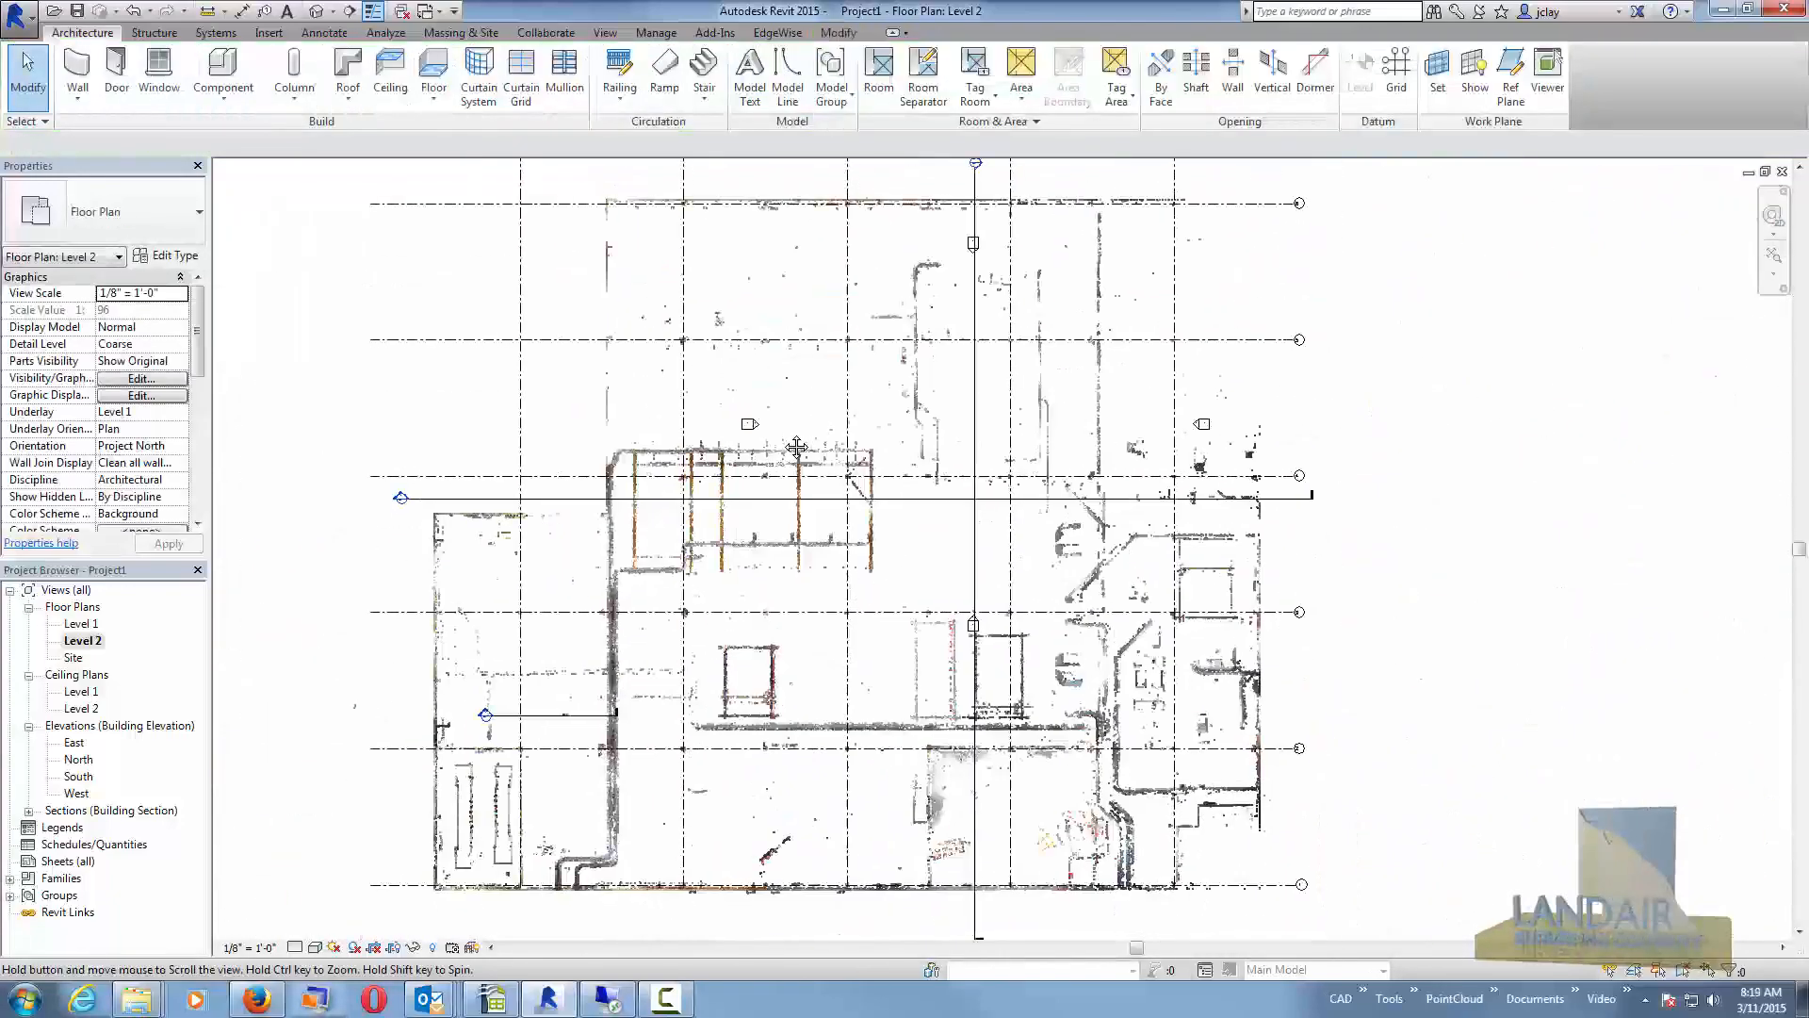
# From Level 1 enter Section 3 and draw a reference plane under the overhead duct.
pyautogui.doubleClick(81, 623)
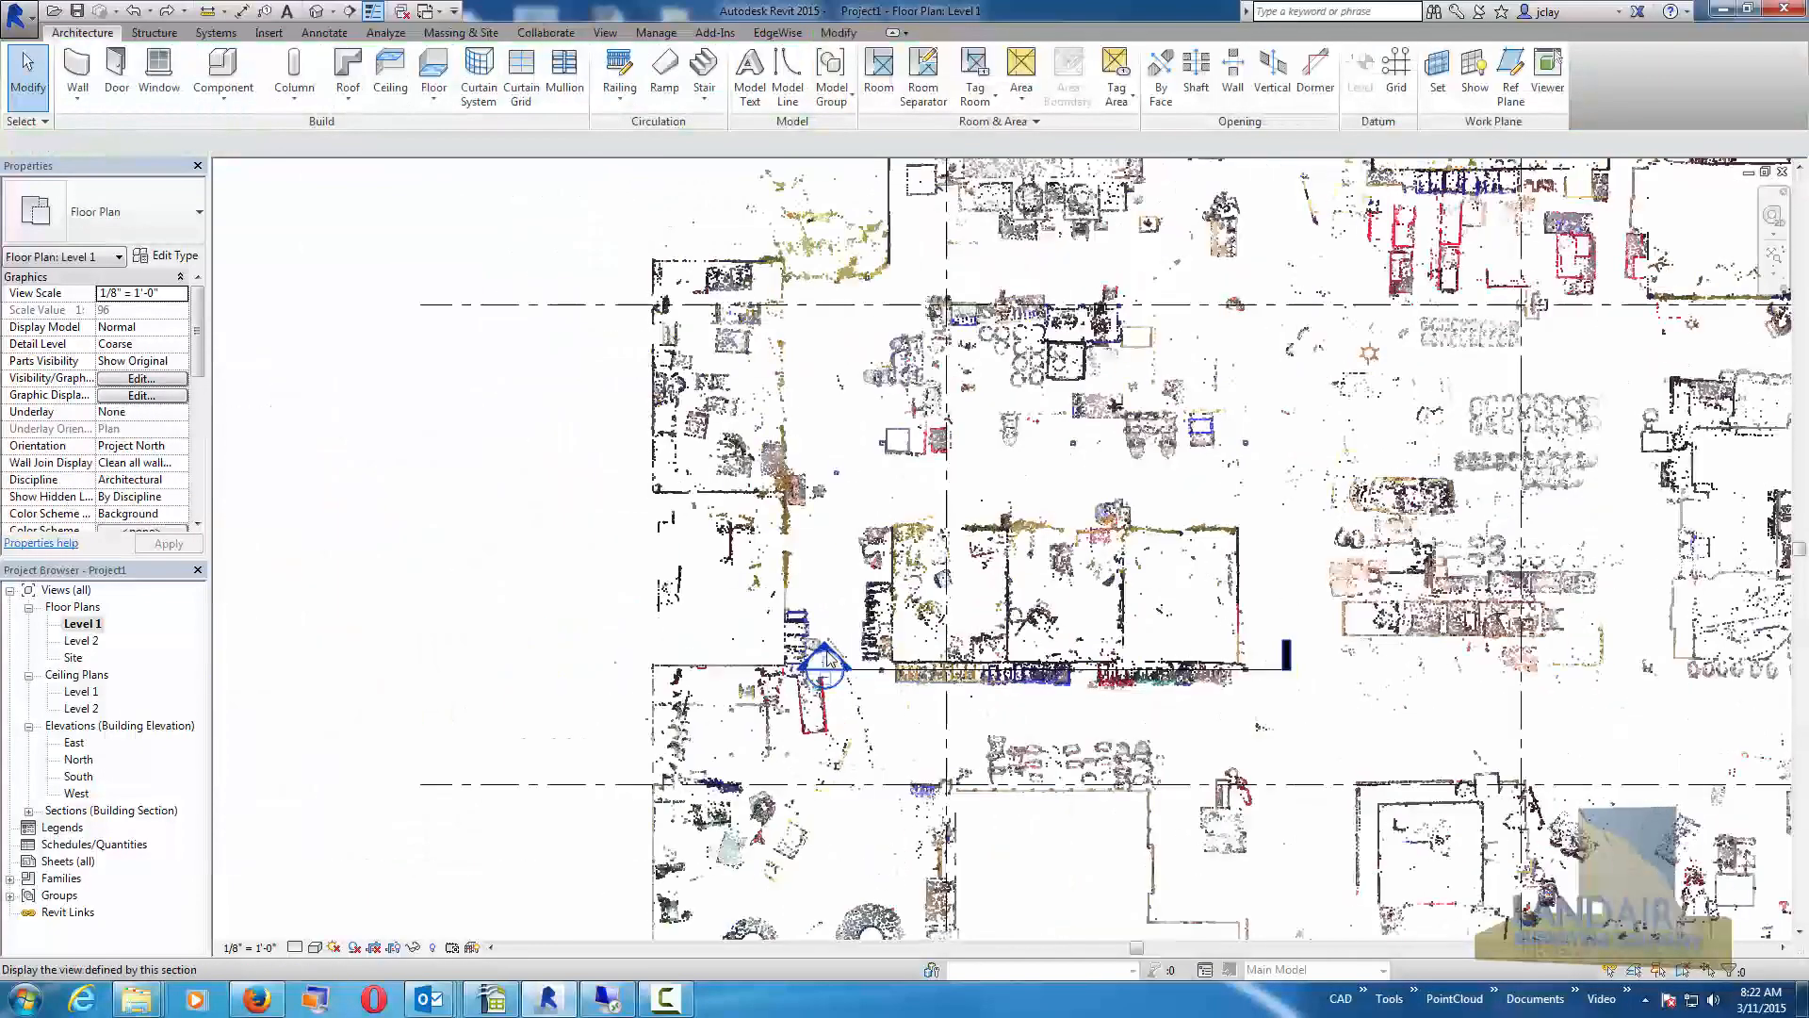
pyautogui.doubleClick(825, 661)
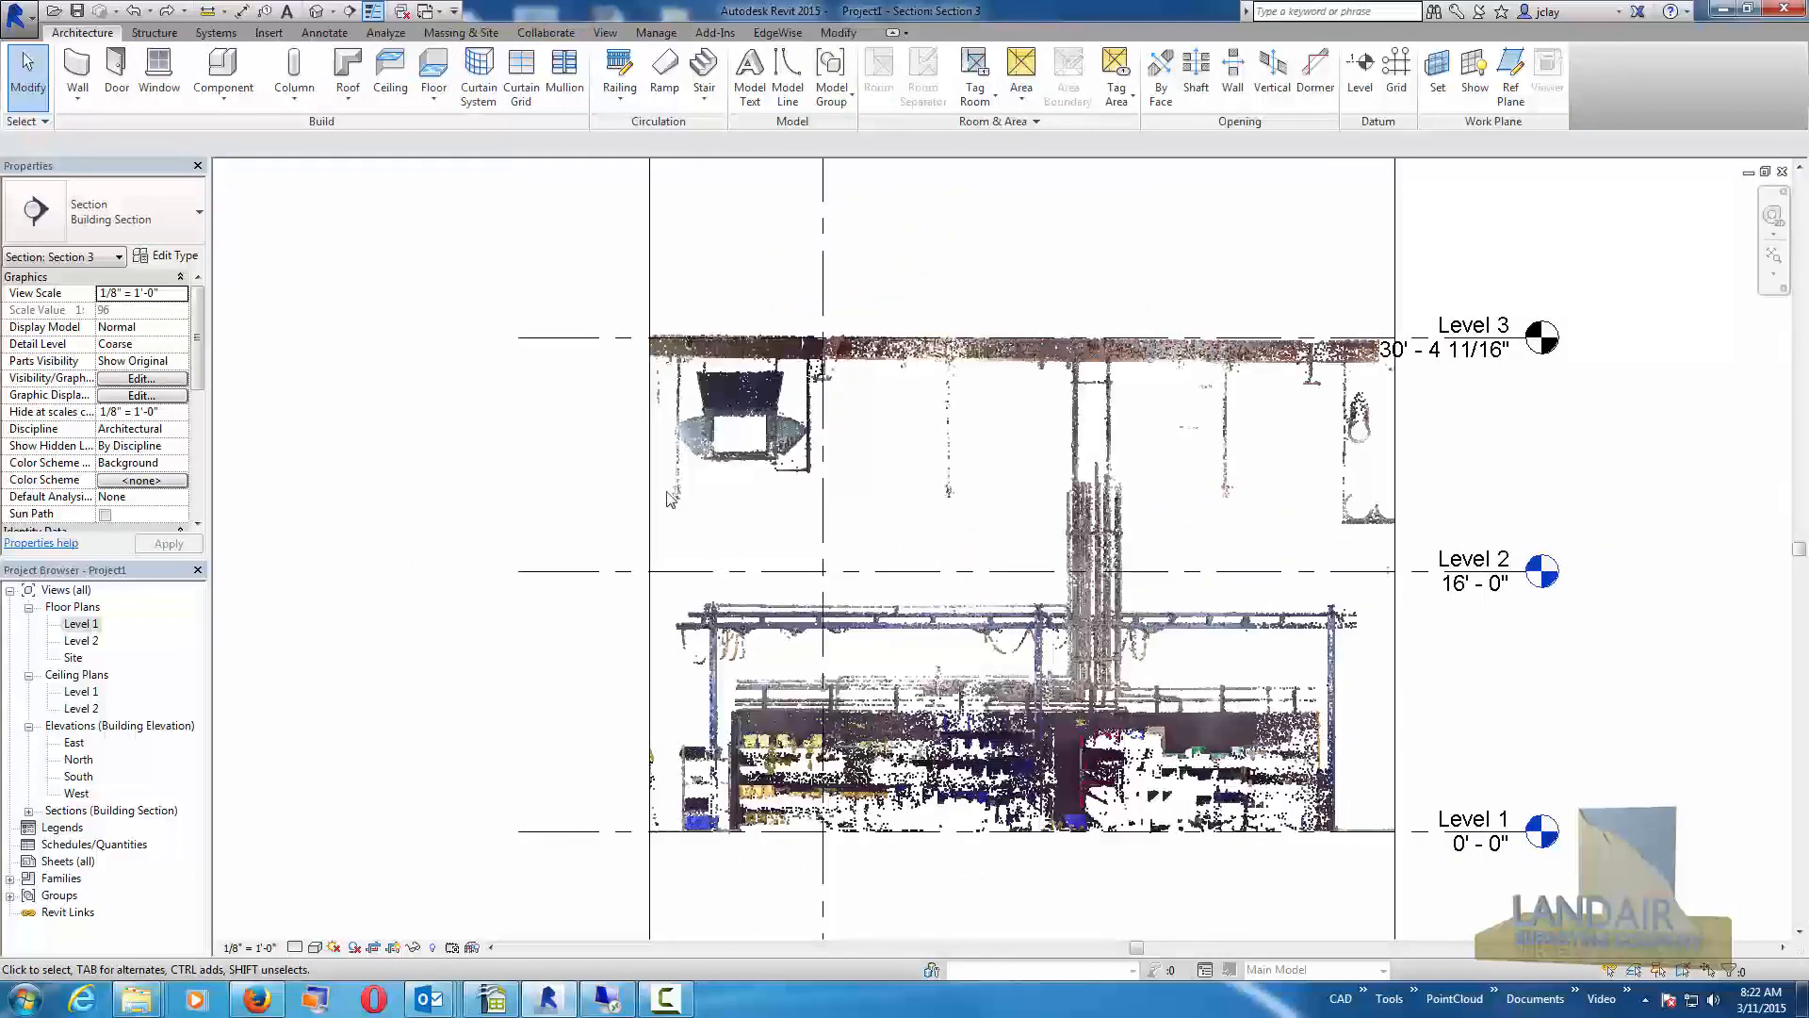
pyautogui.click(1509, 73)
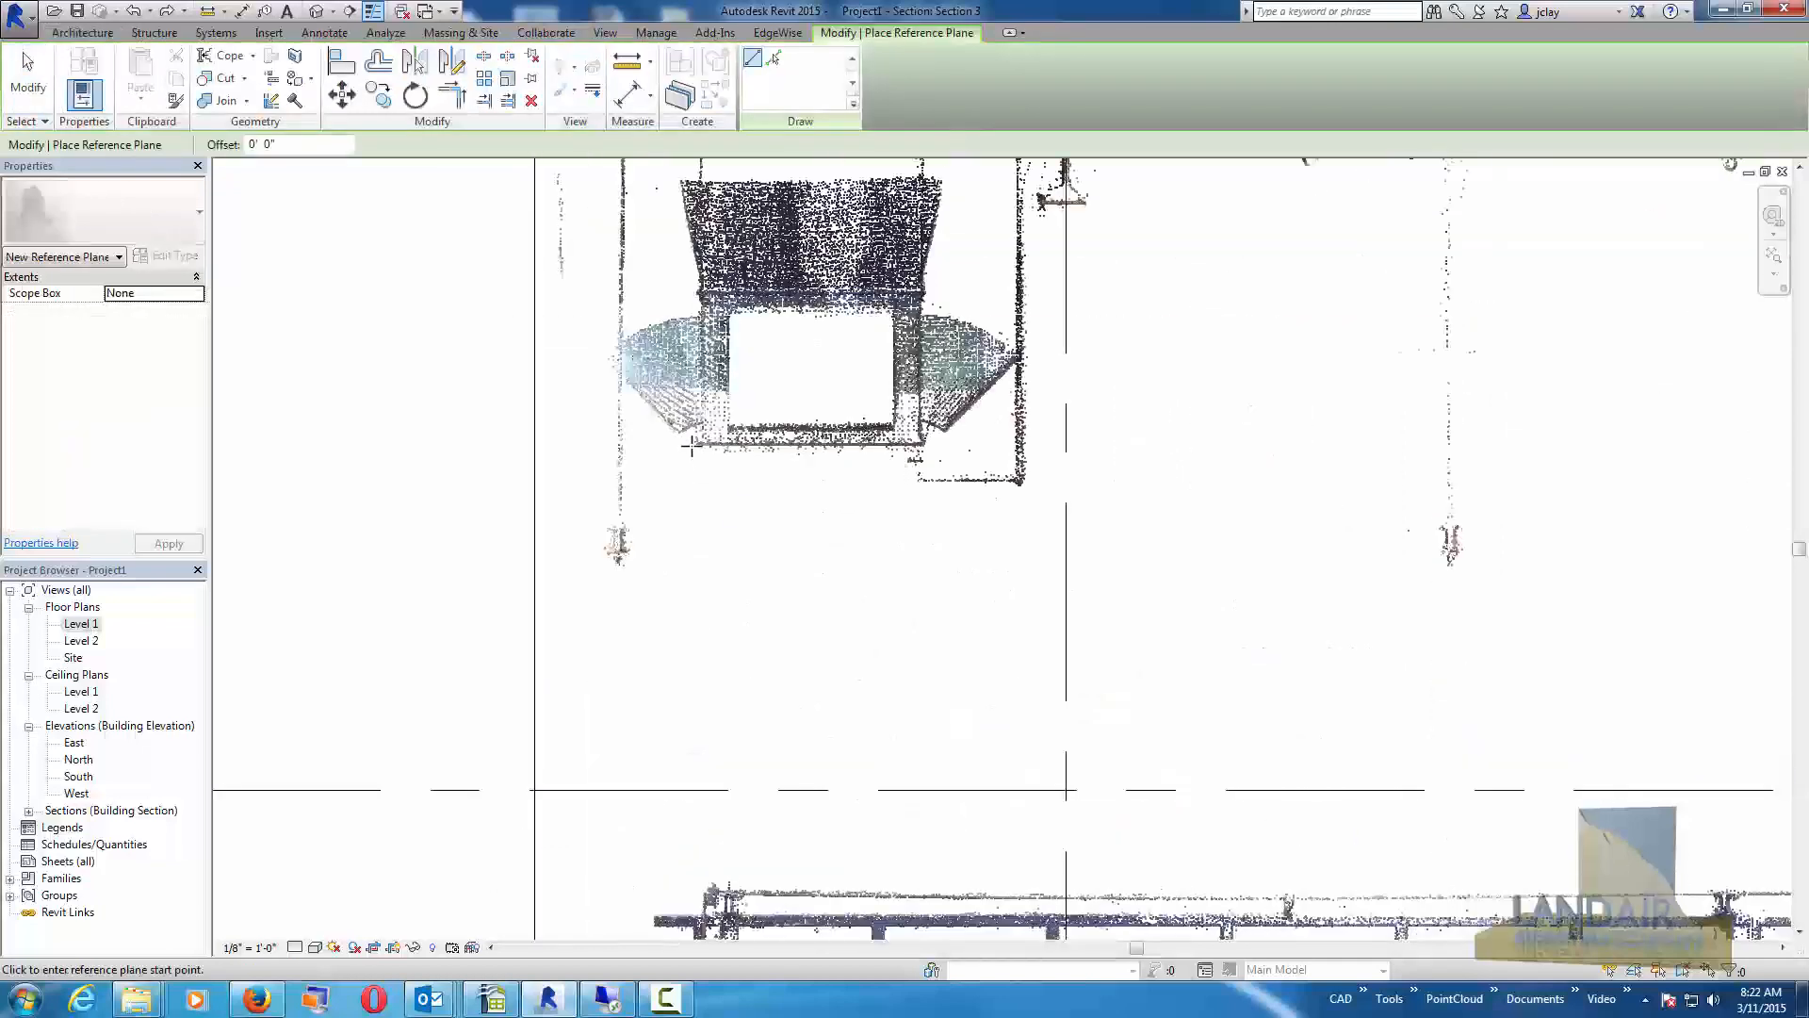
pyautogui.click(696, 441)
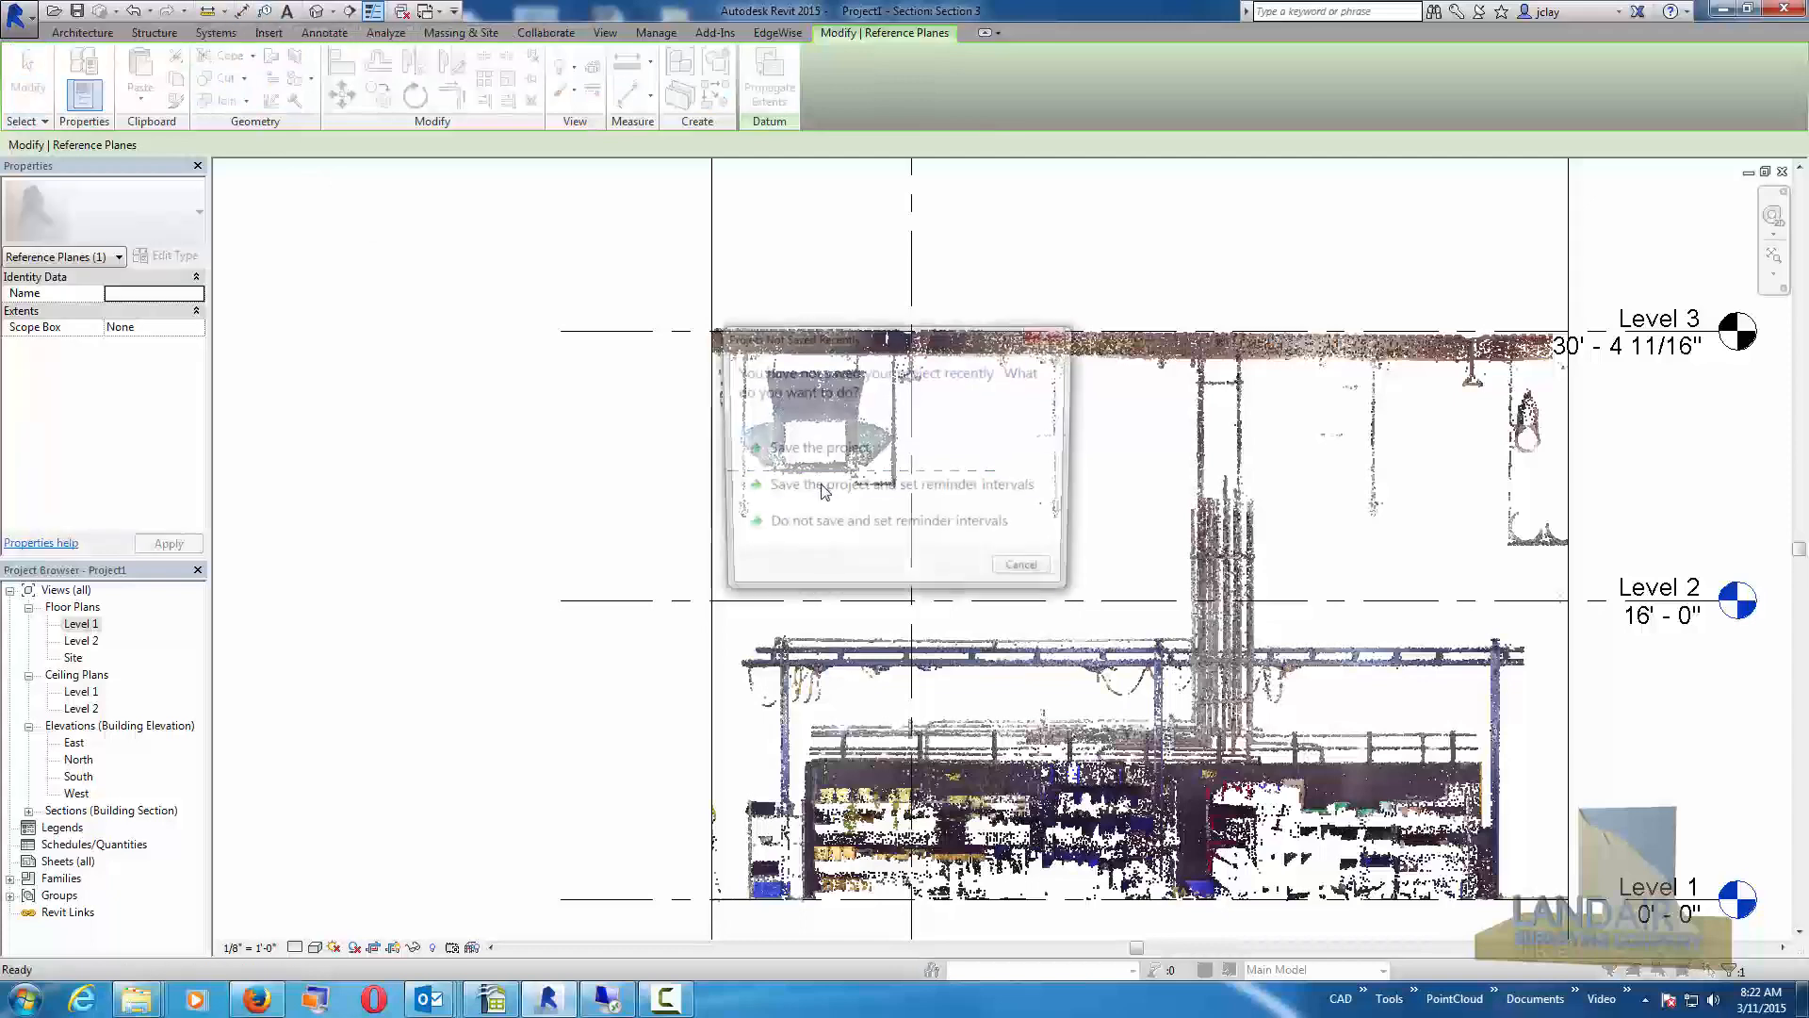
pyautogui.click(1019, 563)
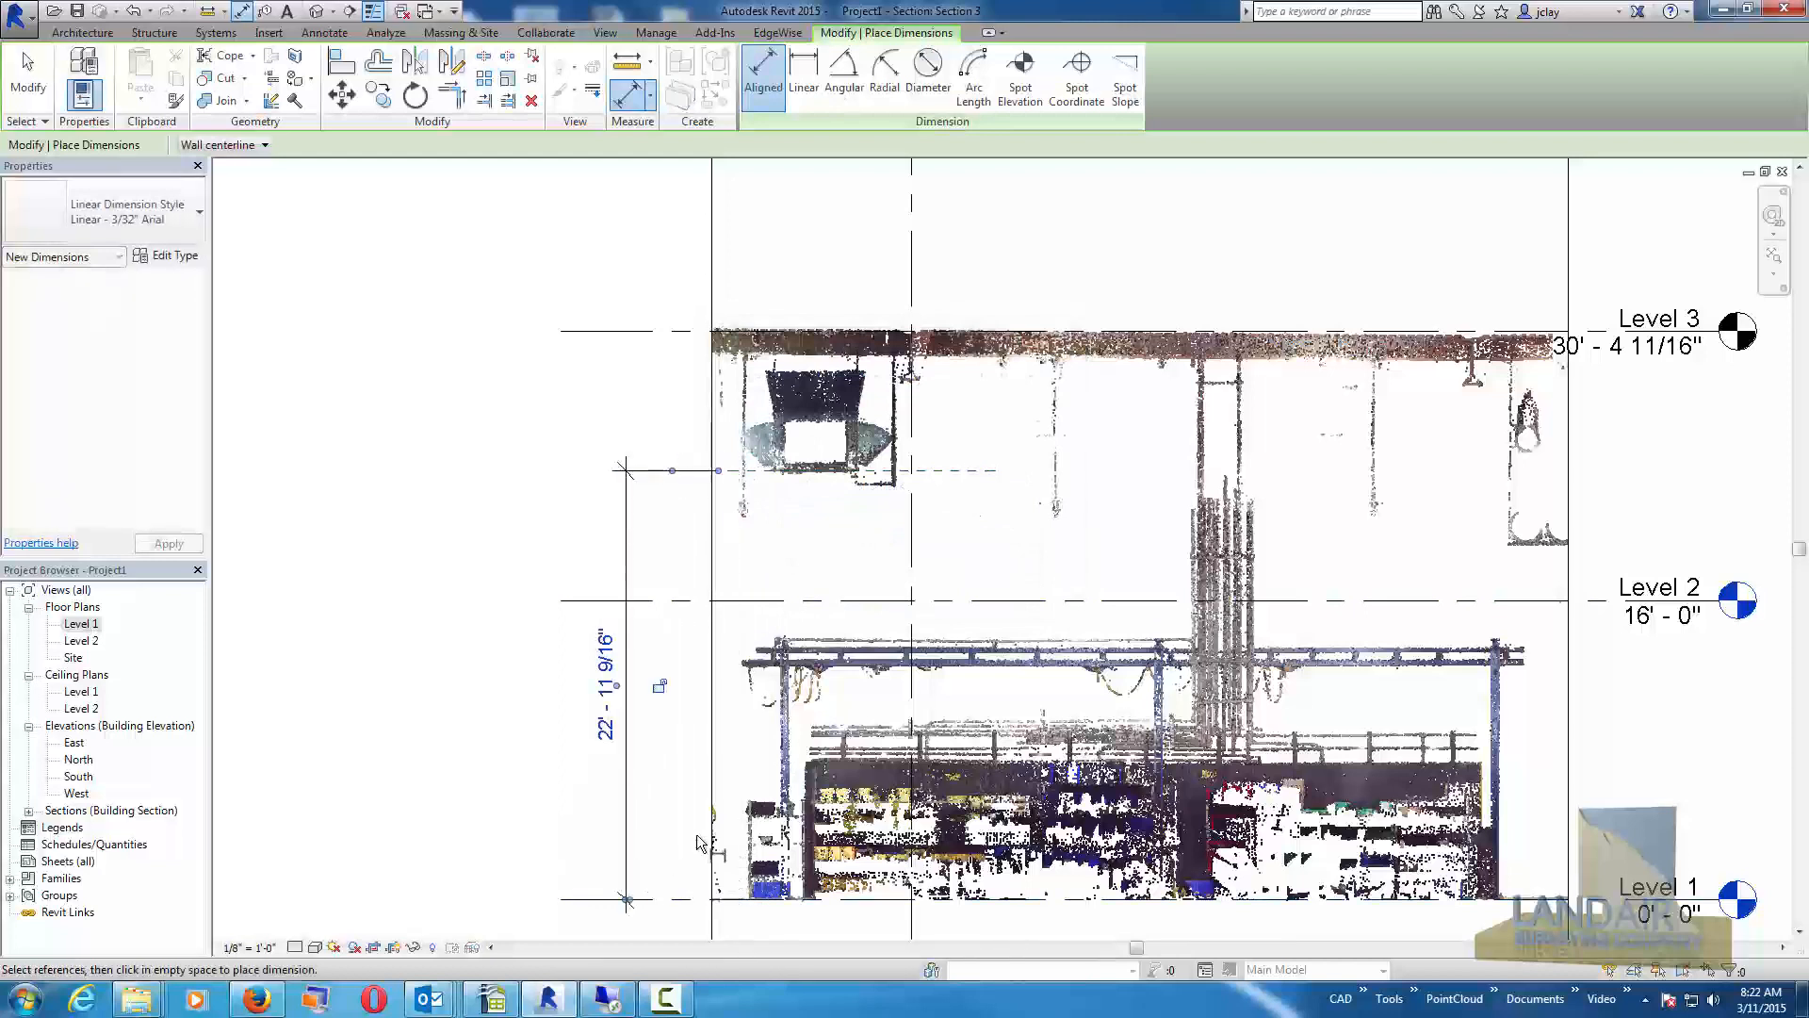
pyautogui.moveTo(969, 630)
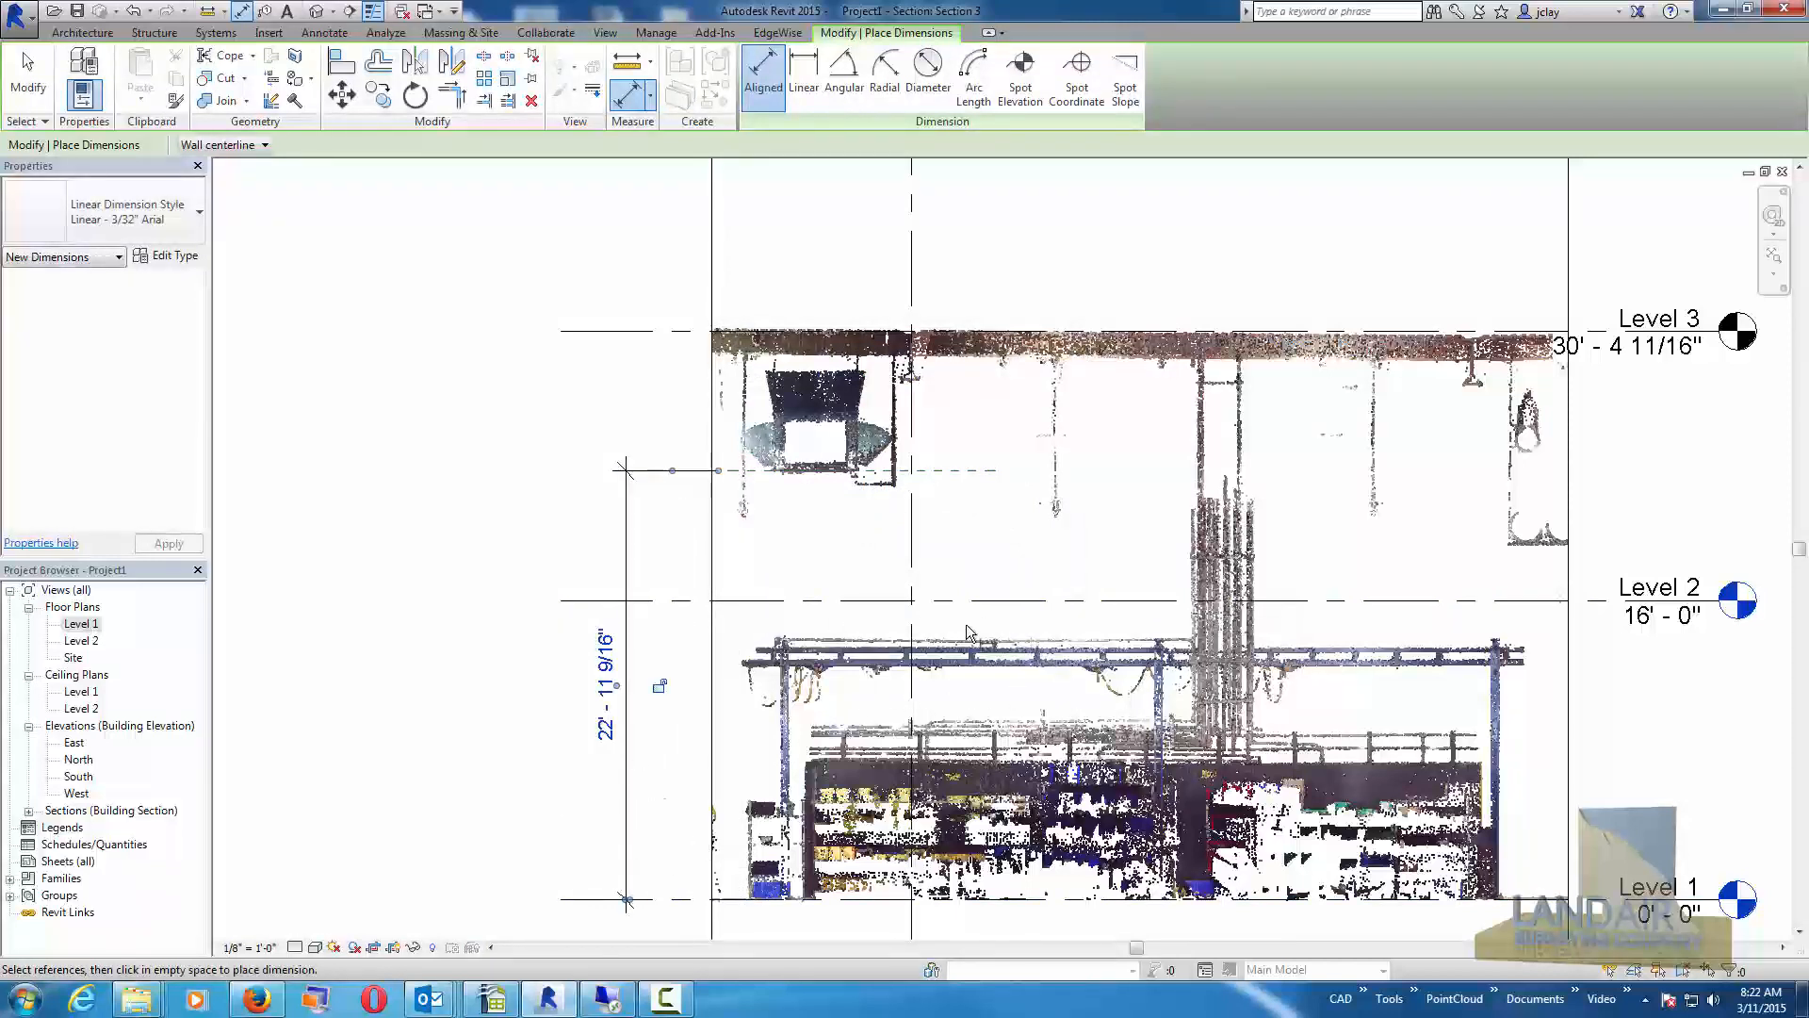
pyautogui.moveTo(641, 365)
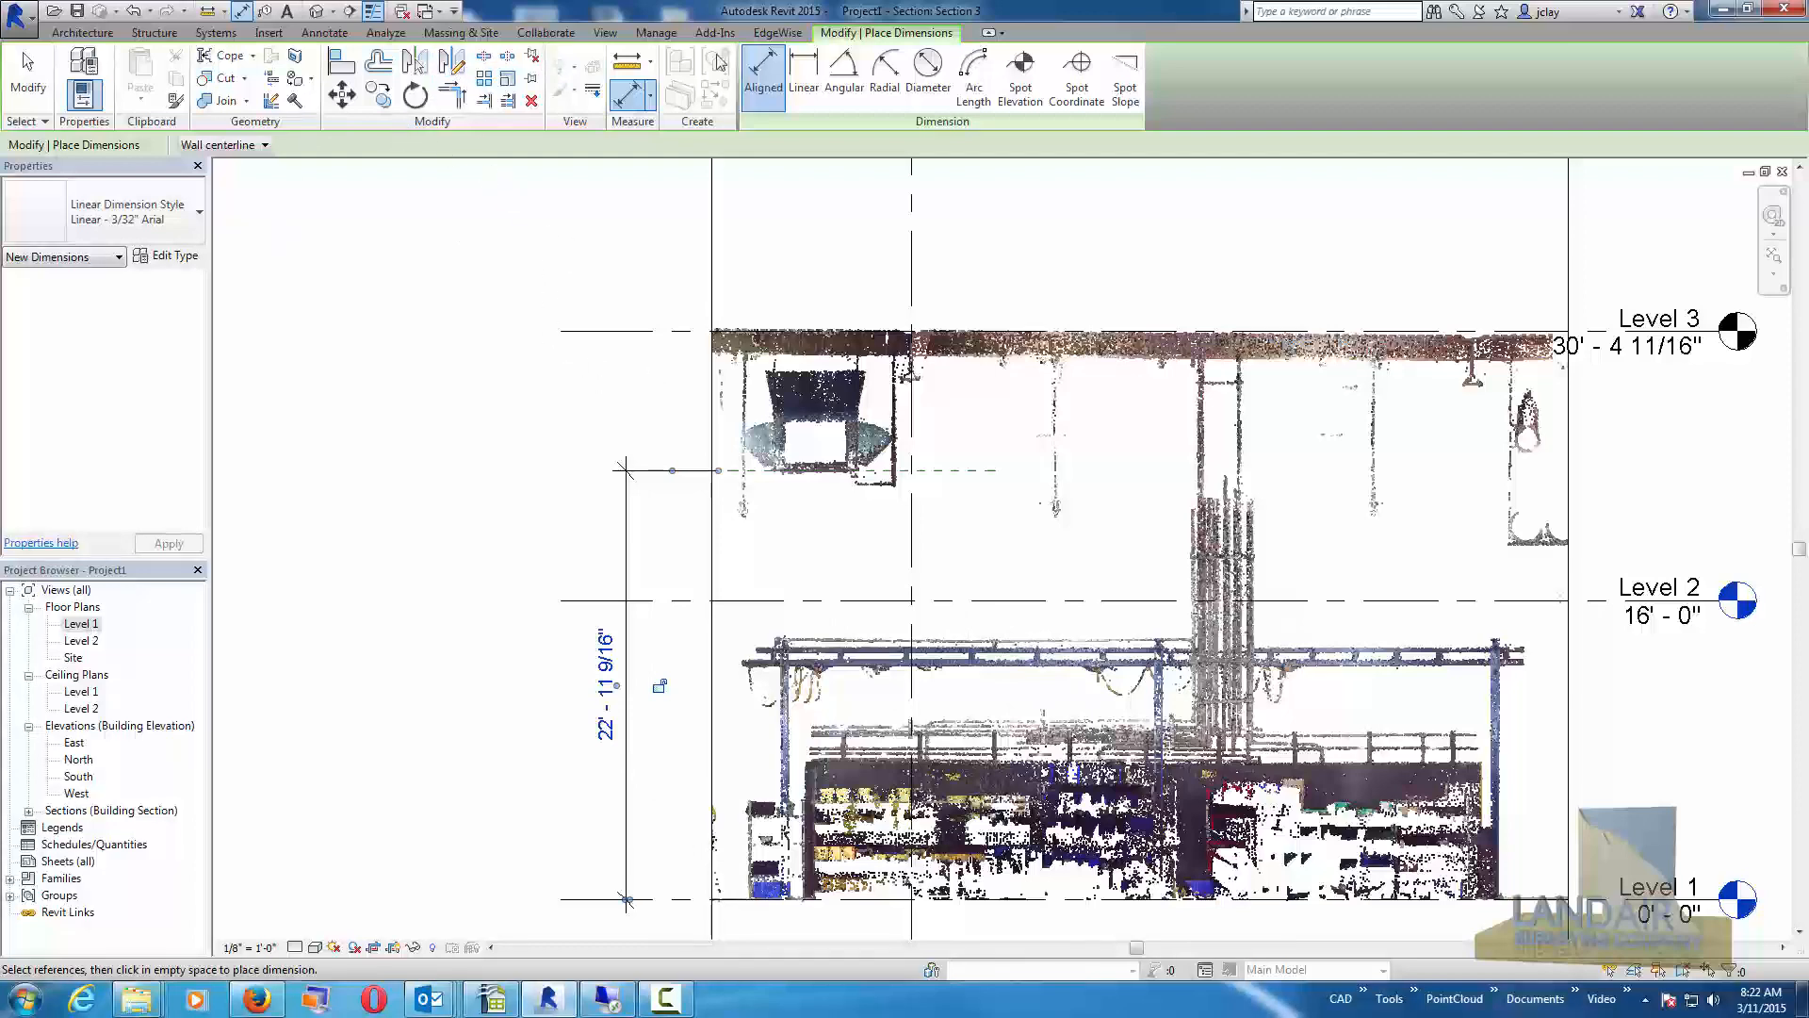
# Set project length units to round to the nearest 1/4 inch.
pyautogui.click(656, 32)
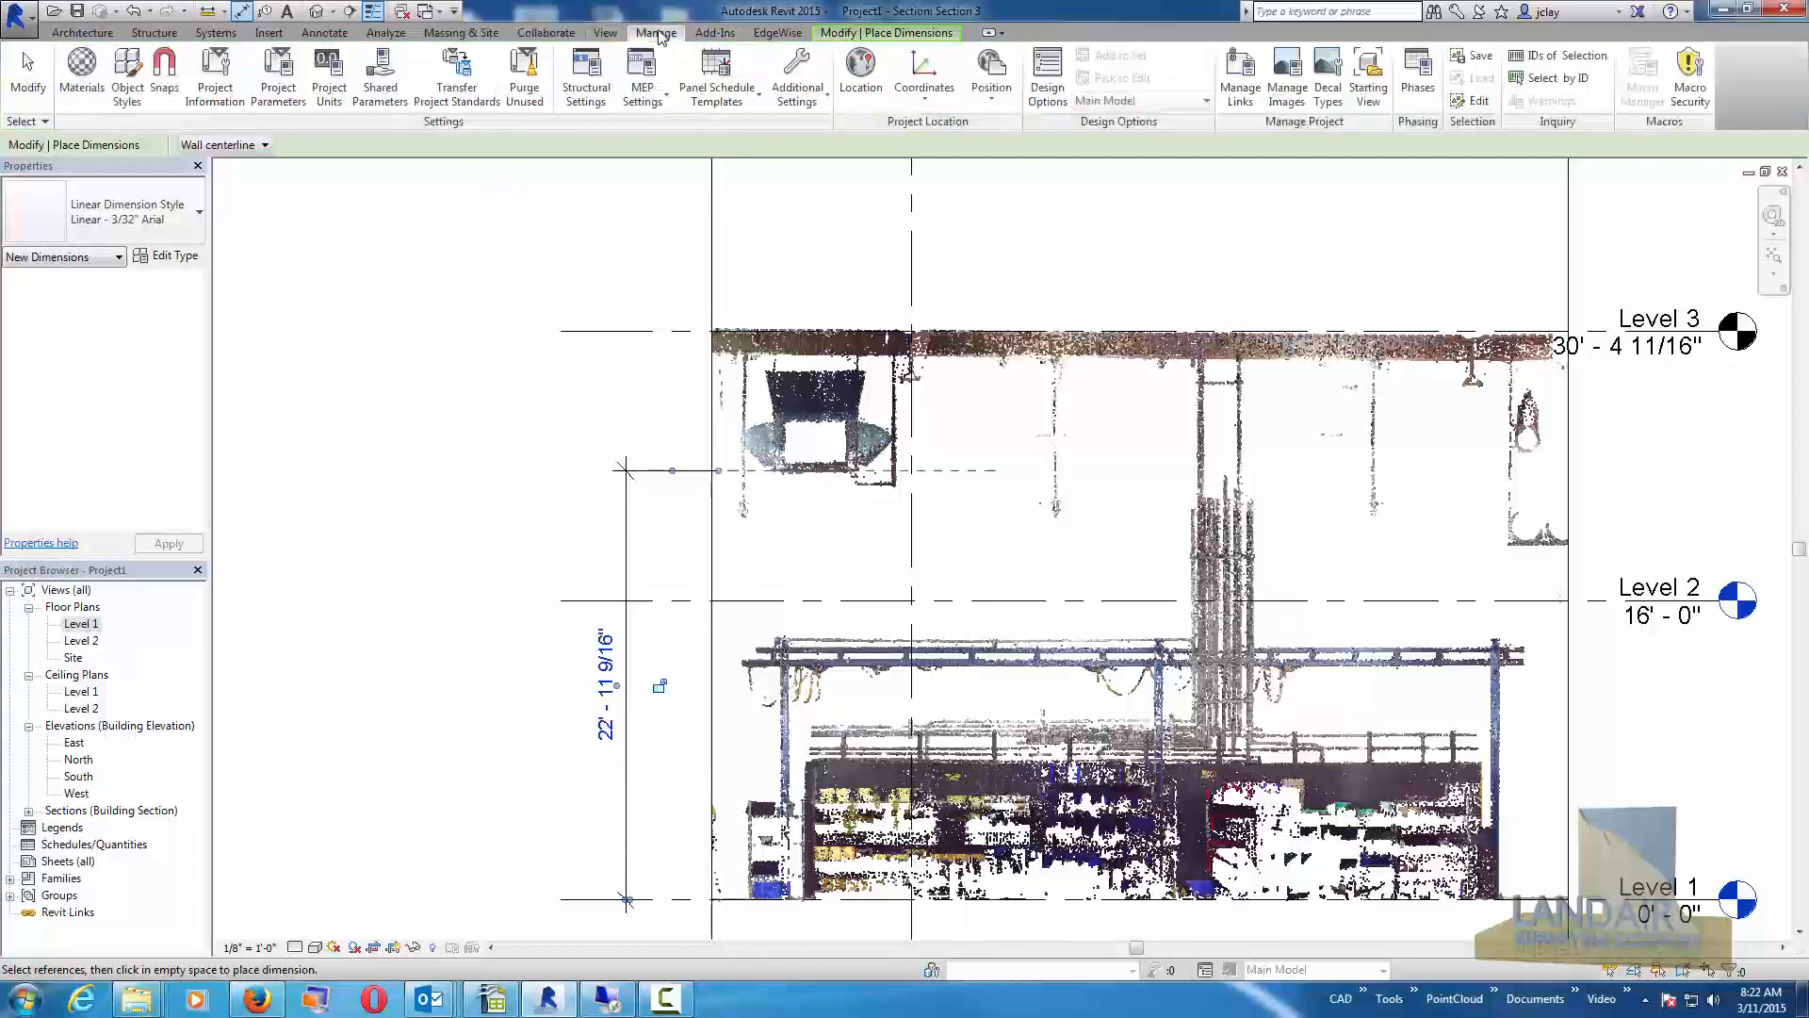
pyautogui.click(328, 77)
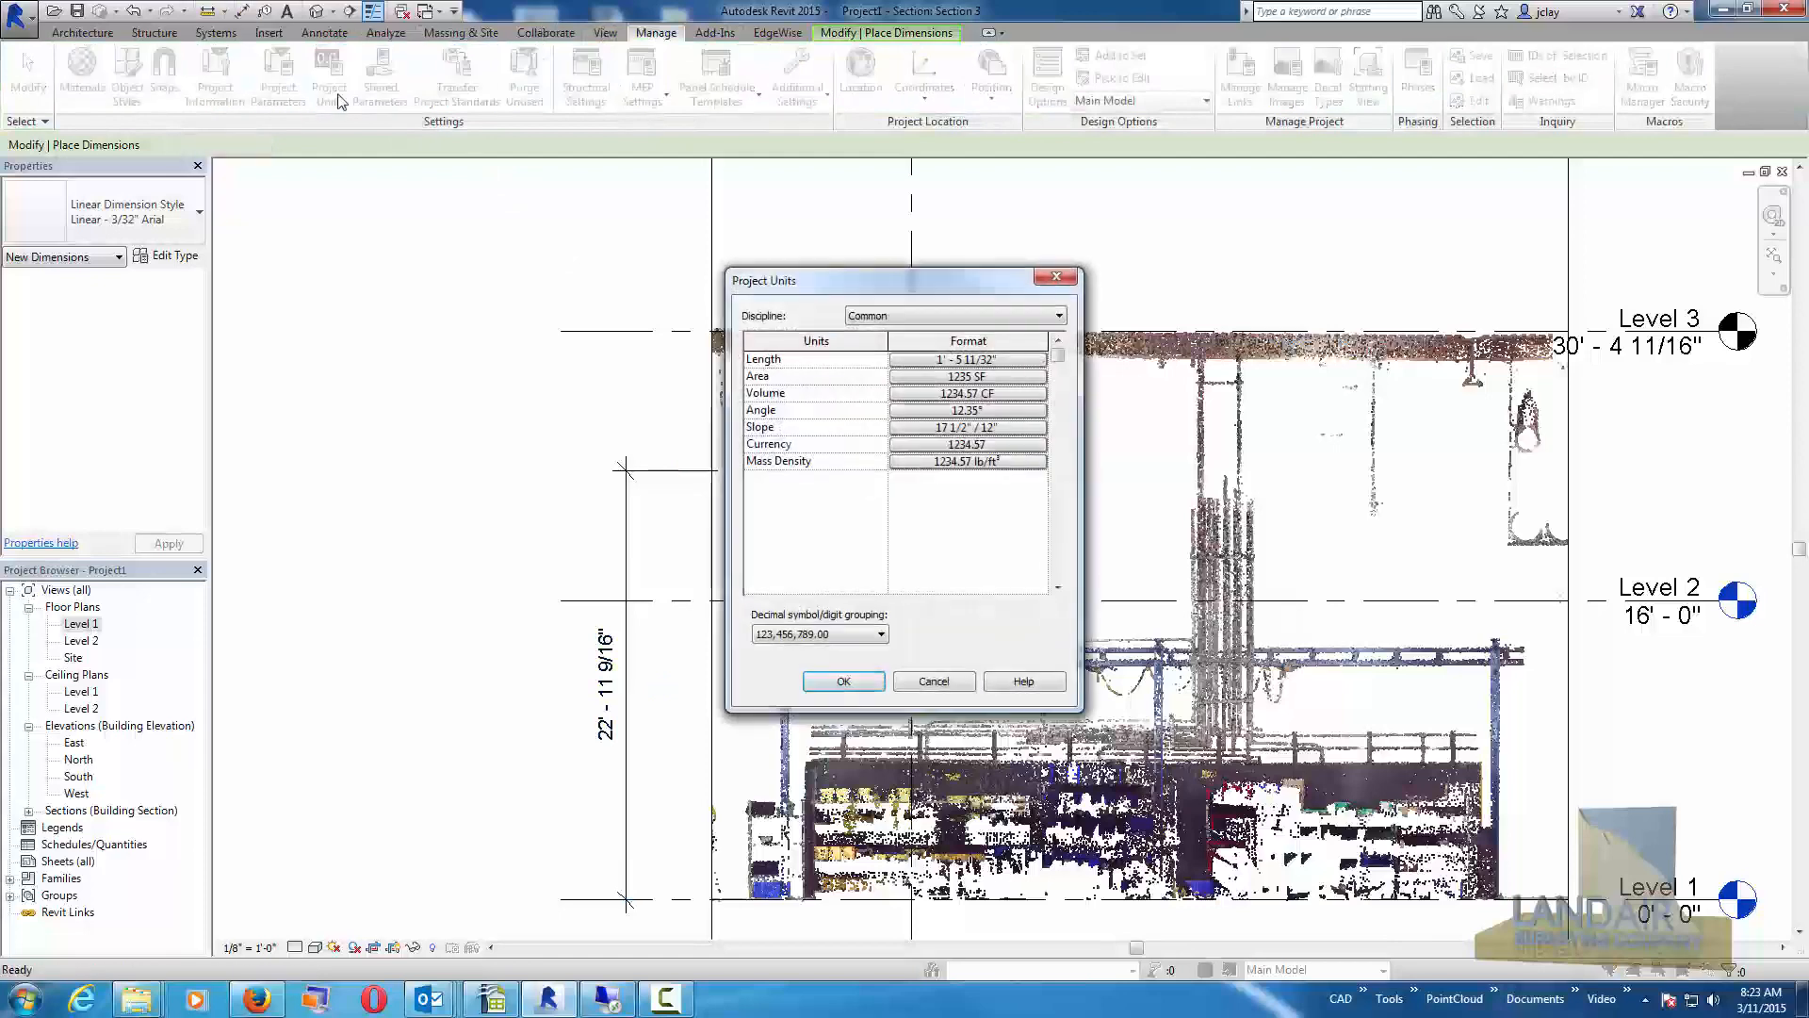
pyautogui.click(967, 358)
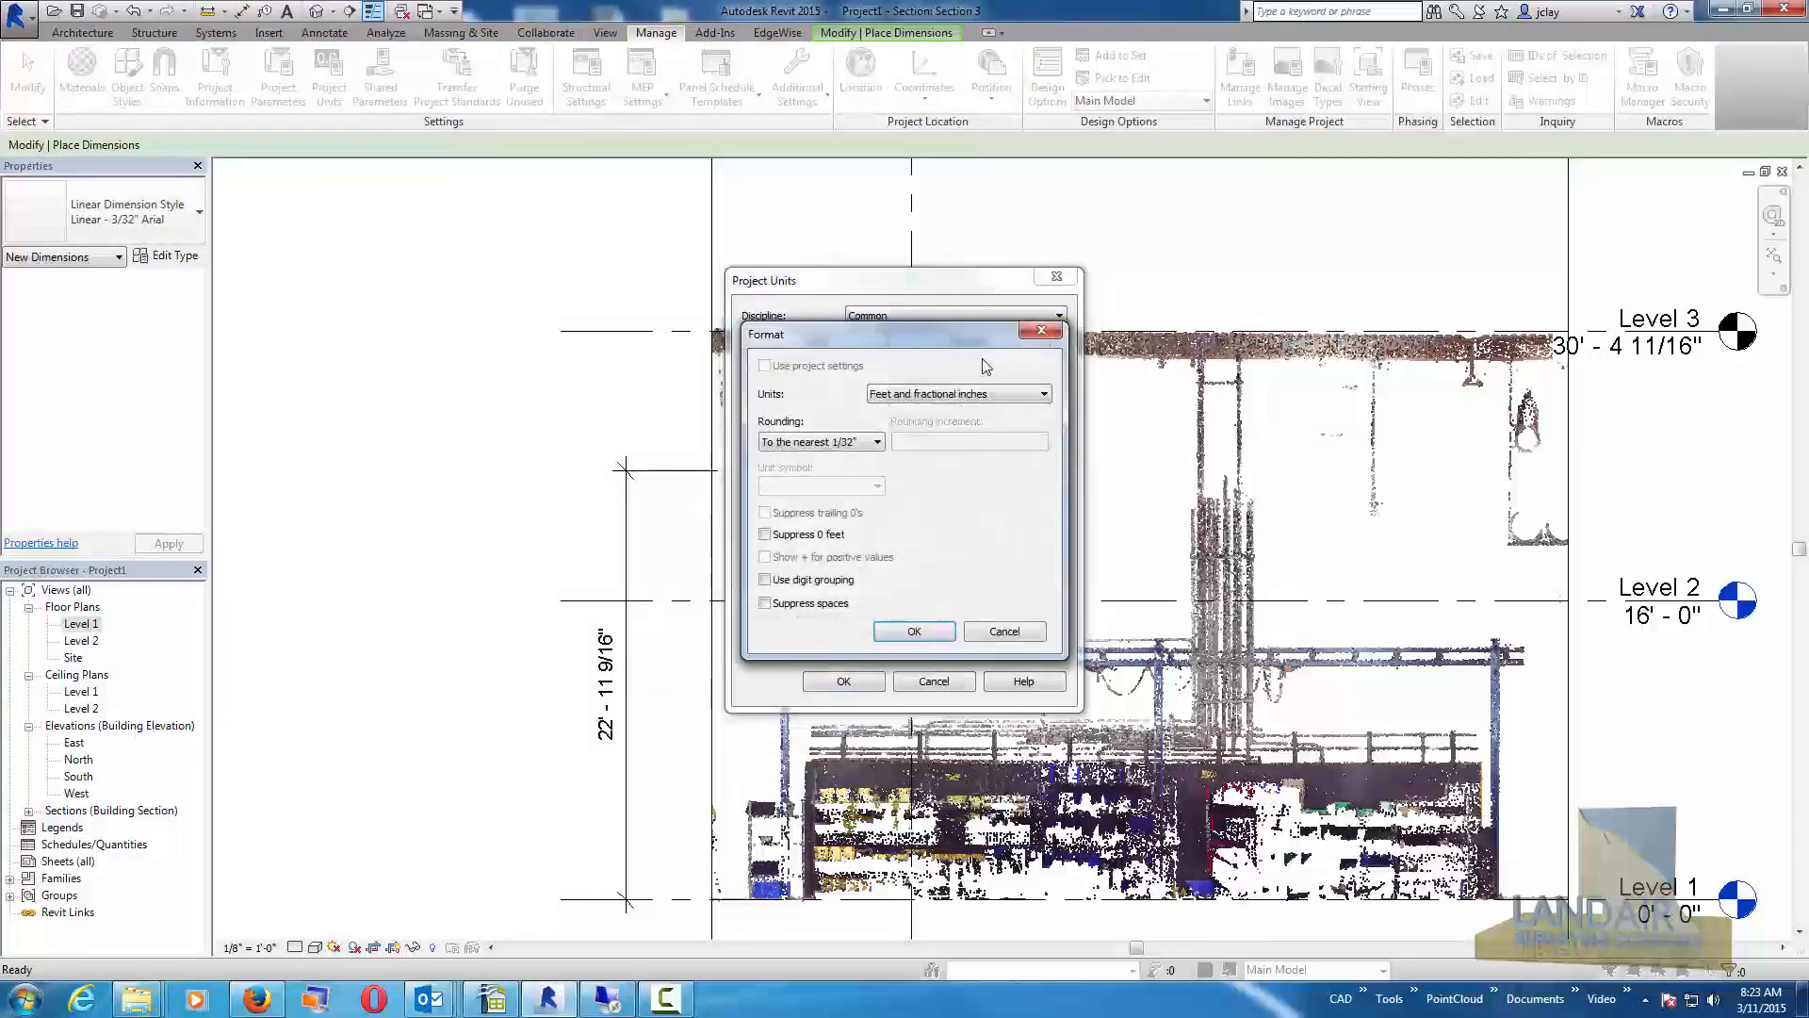
pyautogui.click(877, 441)
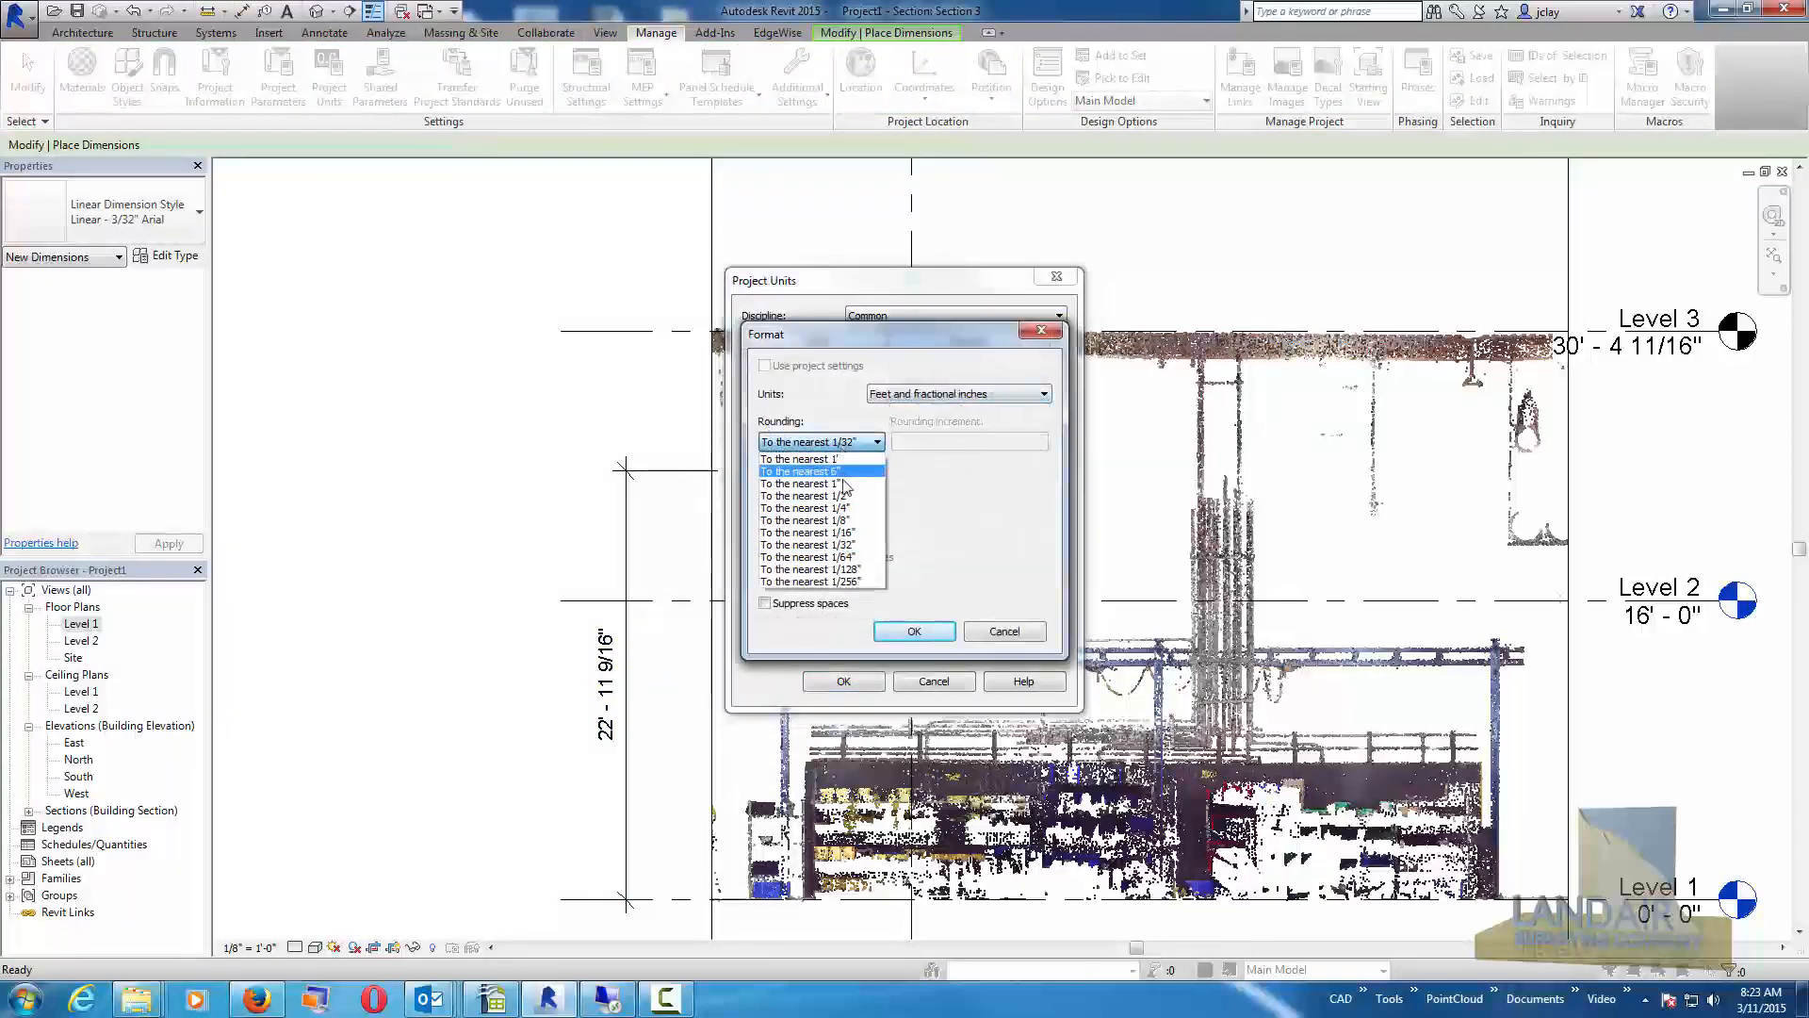
pyautogui.click(805, 507)
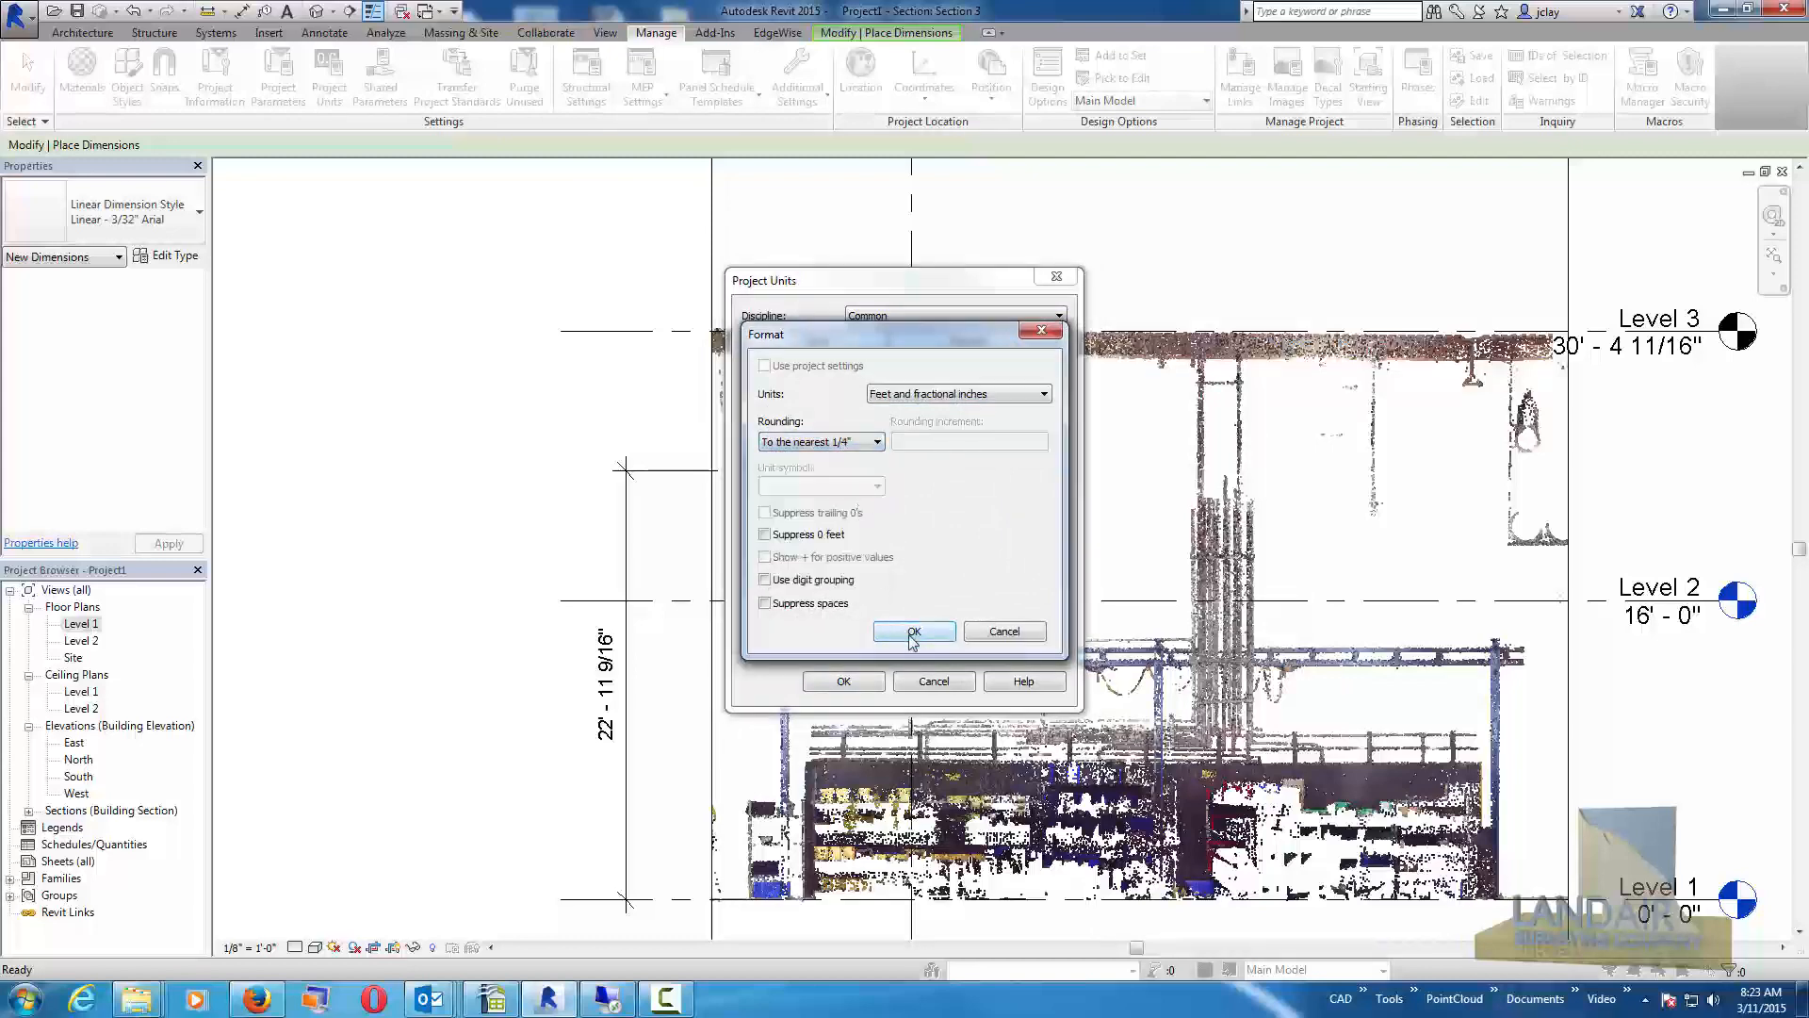
pyautogui.click(912, 631)
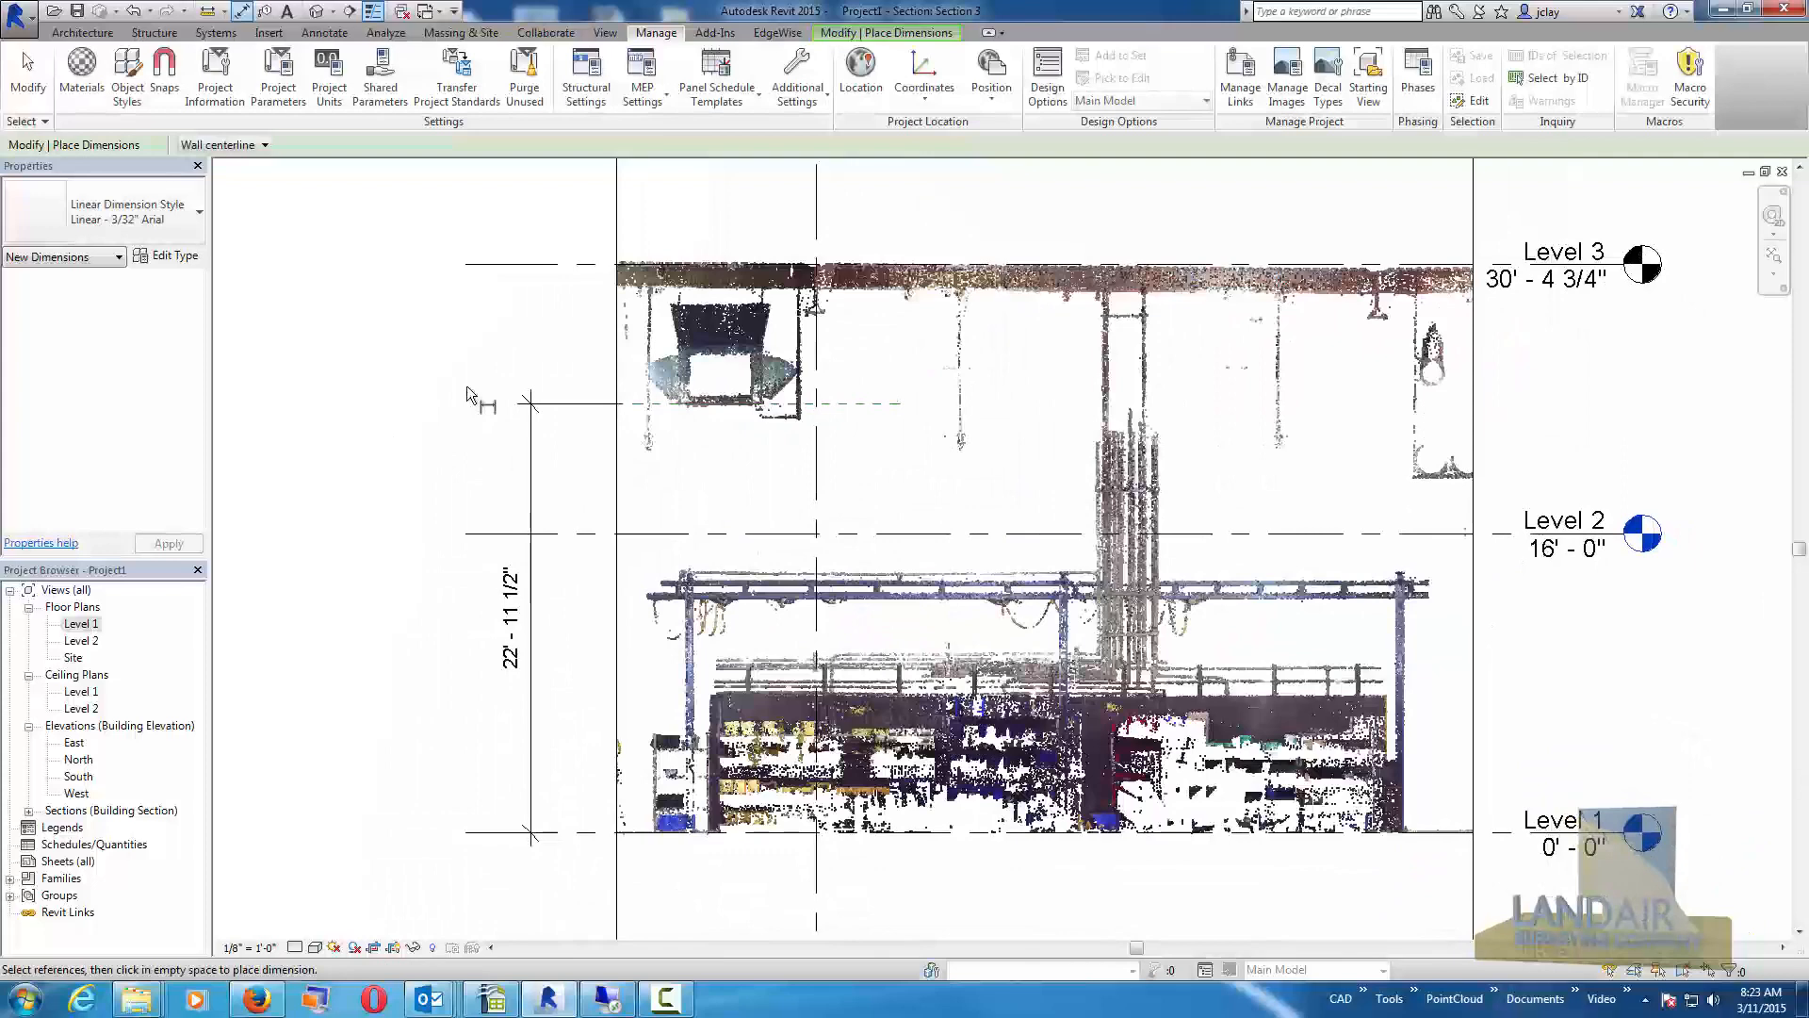
pyautogui.moveTo(1176, 473)
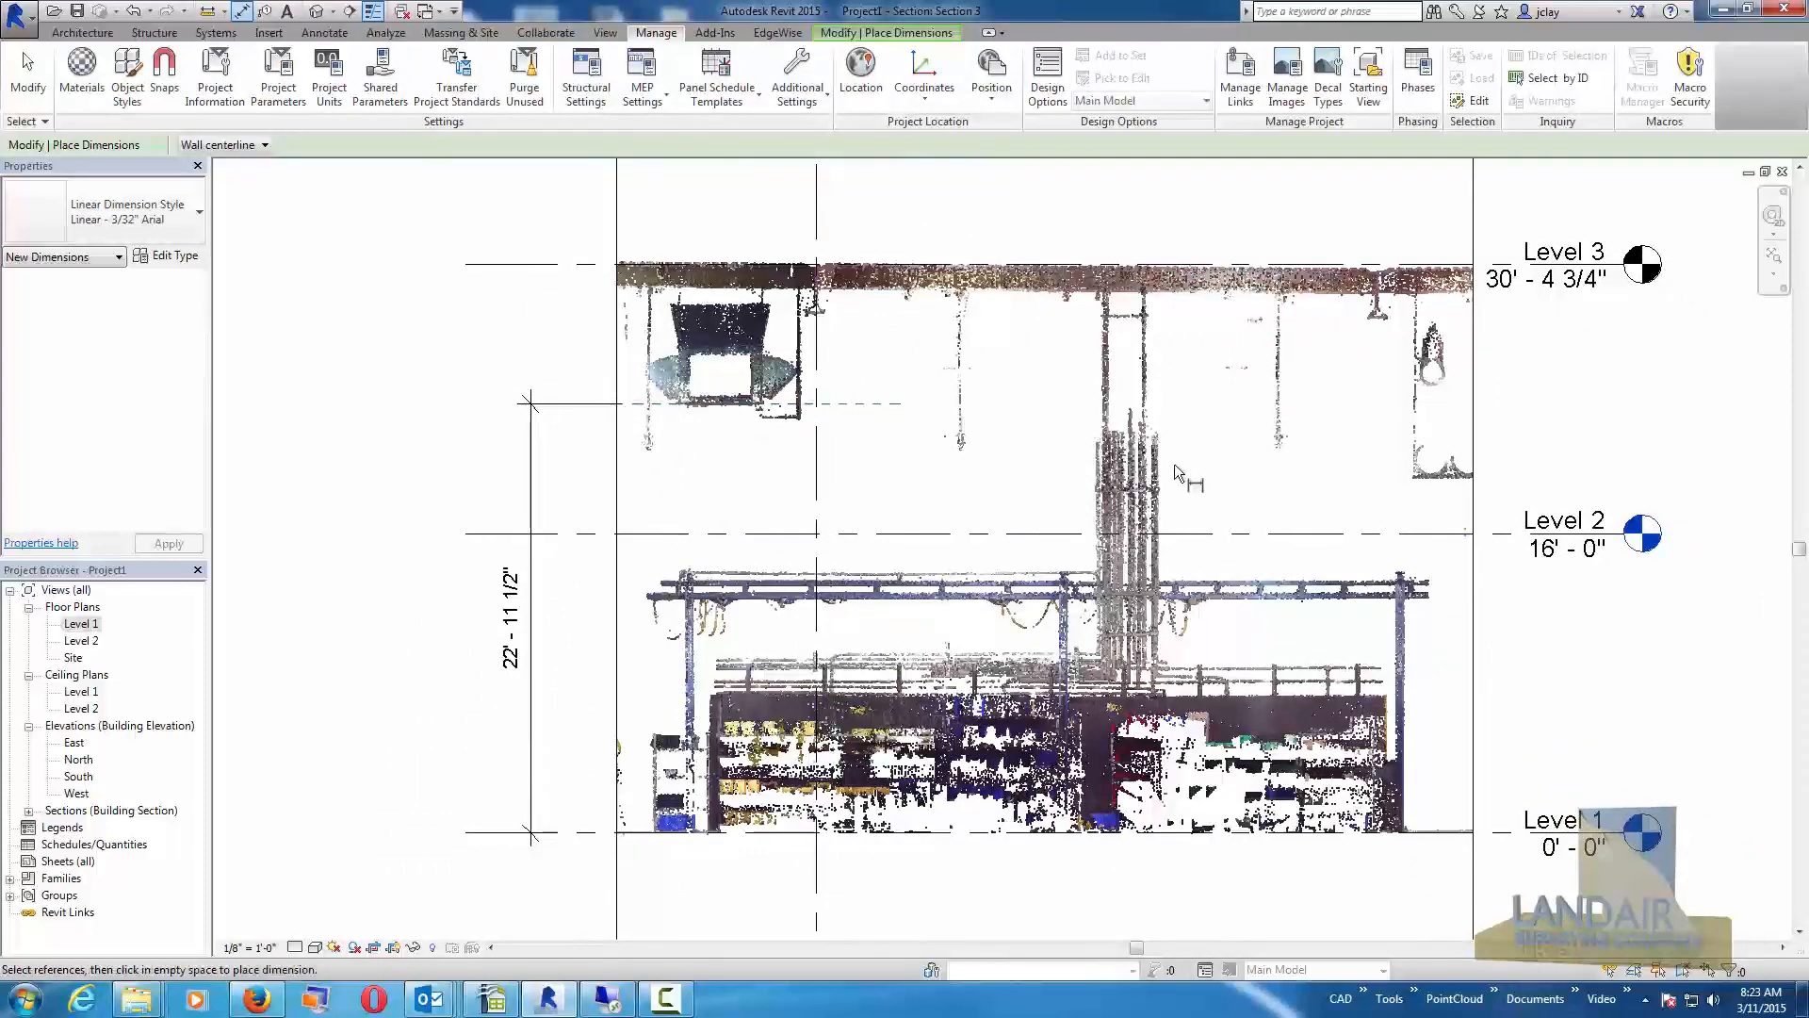
pyautogui.moveTo(507, 190)
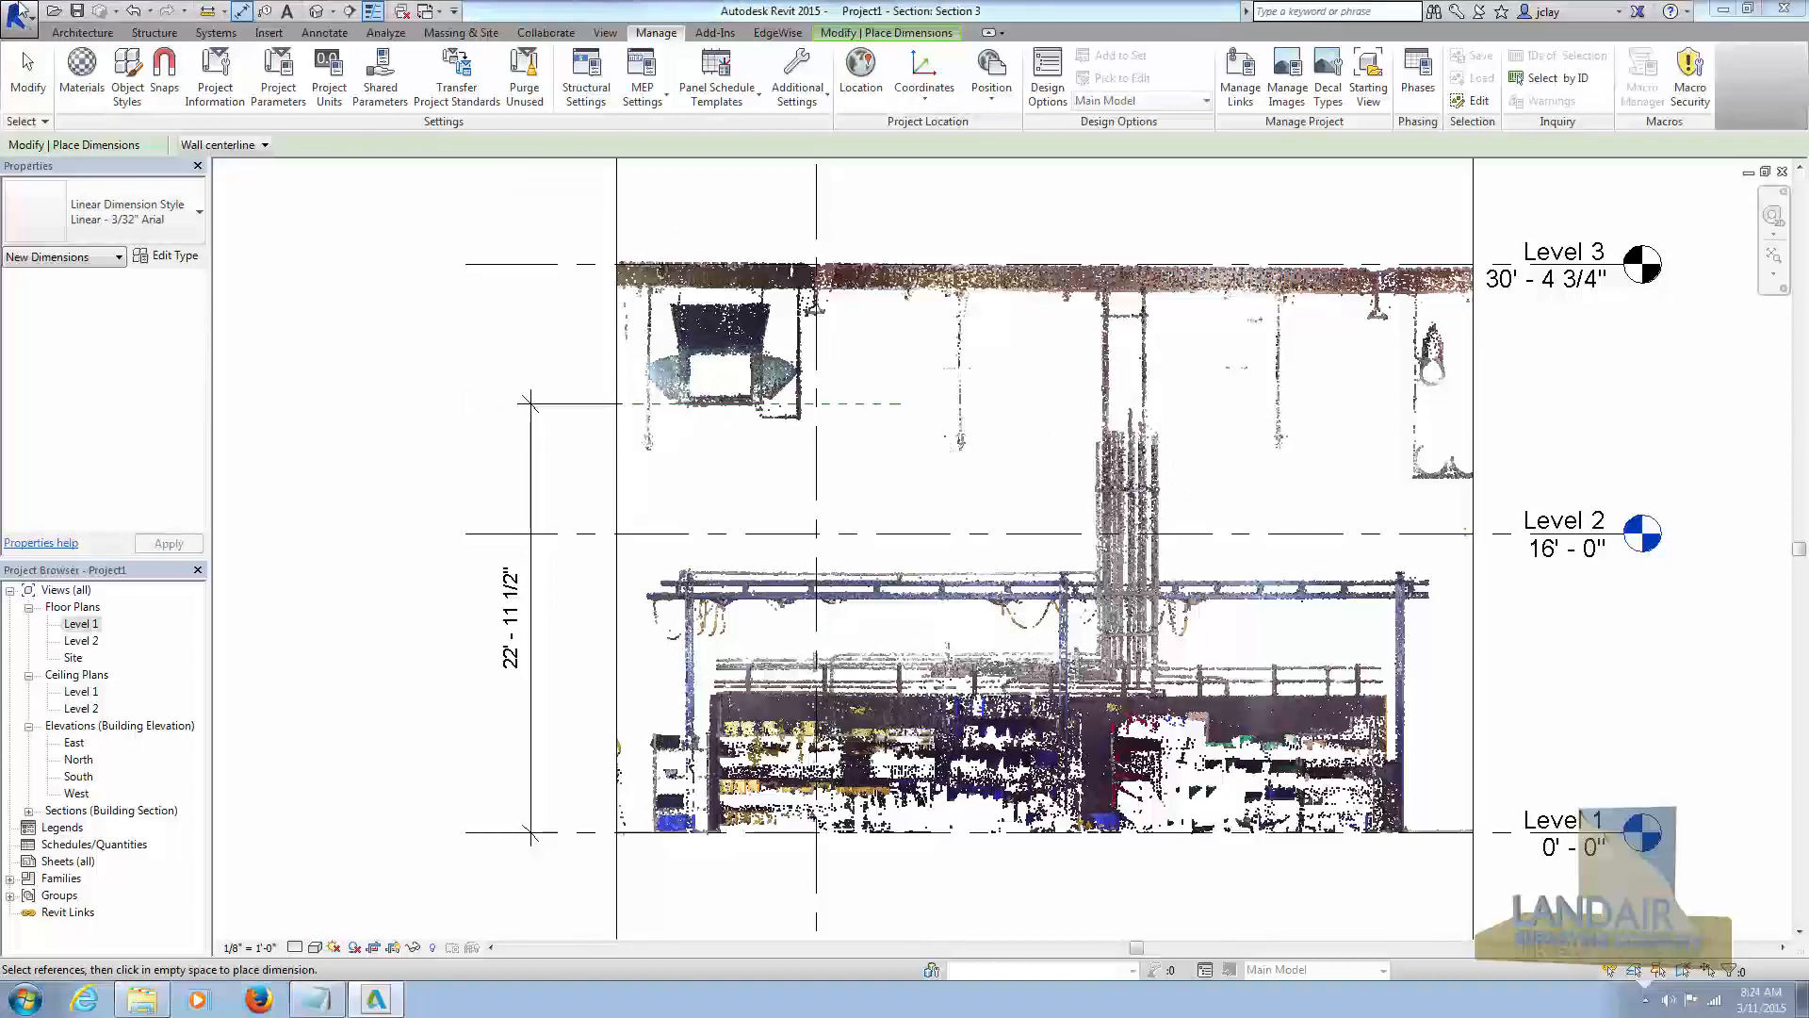
# Dimension the rack width at floor level in Section 3, reading 37' - 8".
pyautogui.click(81, 32)
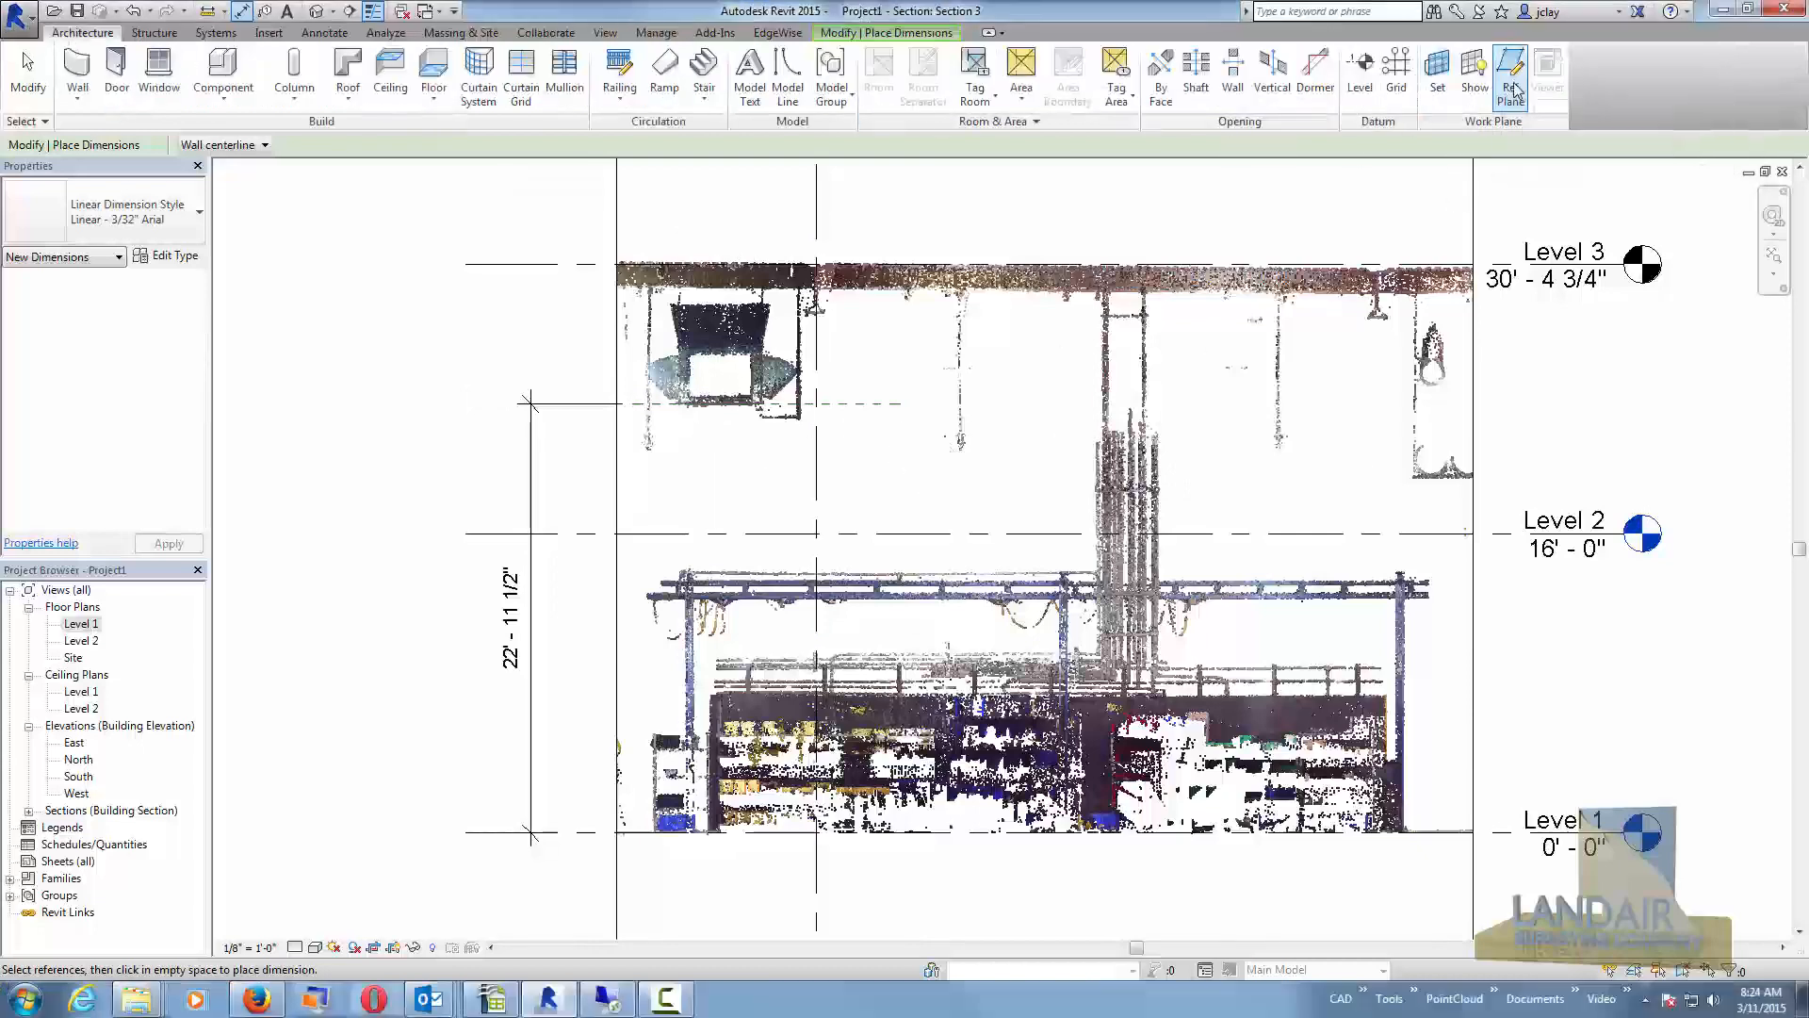
pyautogui.click(1510, 73)
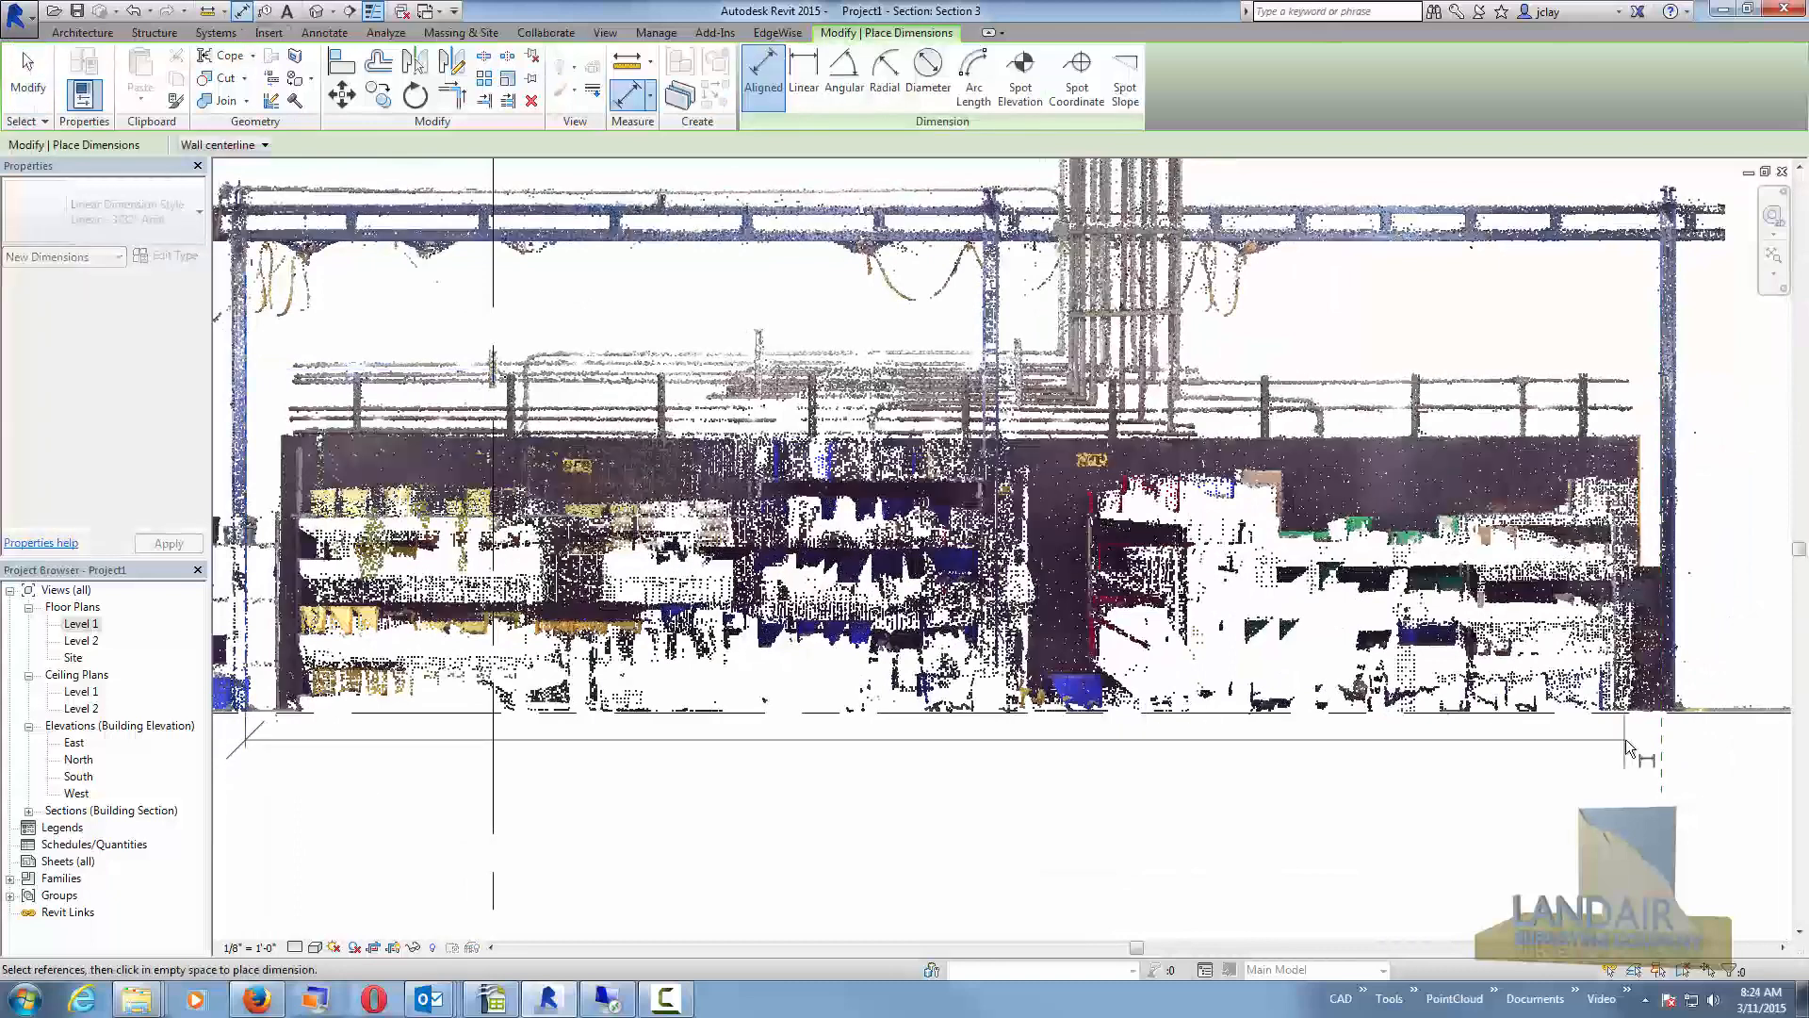
pyautogui.click(1647, 795)
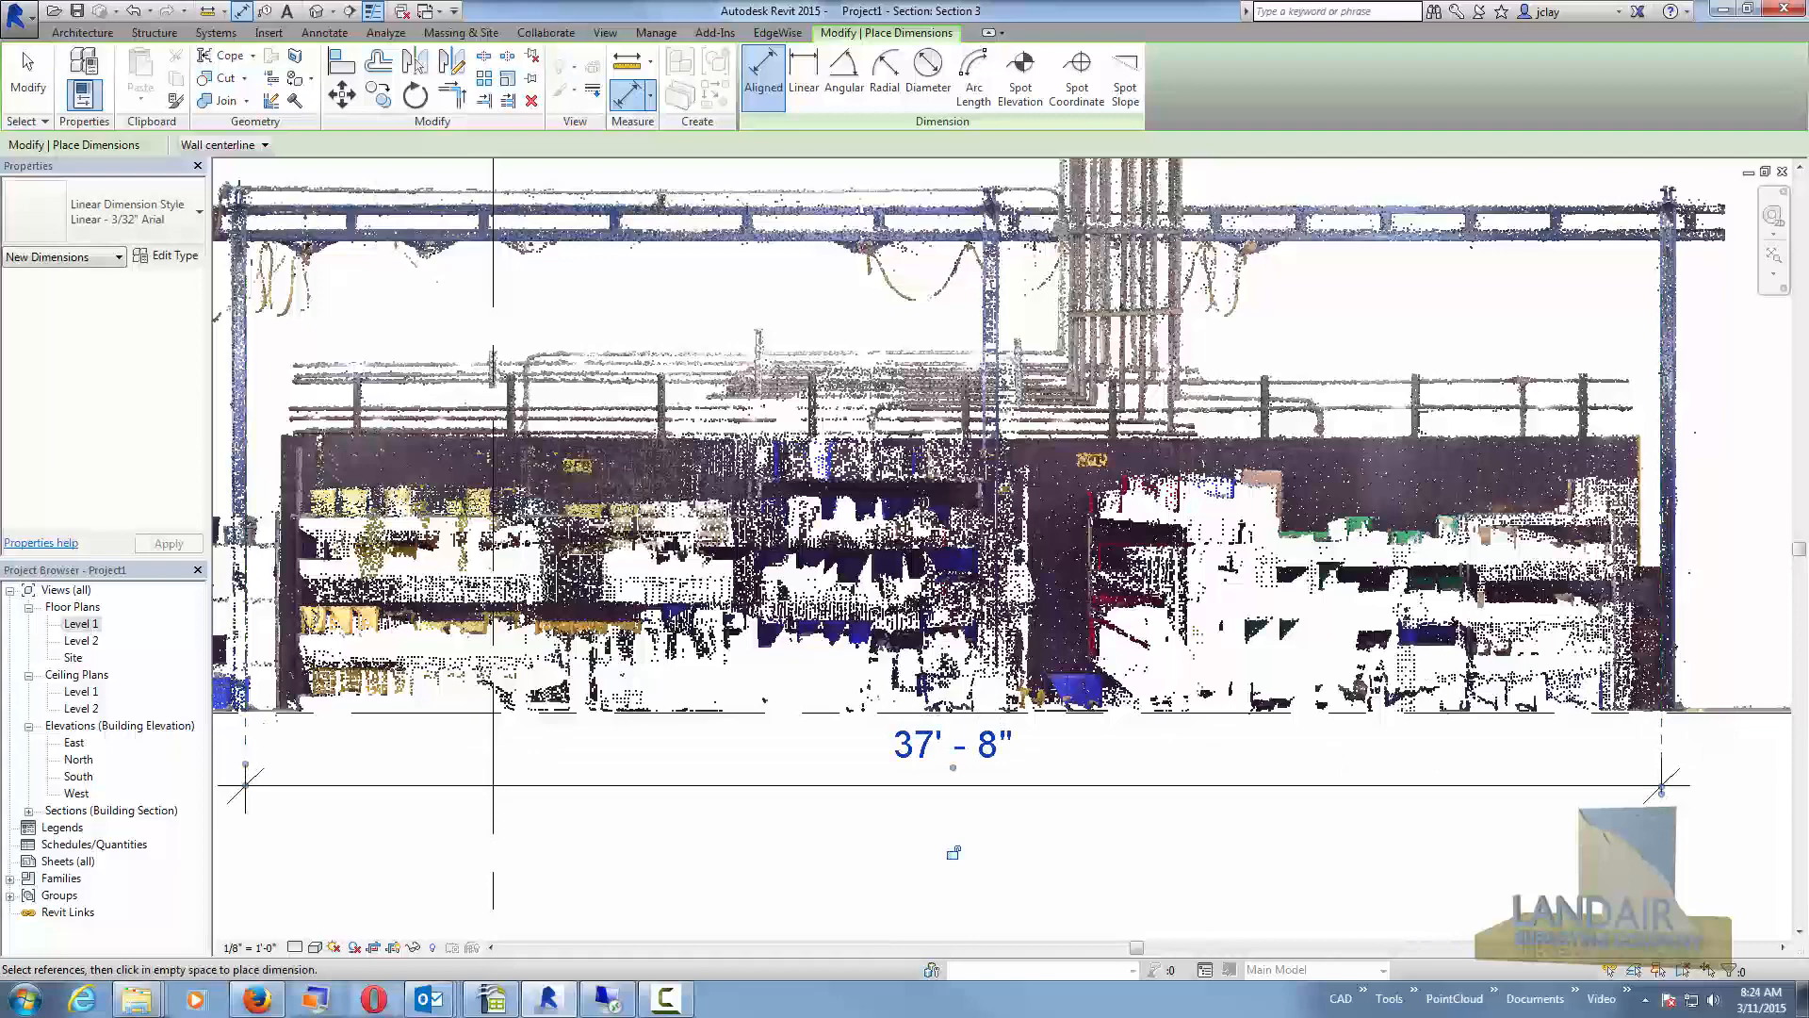
pyautogui.moveTo(1263, 760)
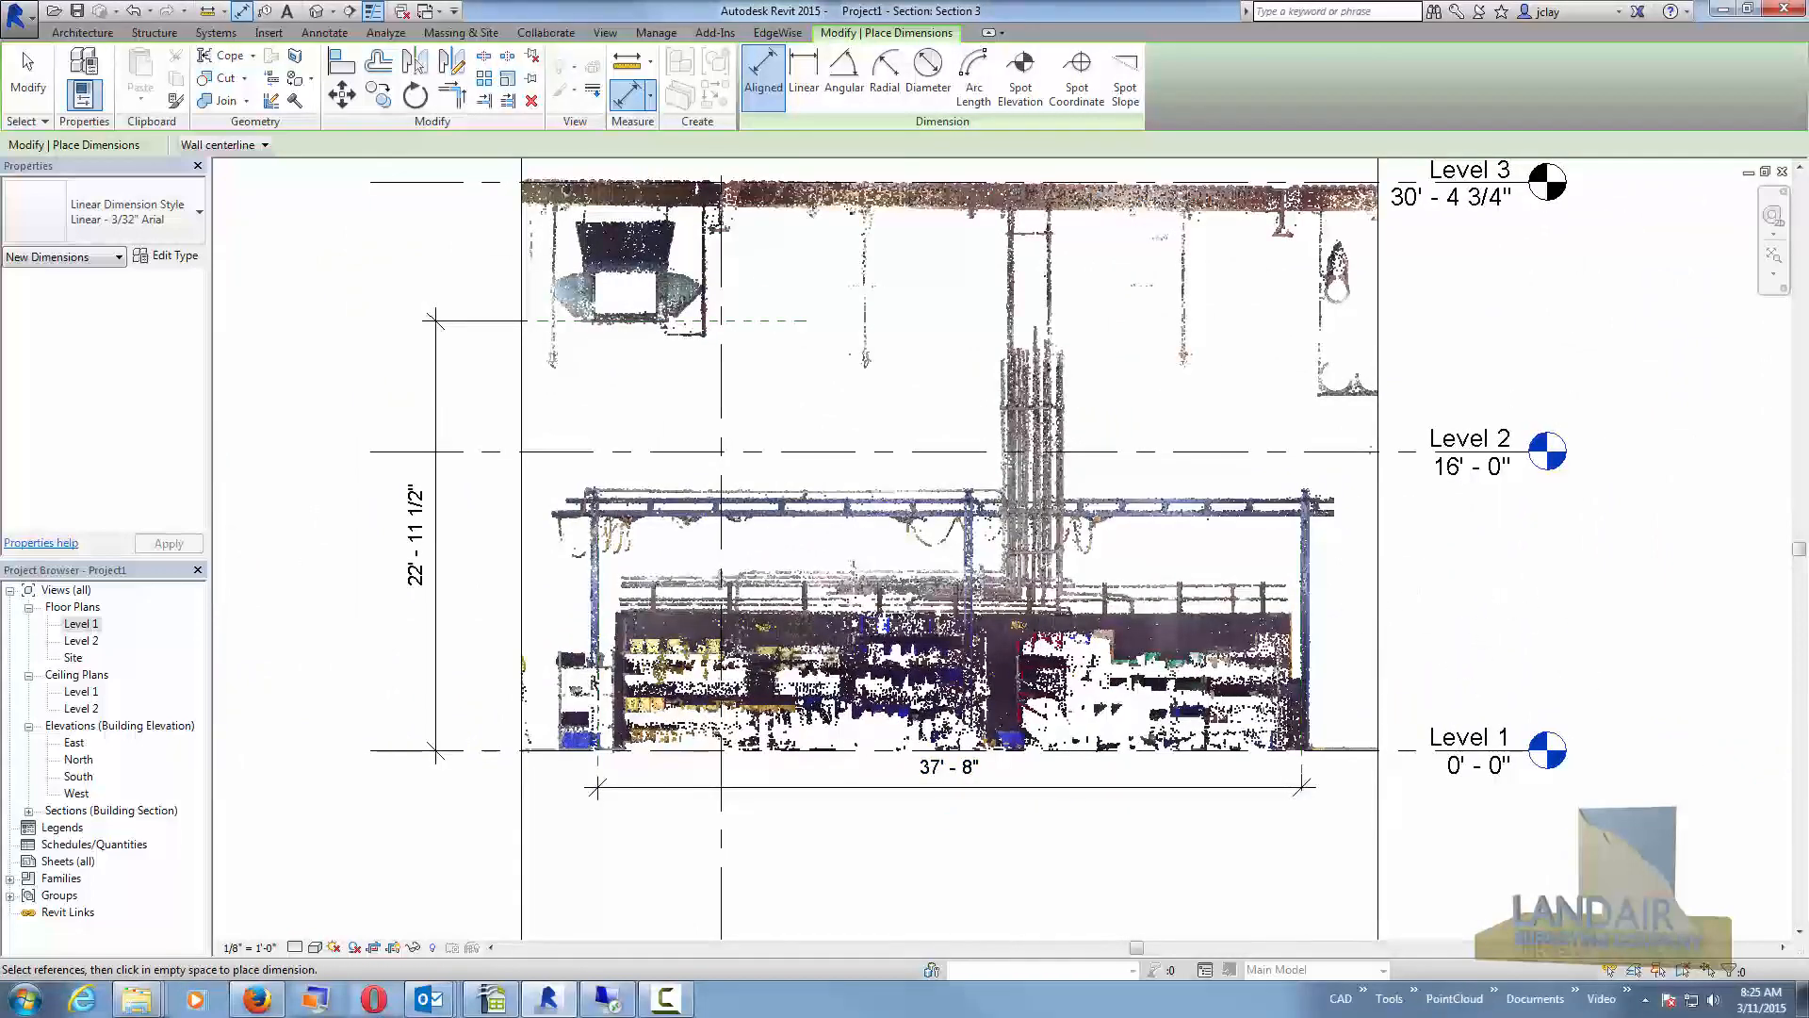
# Bring up the default 3D view of the point cloud and enable its section box.
pyautogui.doubleClick(81, 624)
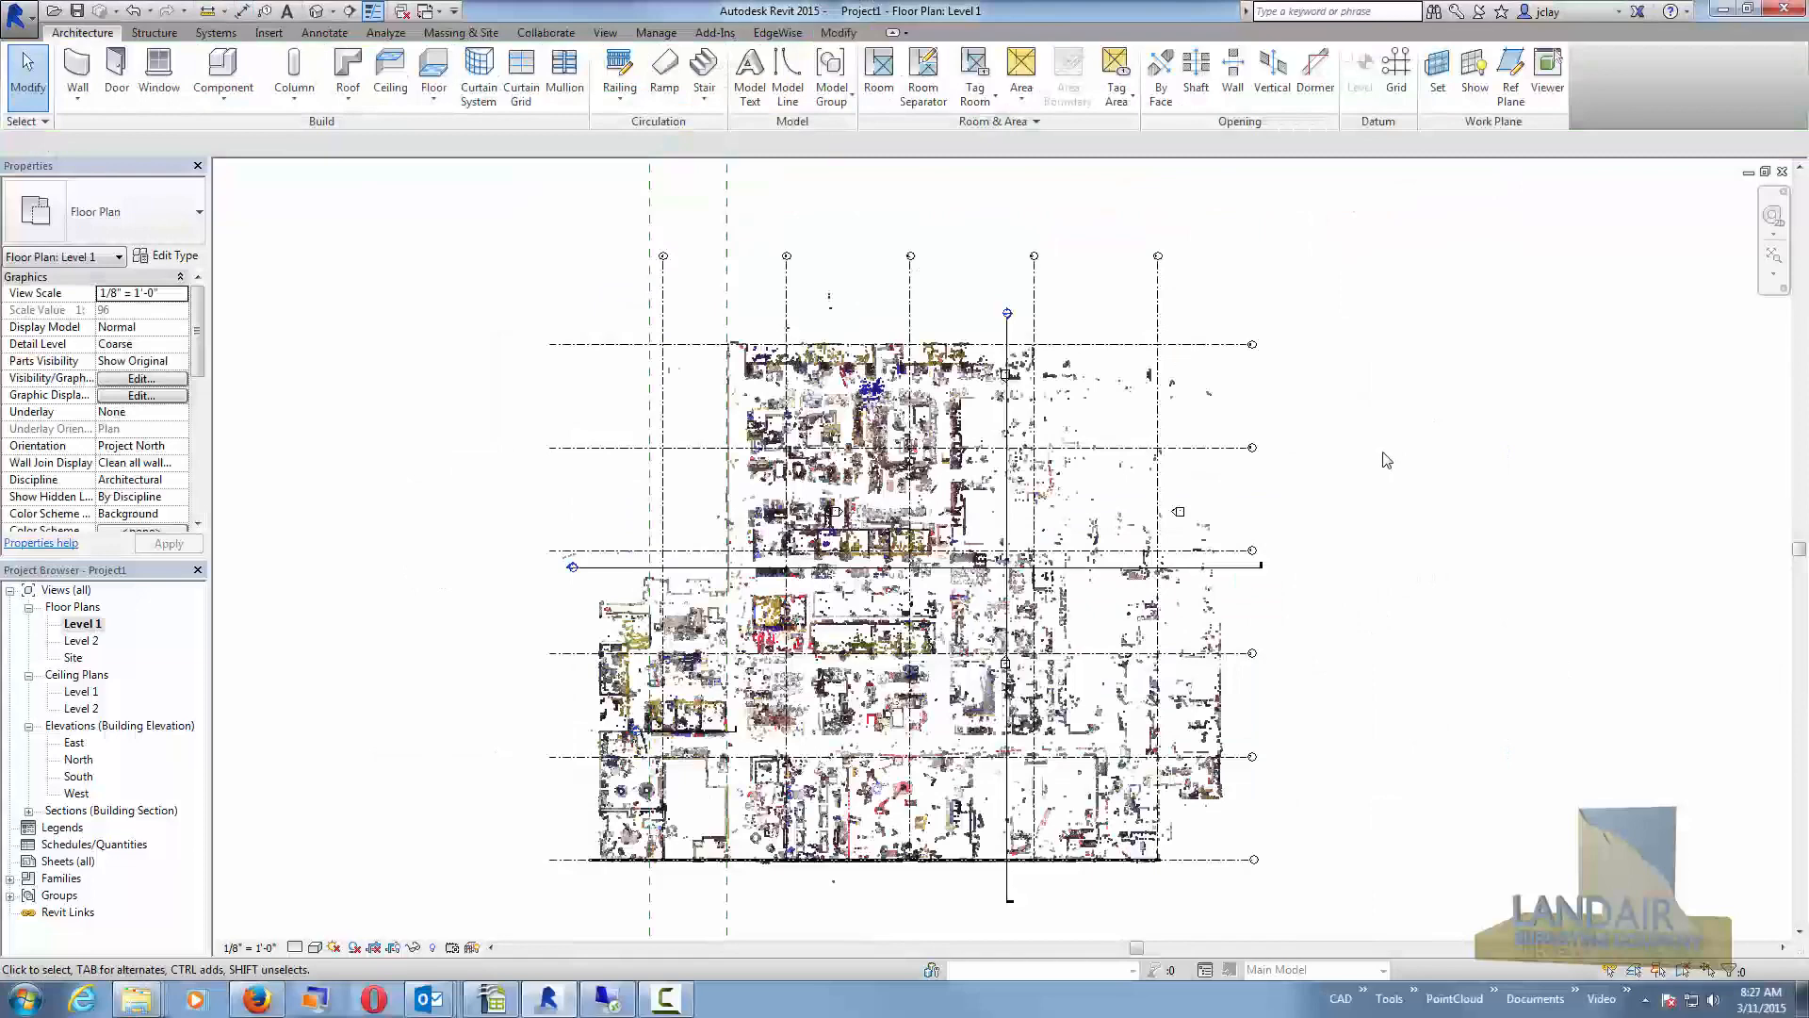
pyautogui.moveTo(582, 403)
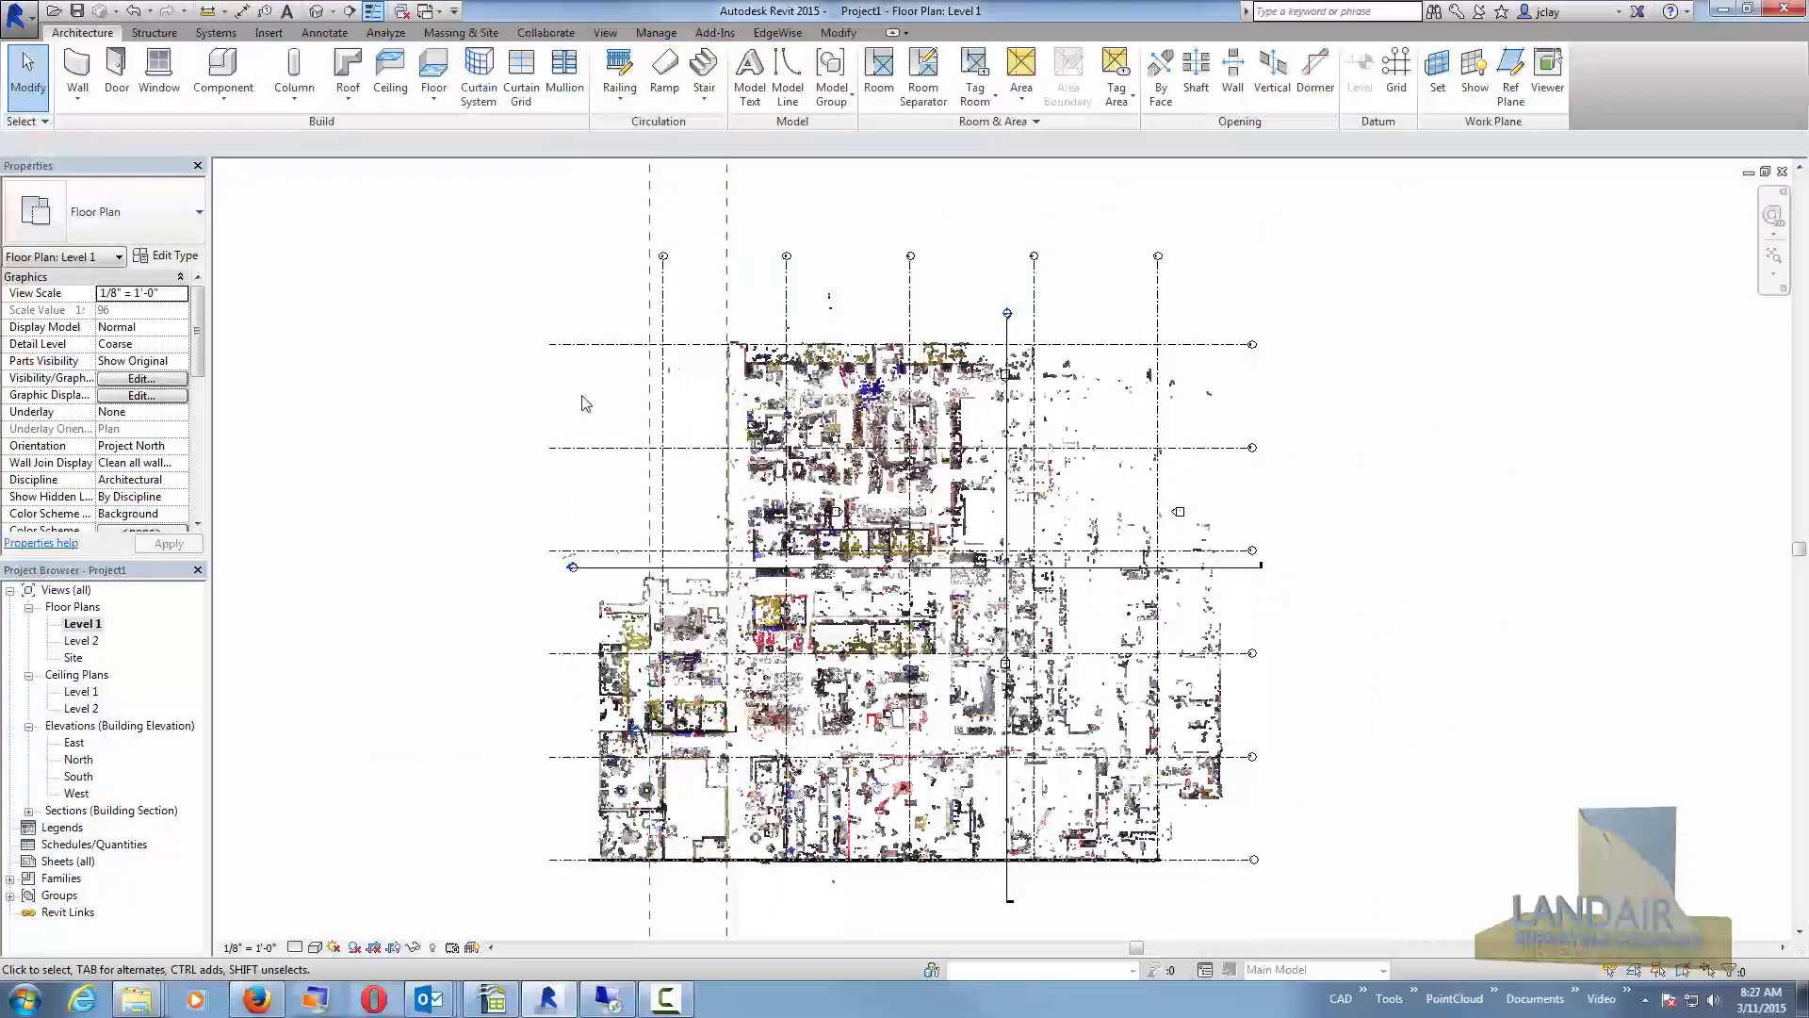
pyautogui.moveTo(192, 296)
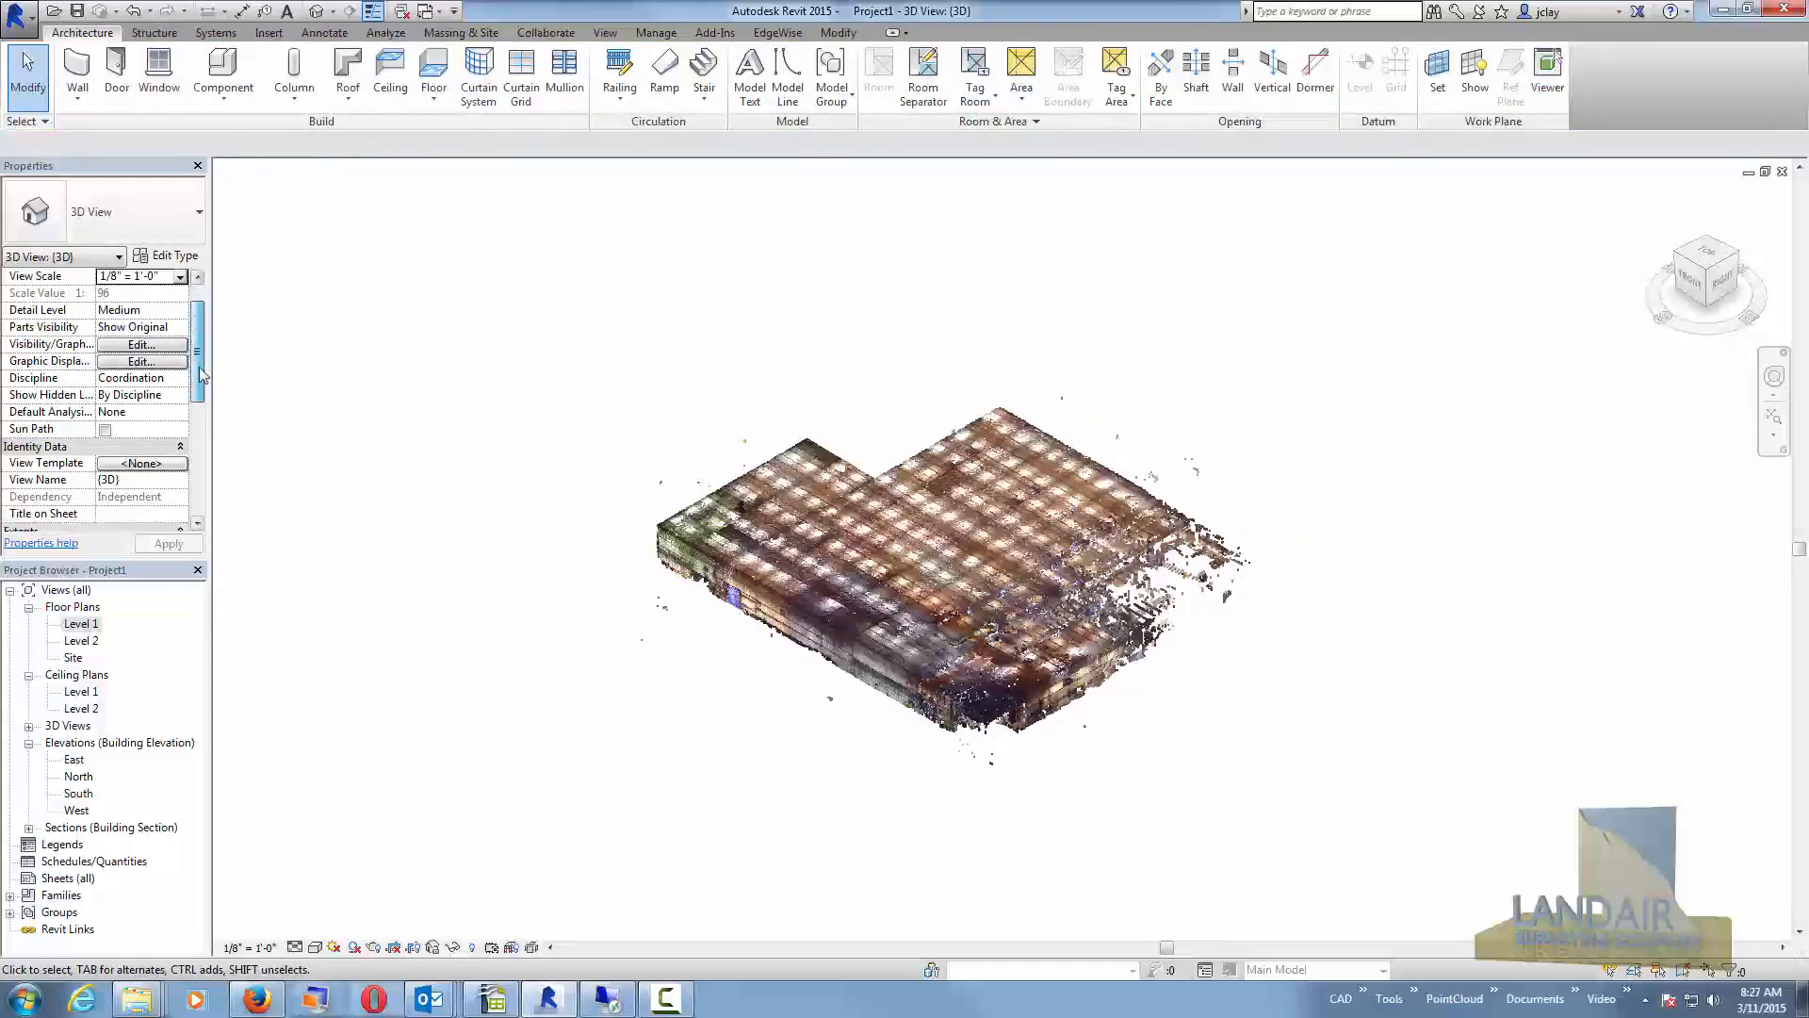
pyautogui.scroll(-3)
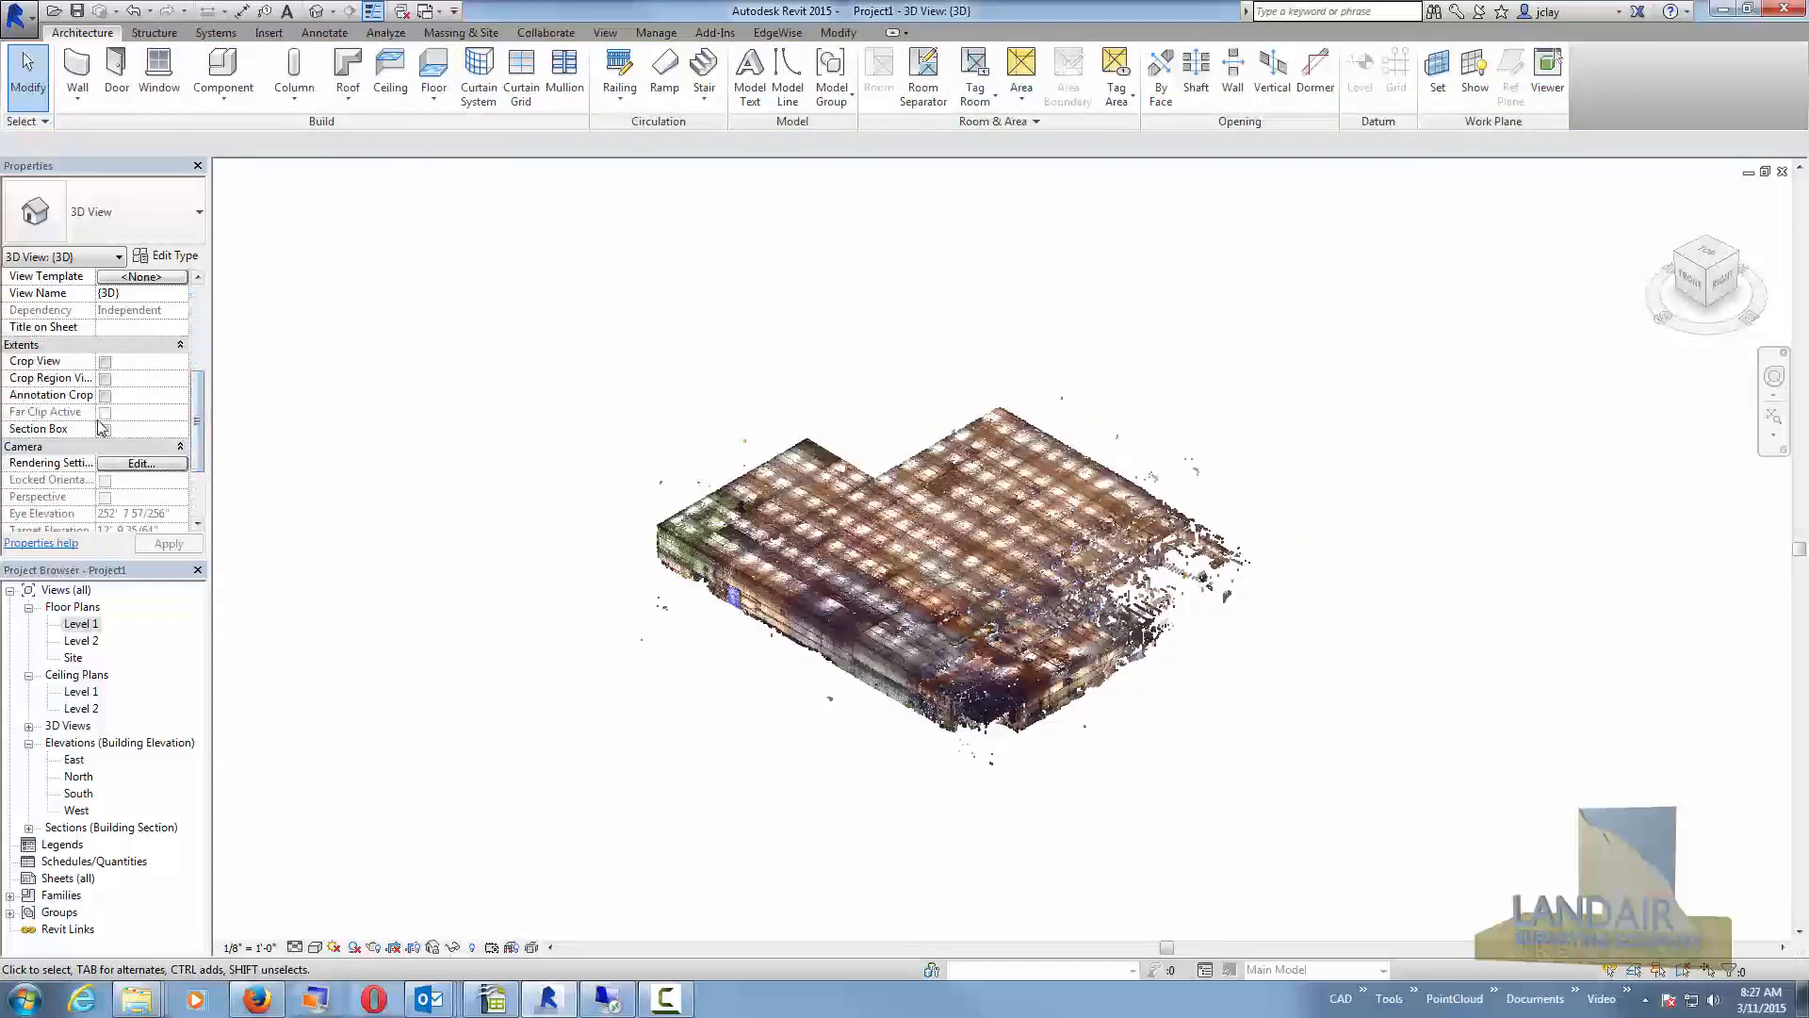
pyautogui.click(104, 428)
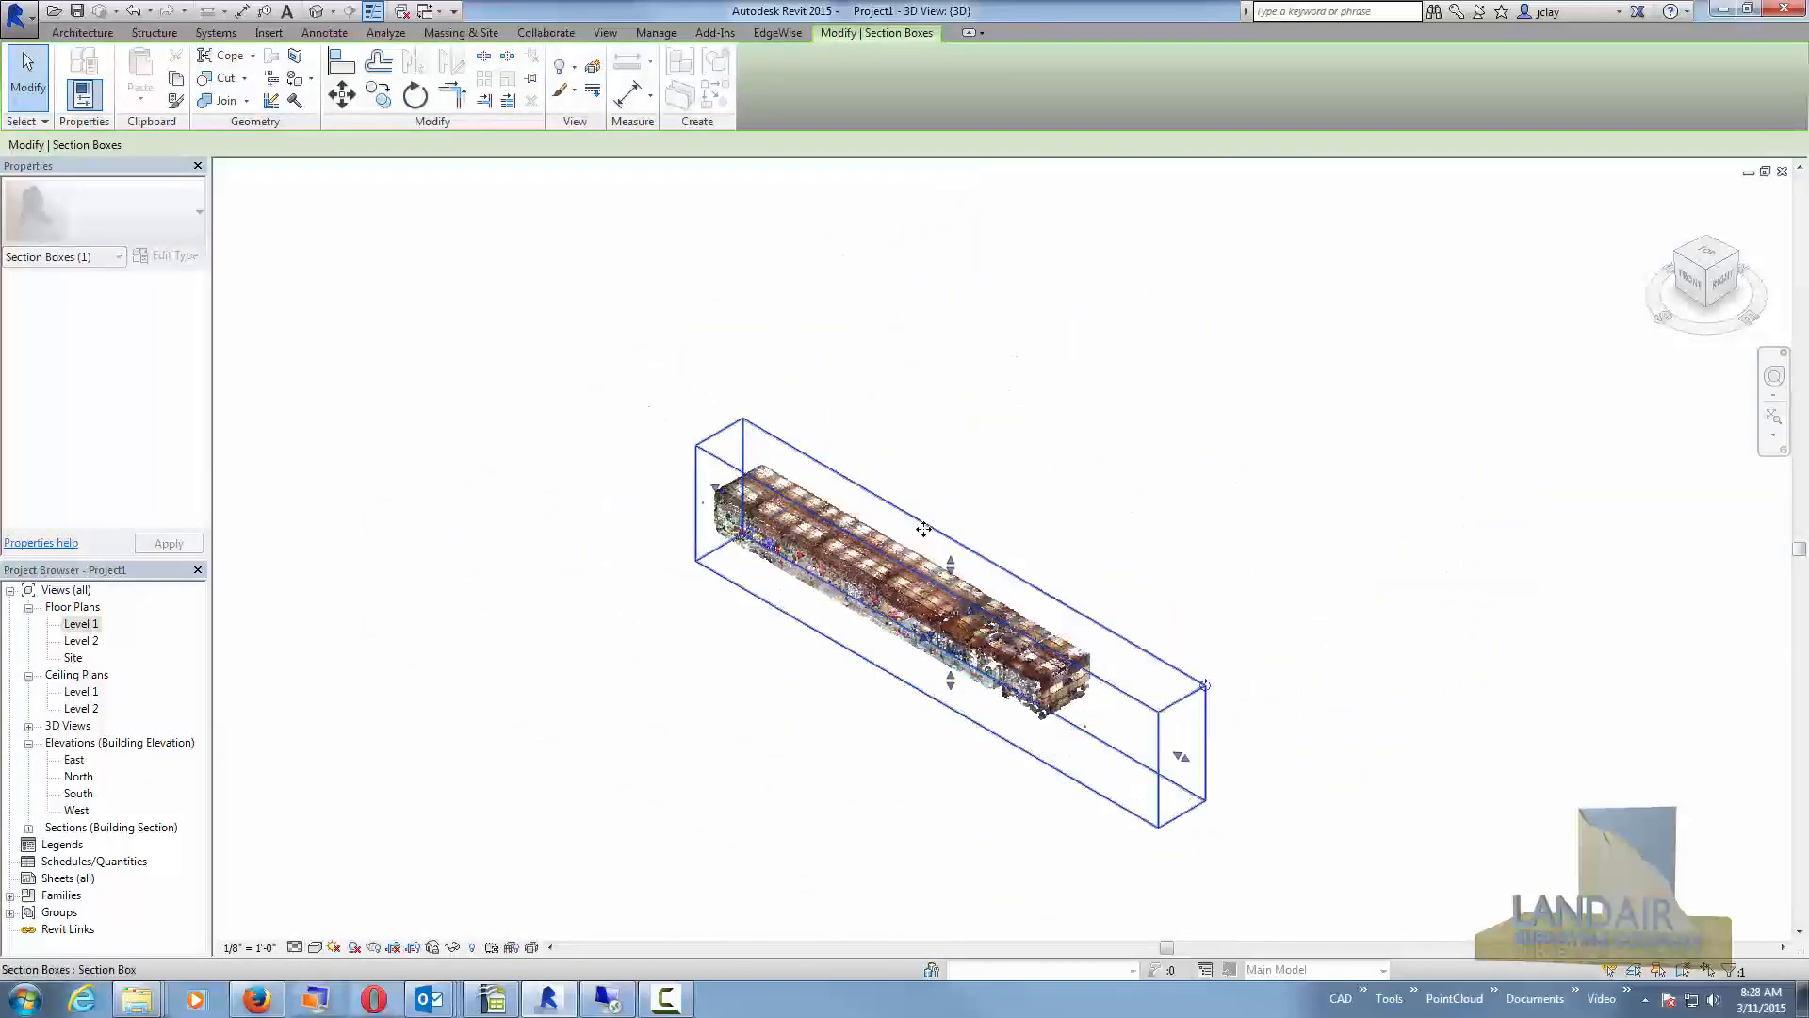
# Drag the section box end inward so only a short slice of the cloud remains.
pyautogui.click(1689, 283)
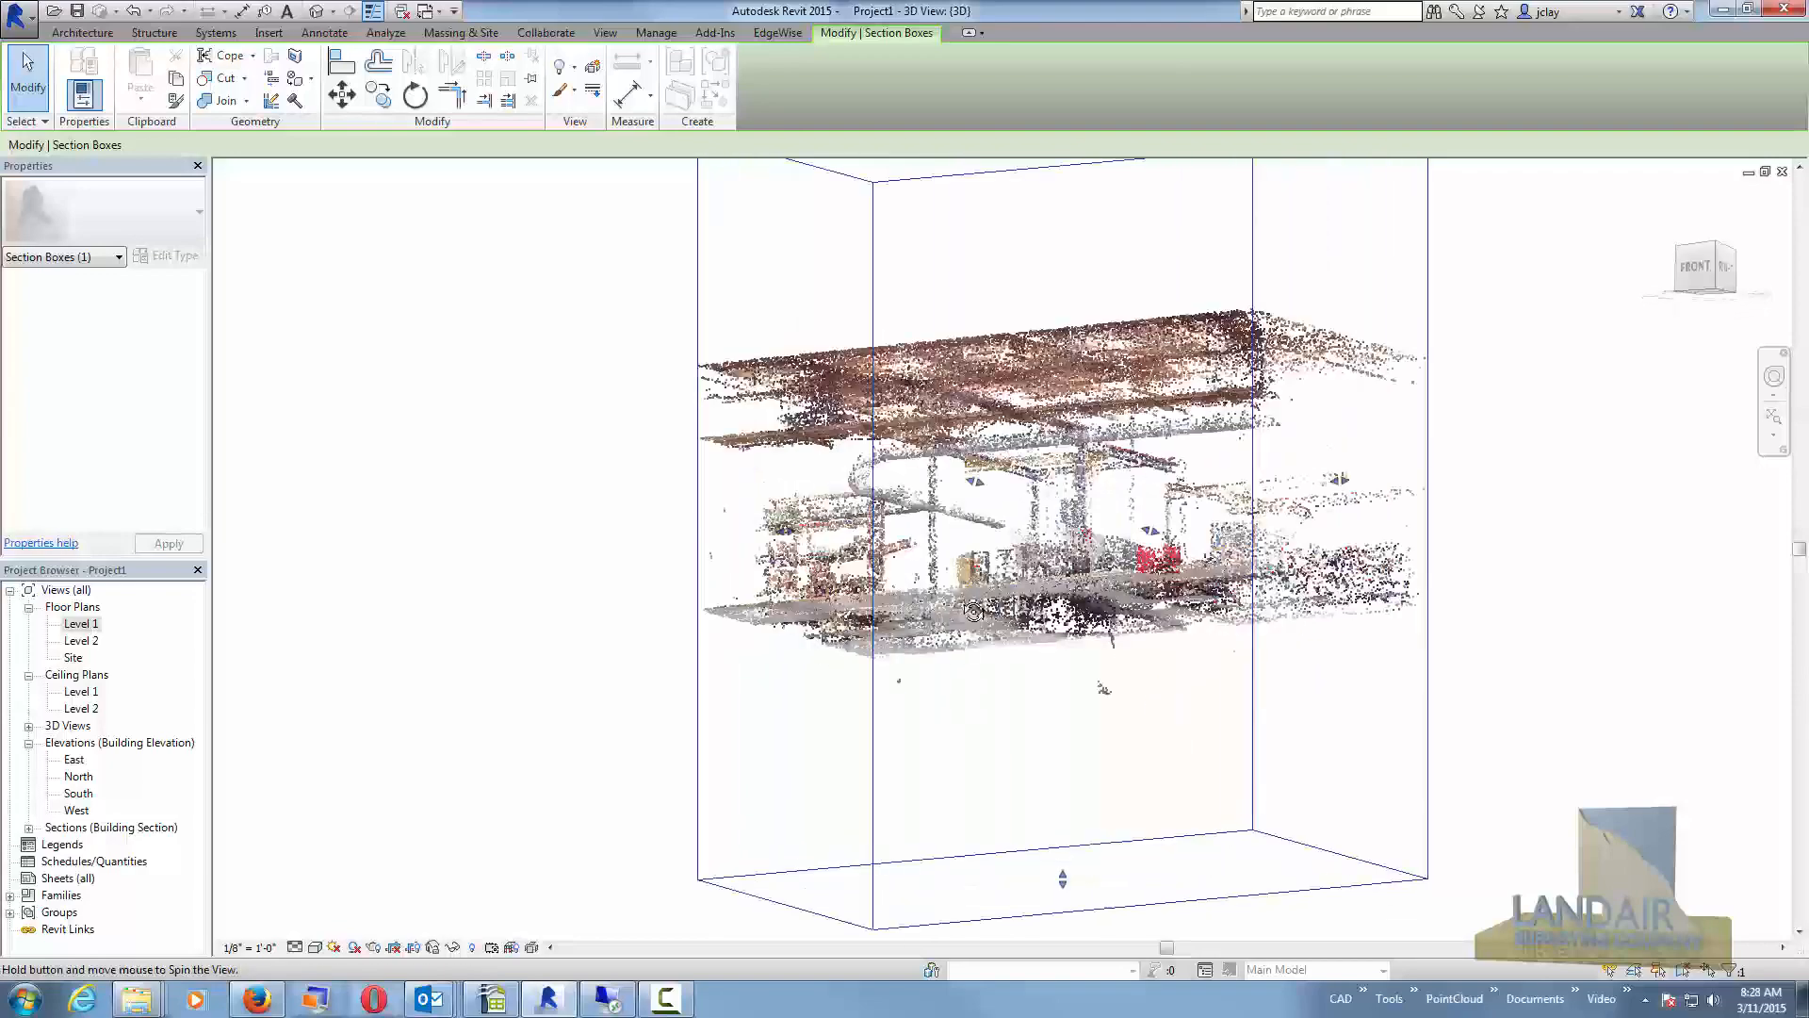
pyautogui.scroll(-3)
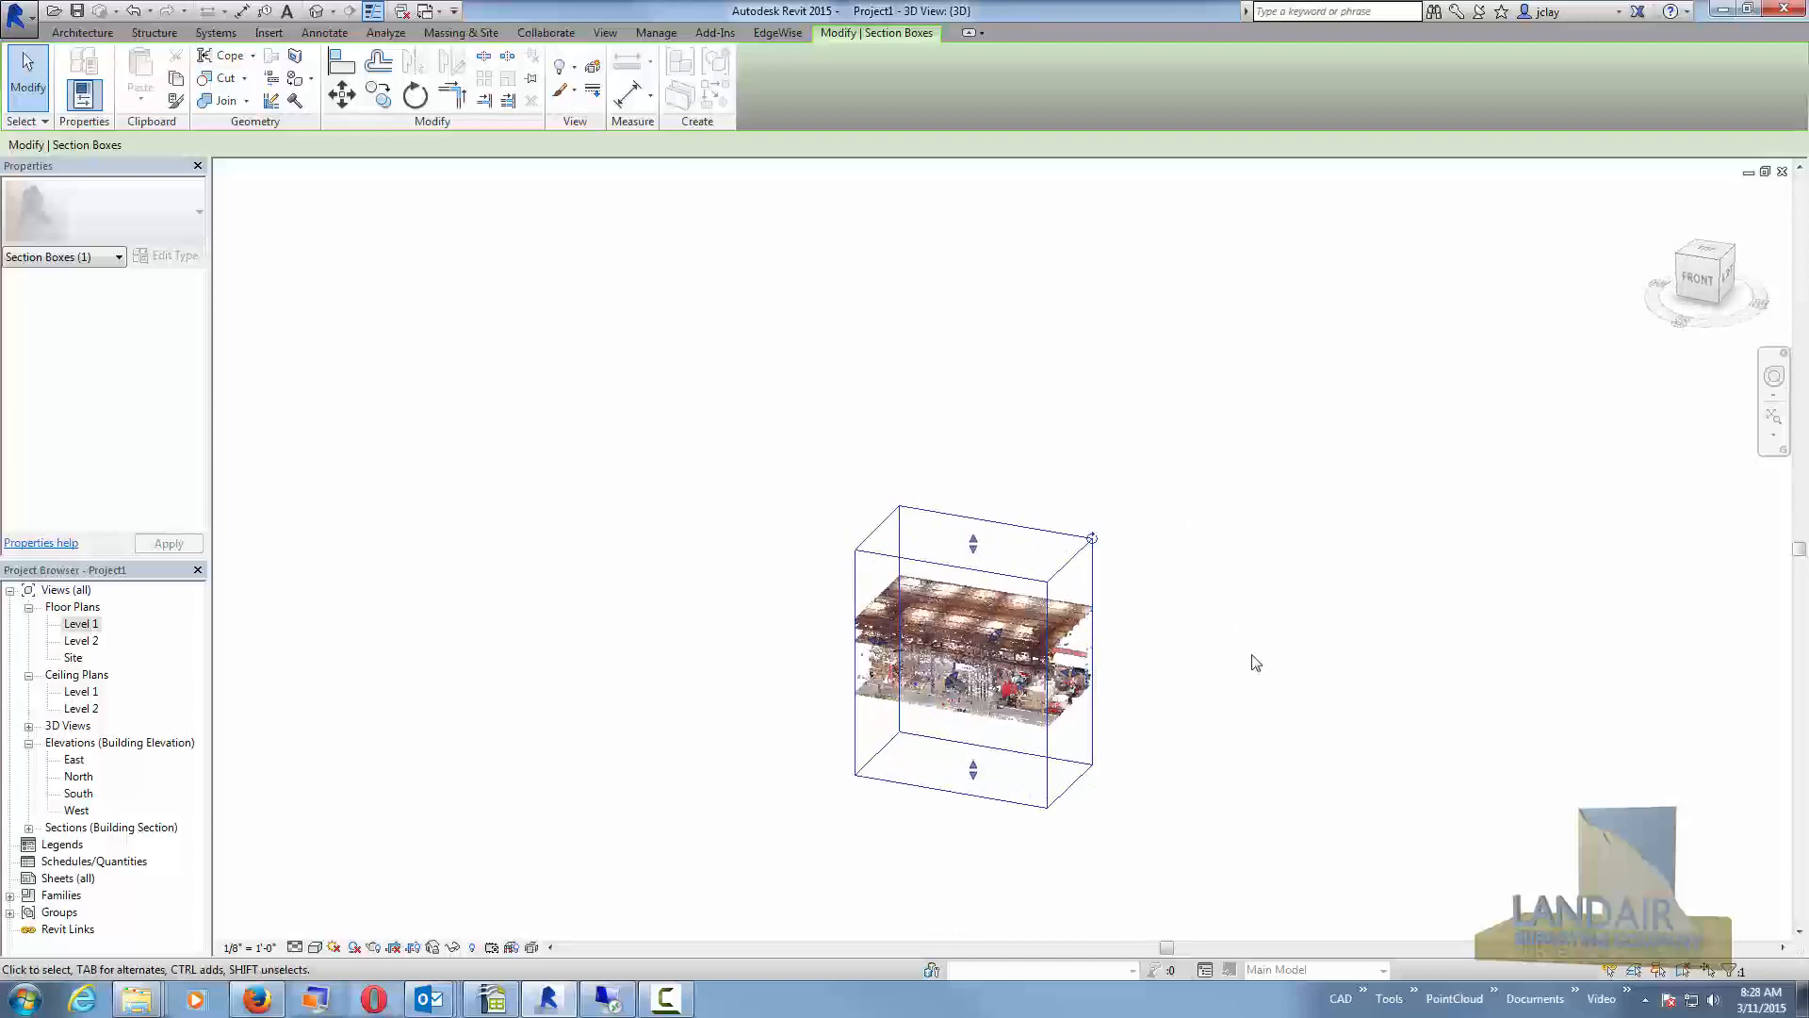
# Place a camera on Level 1 looking down a warehouse aisle and view the perspective.
pyautogui.doubleClick(81, 623)
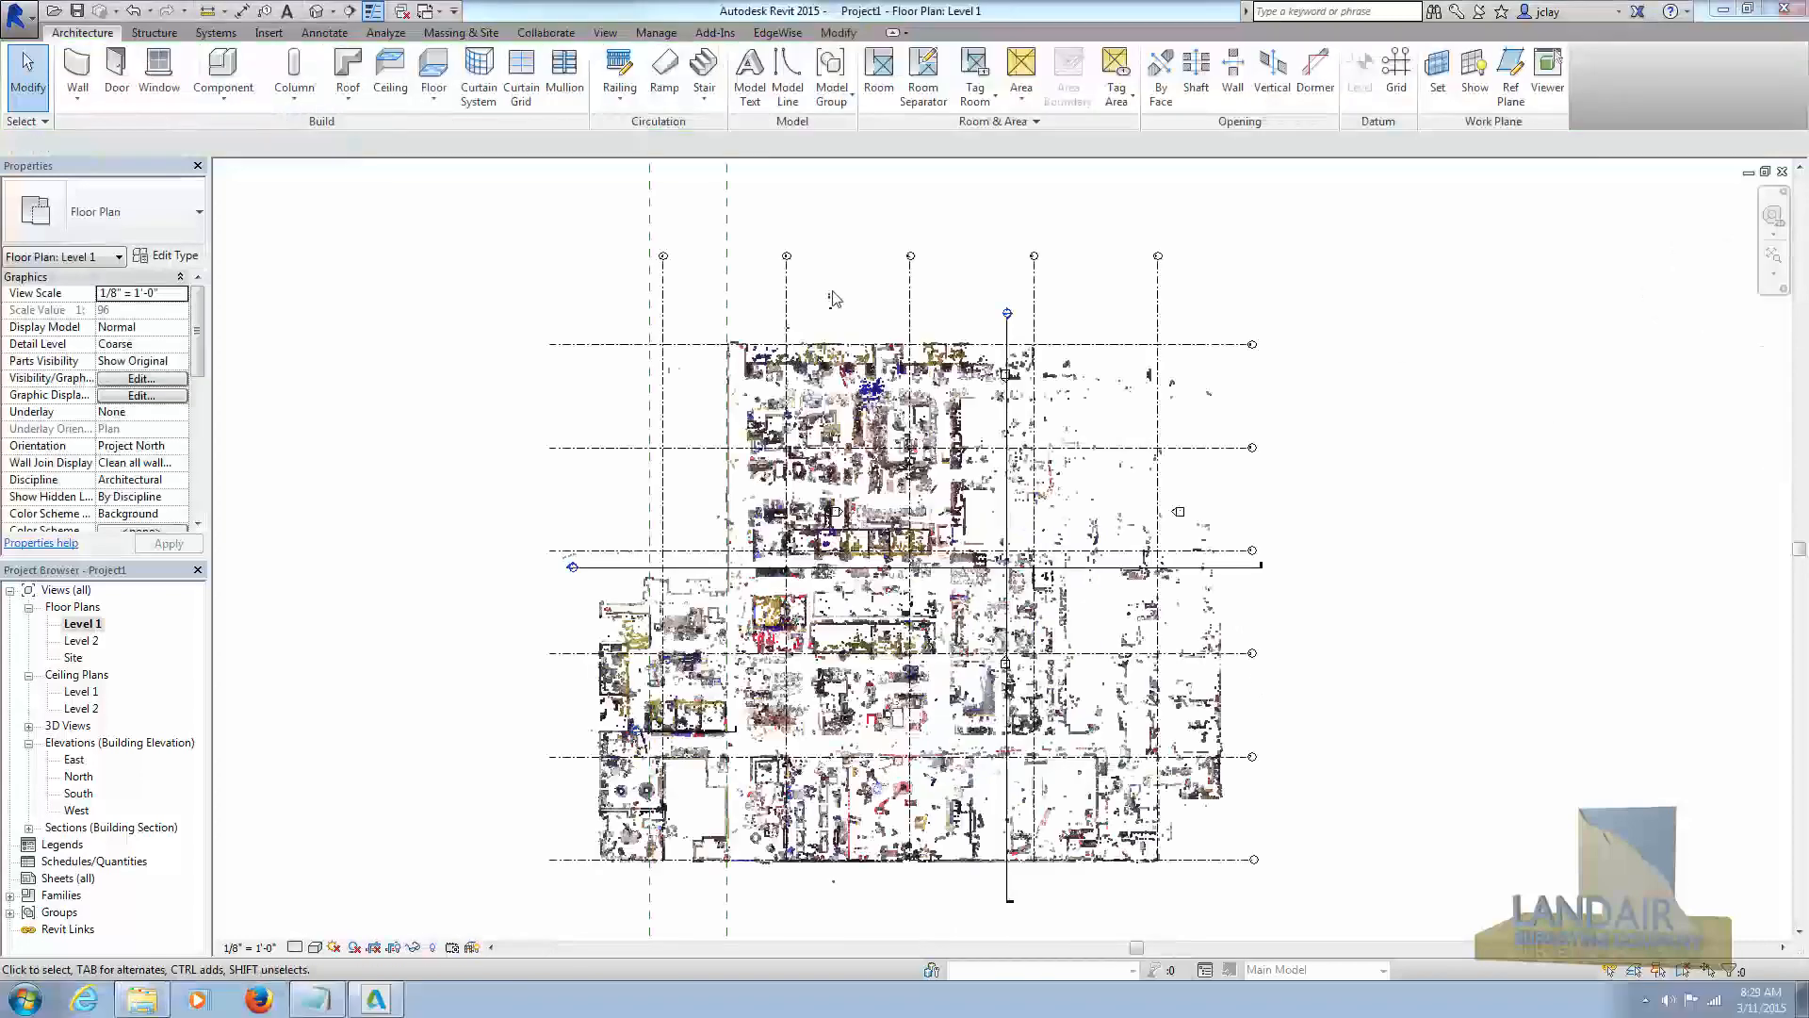
pyautogui.click(346, 11)
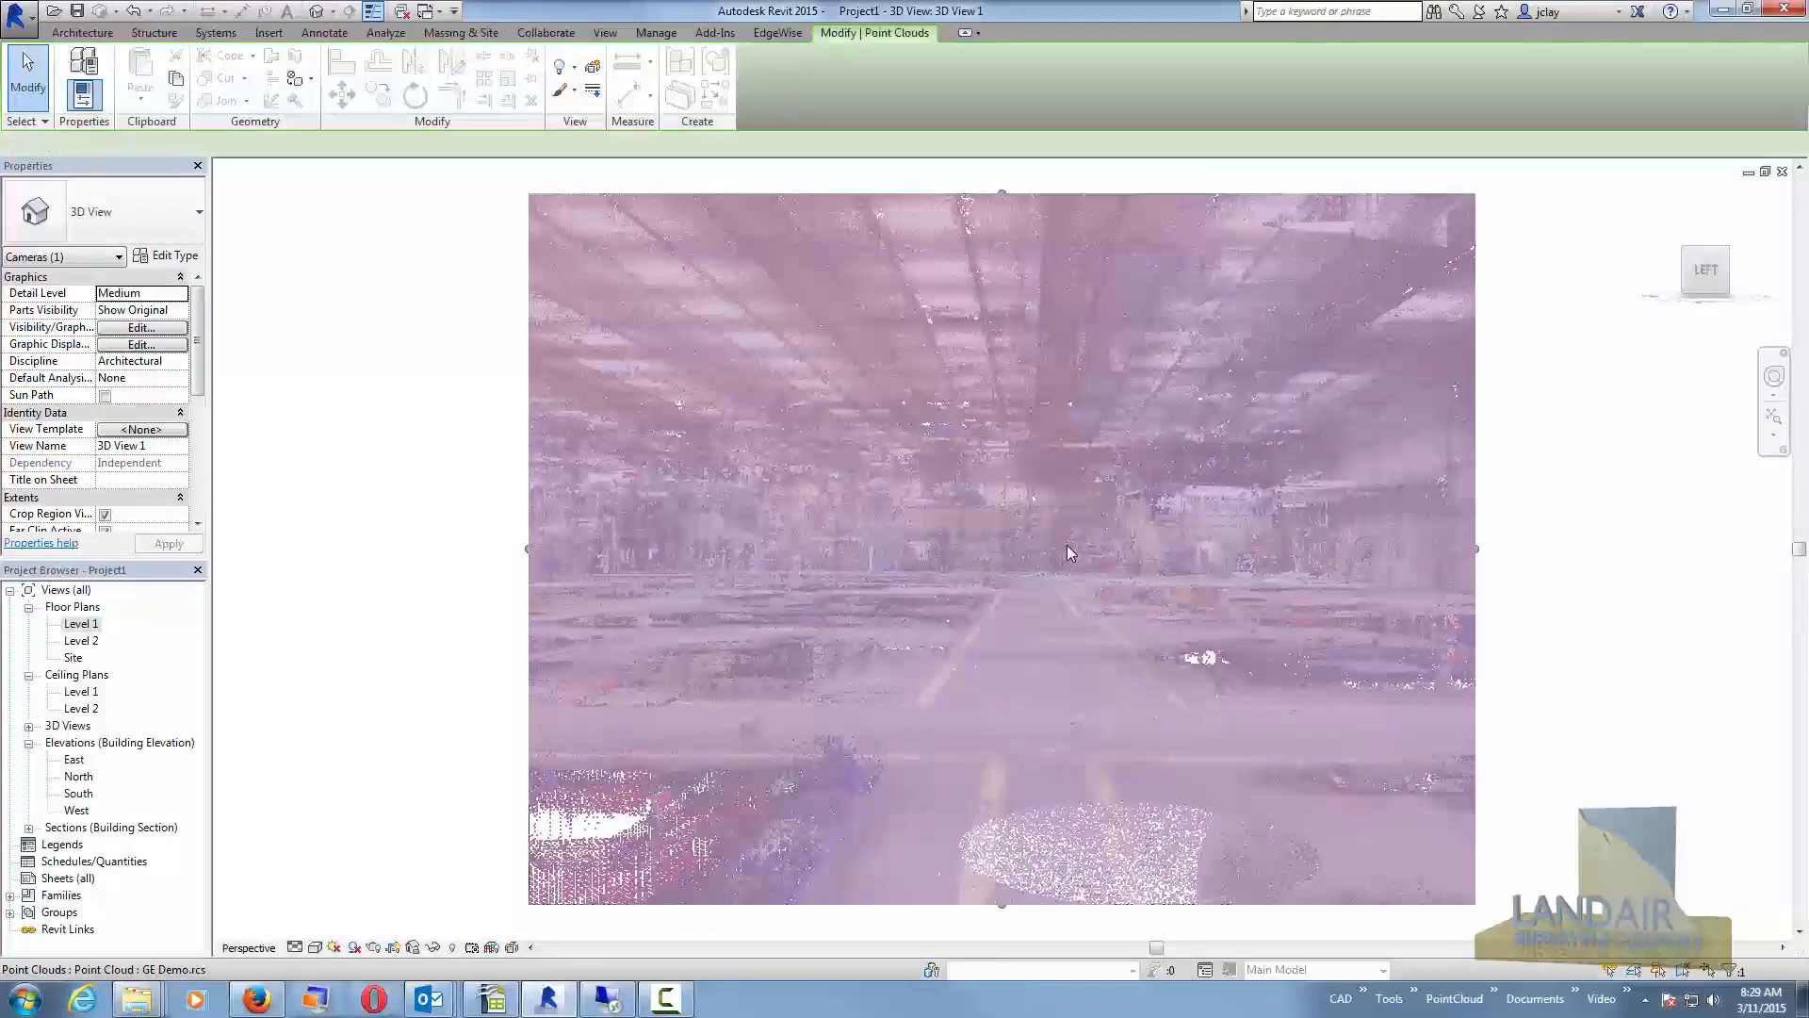
pyautogui.click(81, 32)
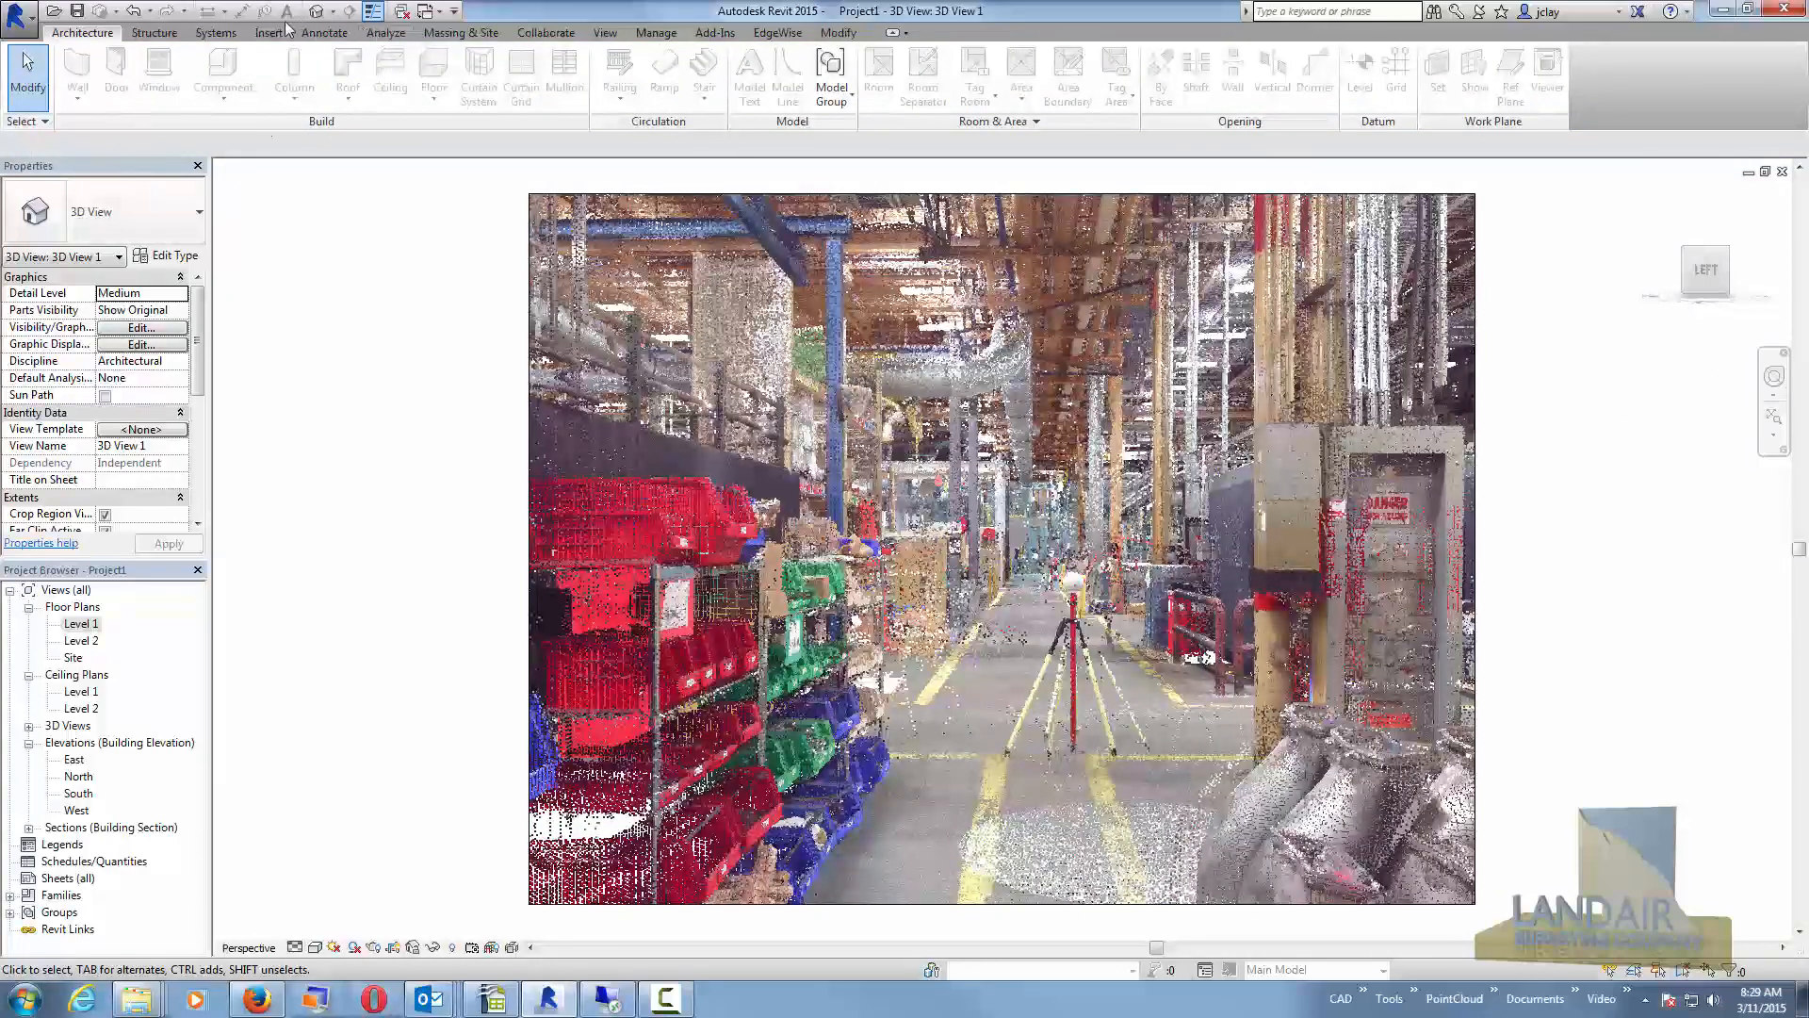
# Show the Full Navigation Wheel in the aisle perspective view.
pyautogui.click(1776, 377)
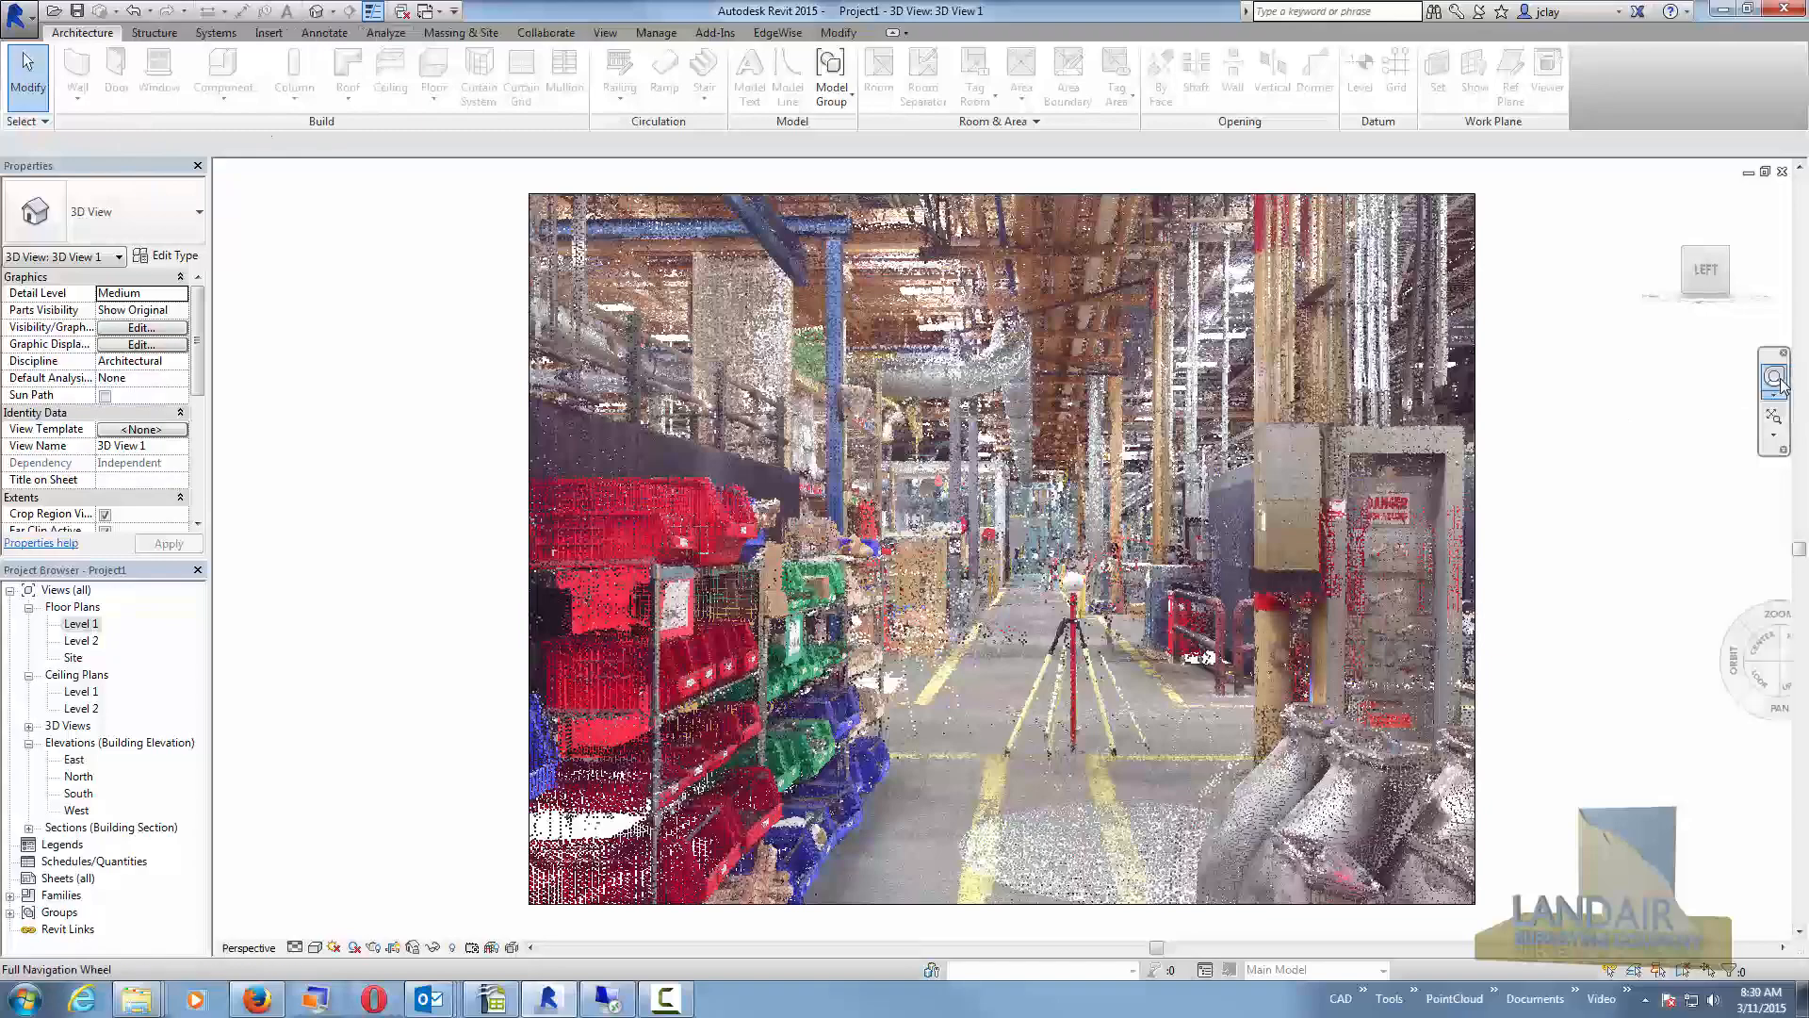
pyautogui.click(1775, 379)
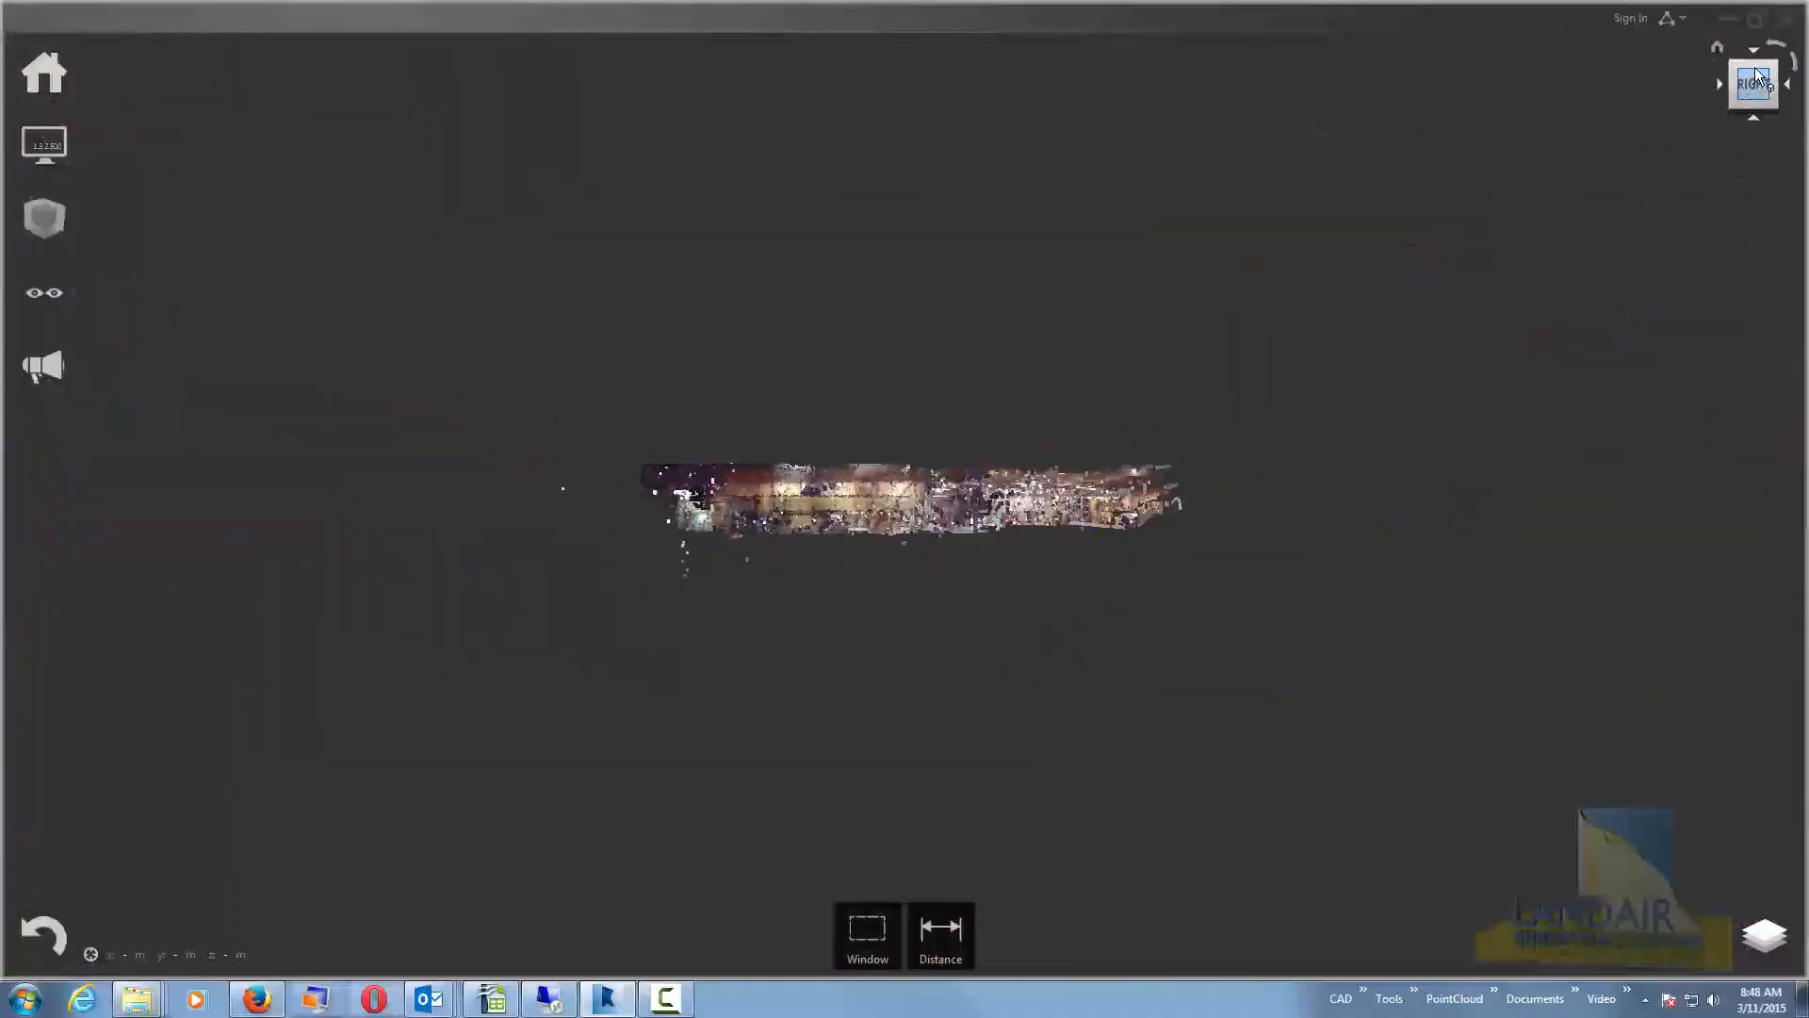
# Turn the warehouse cloud to an angled isometric view via the ViewCube and zoom in.
pyautogui.click(1751, 59)
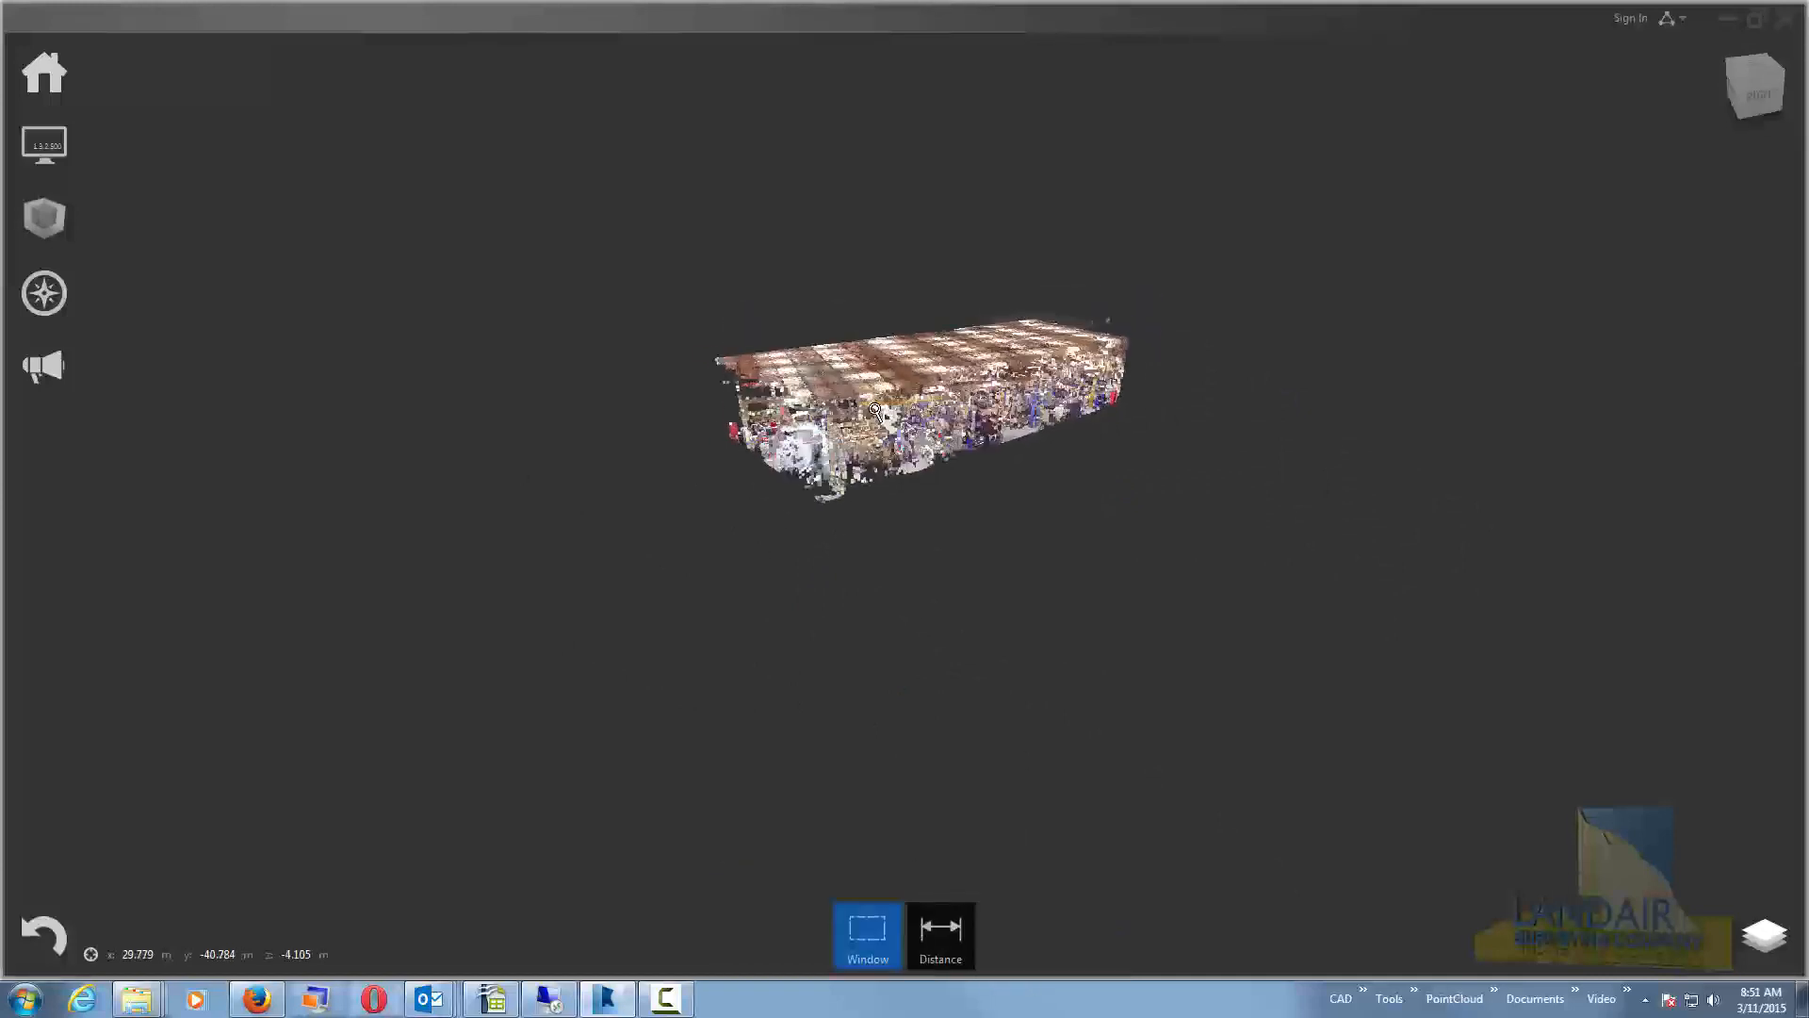
pyautogui.scroll(-3)
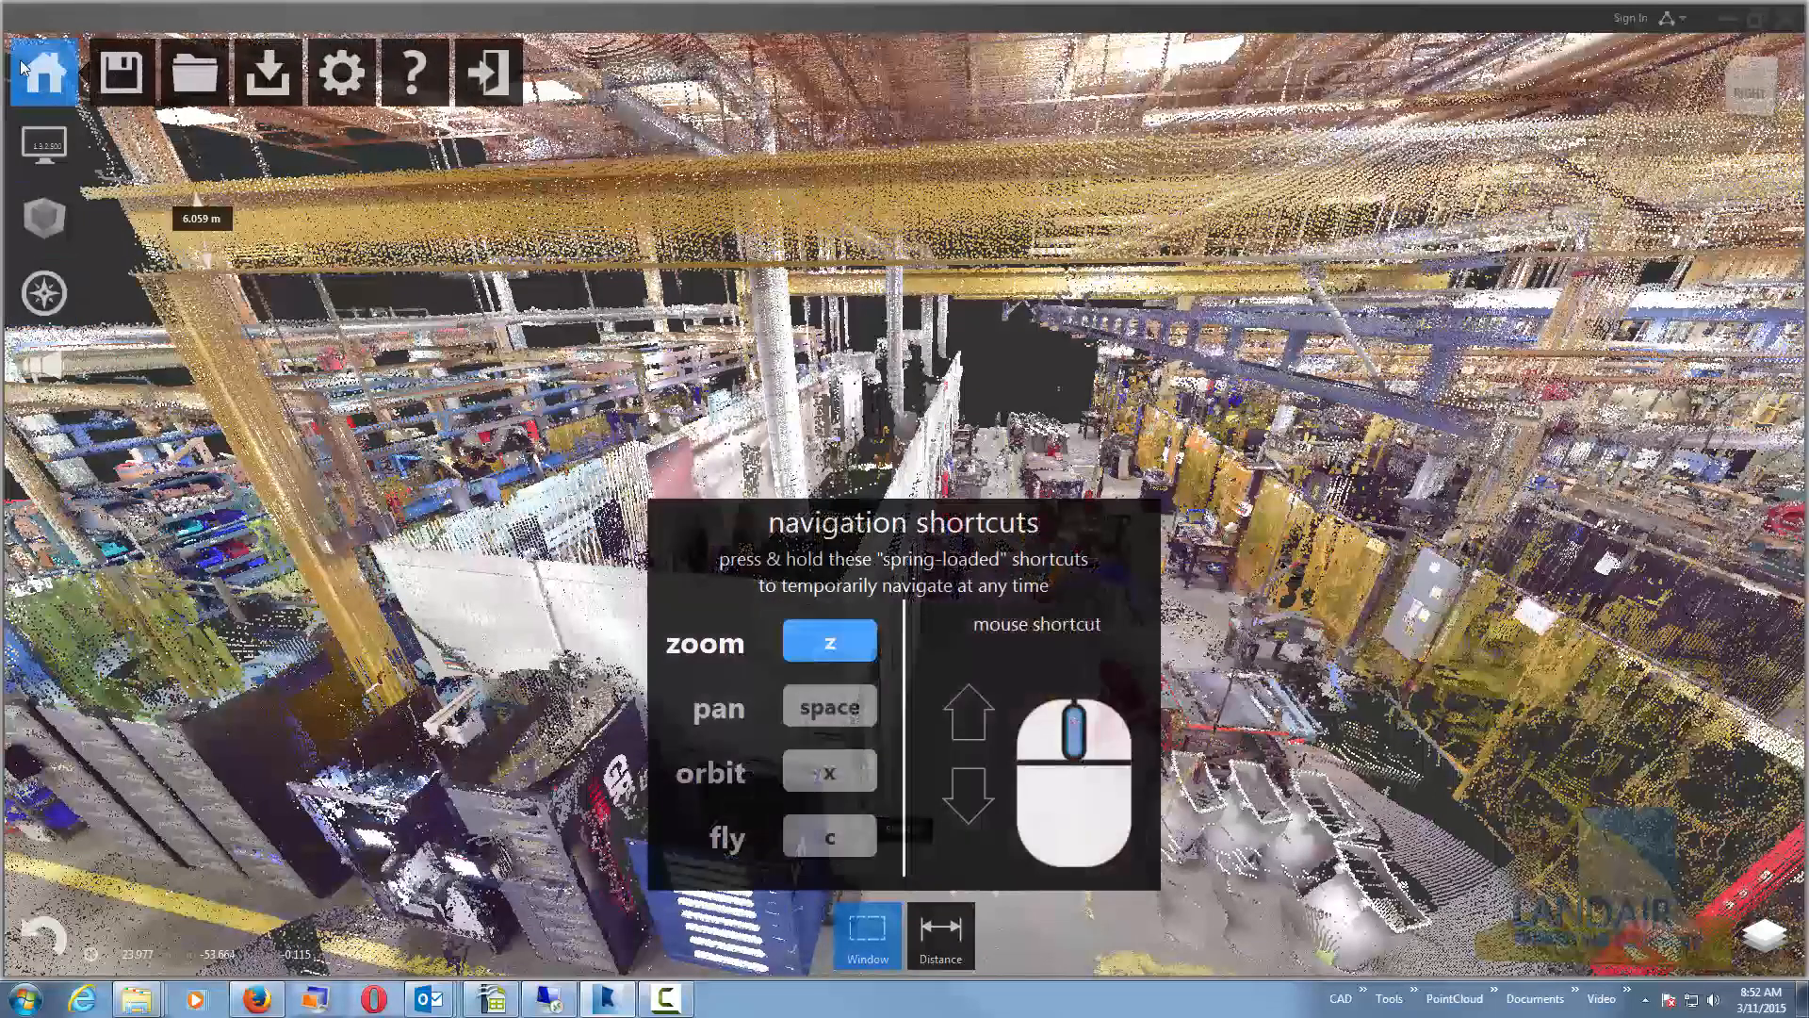
# Set ReCap project units to feet & inches in Settings > General.
pyautogui.click(339, 72)
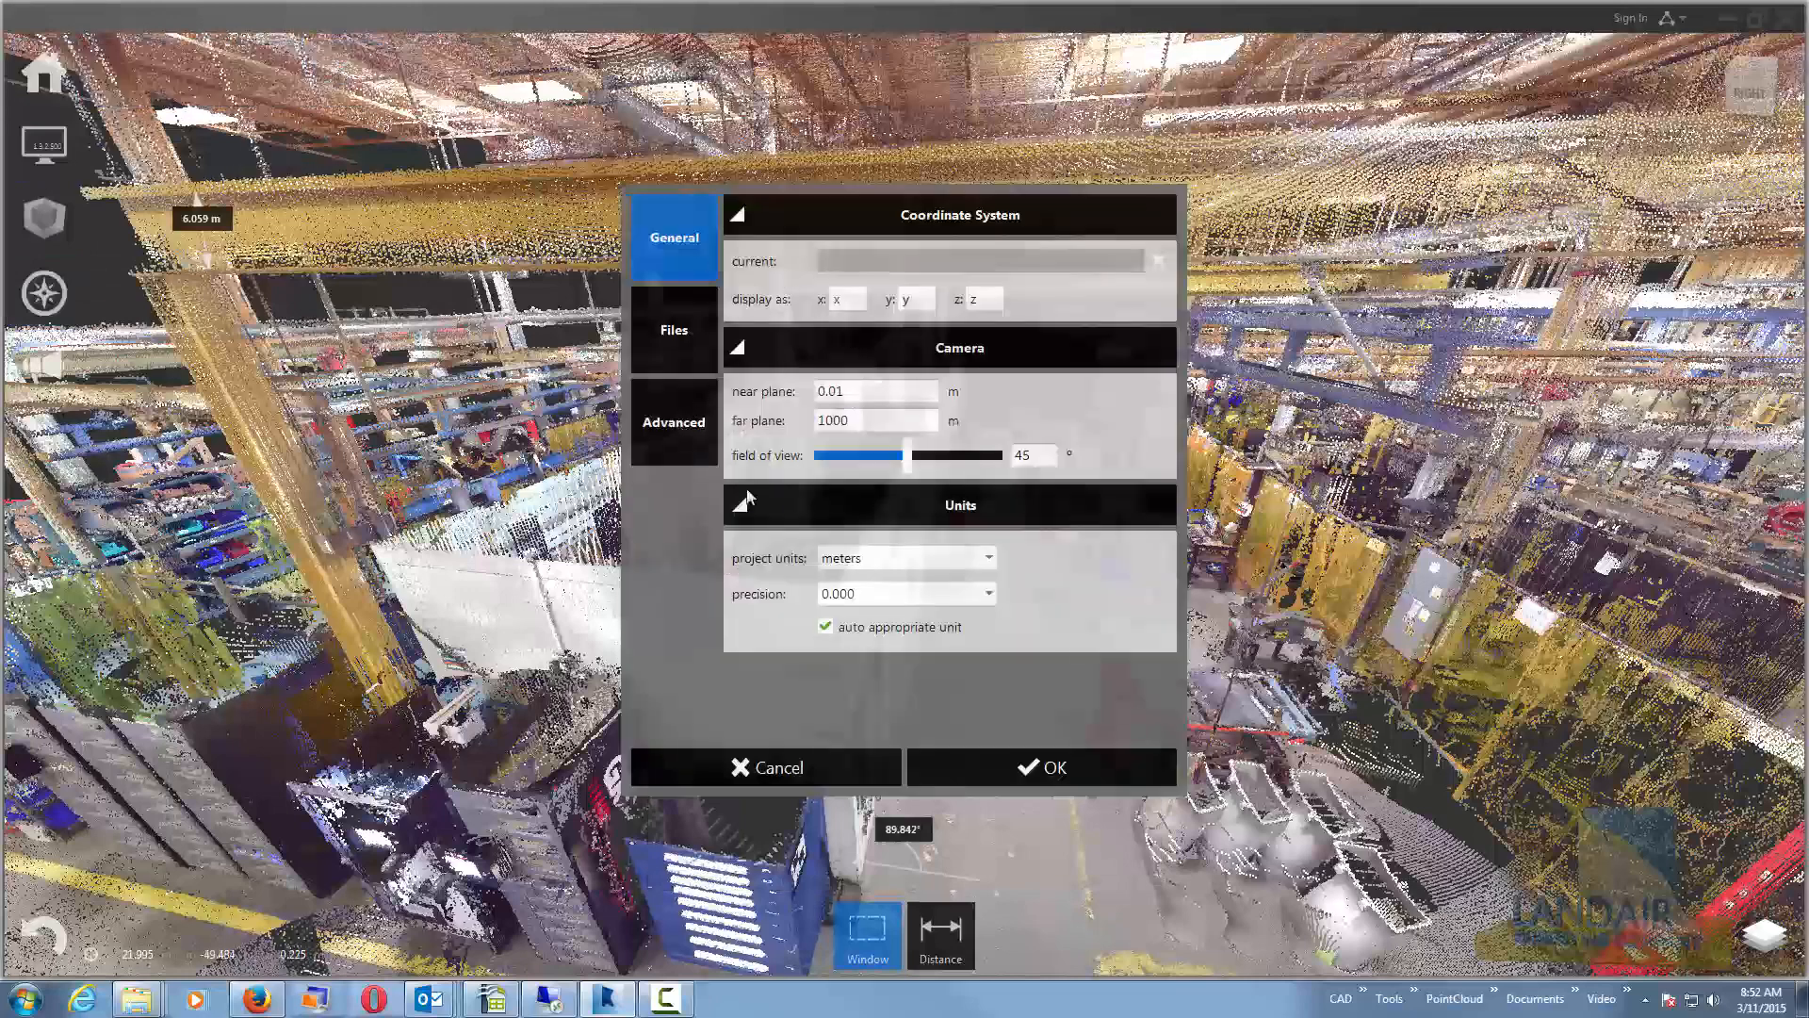
pyautogui.click(907, 558)
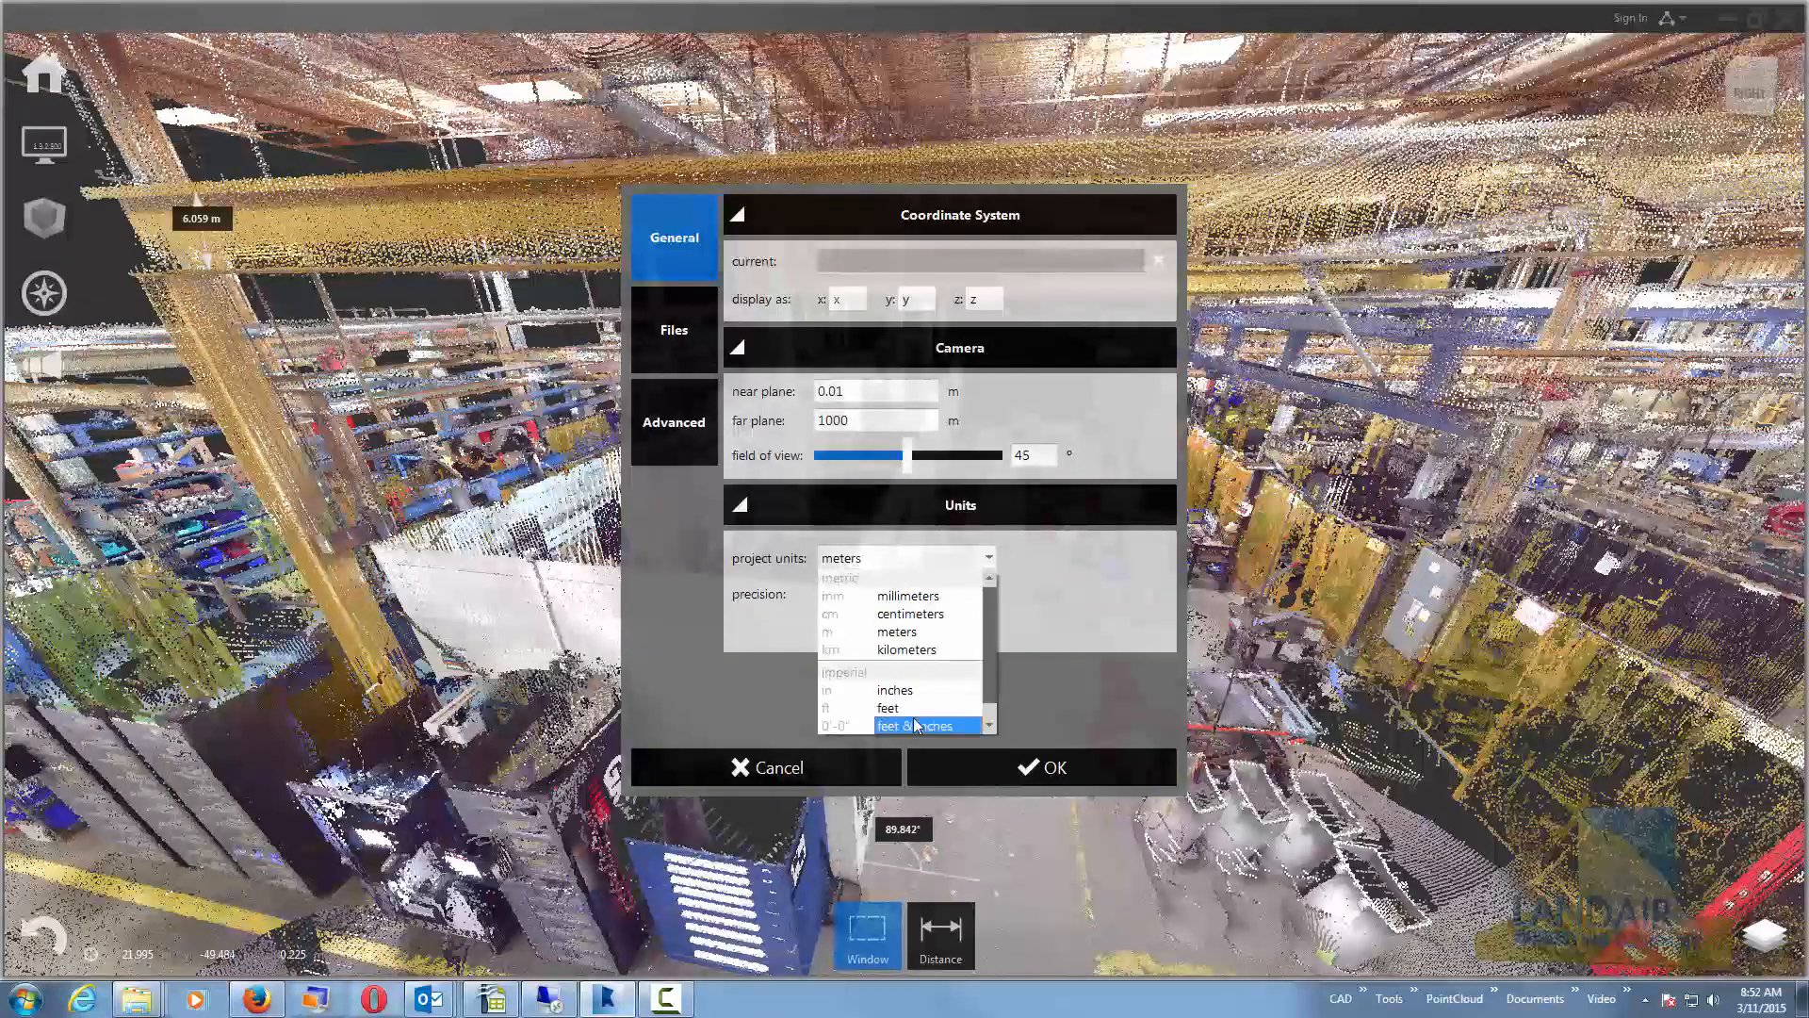
pyautogui.click(1046, 767)
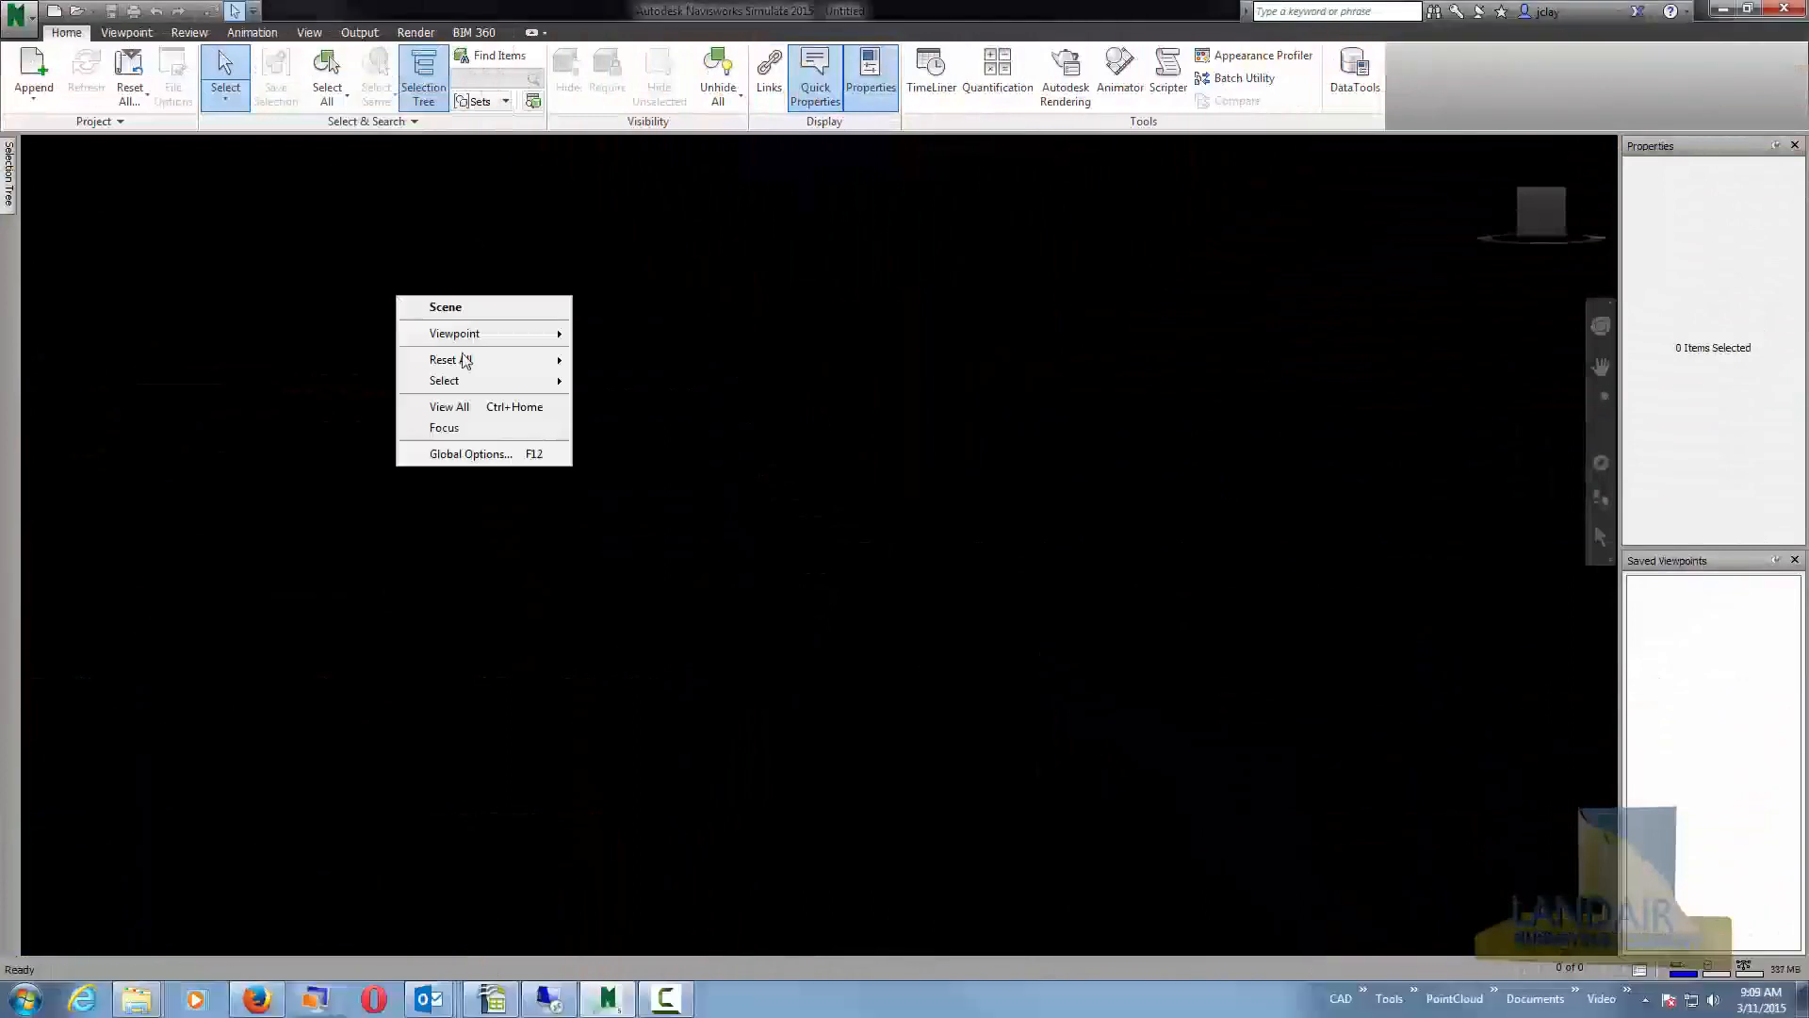
# Set the ReCap reader's Max Interactive Point Size to 1 in Global Options.
pyautogui.click(469, 454)
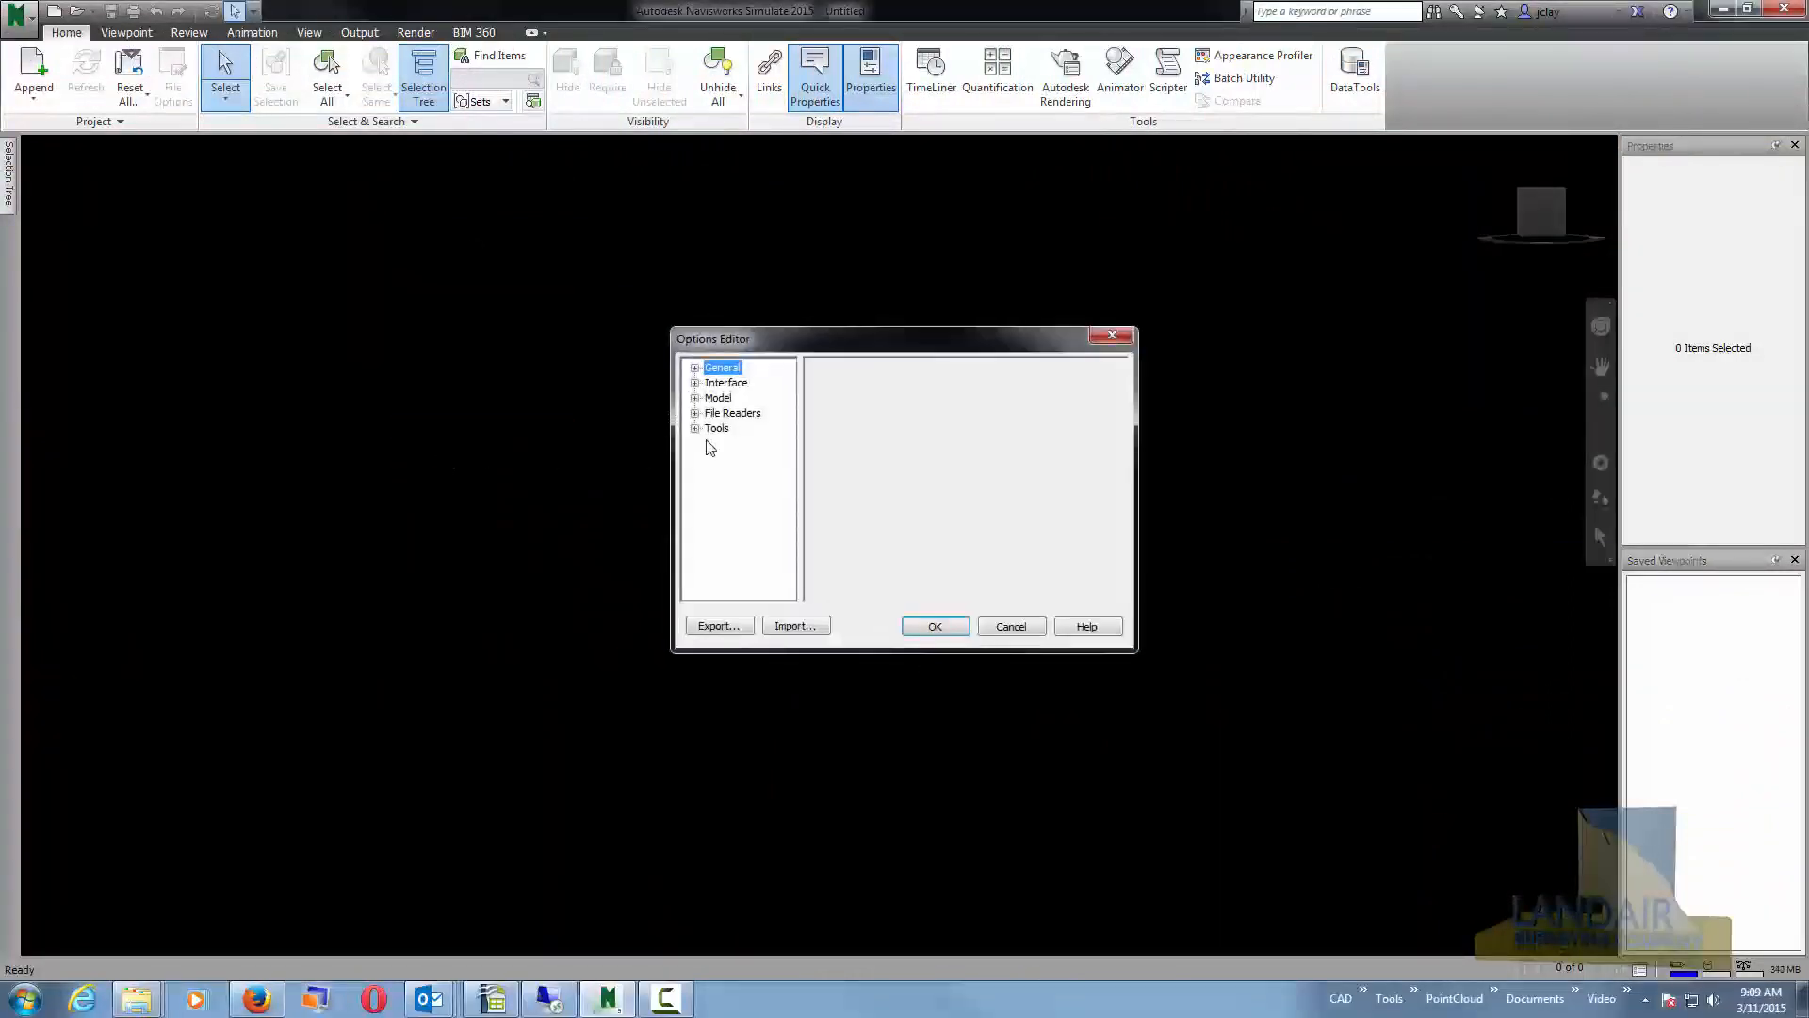
pyautogui.click(744, 564)
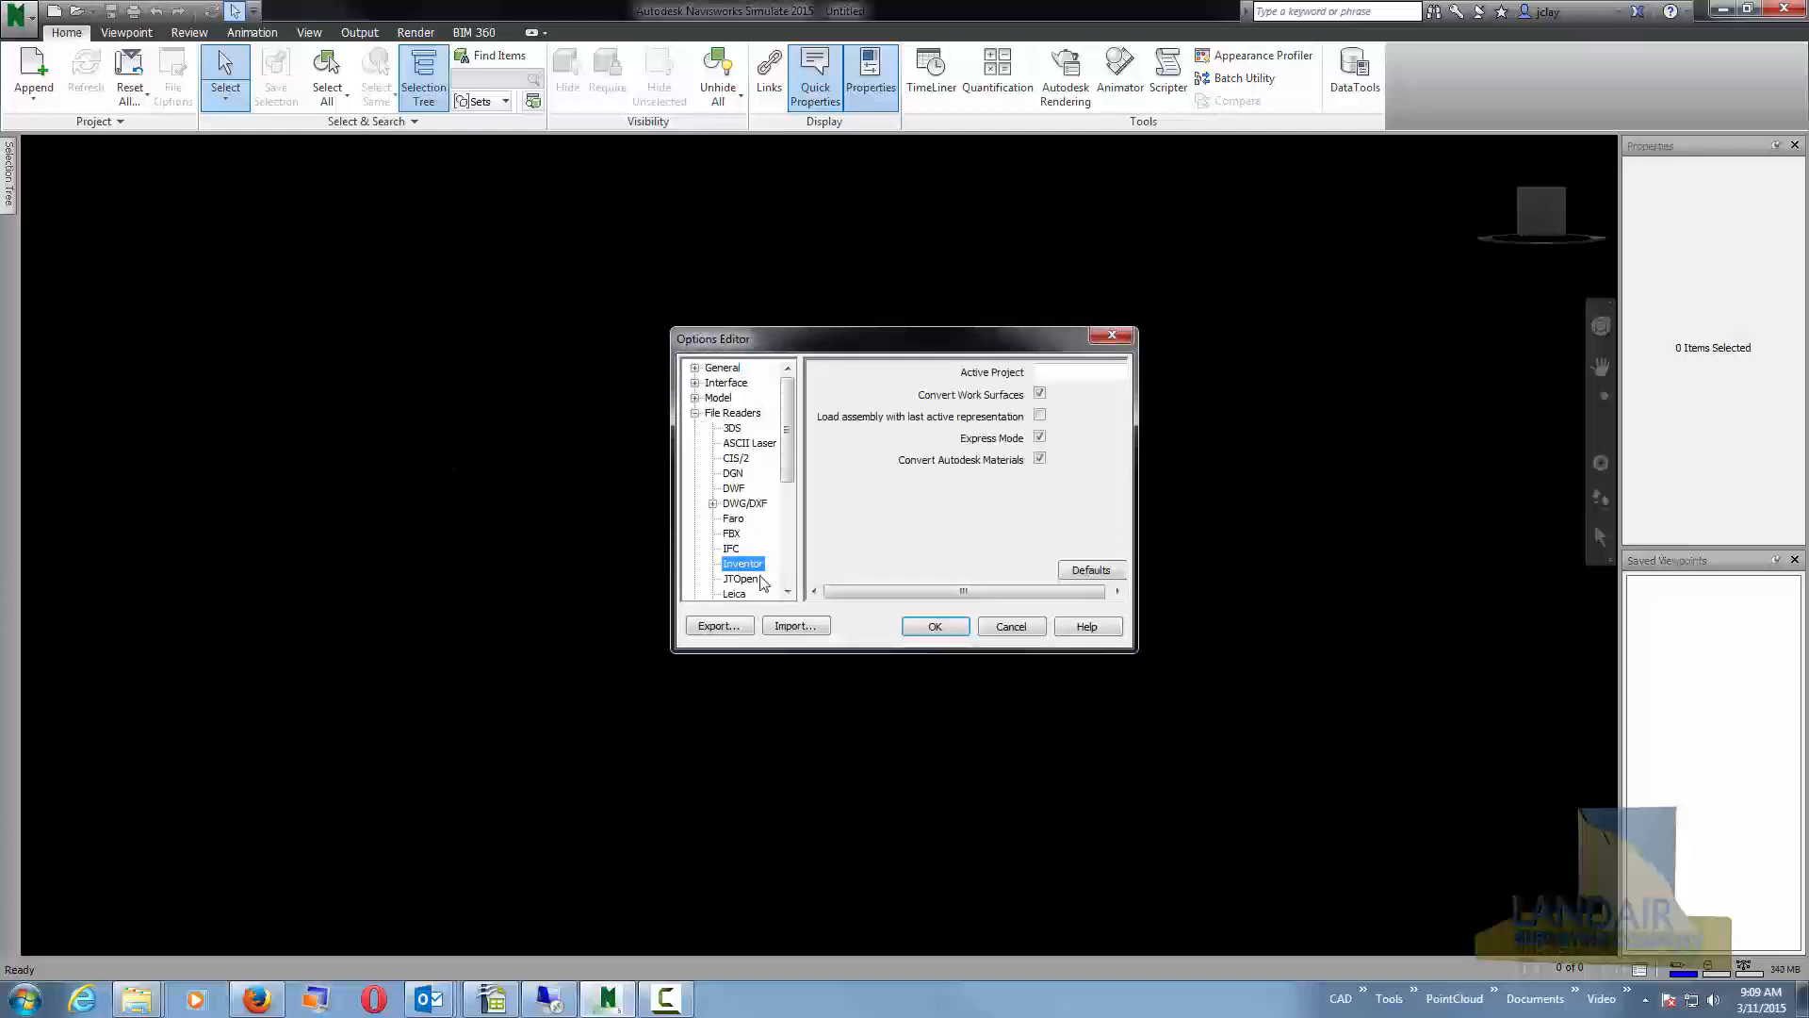
pyautogui.click(737, 473)
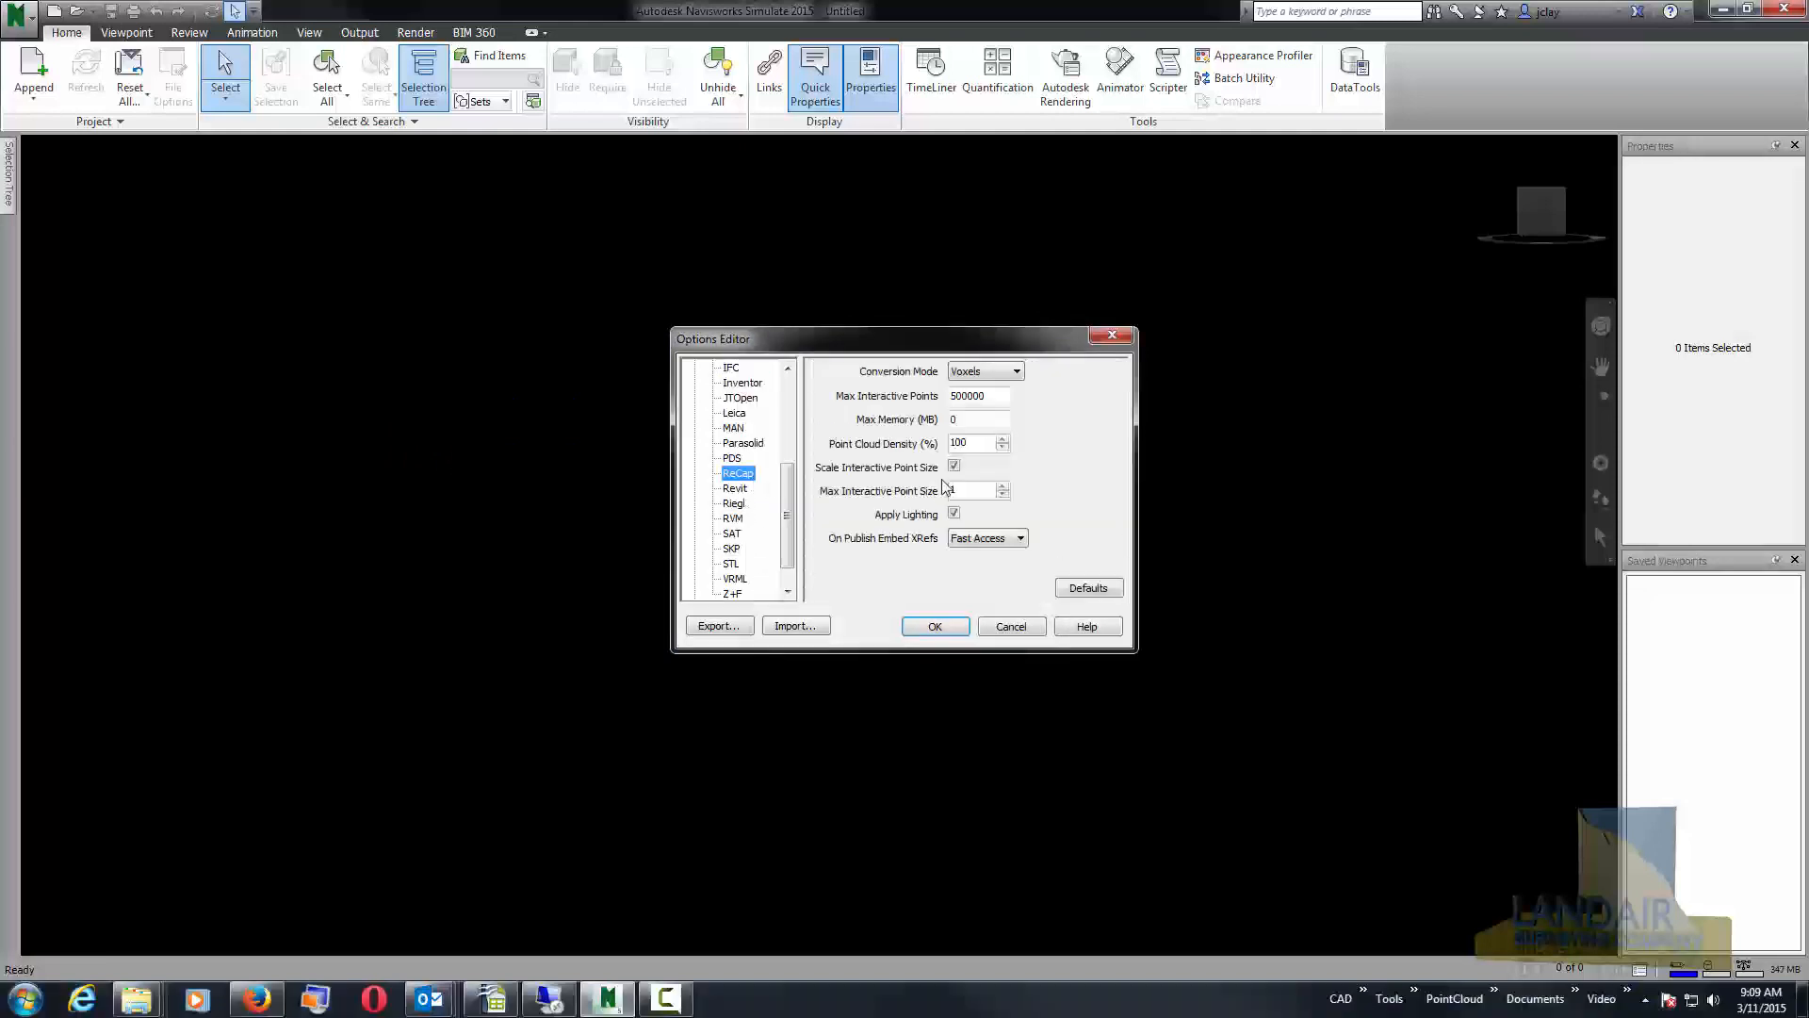
pyautogui.click(953, 466)
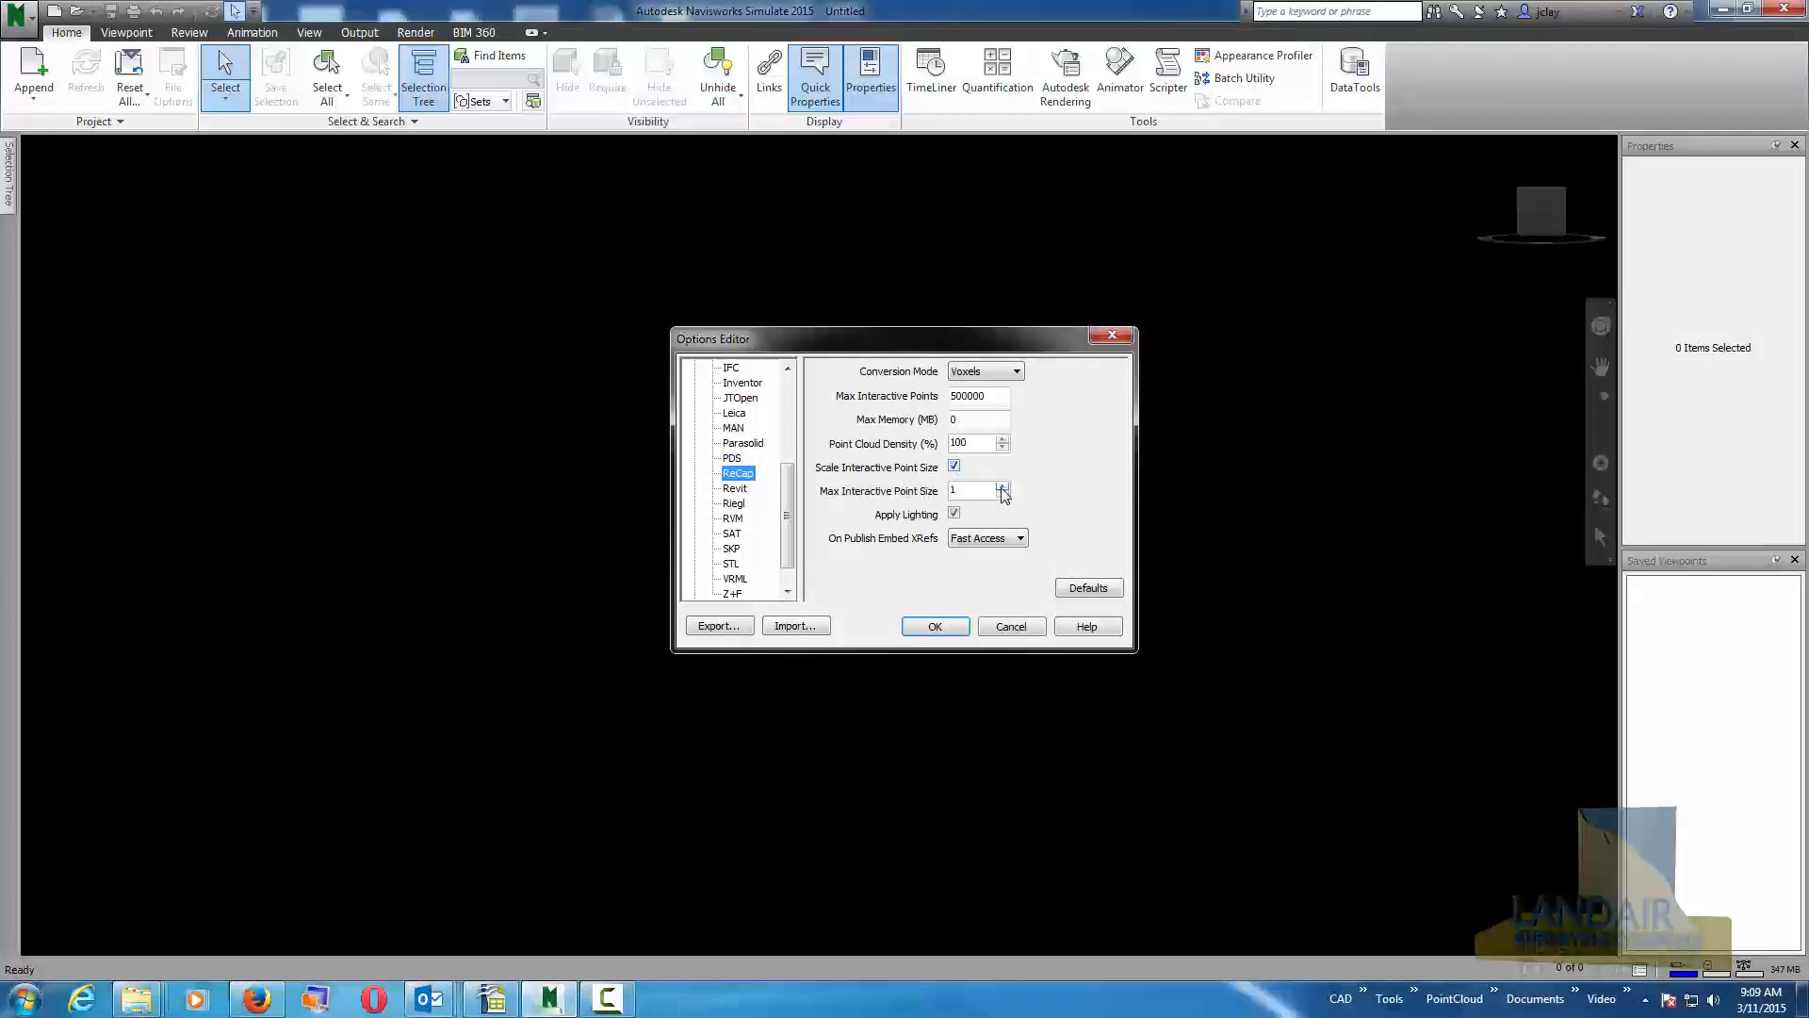
pyautogui.click(1002, 486)
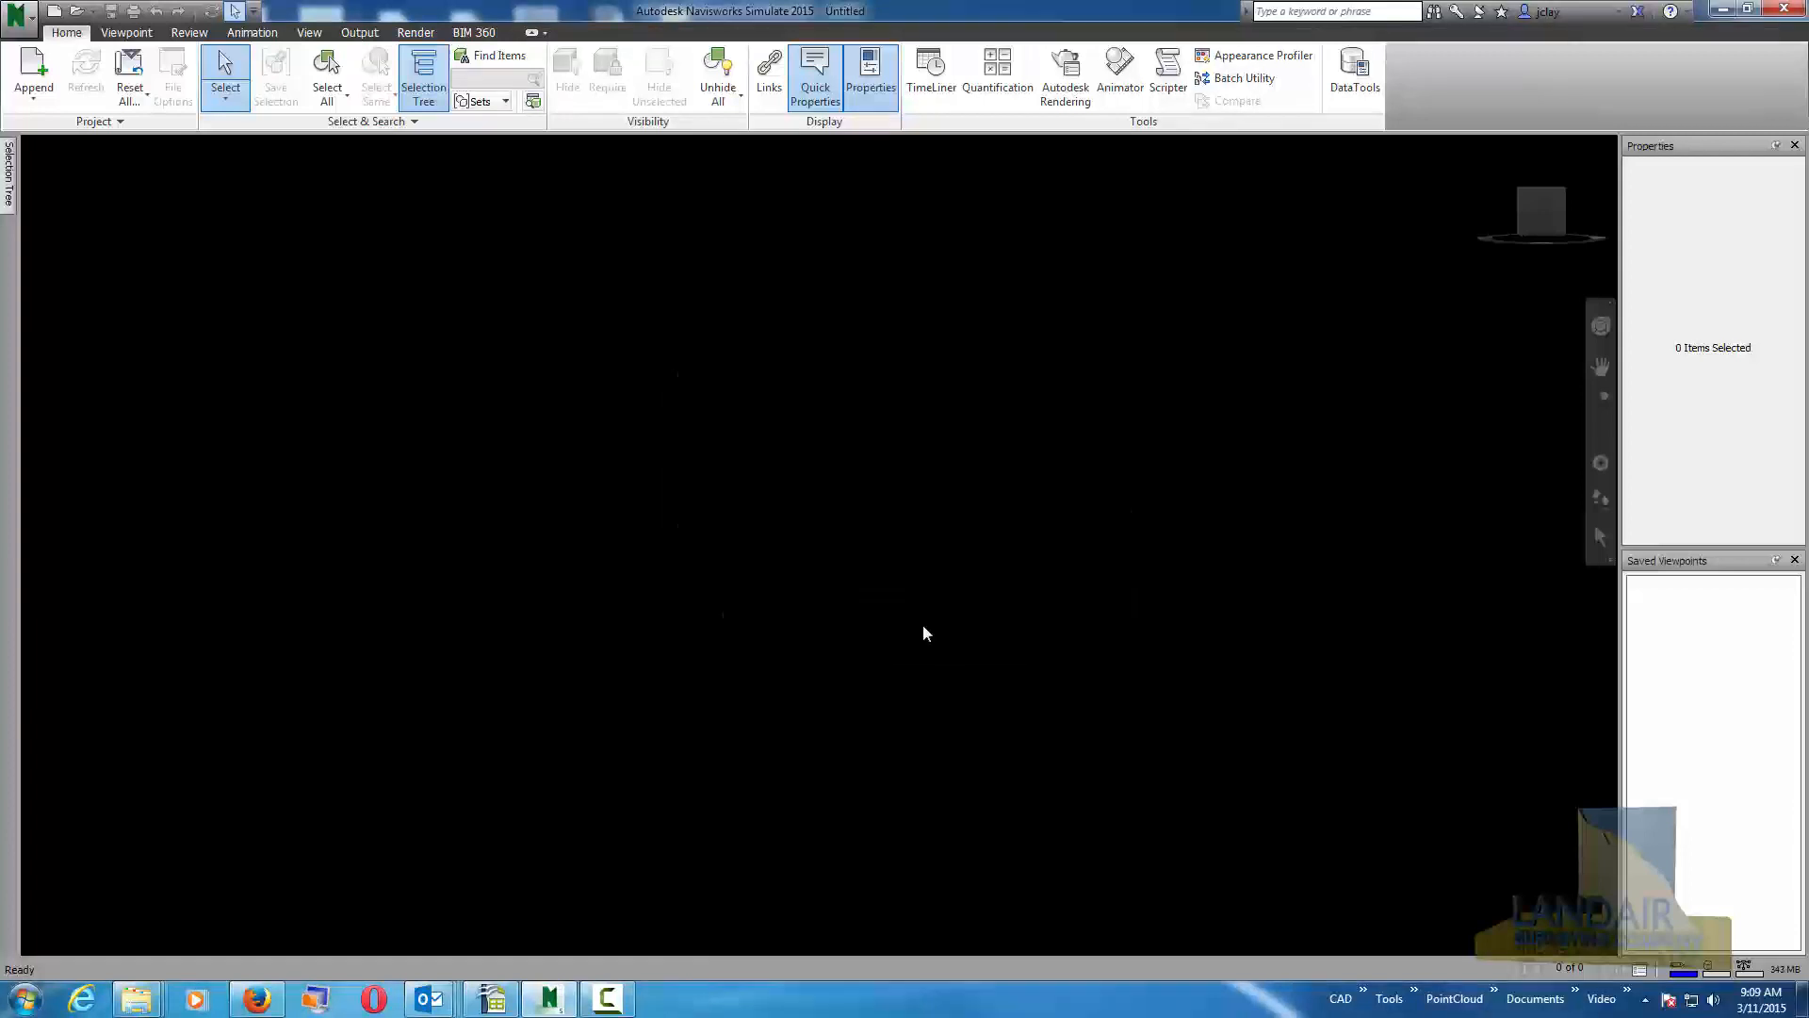
# Append the GE Demo.rcs point cloud scan from the Desktop into the scene.
pyautogui.click(32, 76)
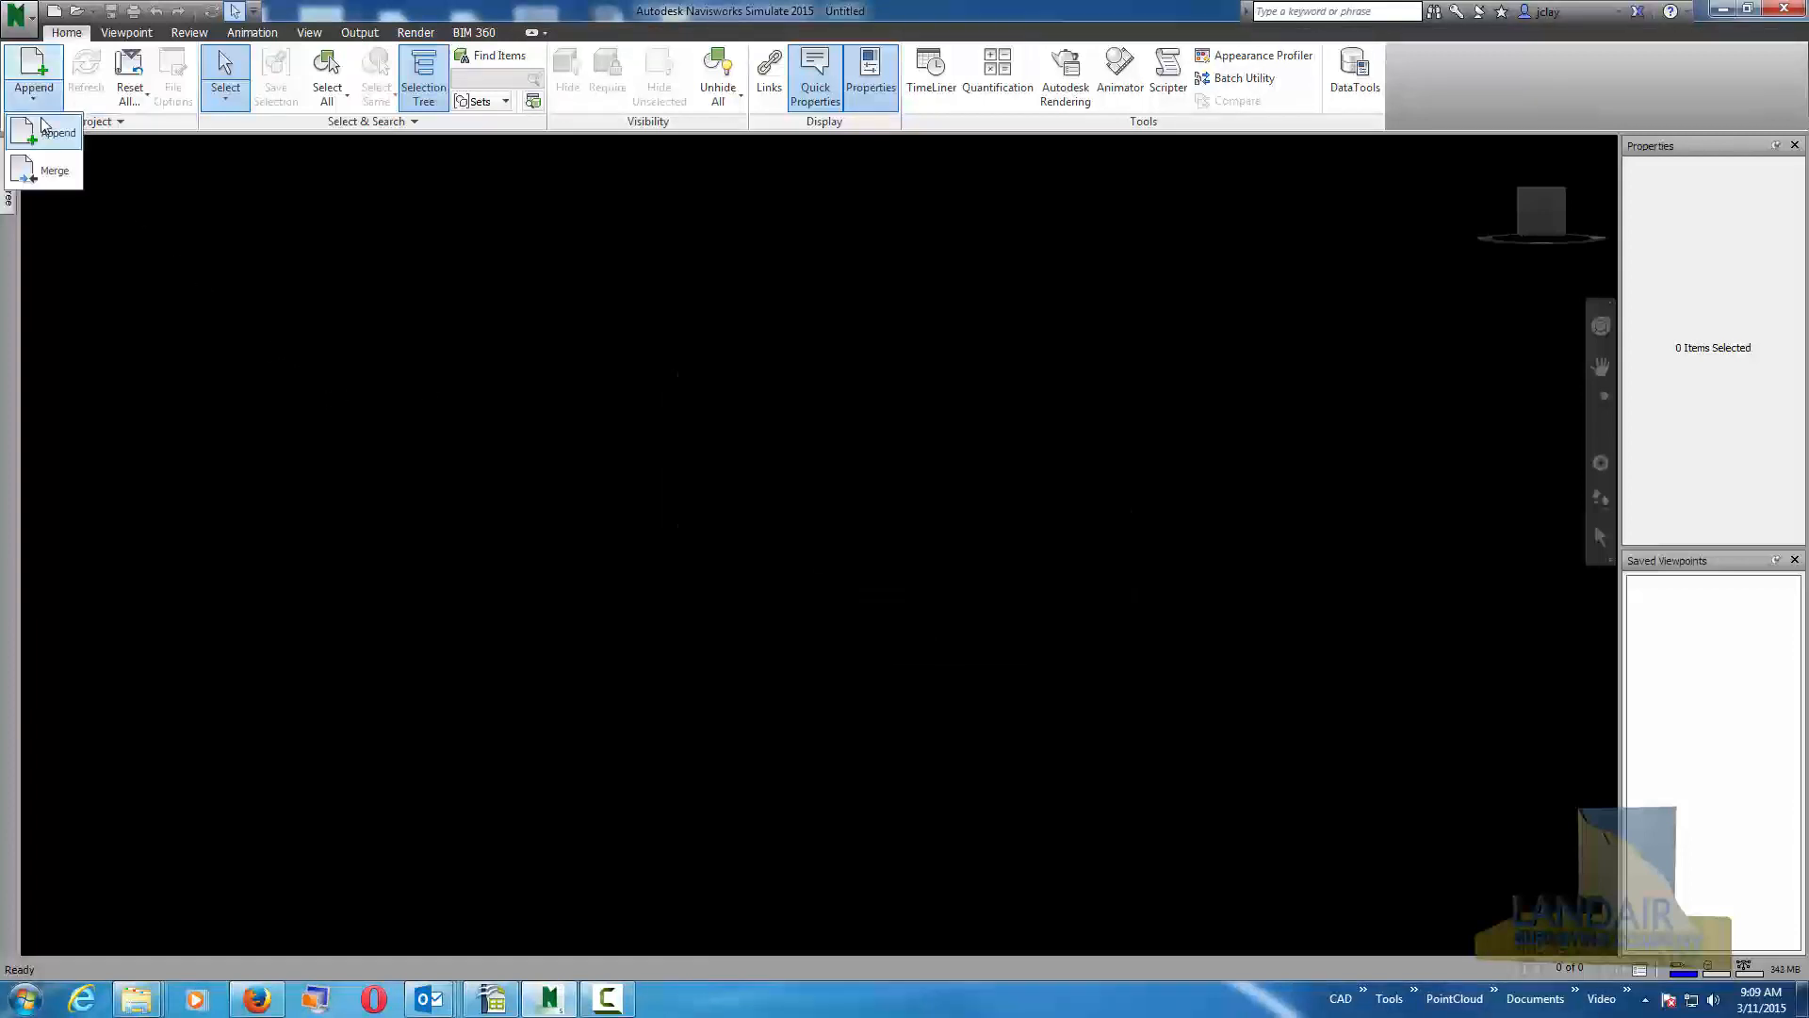
pyautogui.click(58, 132)
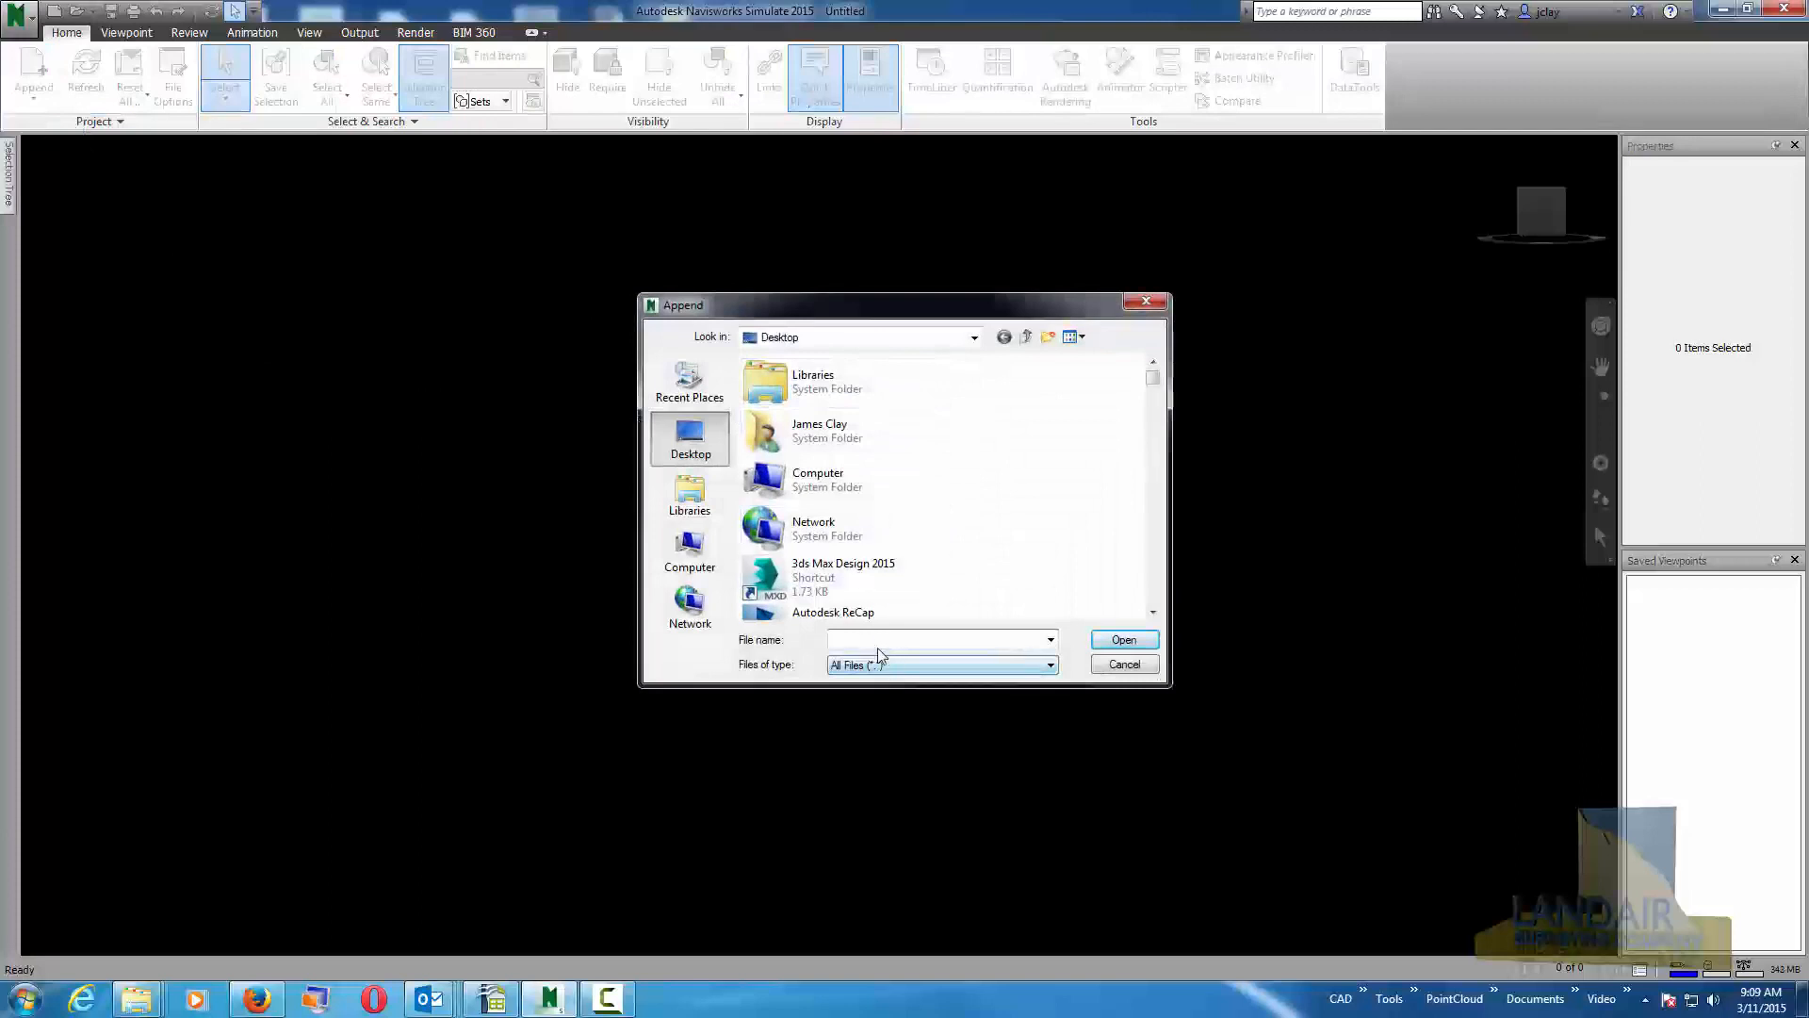
pyautogui.click(935, 639)
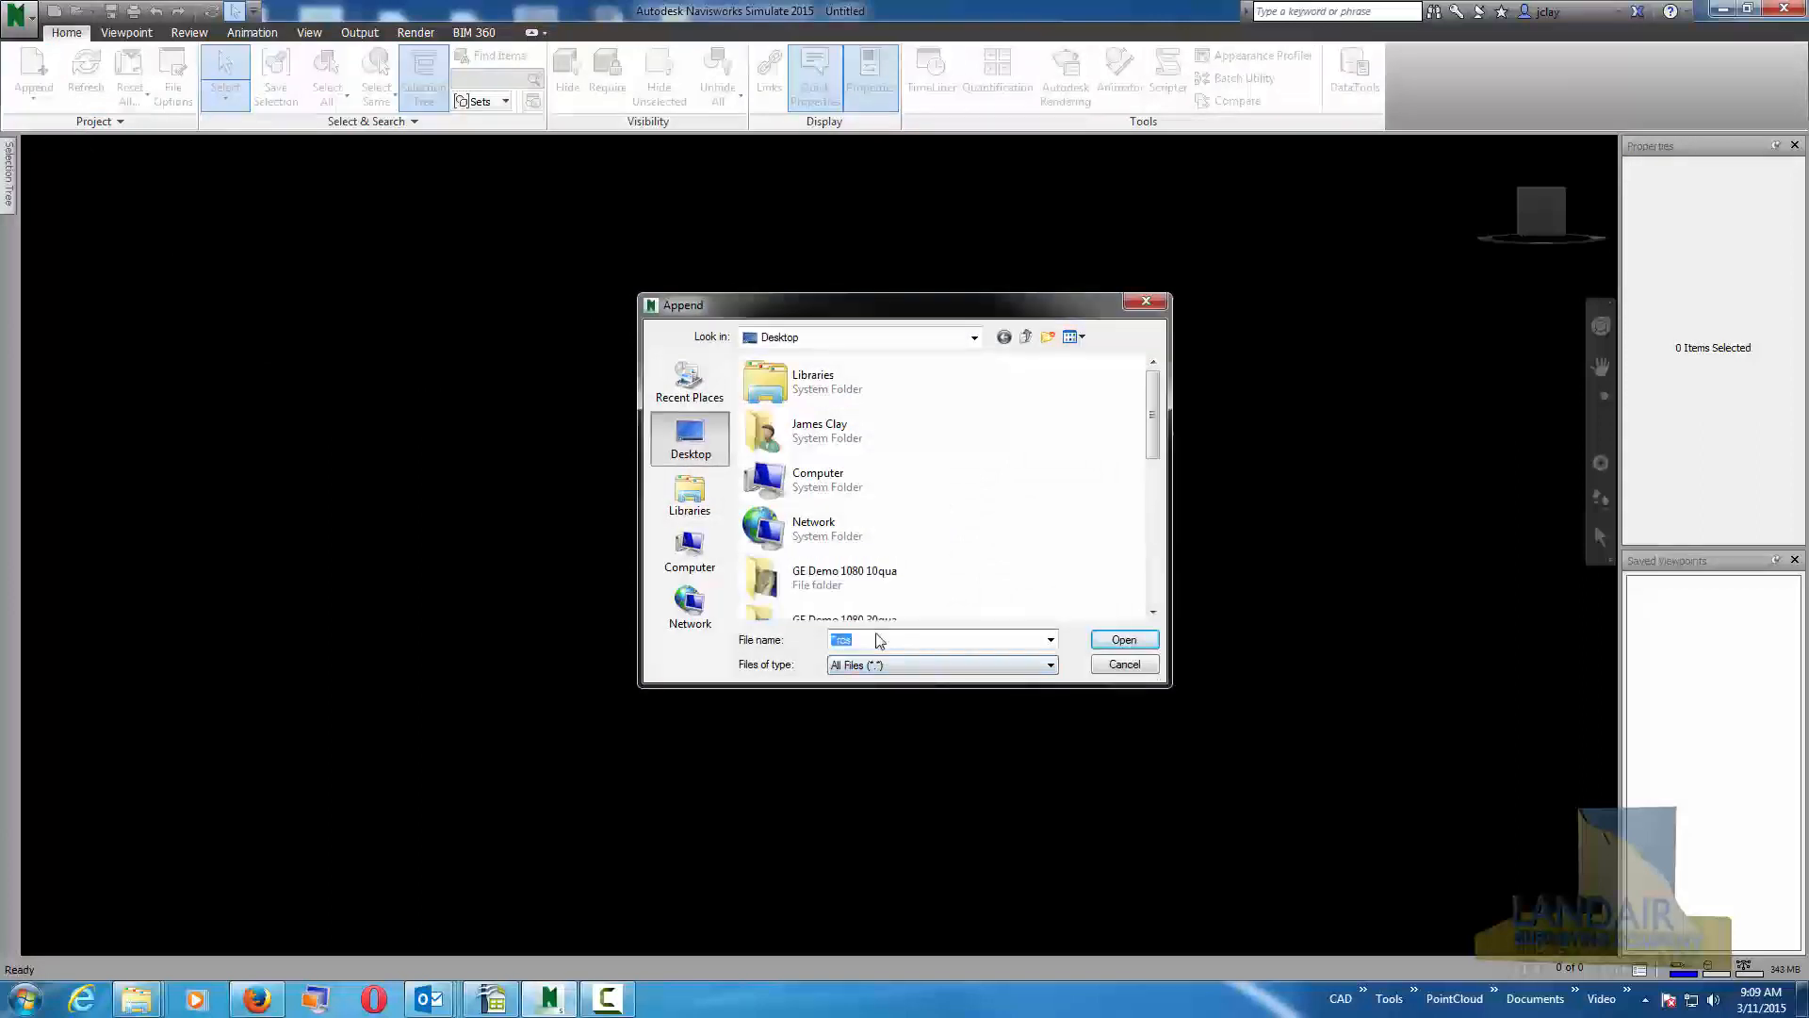
pyautogui.scroll(-3)
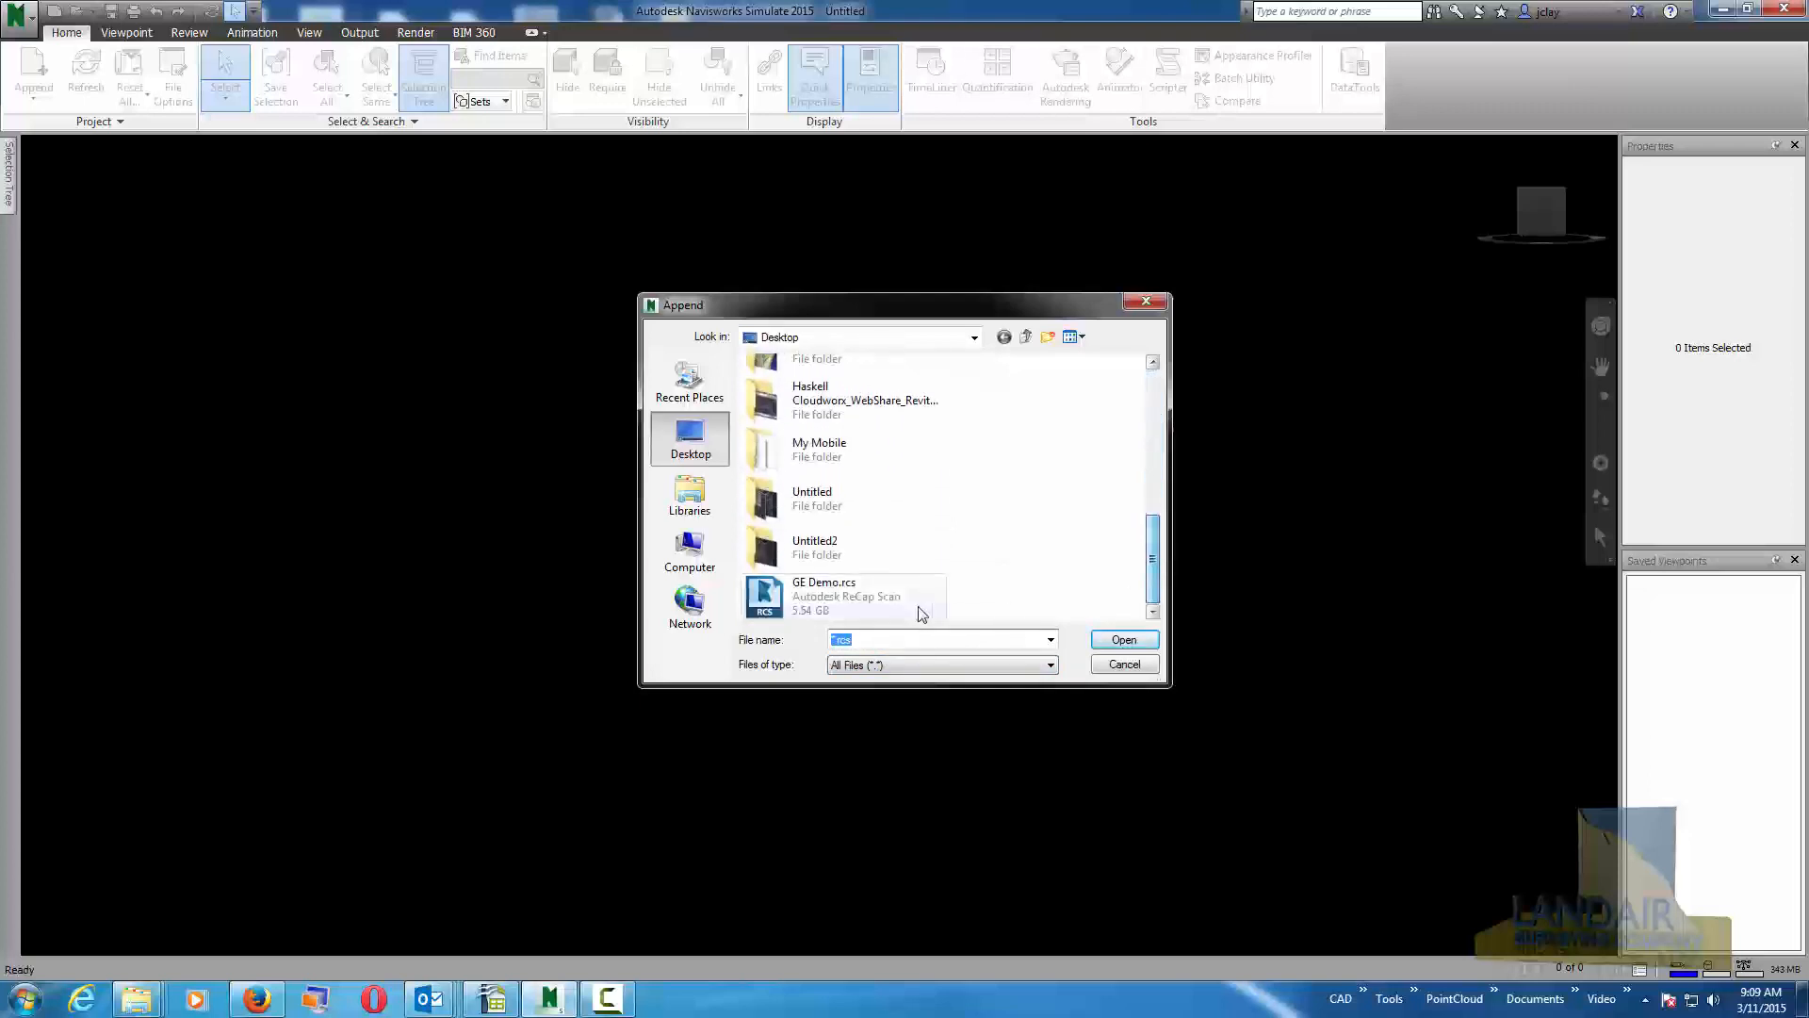
pyautogui.click(1121, 639)
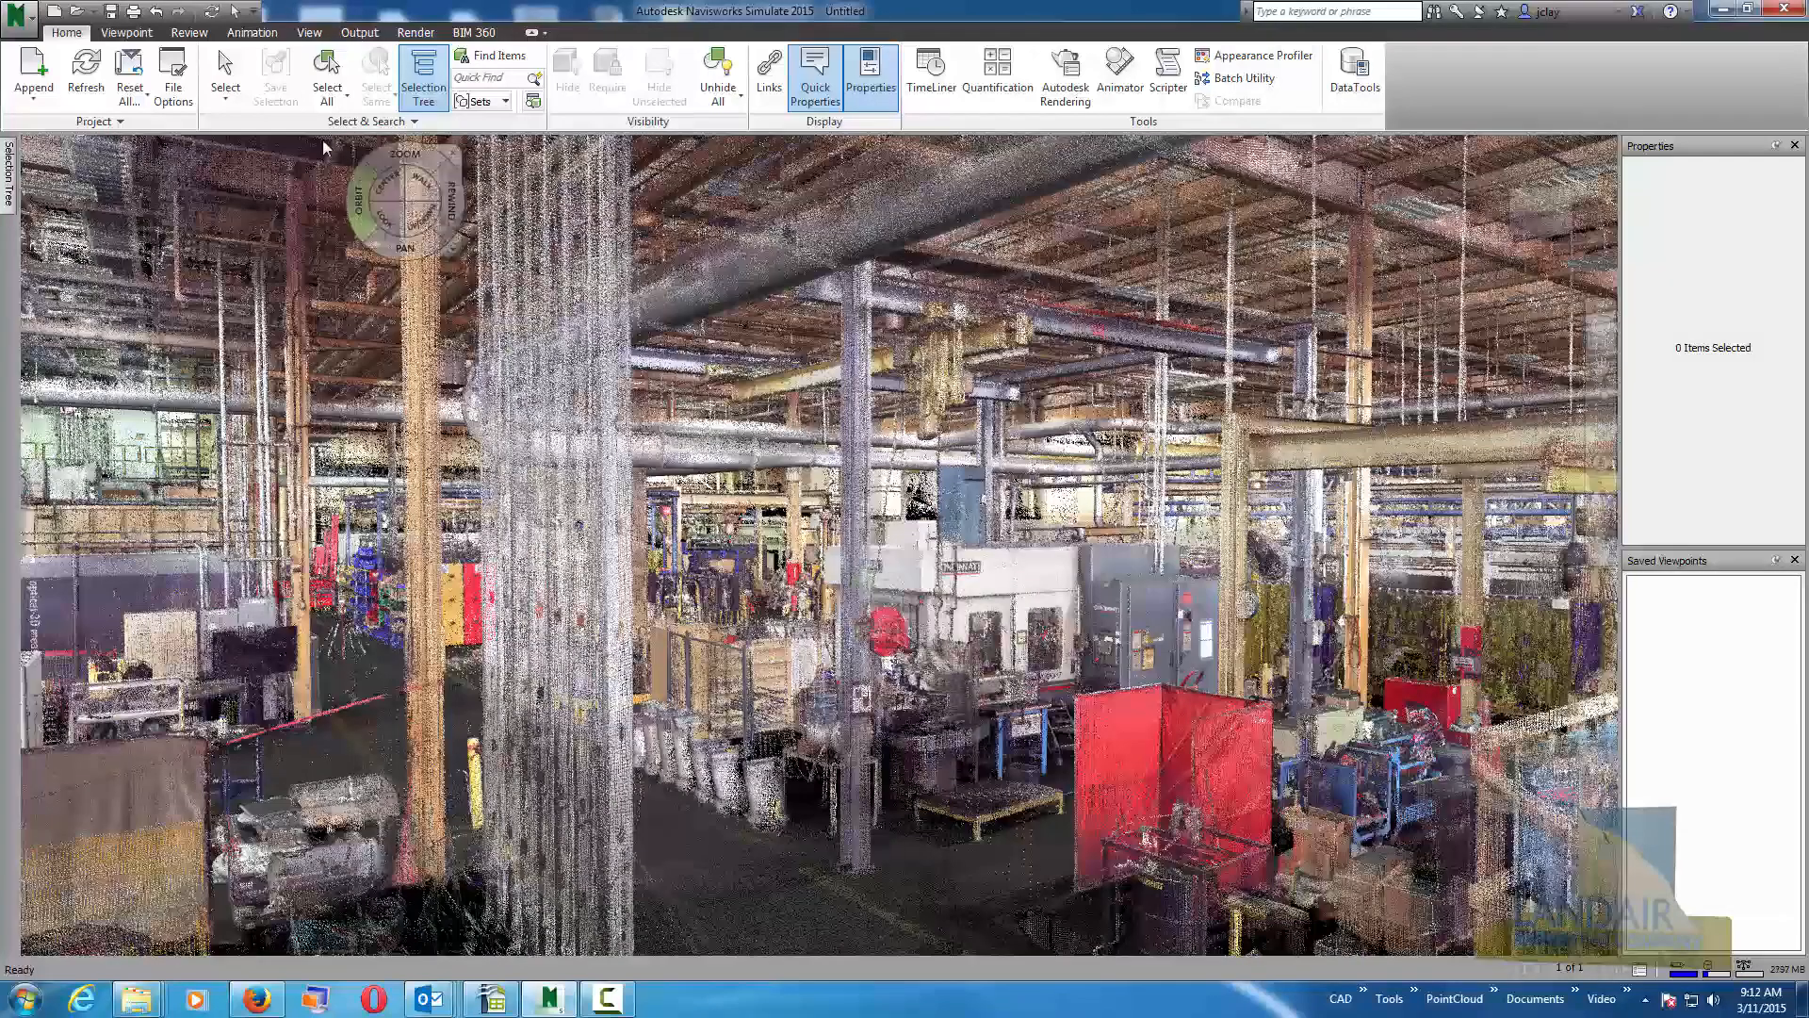
# Place a vertical point-to-point measurement of 5.365 m along a column in the scan.
pyautogui.click(188, 32)
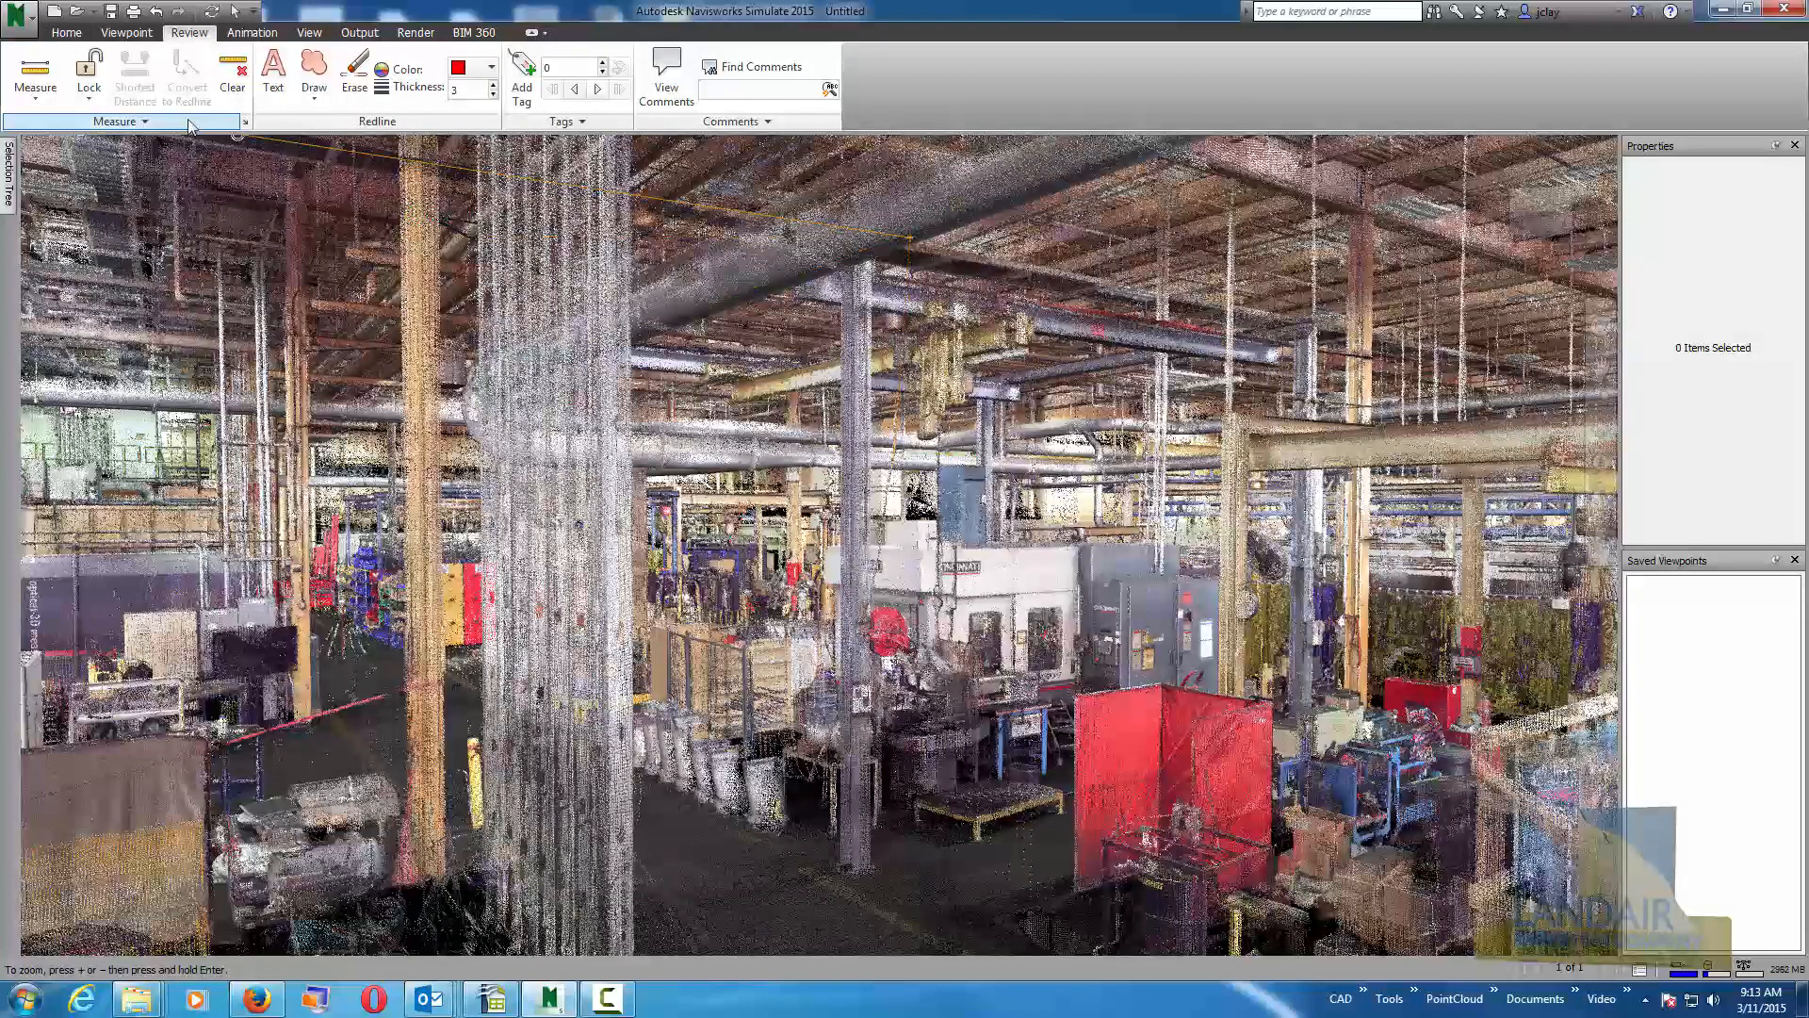
pyautogui.click(89, 74)
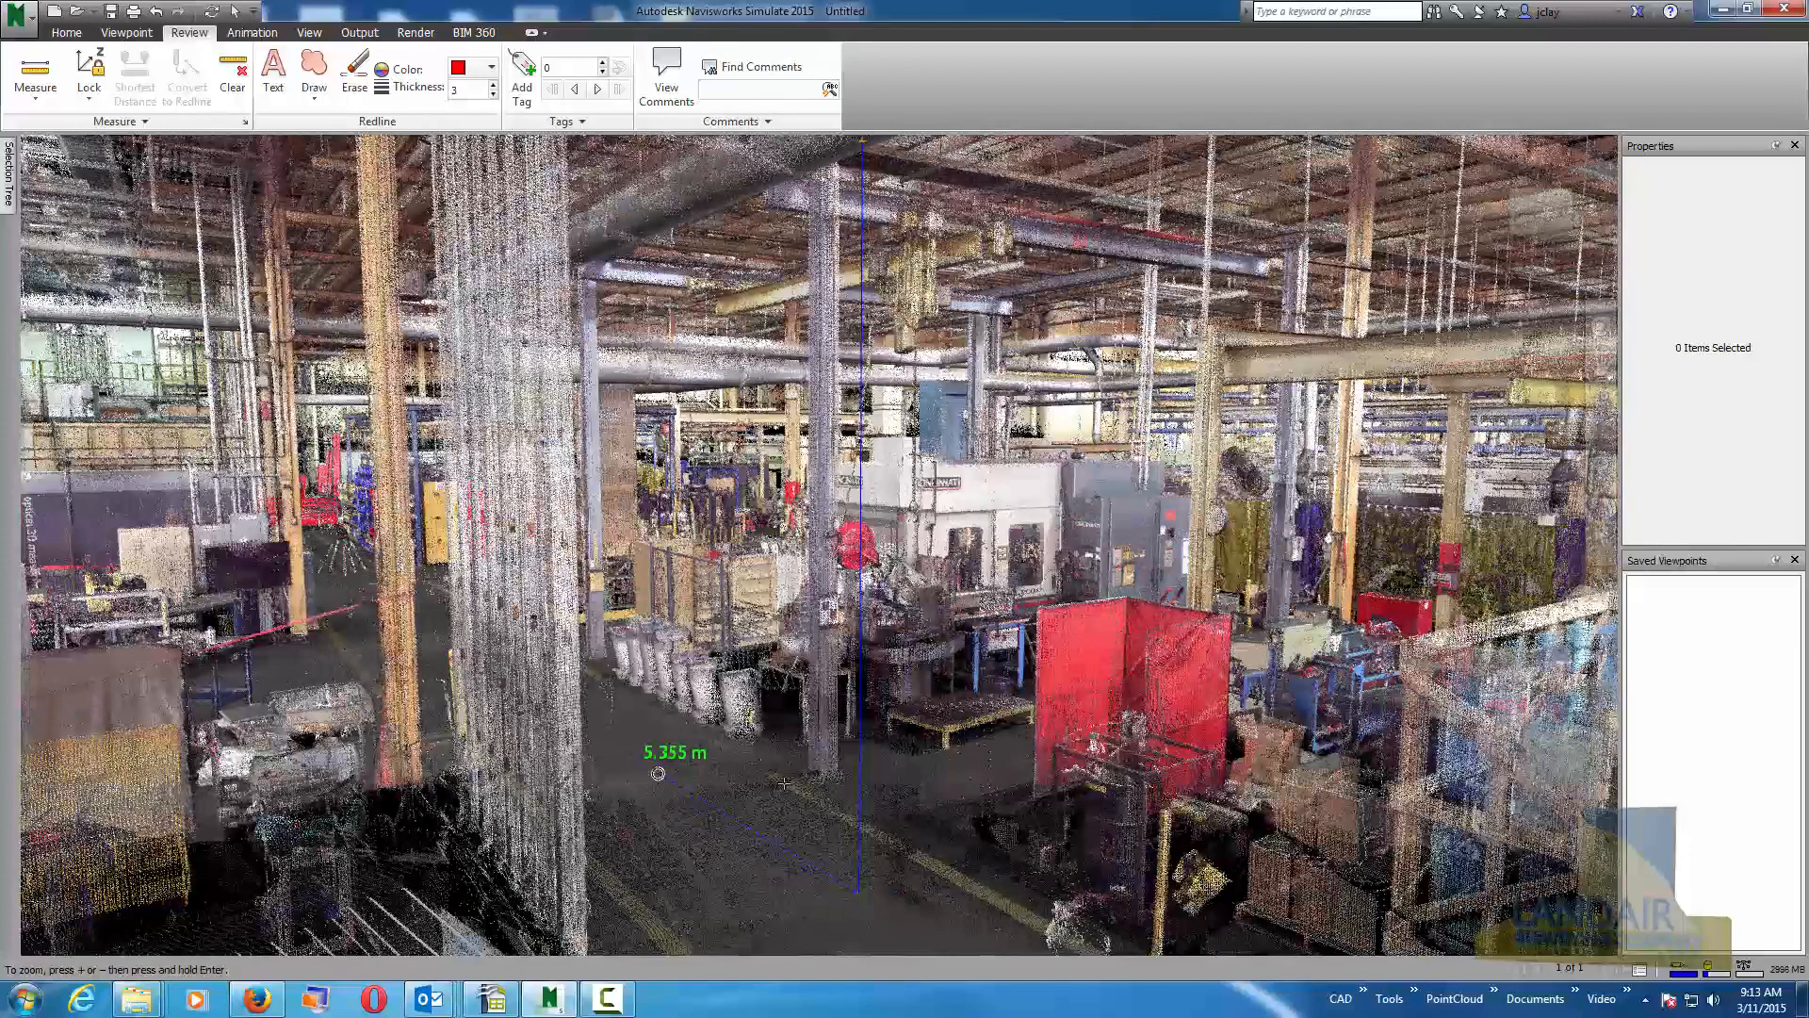
pyautogui.moveTo(882, 907)
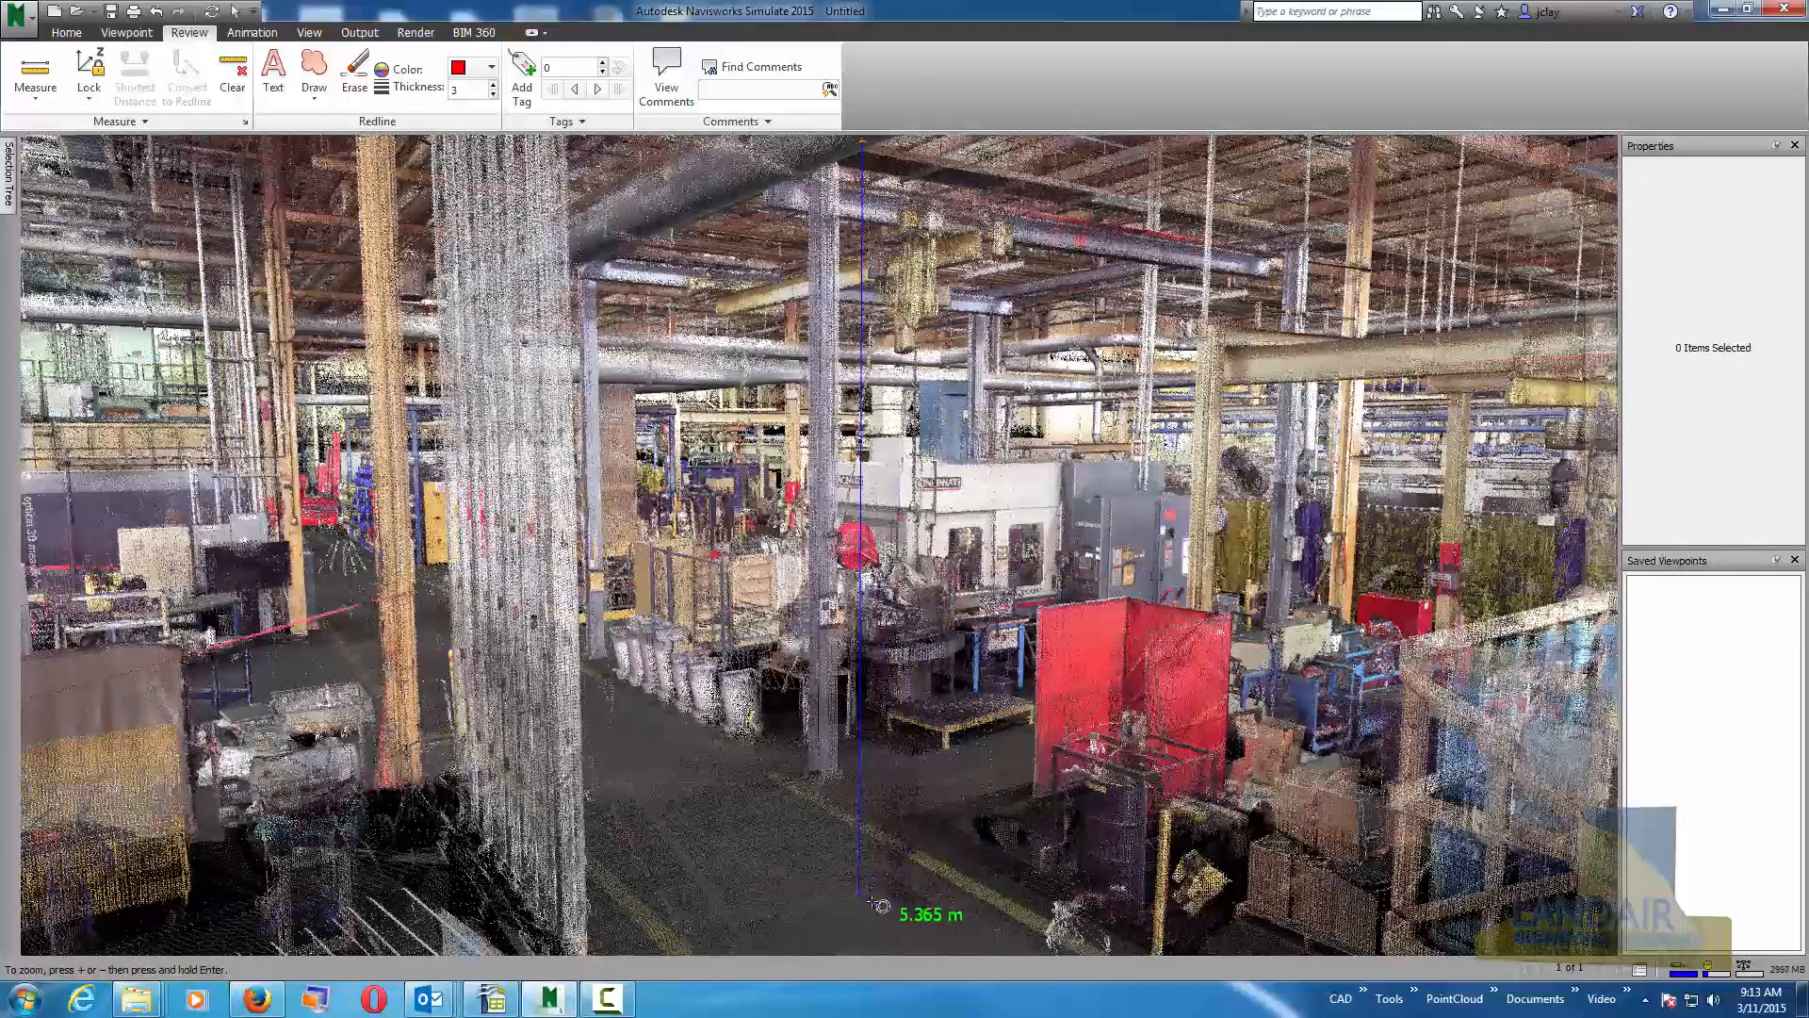
pyautogui.click(66, 32)
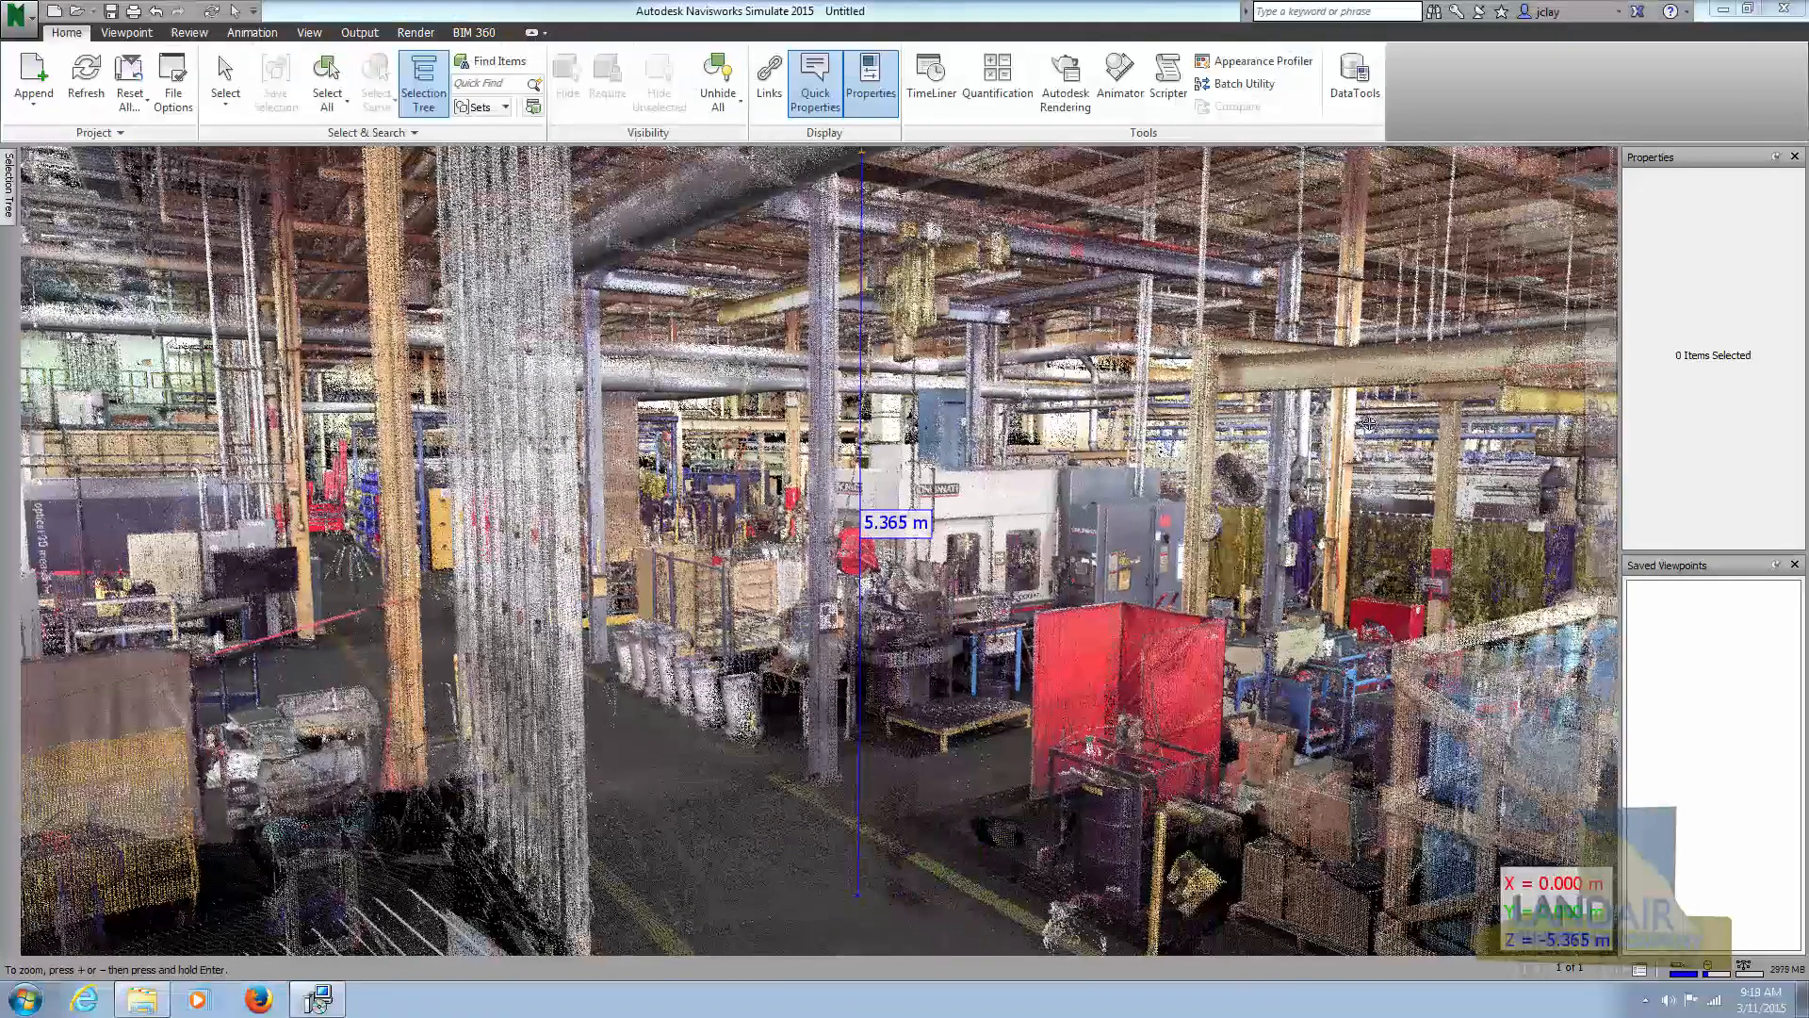
pyautogui.click(17, 17)
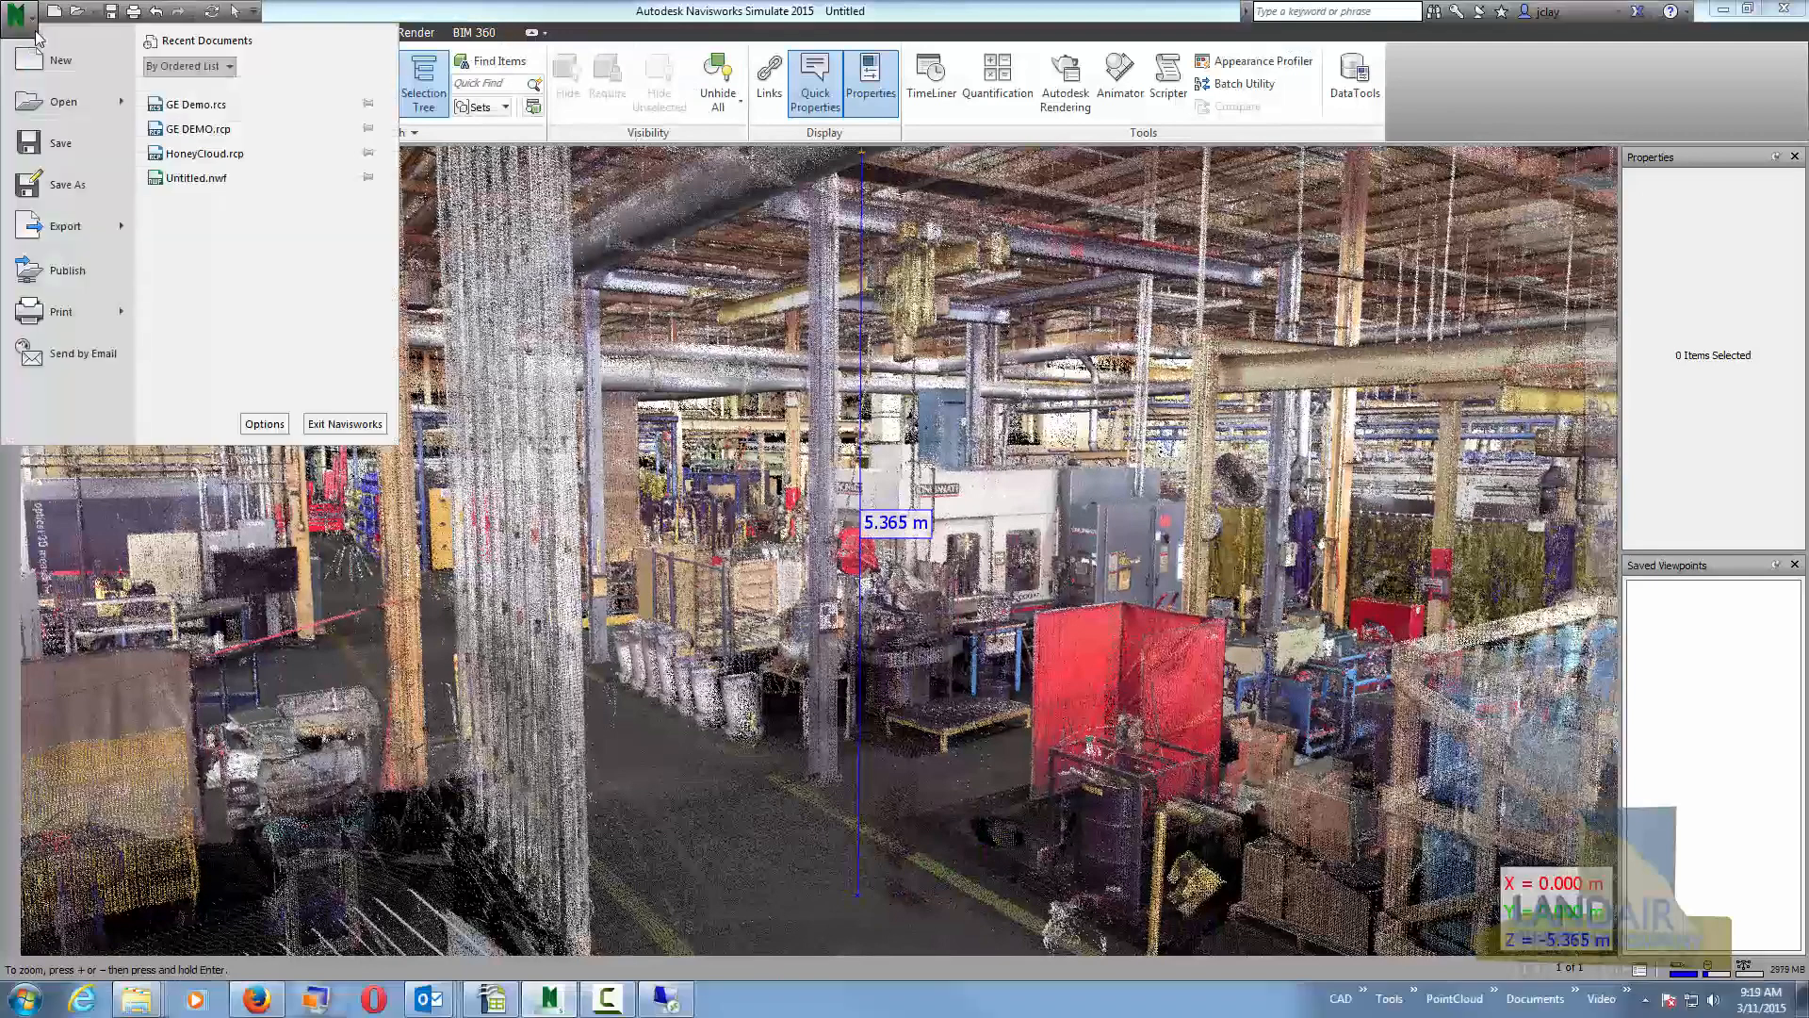
# Set Display Units linear units to feet and inches so the measurement reads 17 ft 7 in.
pyautogui.click(264, 424)
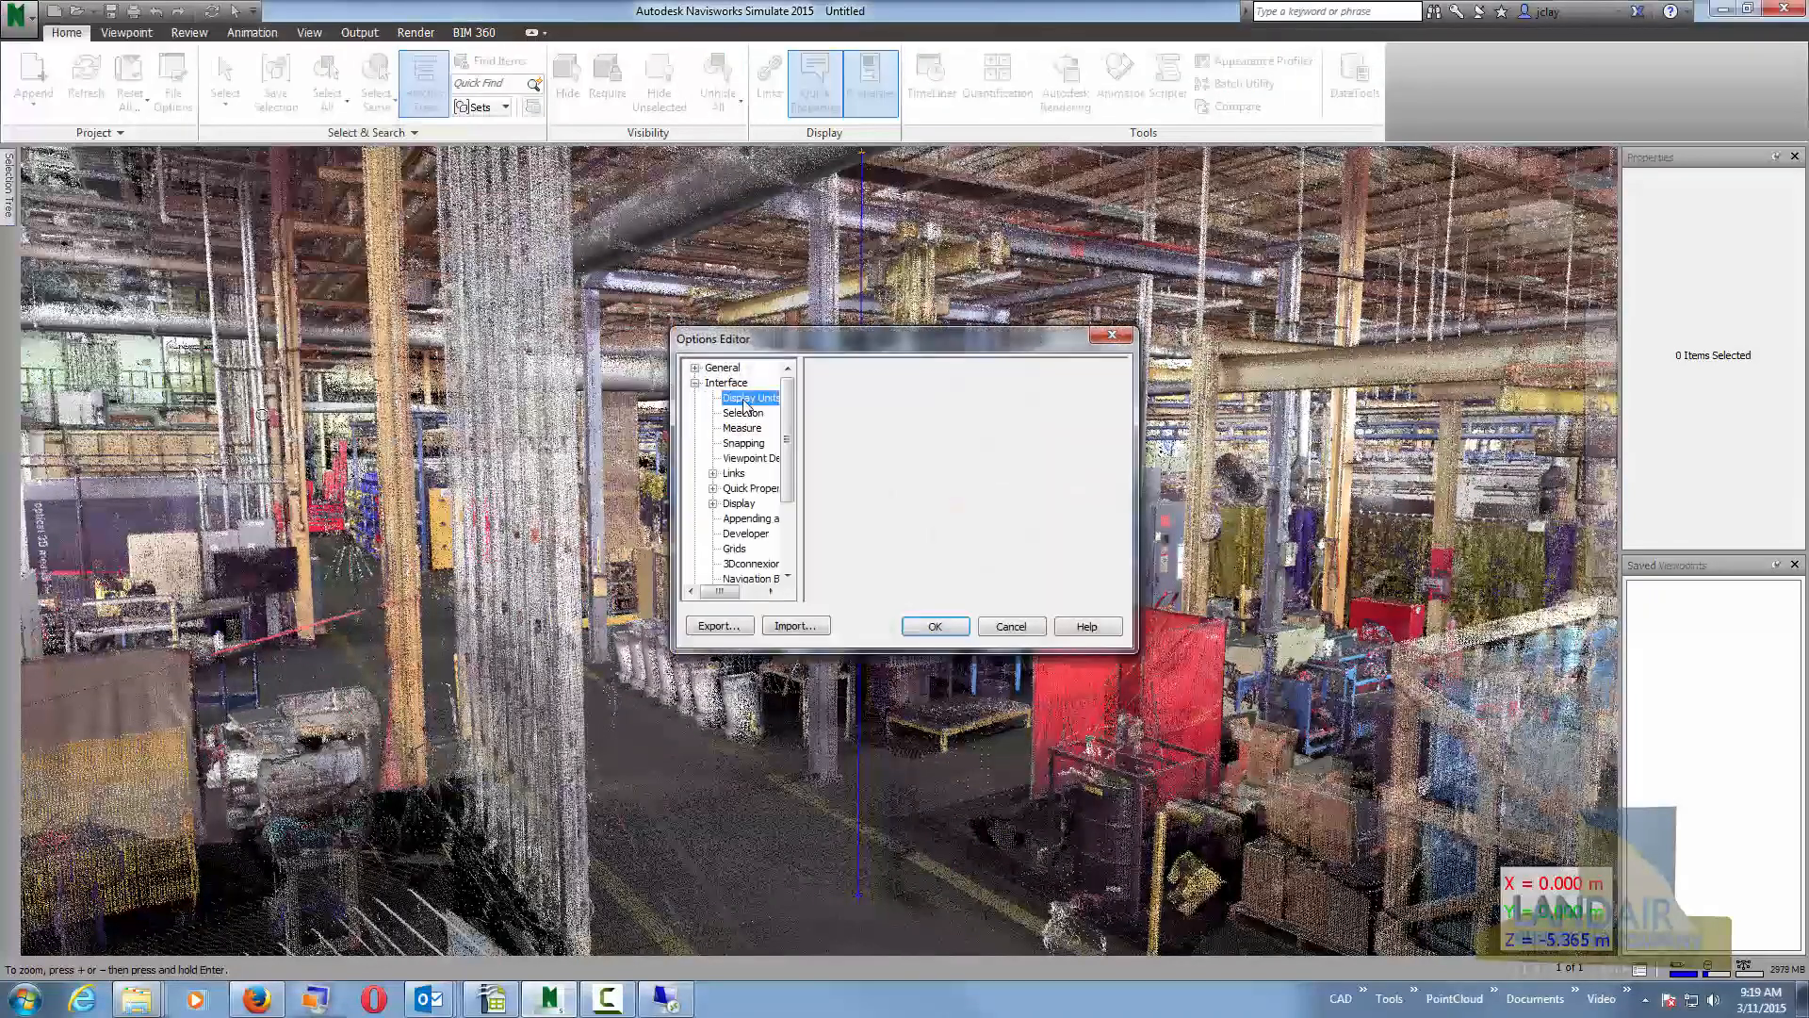
pyautogui.click(1114, 372)
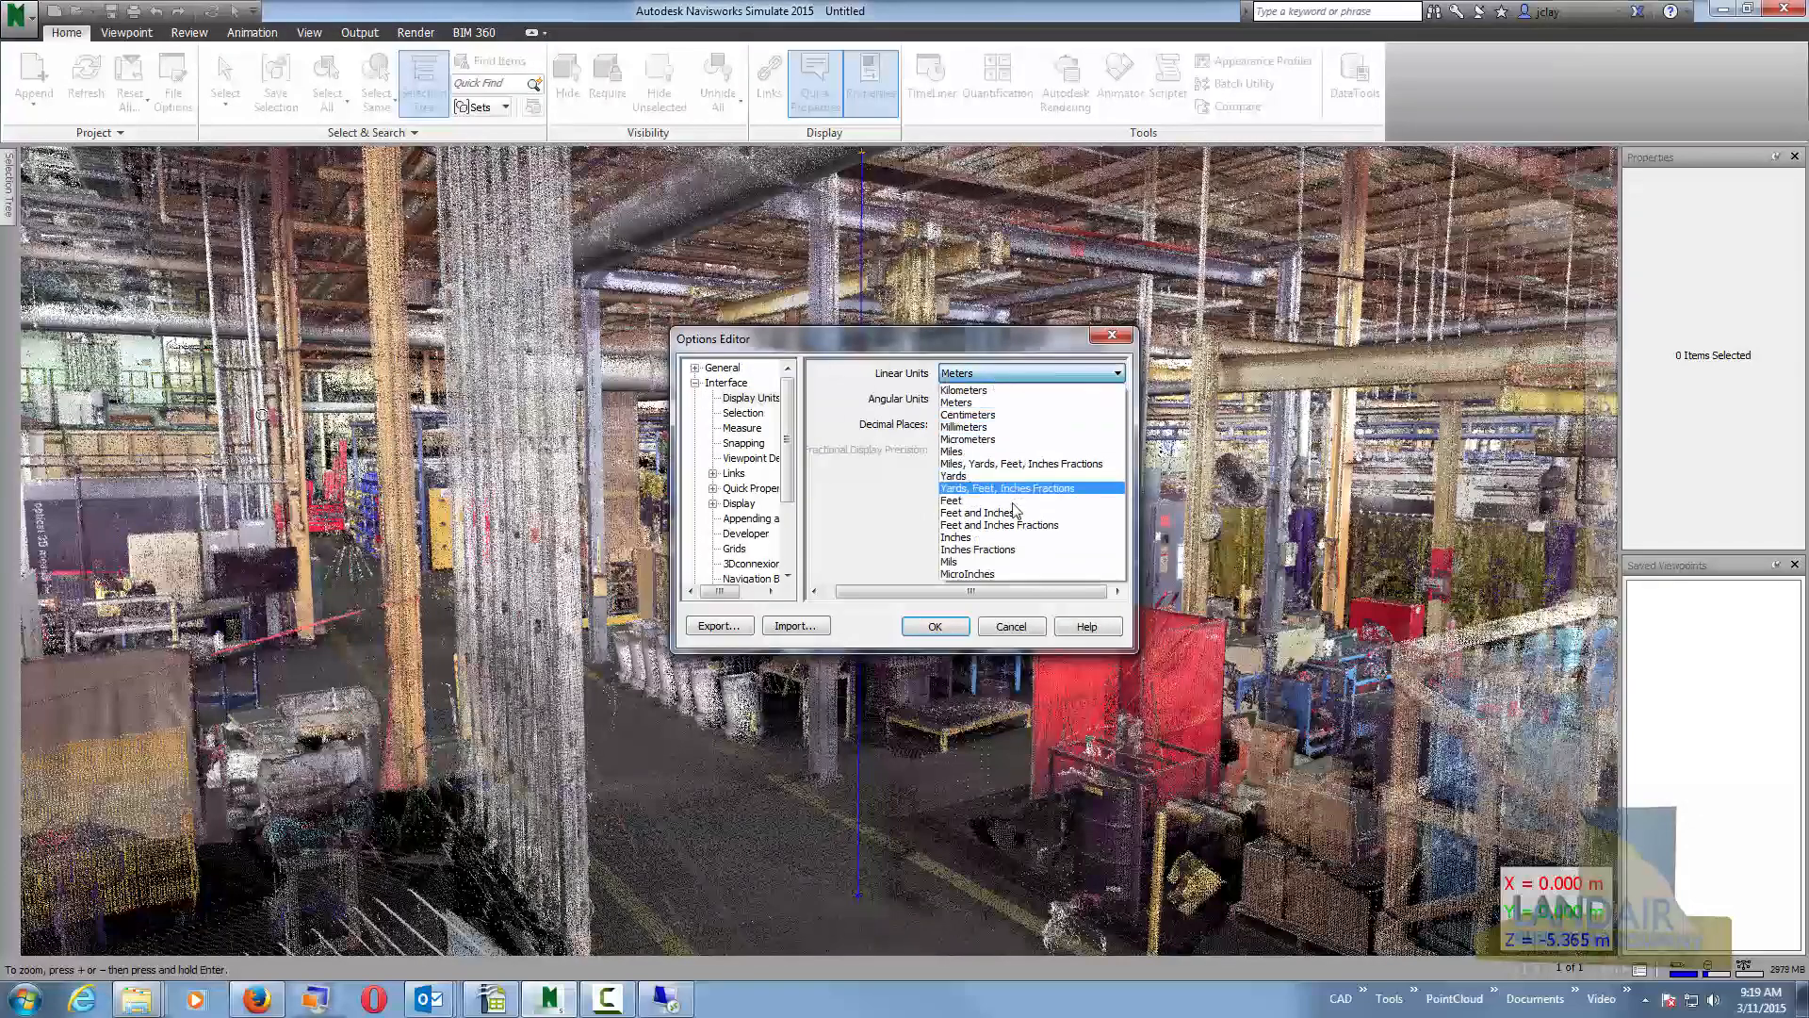
pyautogui.click(933, 626)
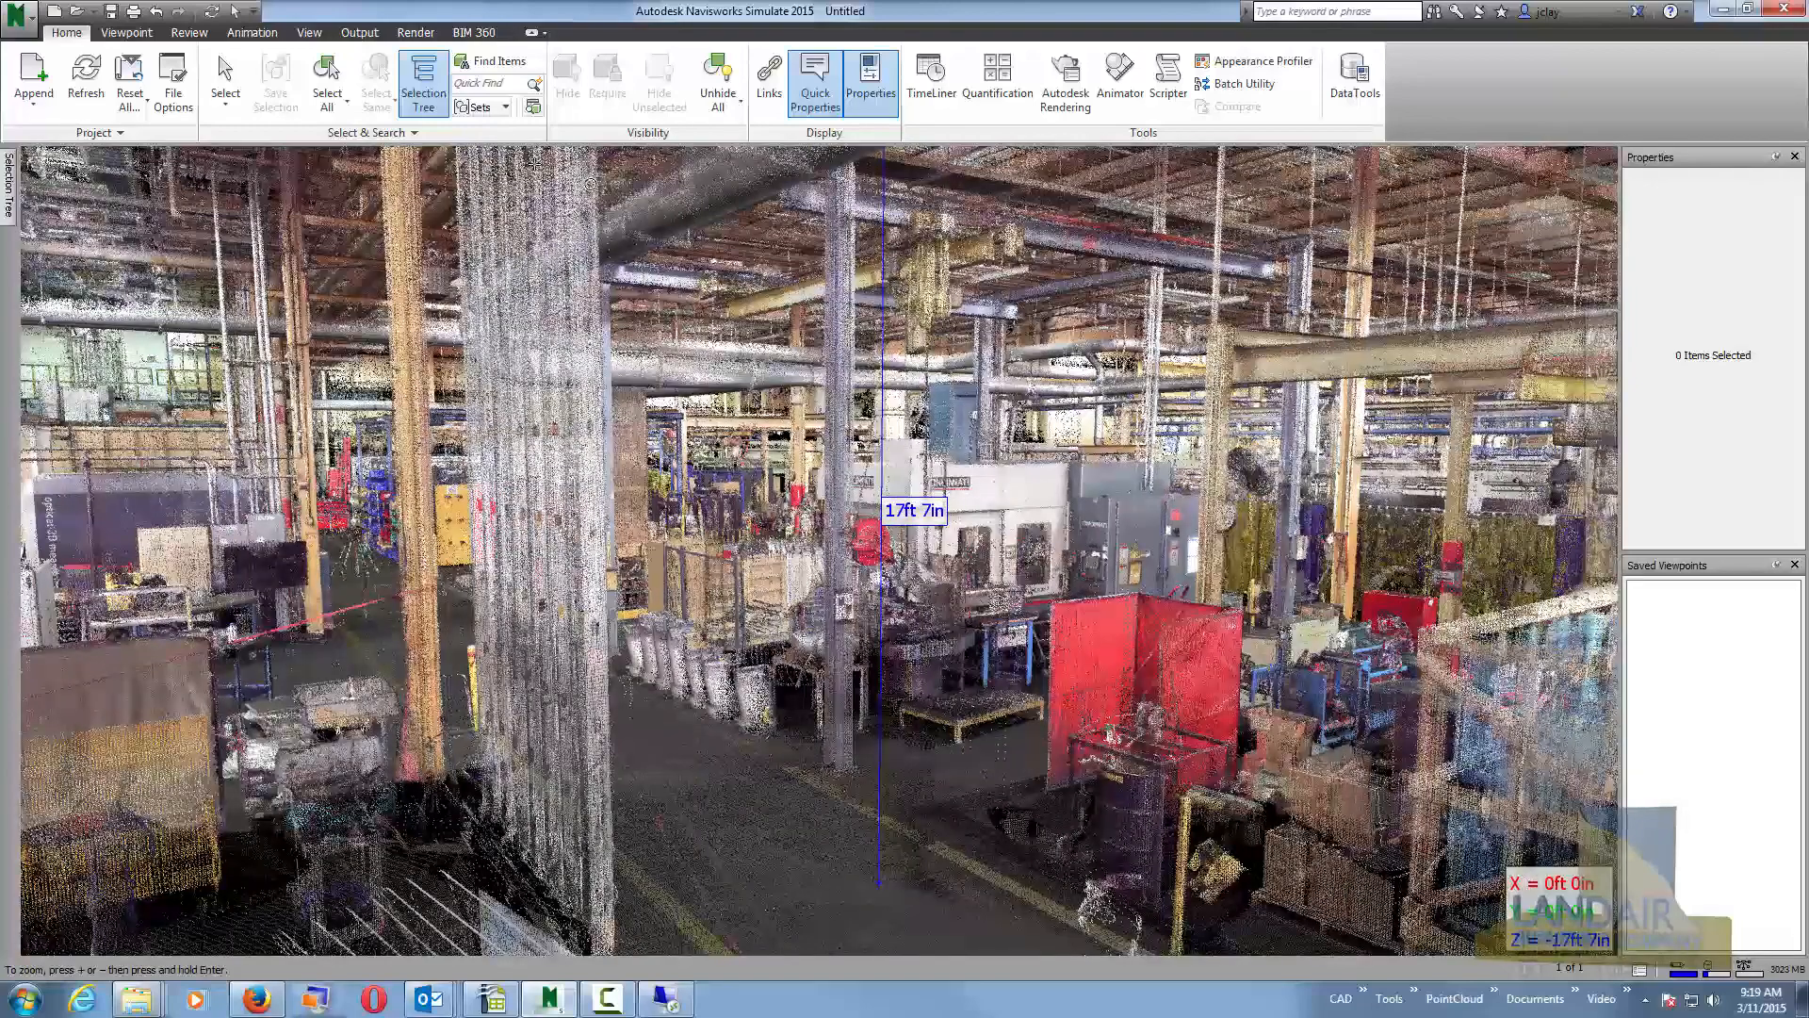
pyautogui.click(189, 32)
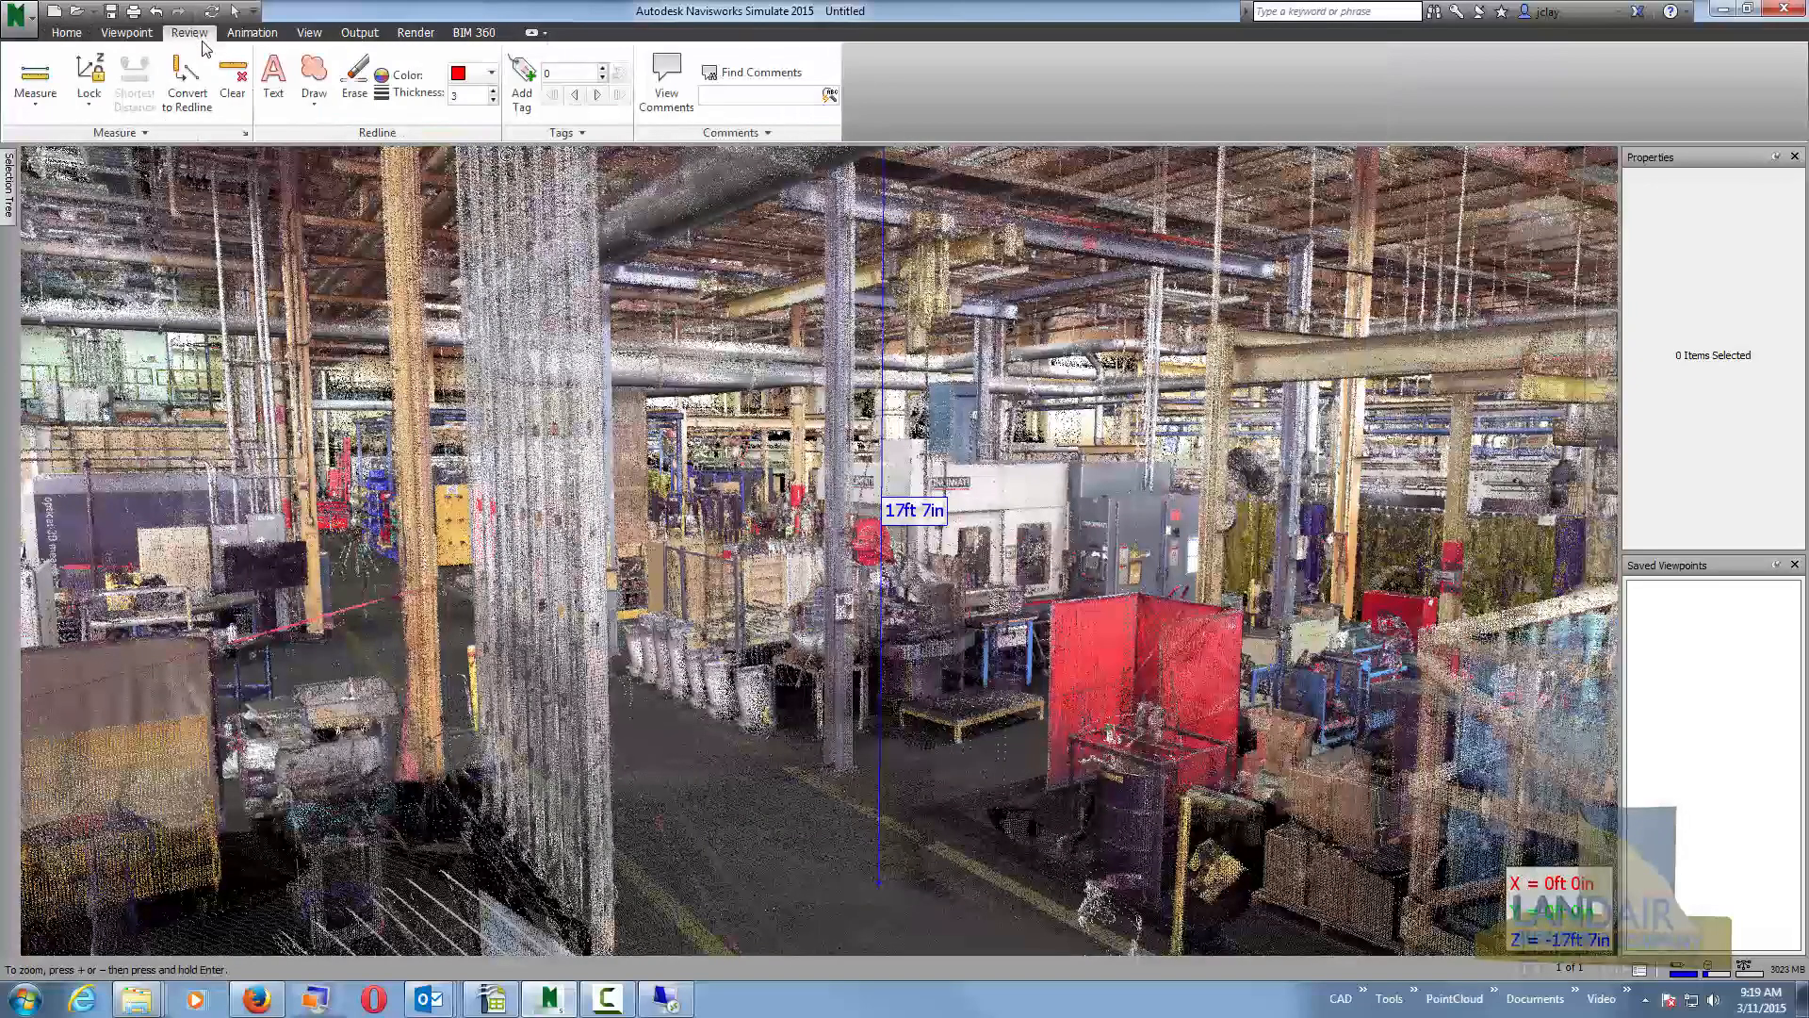